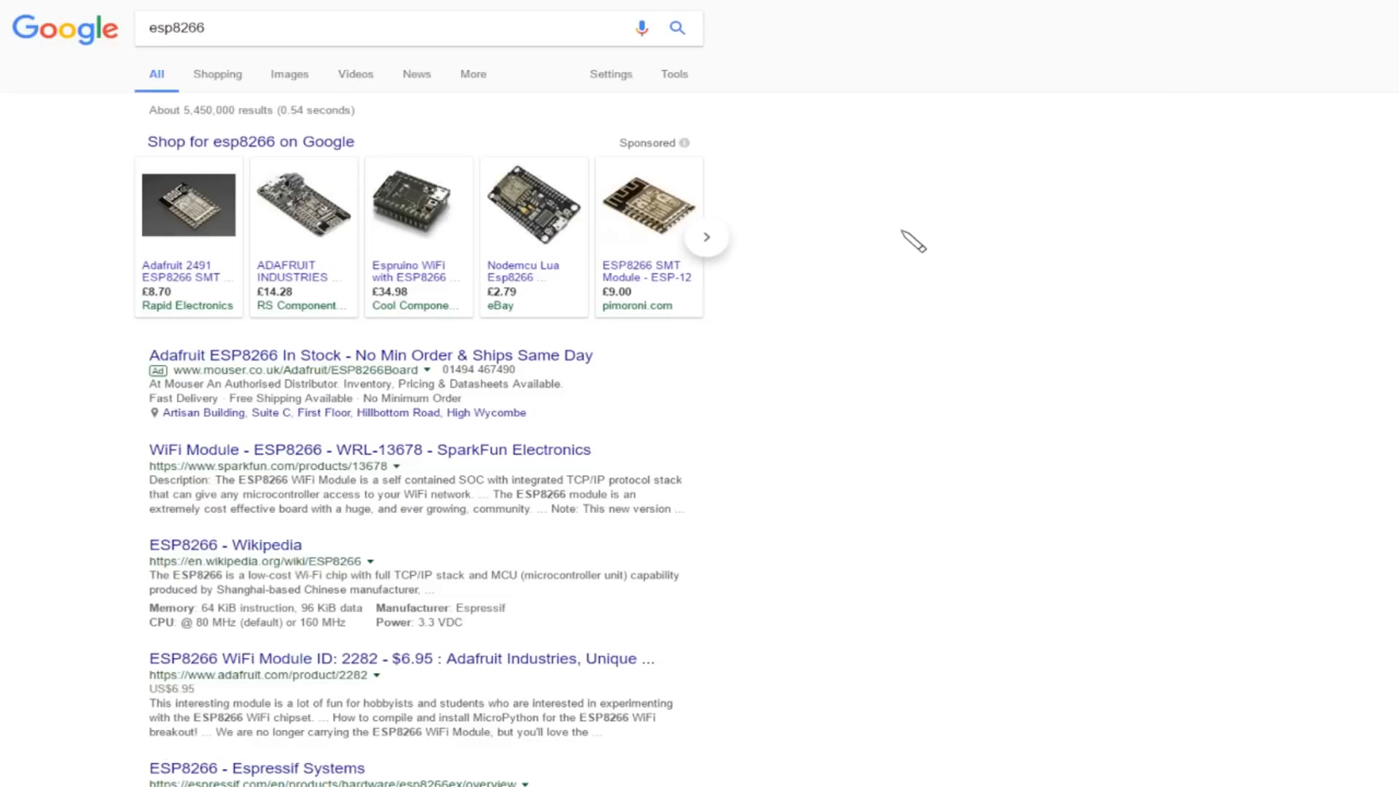
mouse_move(434, 151)
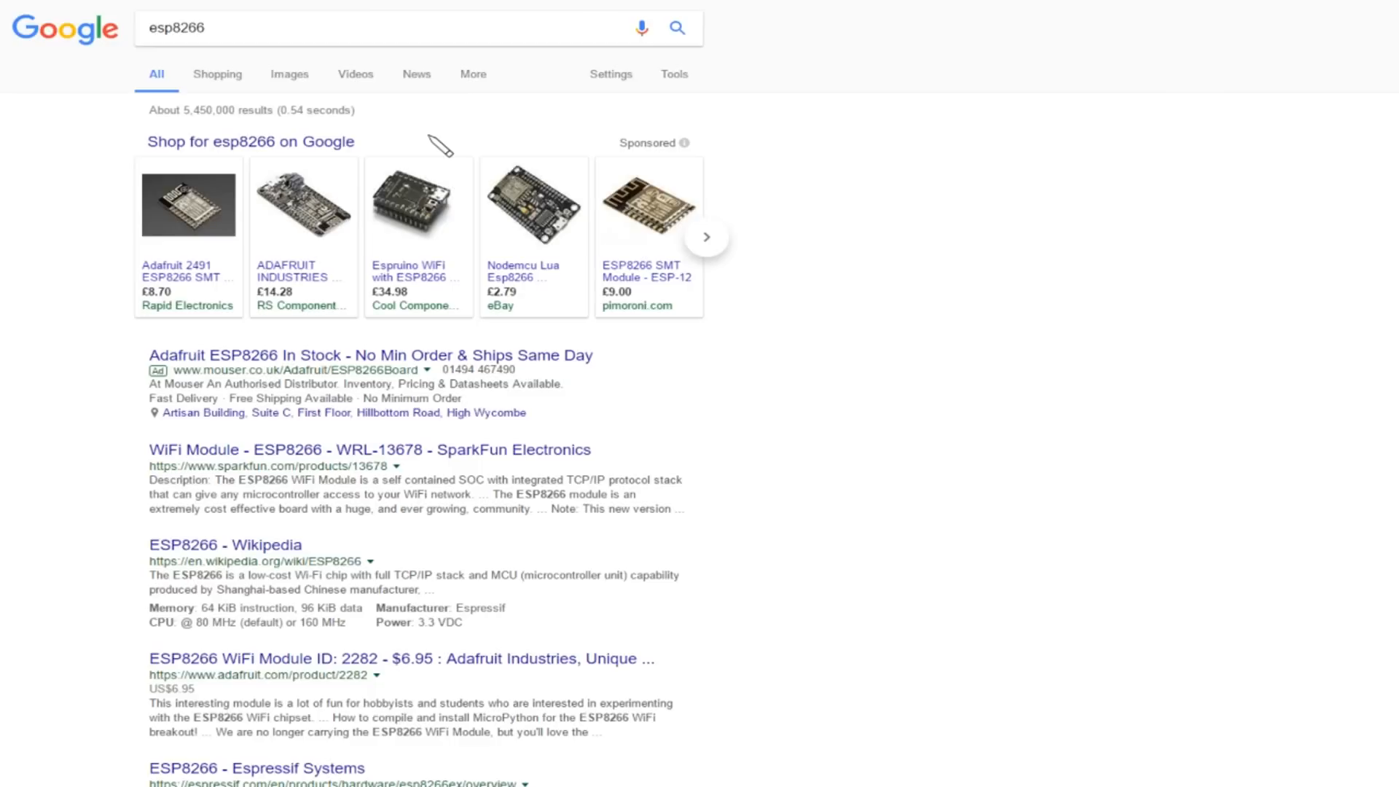
mouse_move(769, 258)
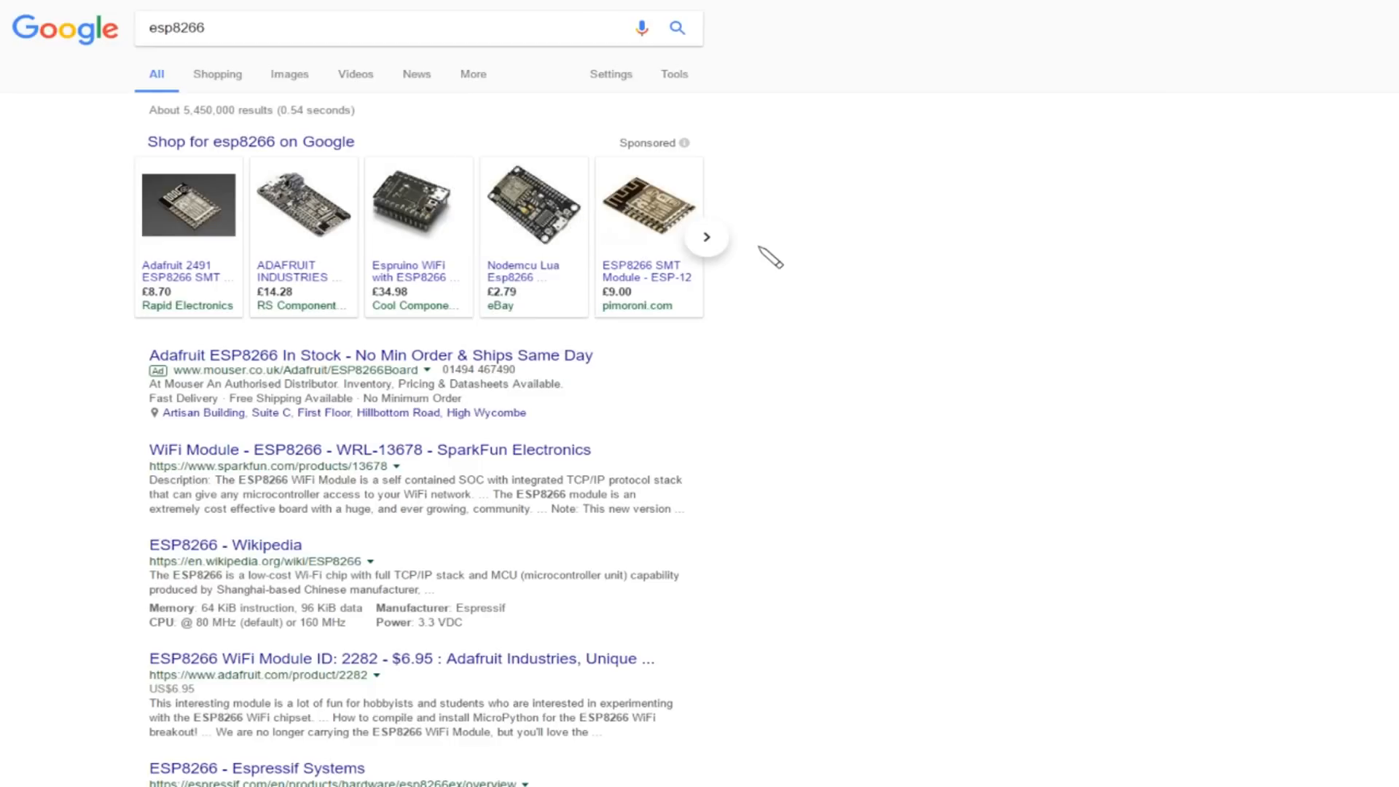
mouse_move(774, 259)
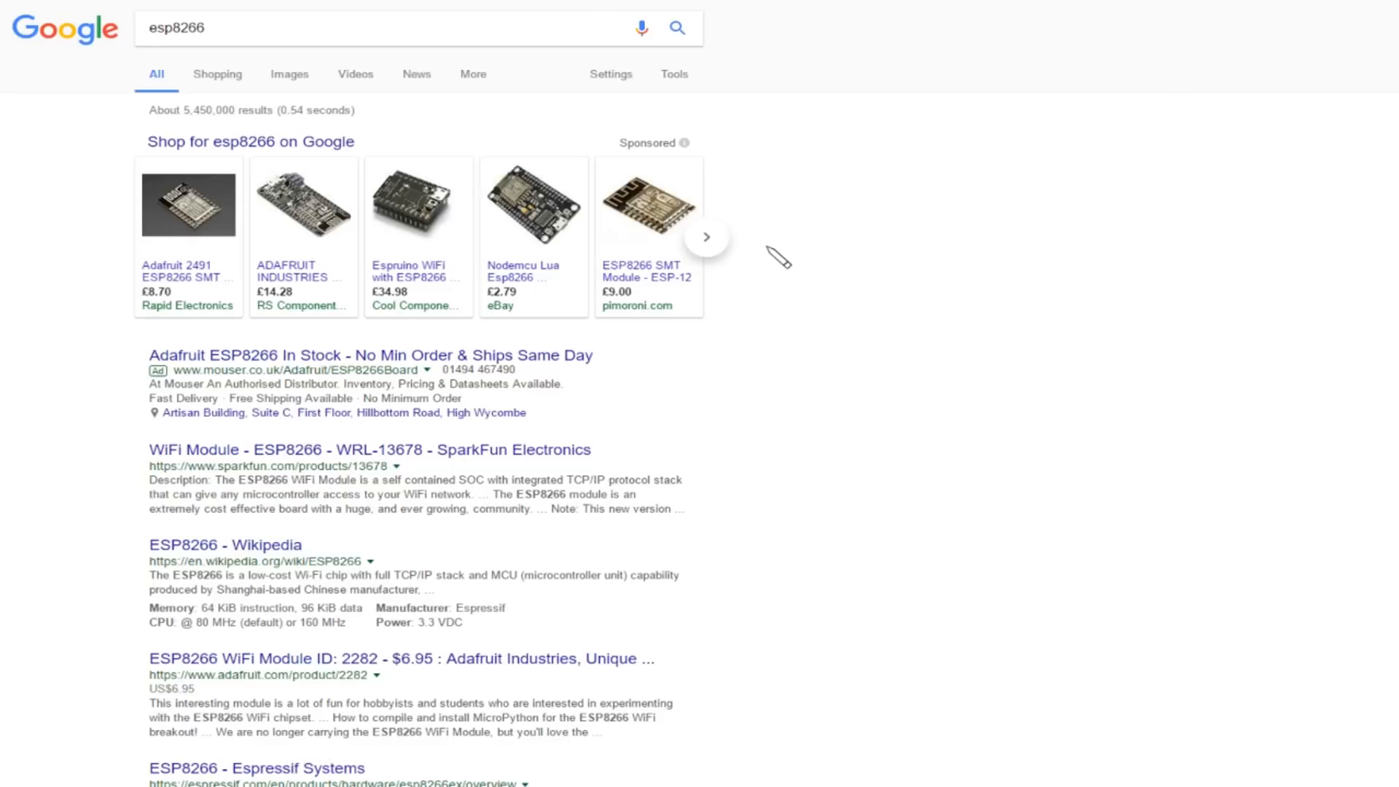
Step: Read through the esp8266 results past SparkFun, Wikipedia and Espressif down to the related searches
scroll(down, 3)
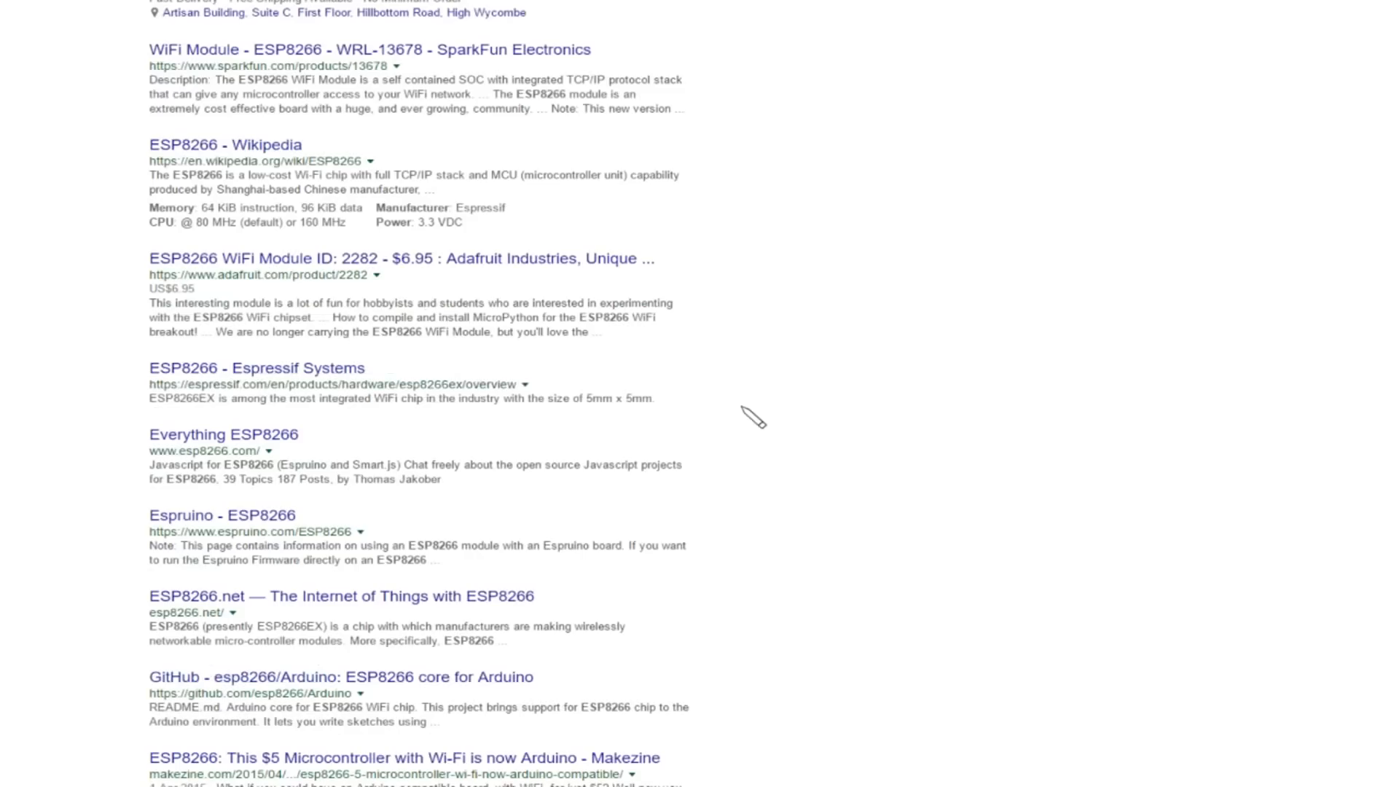
mouse_move(472, 388)
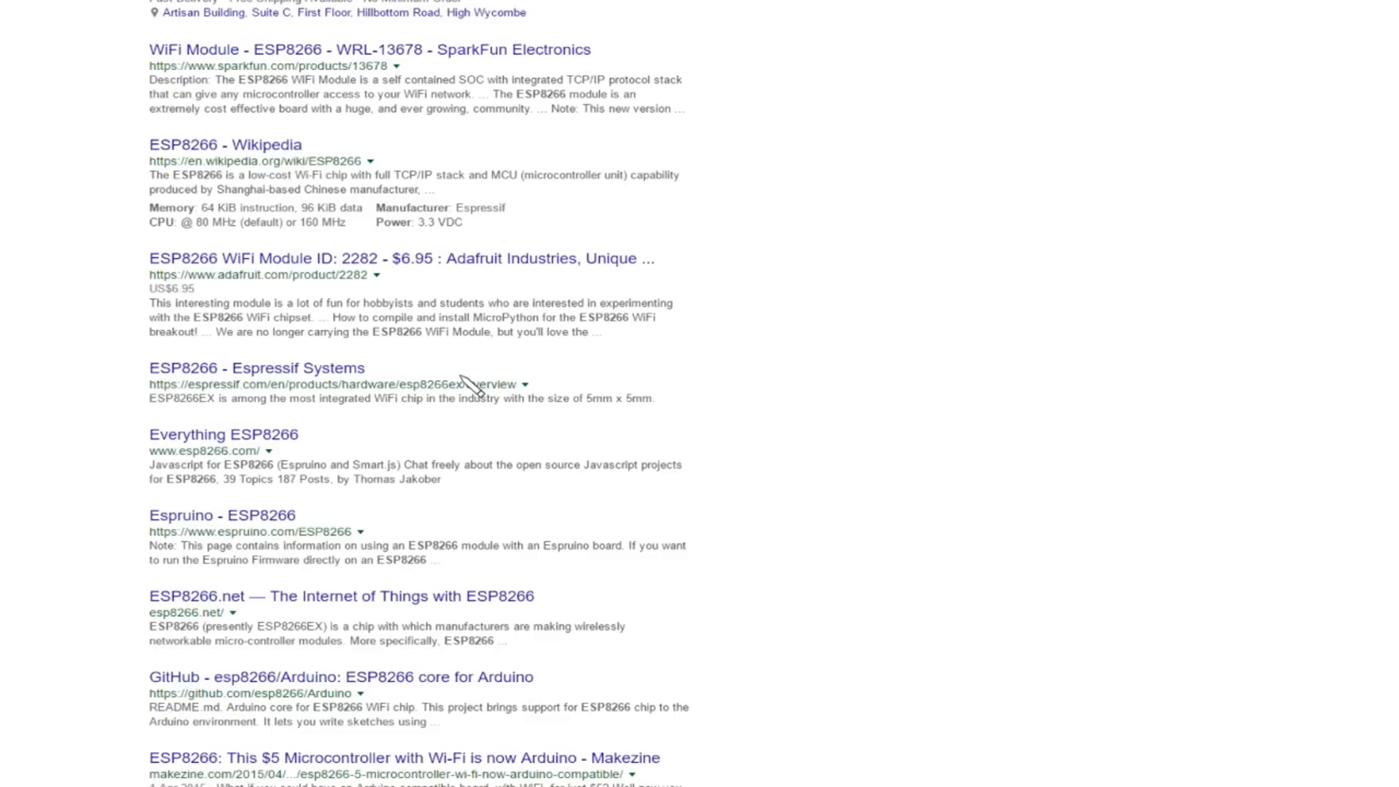
scroll(down, 3)
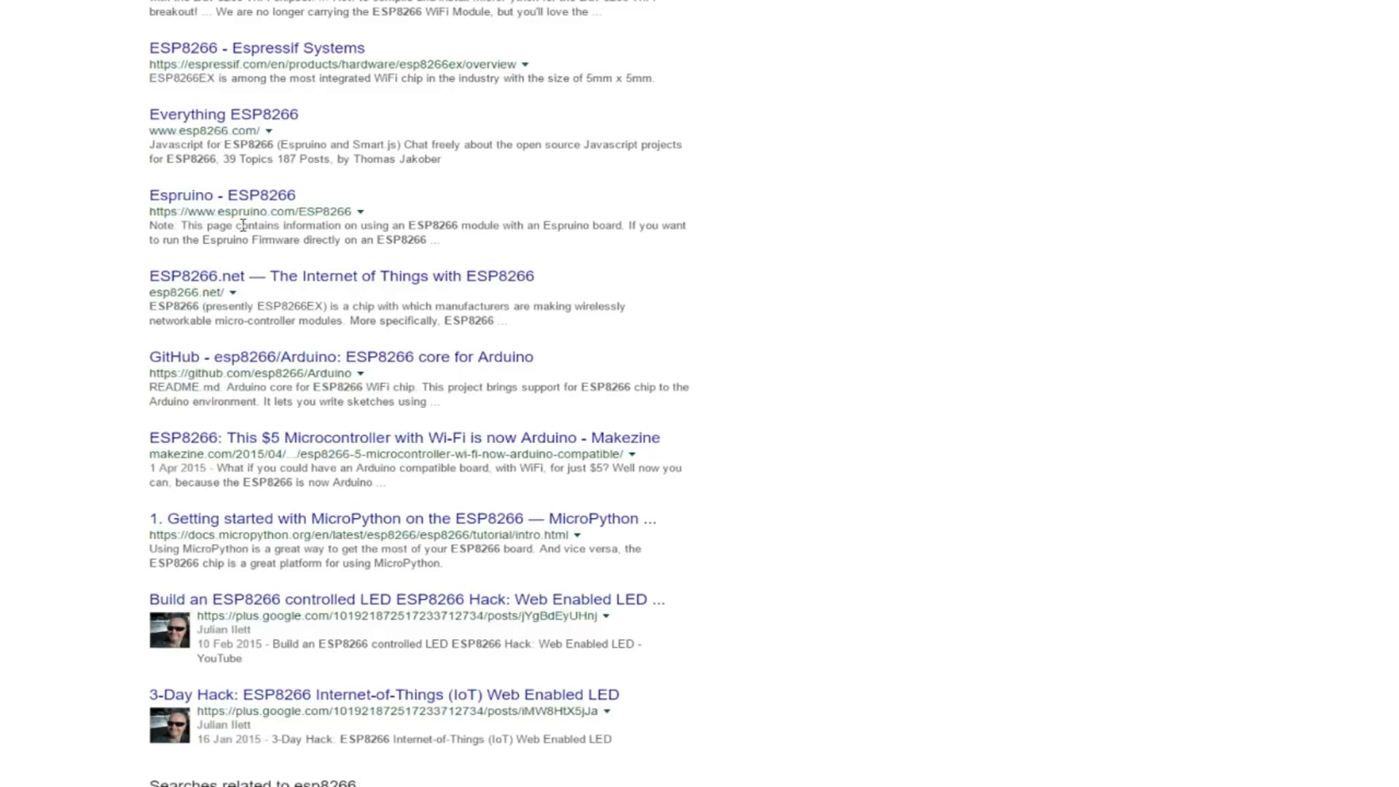
mouse_move(558, 458)
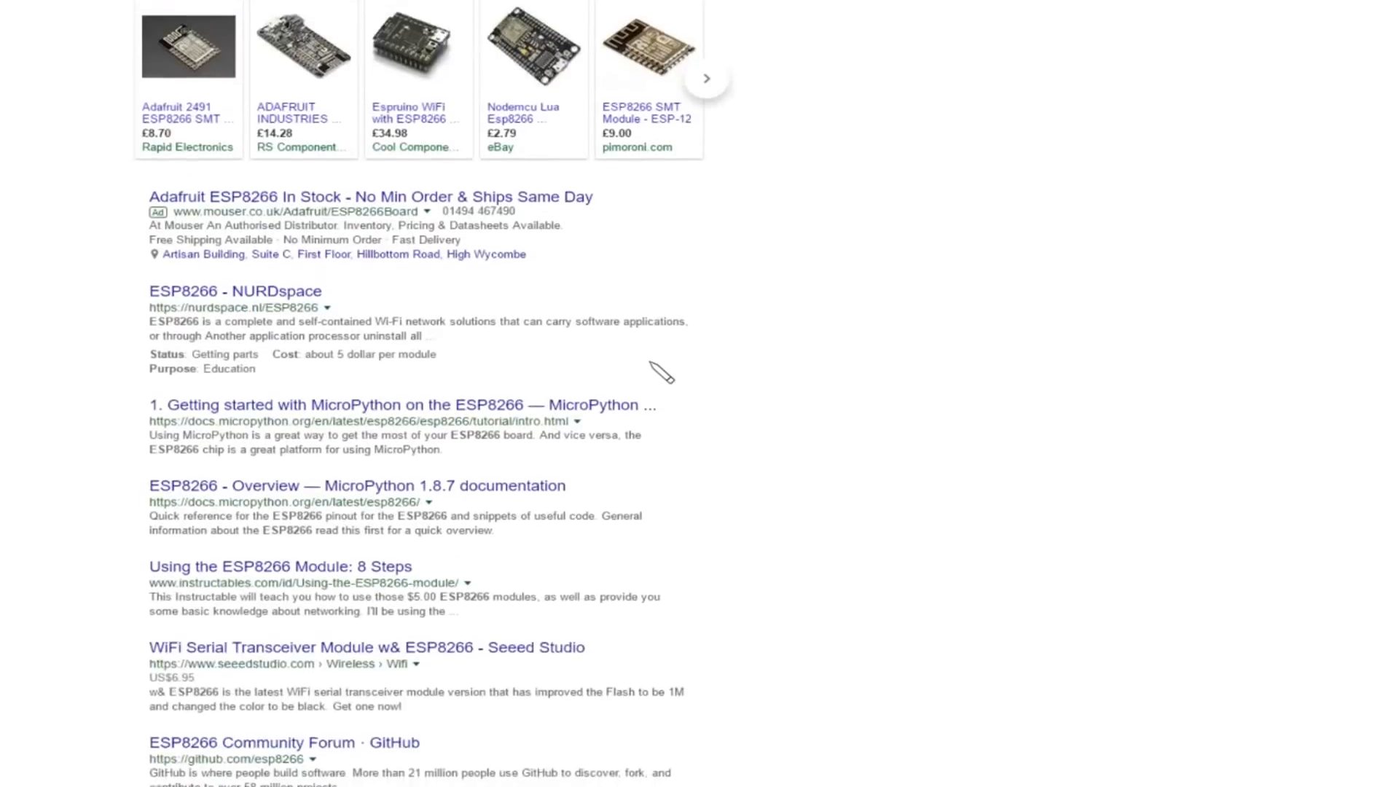
scroll(down, 3)
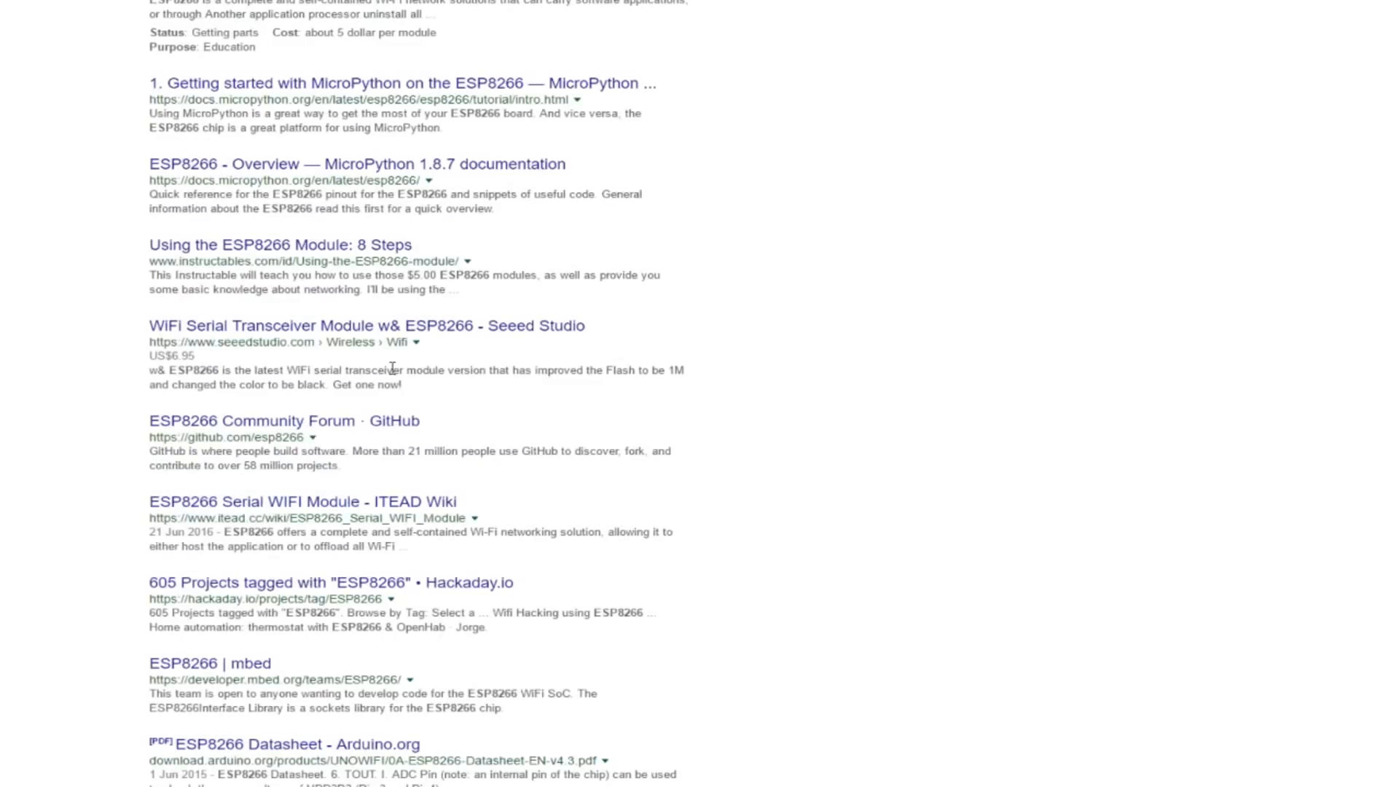
scroll(down, 3)
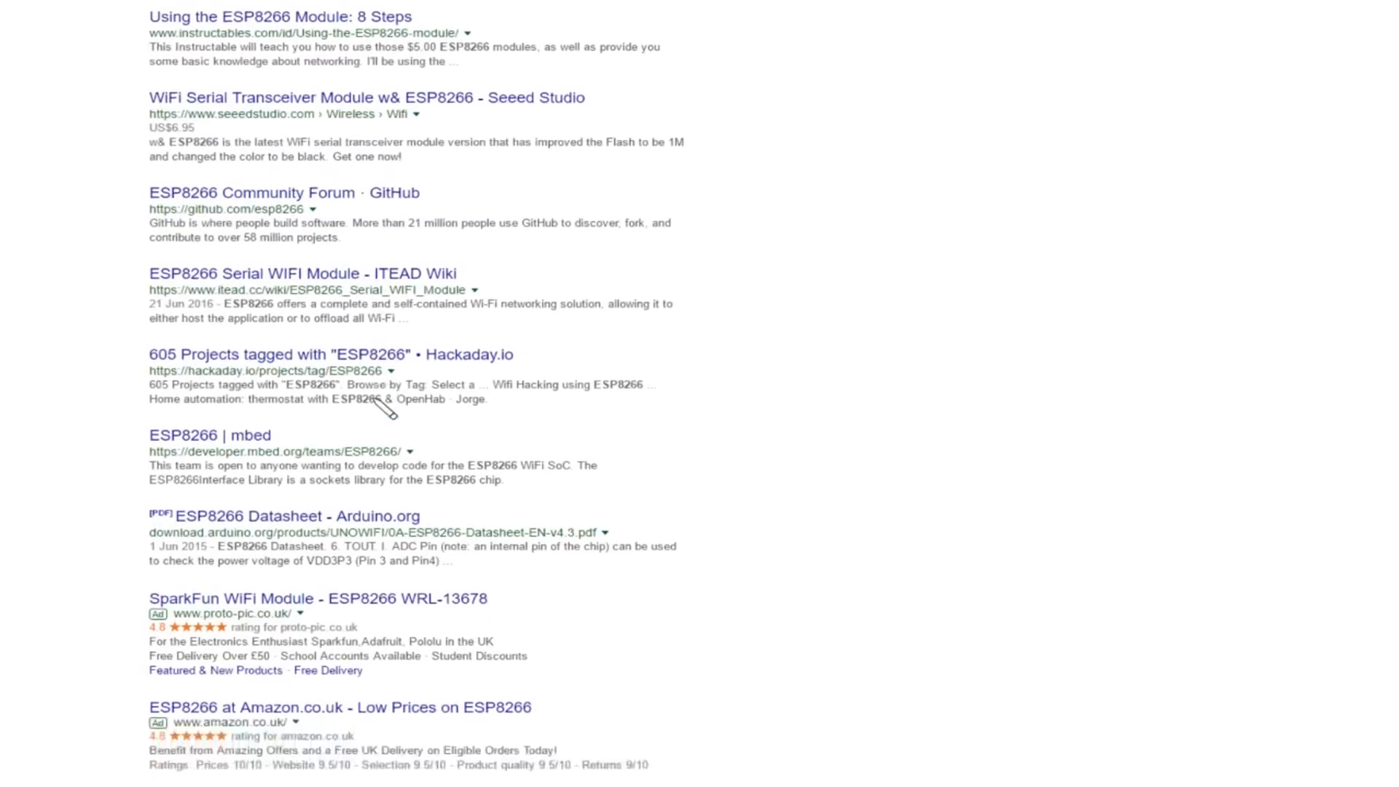
scroll(down, 3)
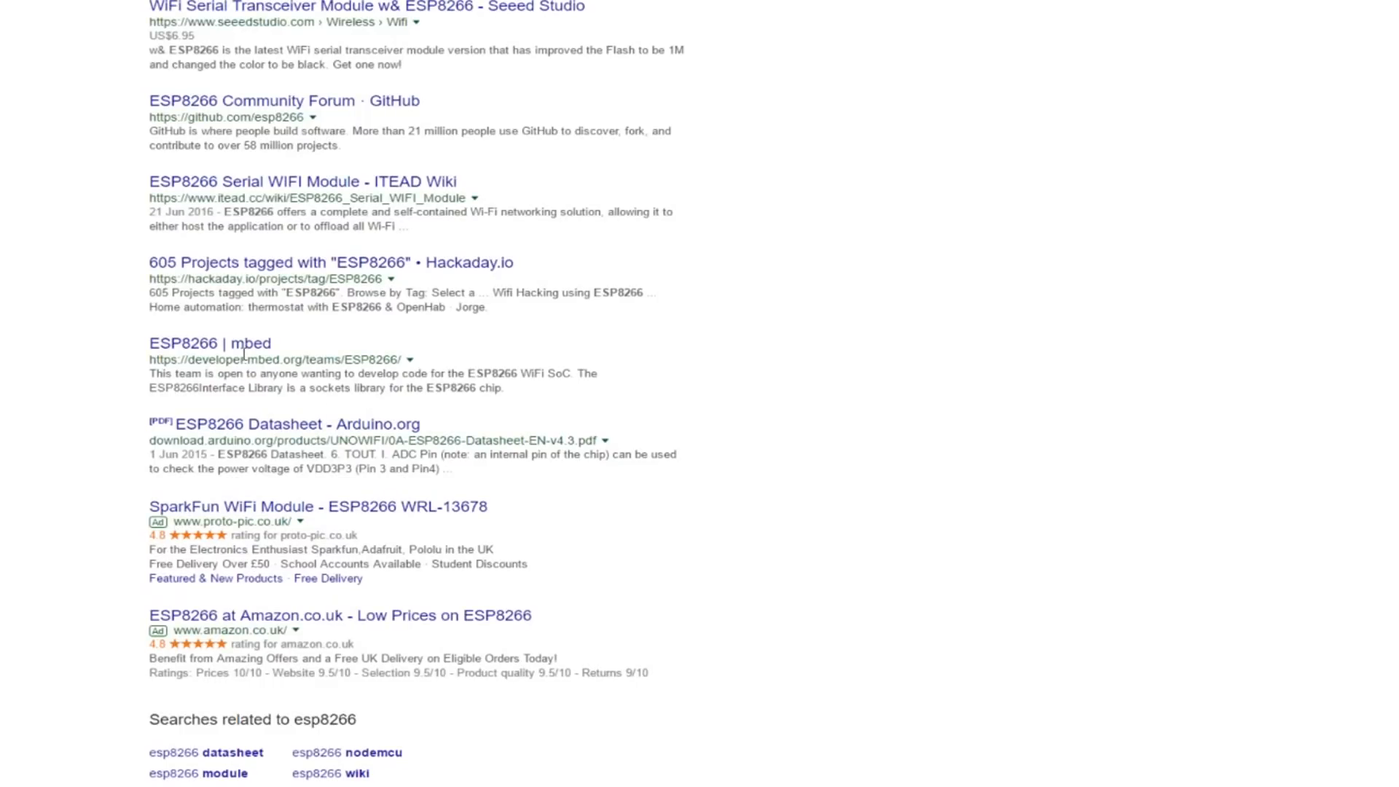
mouse_move(580, 459)
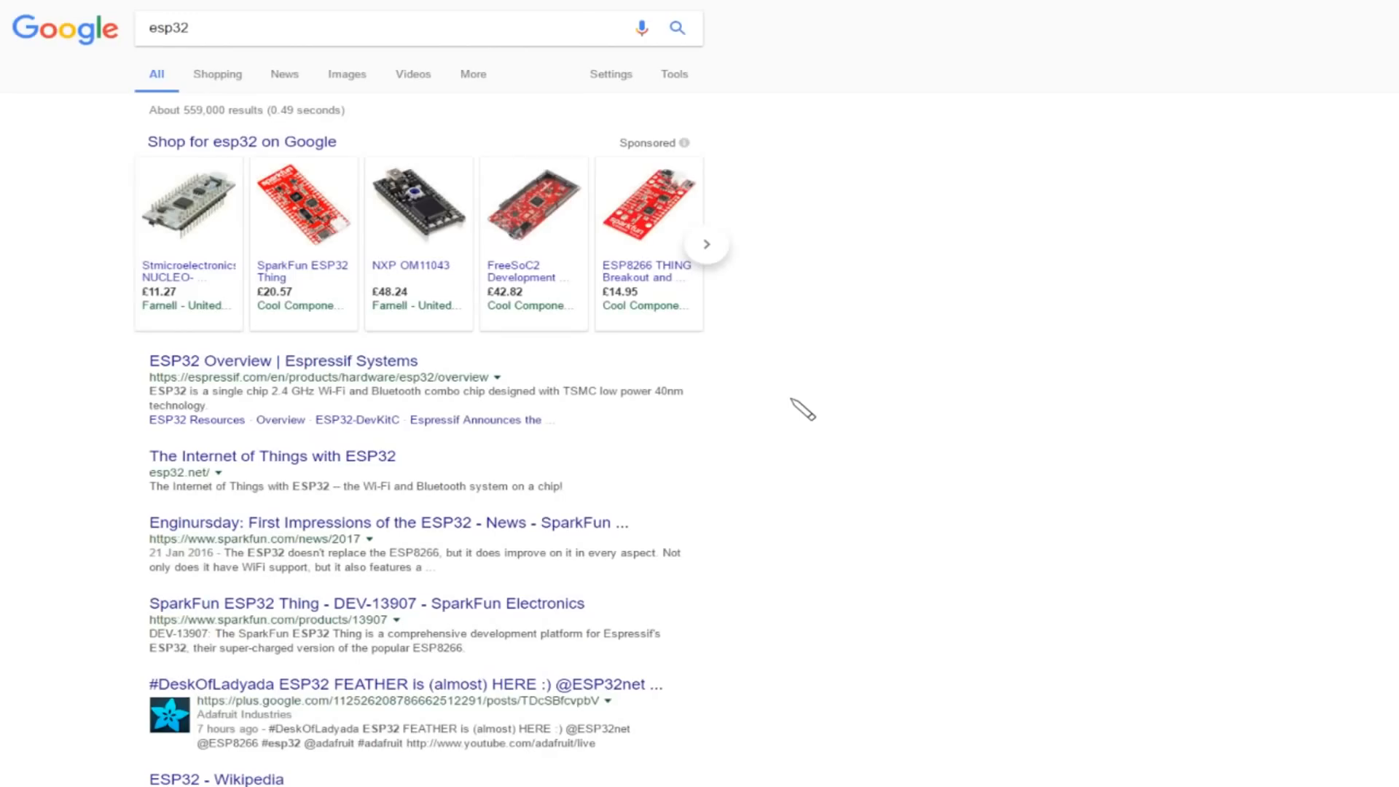
mouse_move(160, 98)
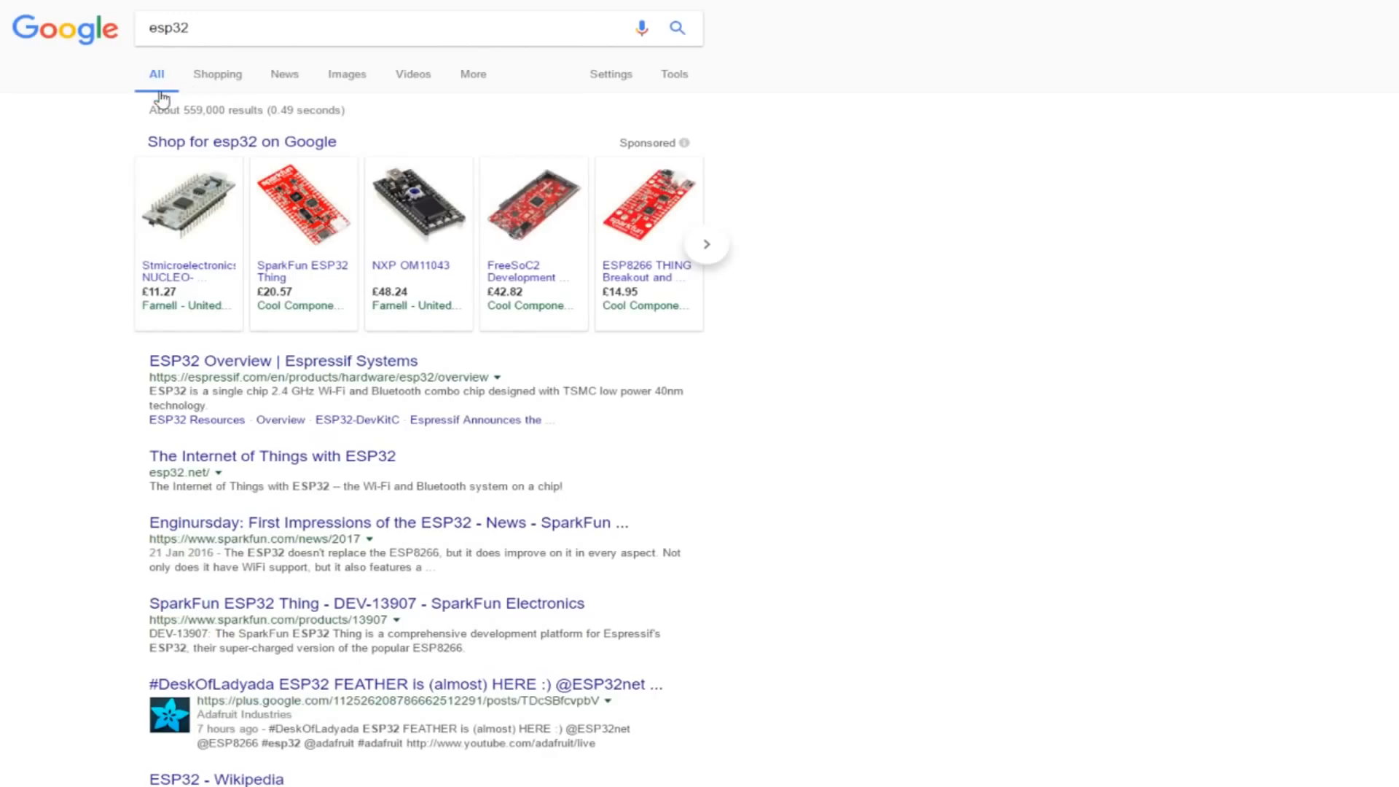
mouse_move(808, 286)
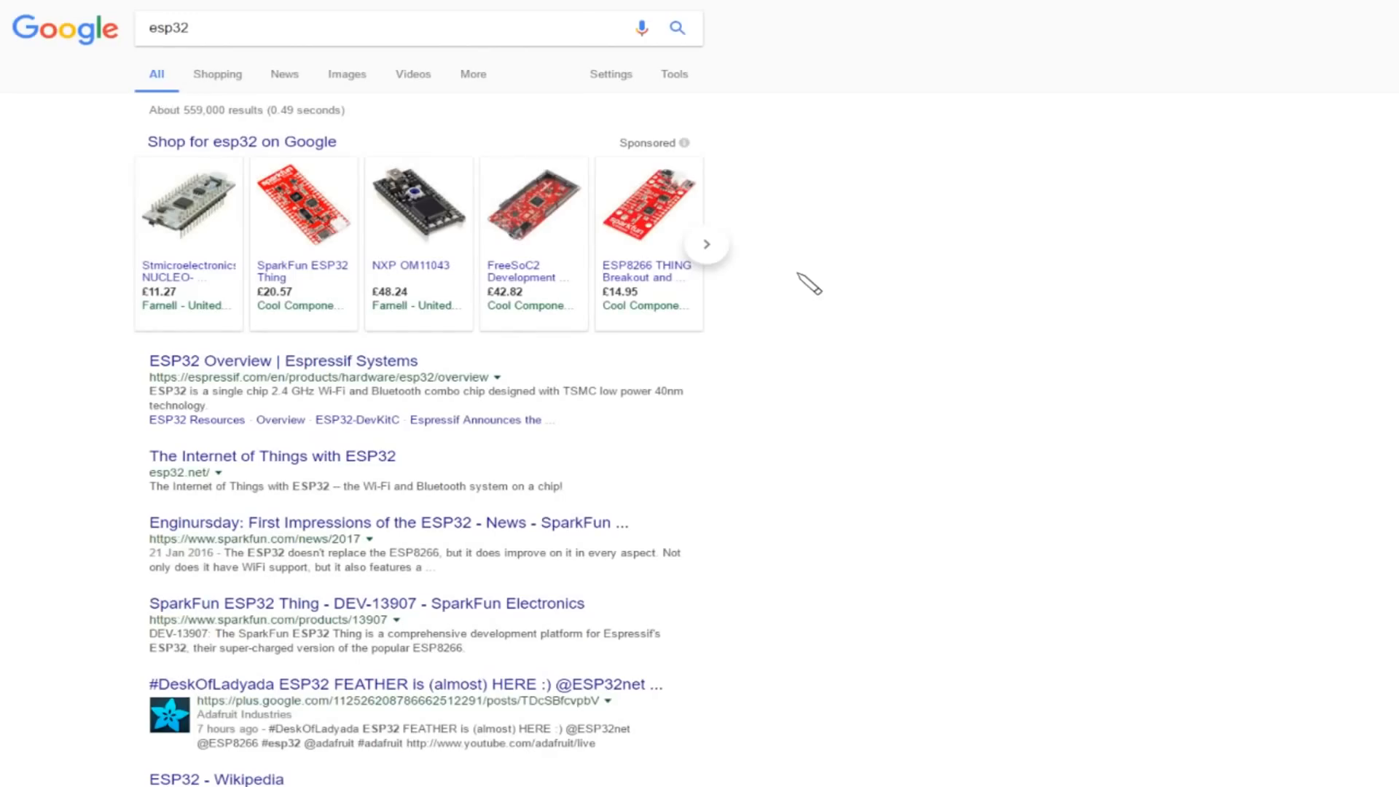
Step: Read the first page of esp32 results to the bottom and move to page 2
scroll(down, 3)
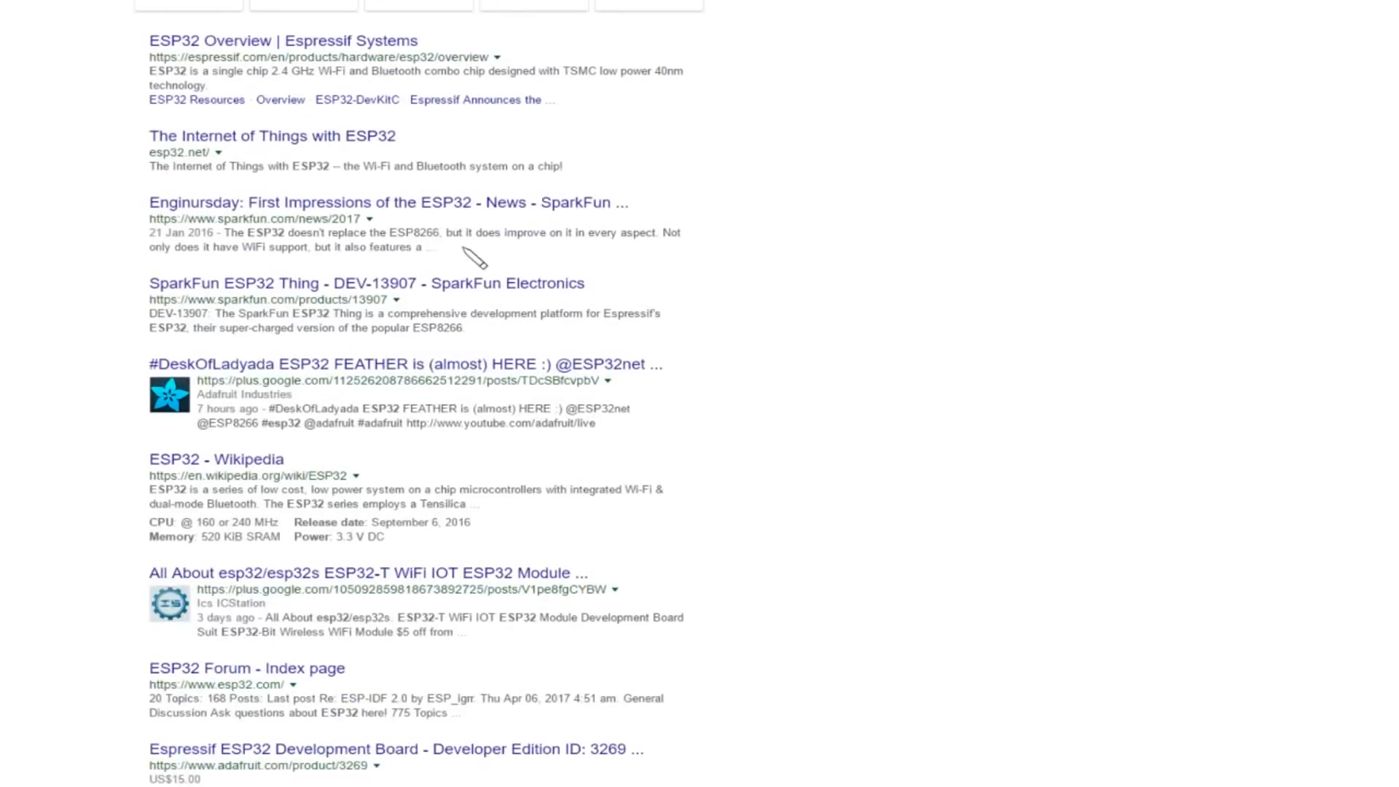
mouse_move(213, 49)
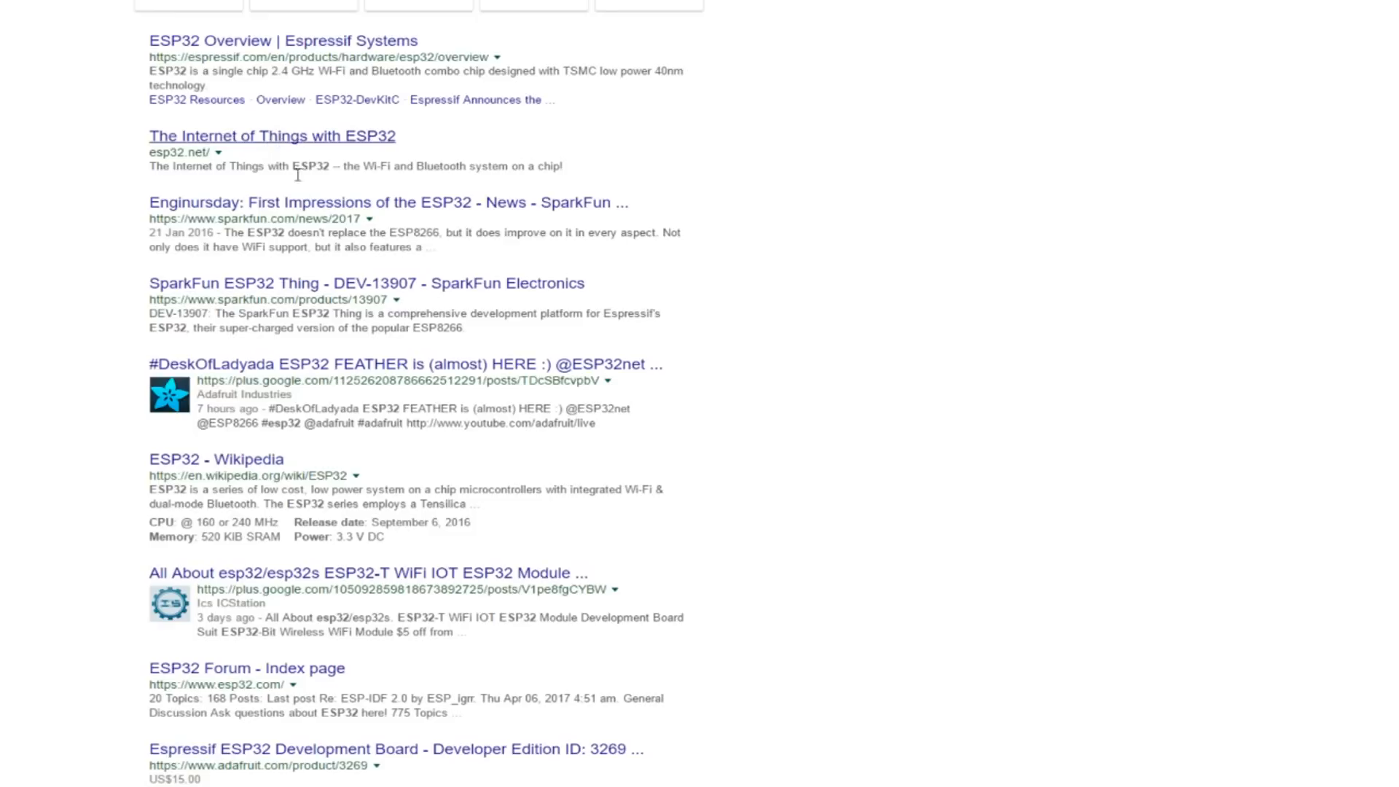
mouse_move(437, 227)
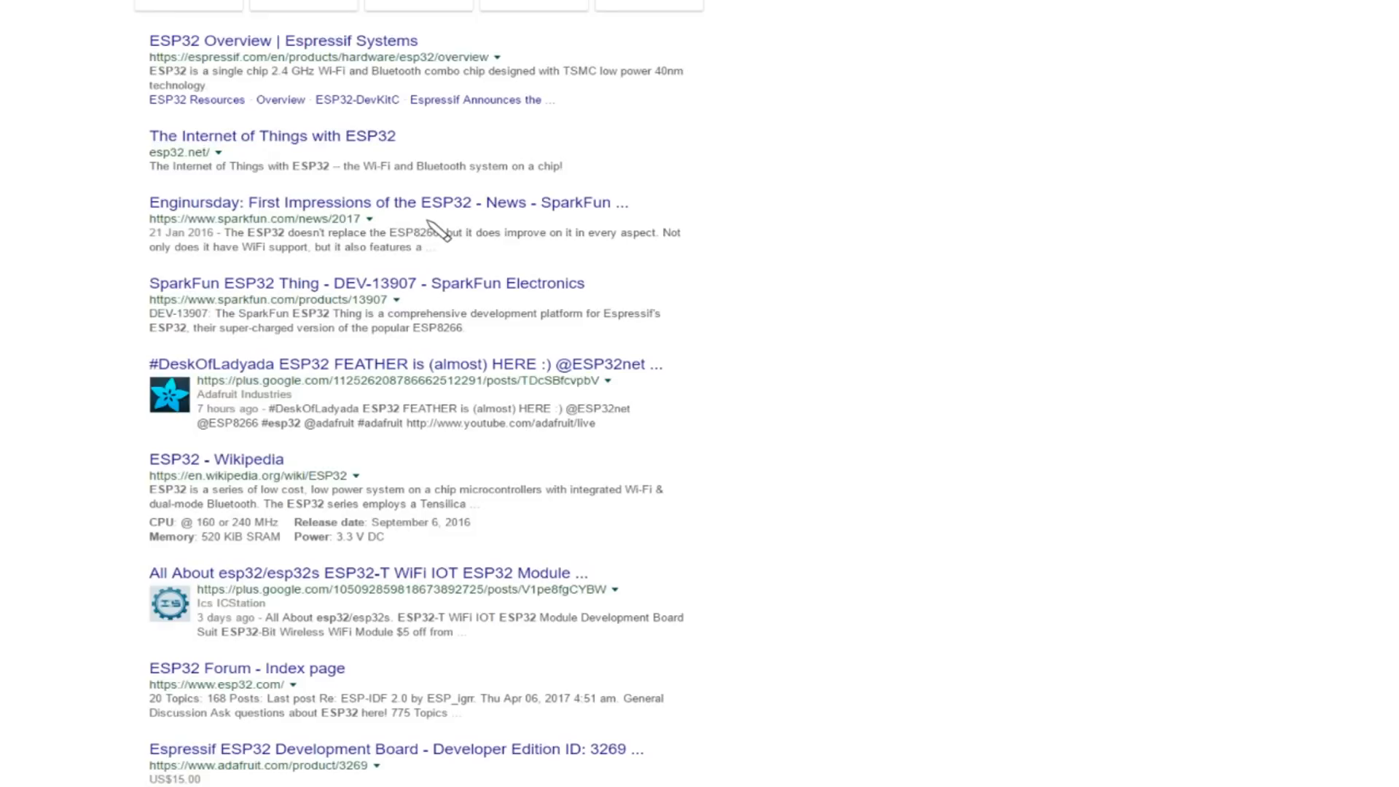
mouse_move(596, 360)
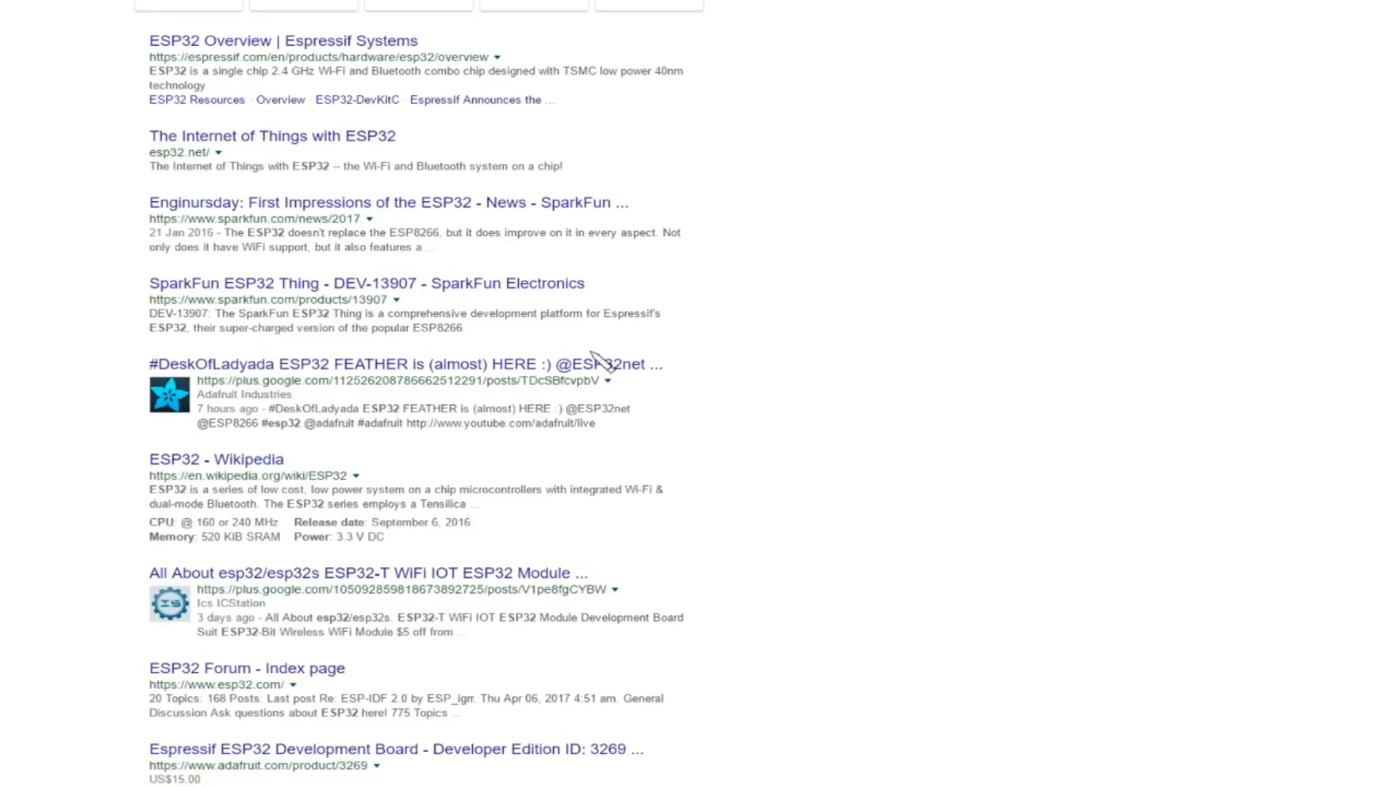
scroll(down, 3)
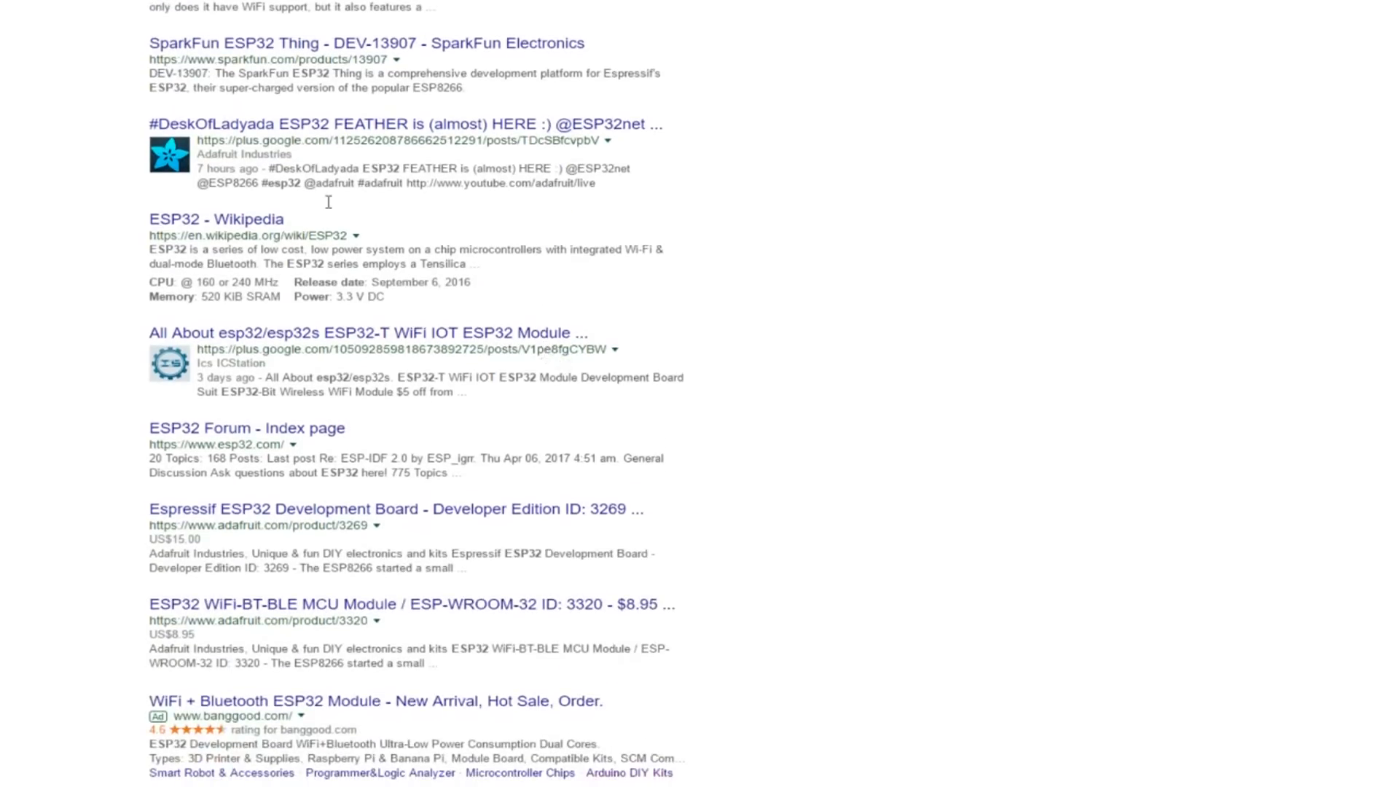
scroll(down, 3)
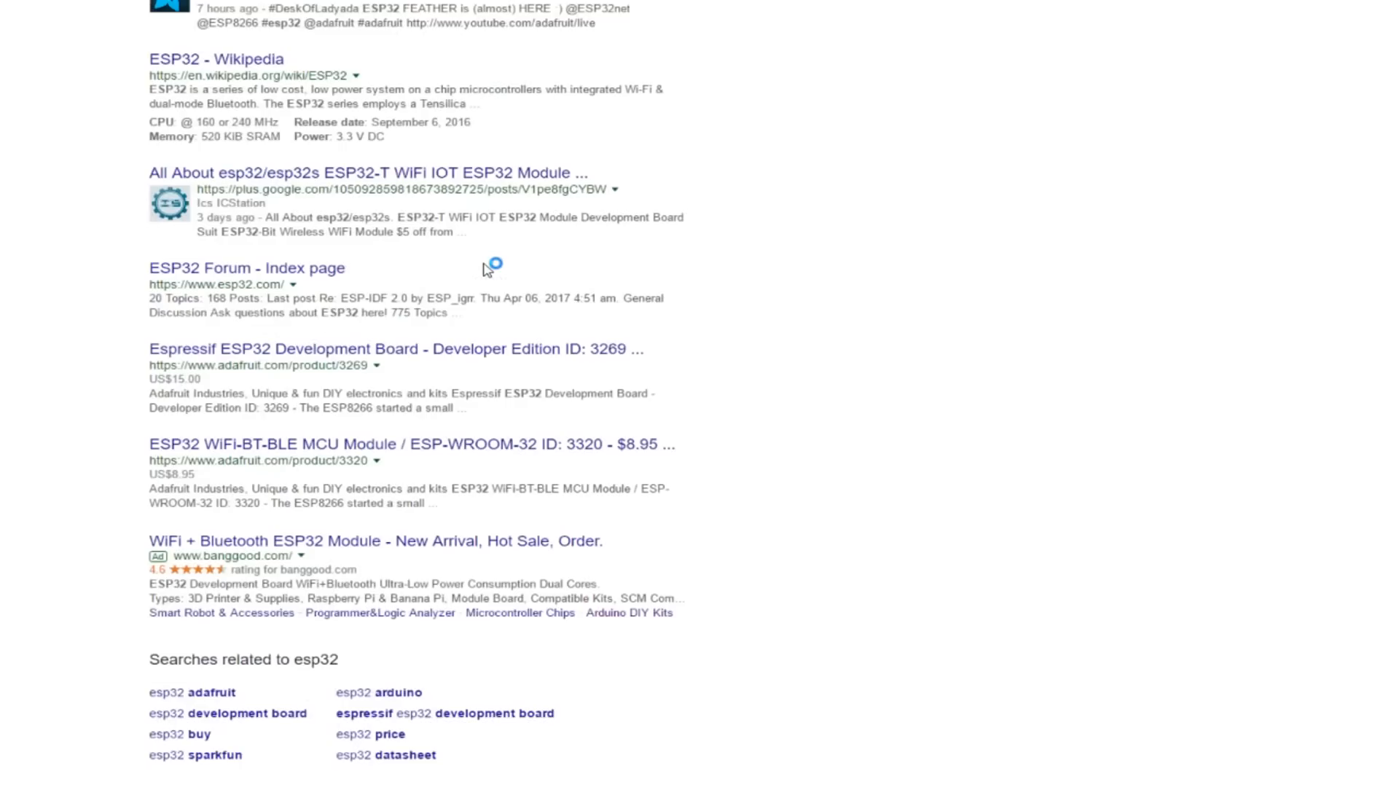
scroll(down, 3)
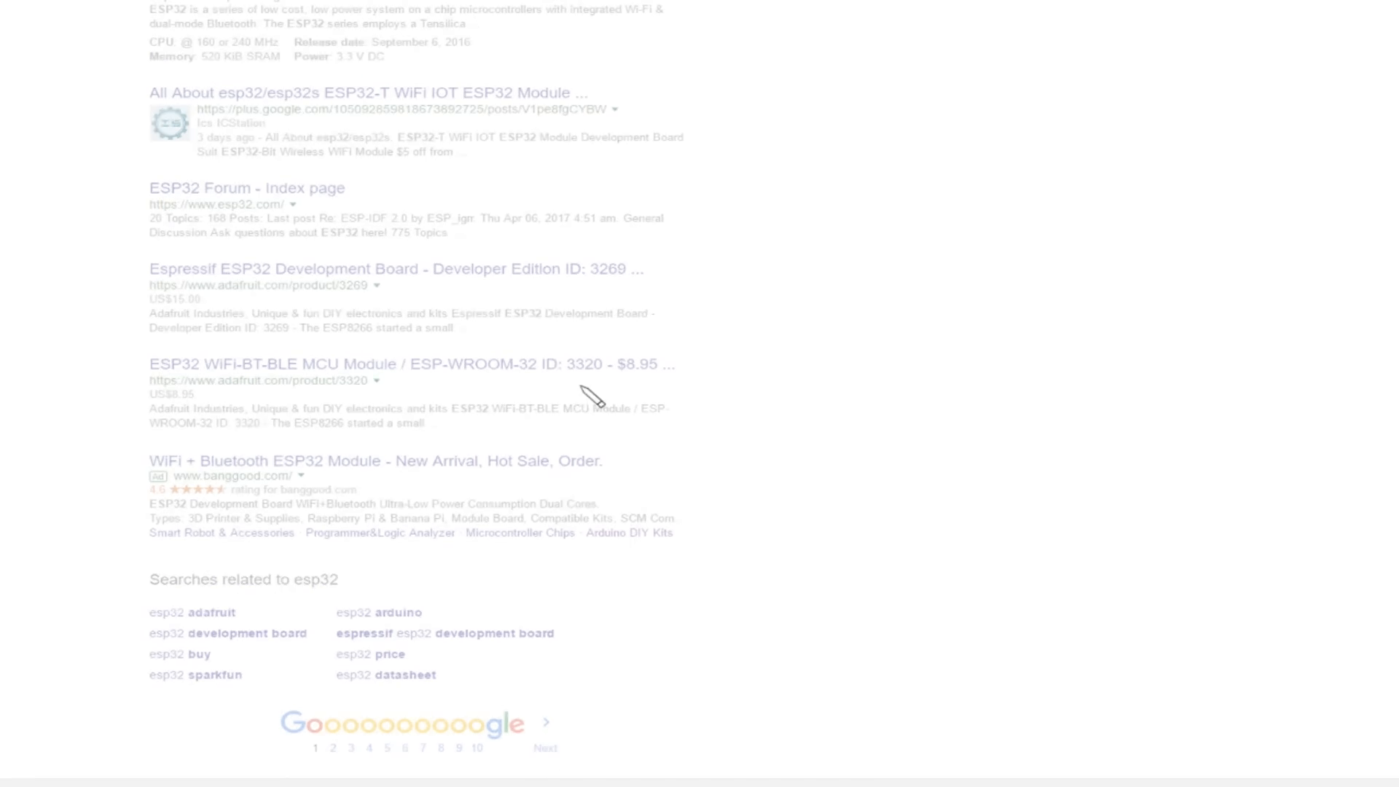
click(332, 748)
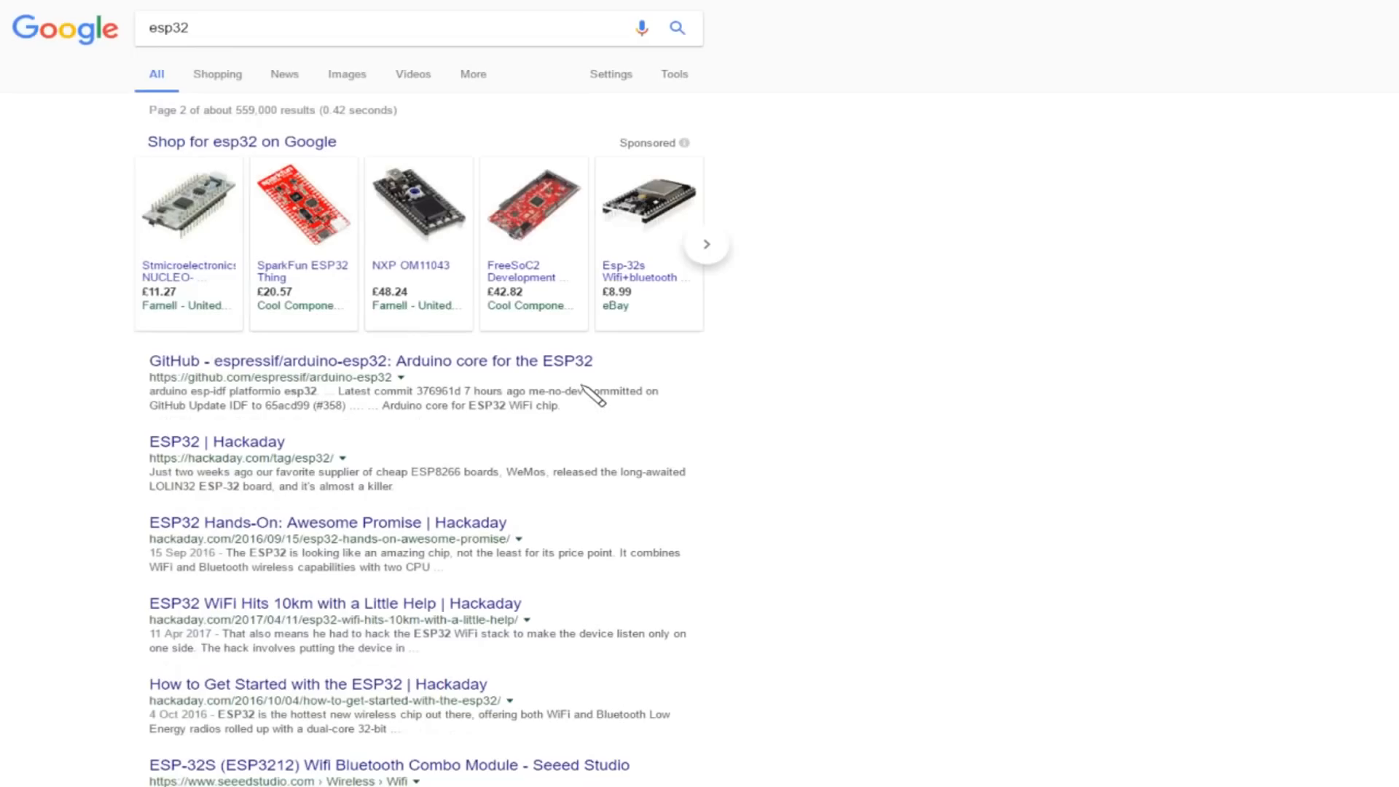
Step: Read page 2 of the esp32 results down to the related searches
scroll(down, 3)
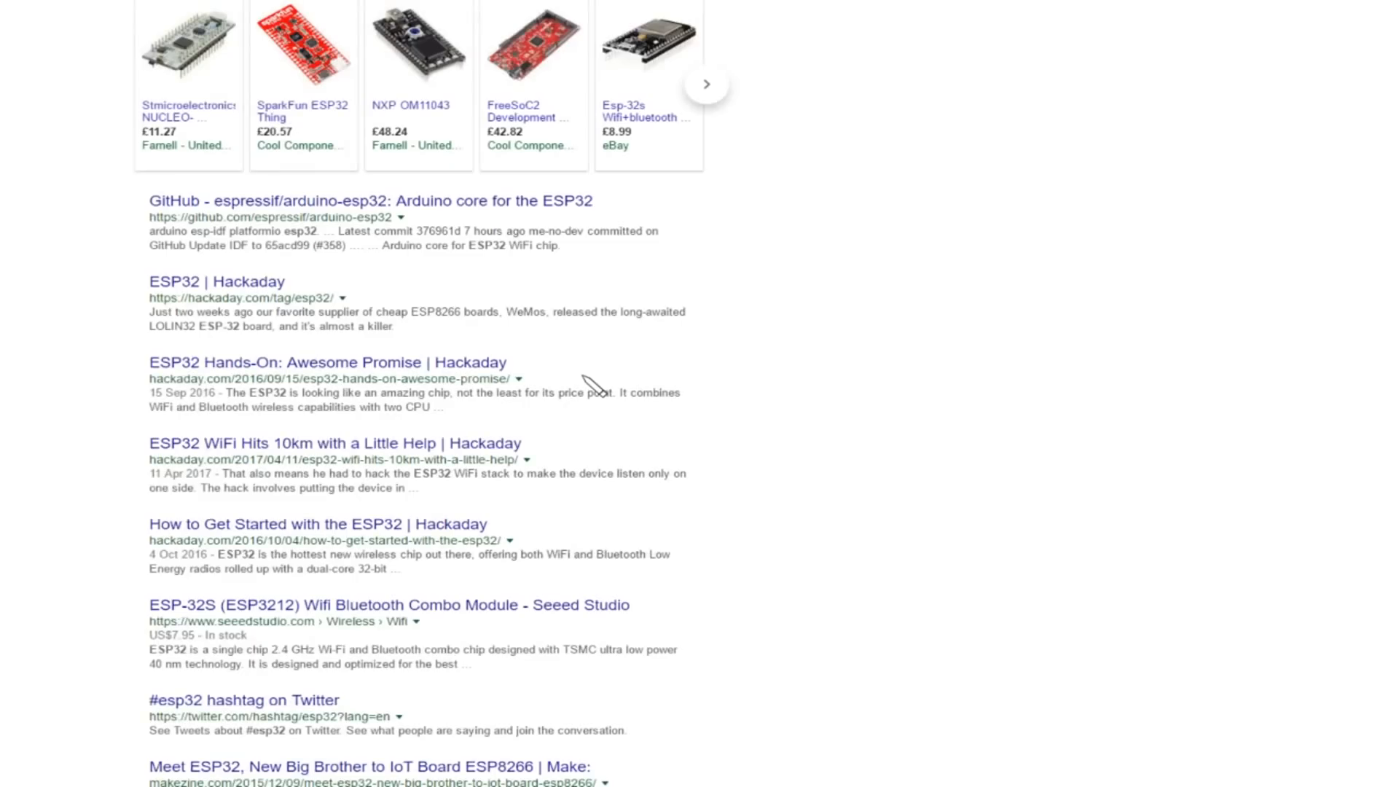
scroll(down, 3)
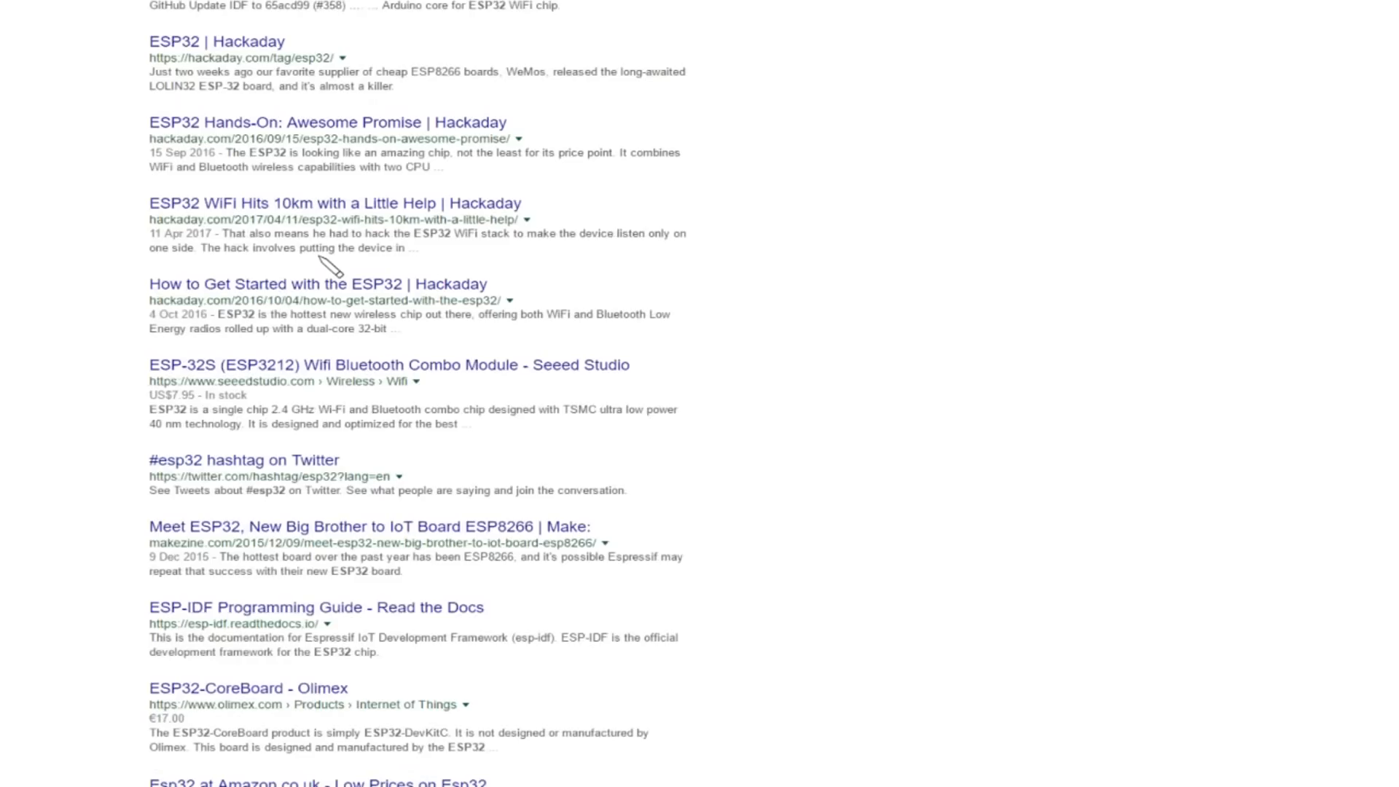
mouse_move(335, 383)
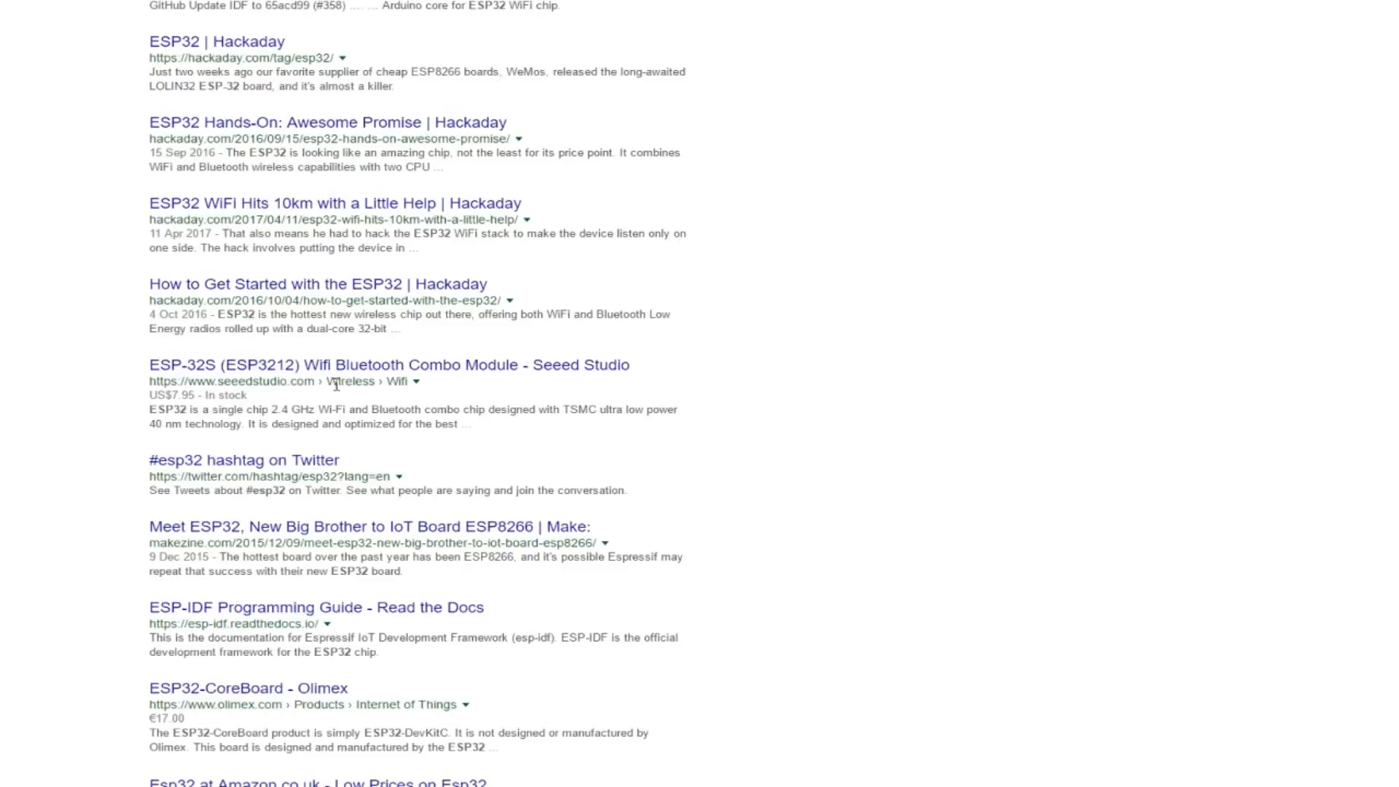
scroll(down, 3)
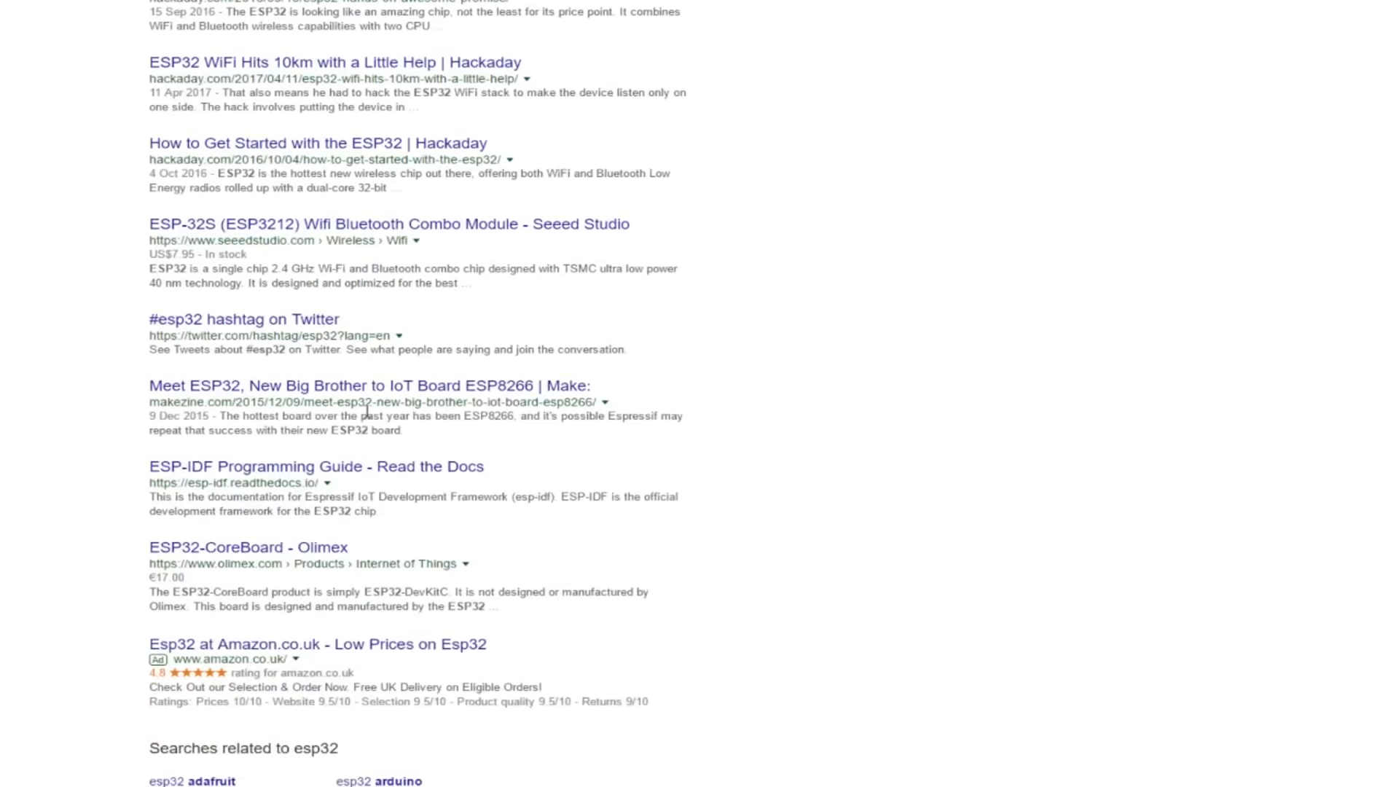
scroll(down, 3)
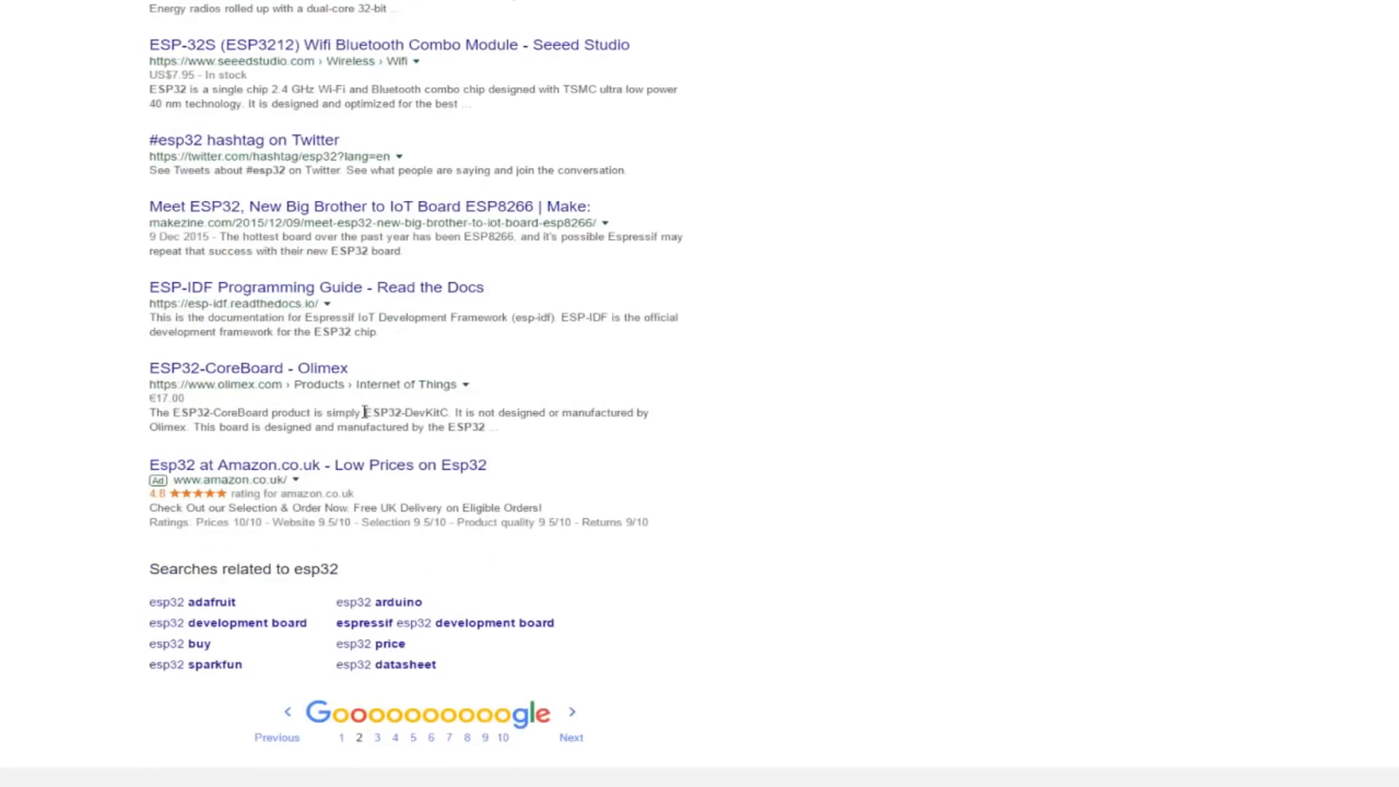
mouse_move(308, 415)
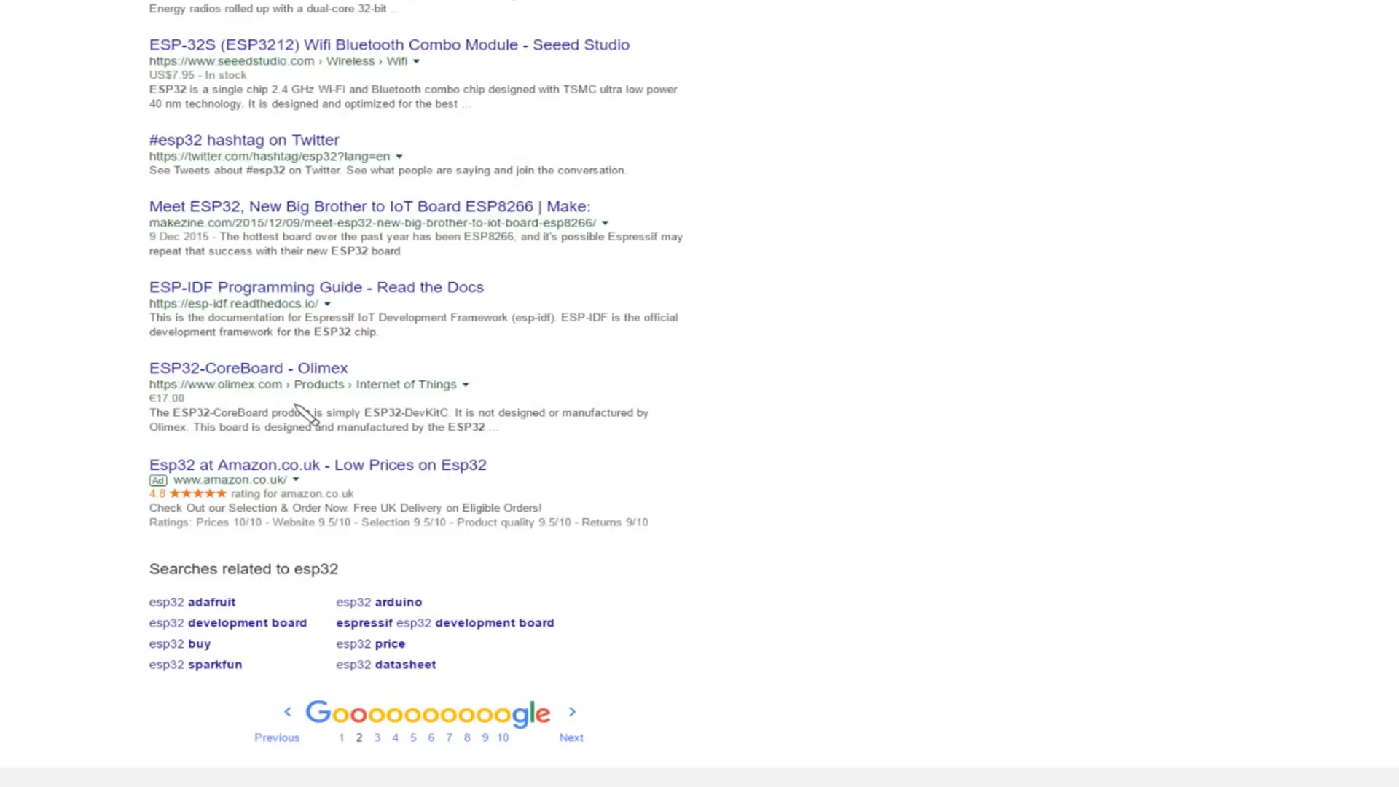
mouse_move(308, 415)
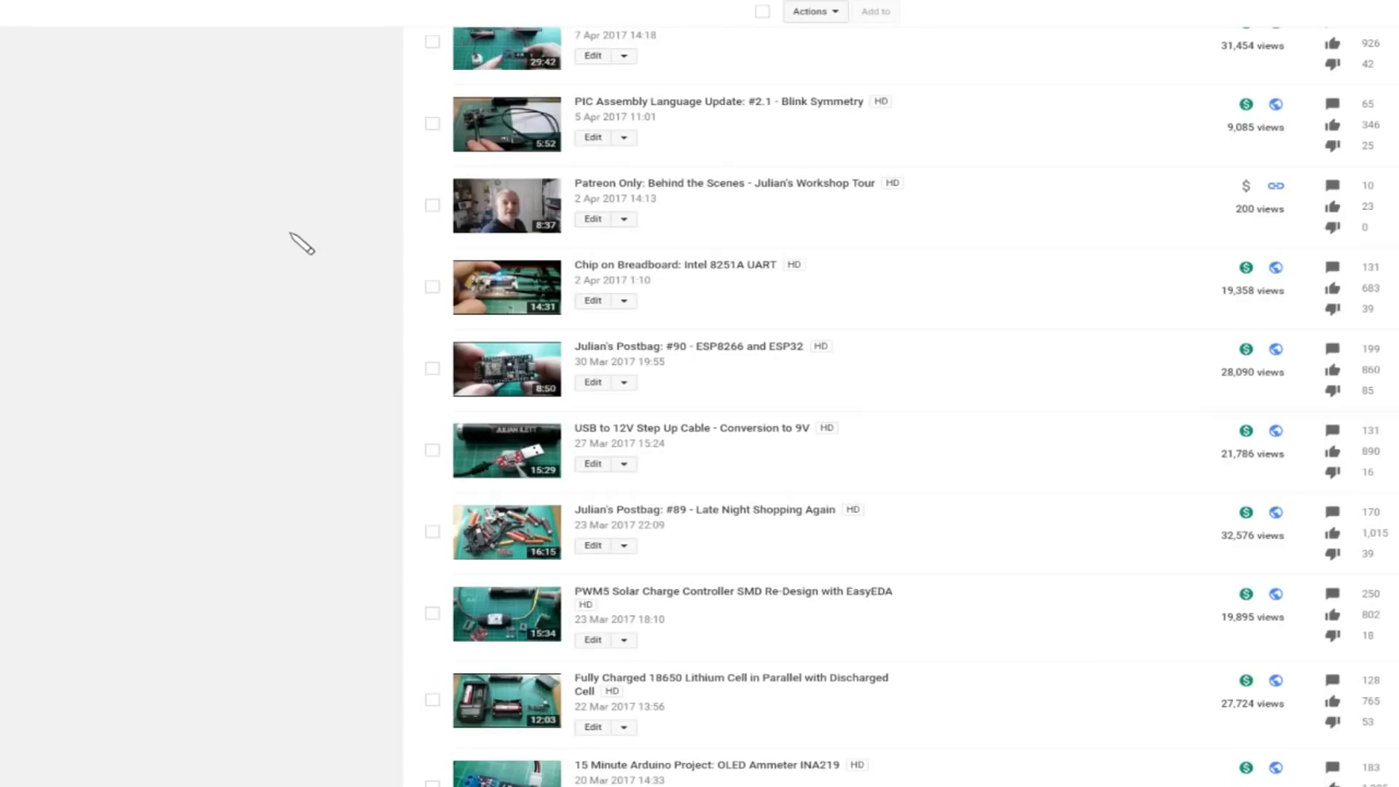
mouse_move(348, 387)
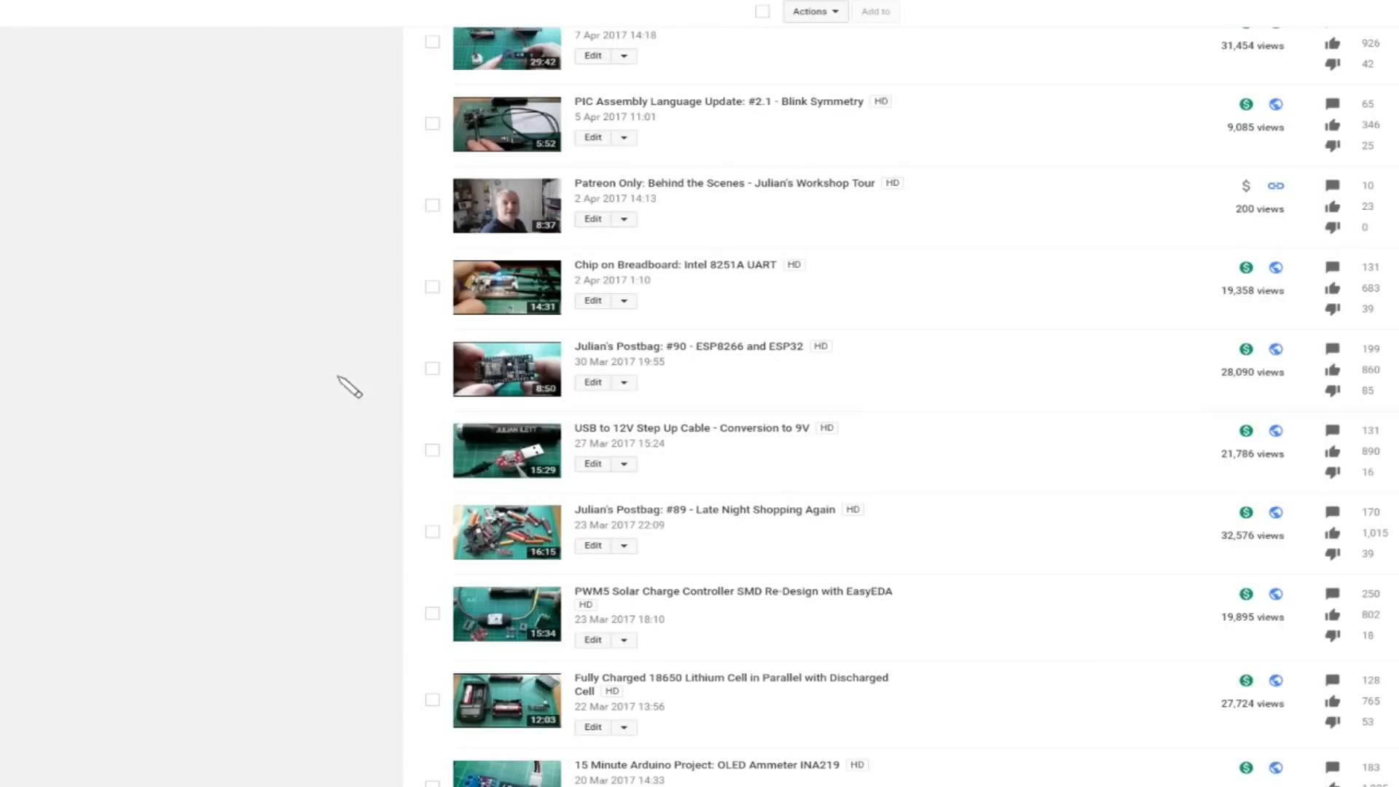
mouse_move(713, 400)
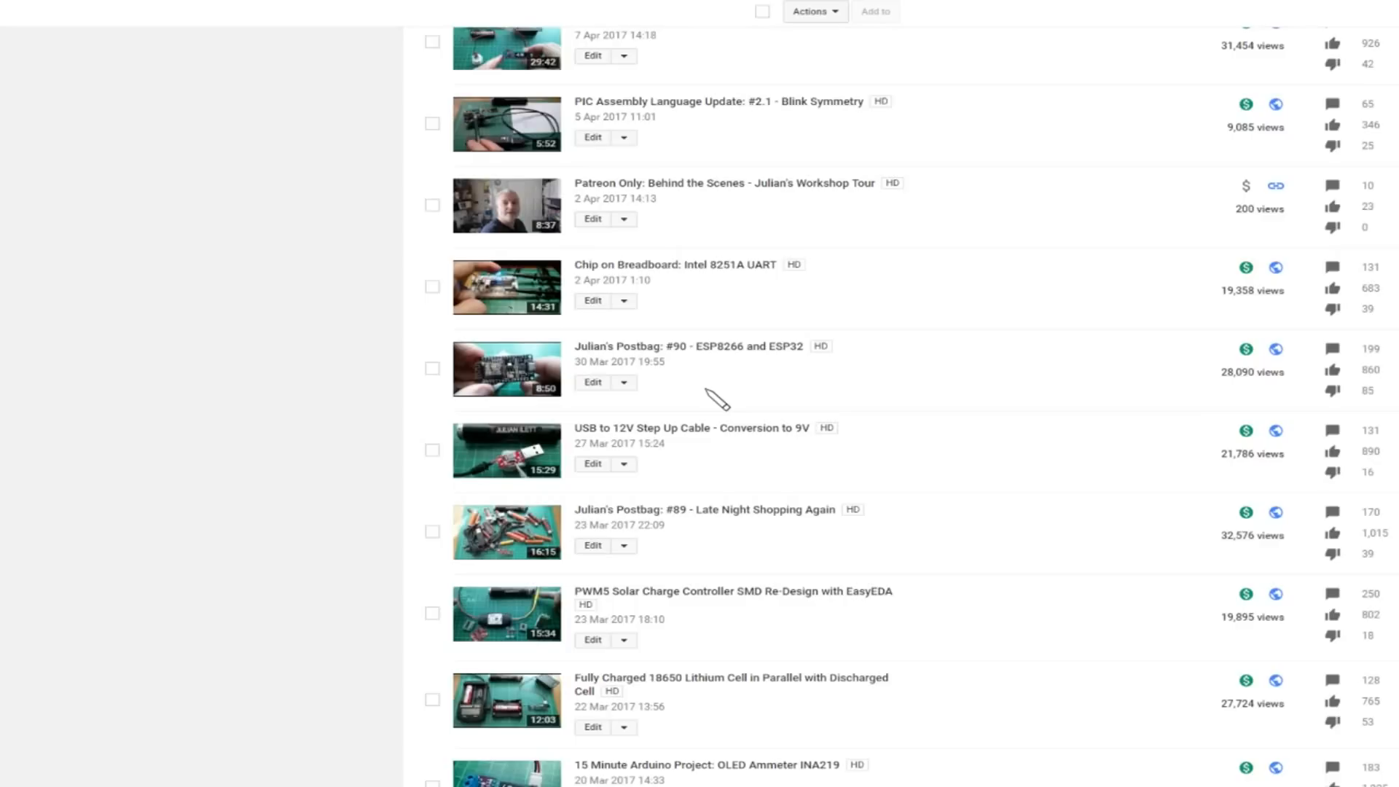
mouse_move(705, 392)
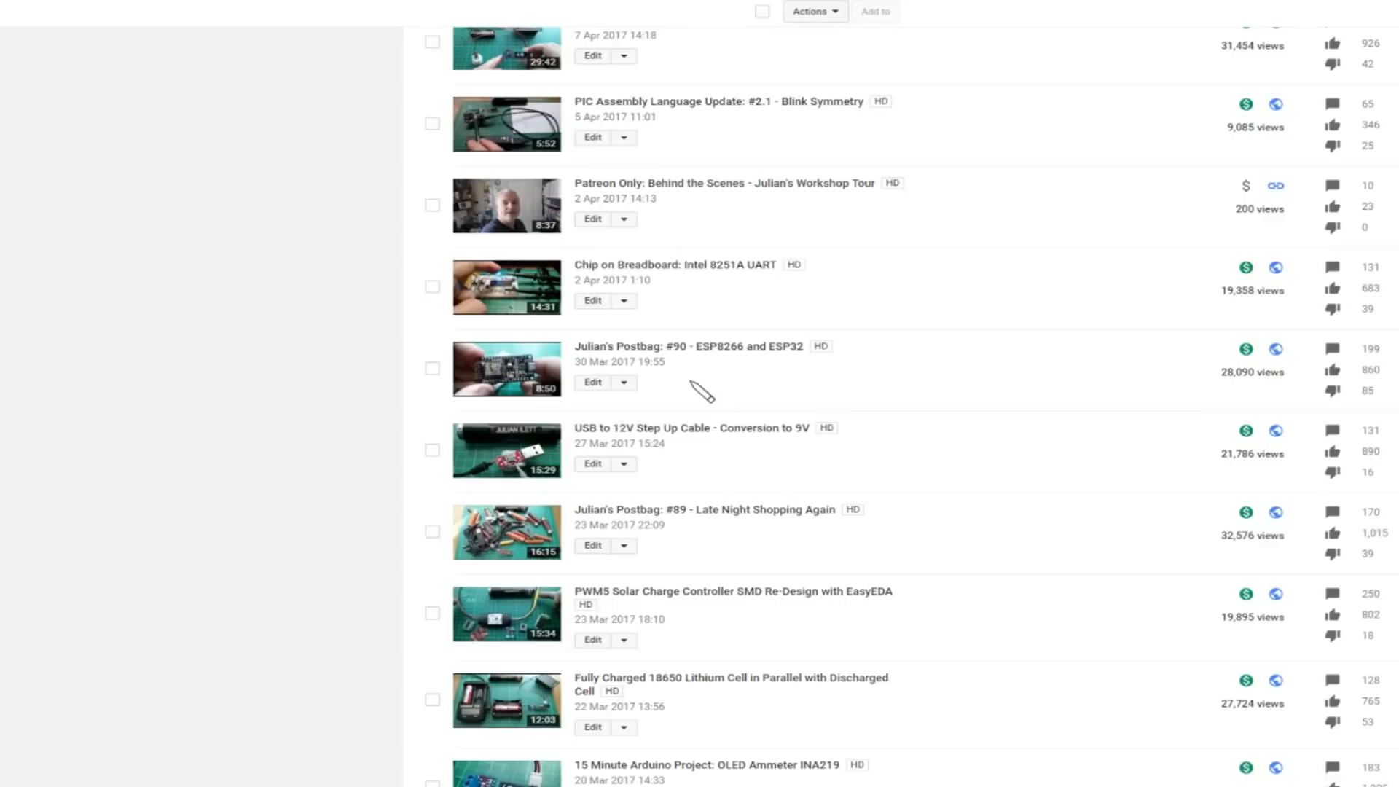
mouse_move(772, 379)
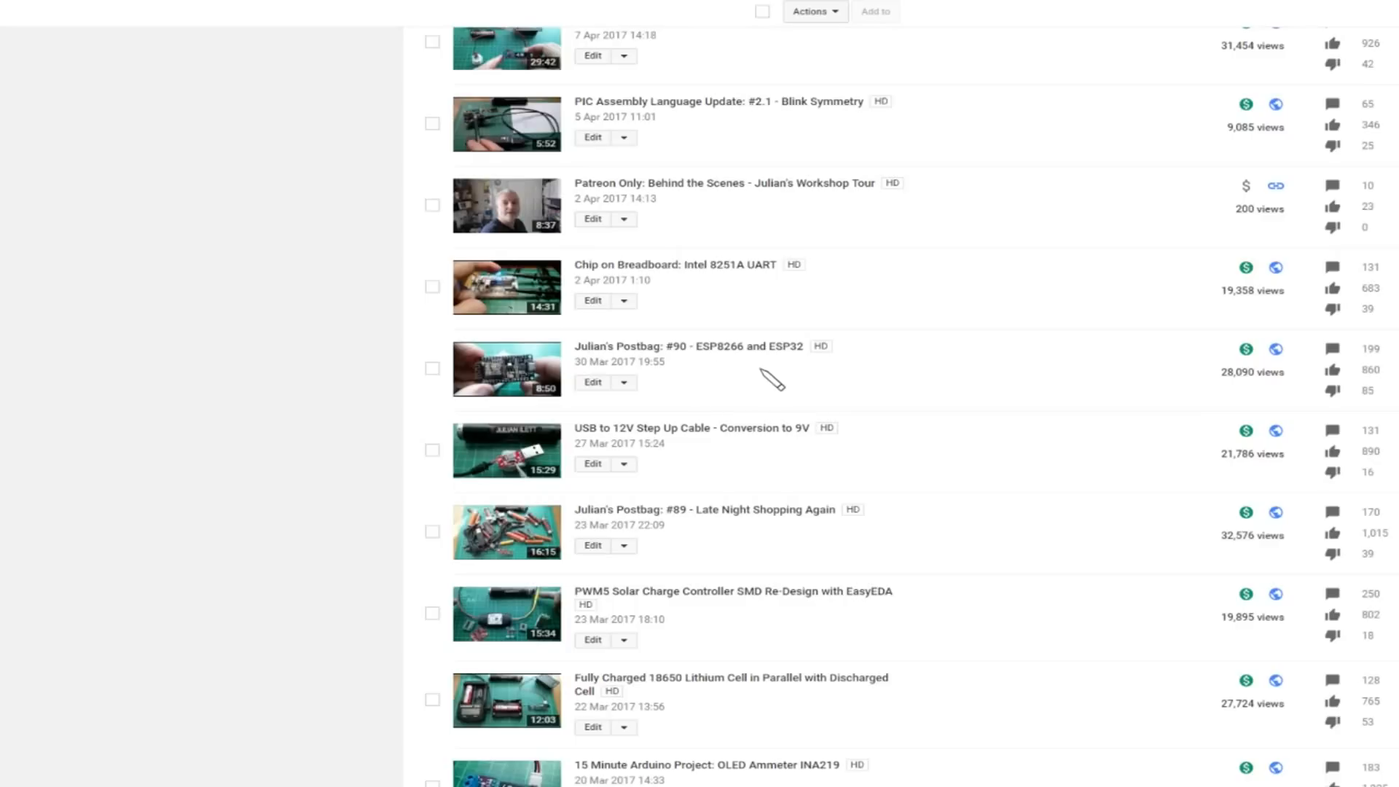
mouse_move(1364, 353)
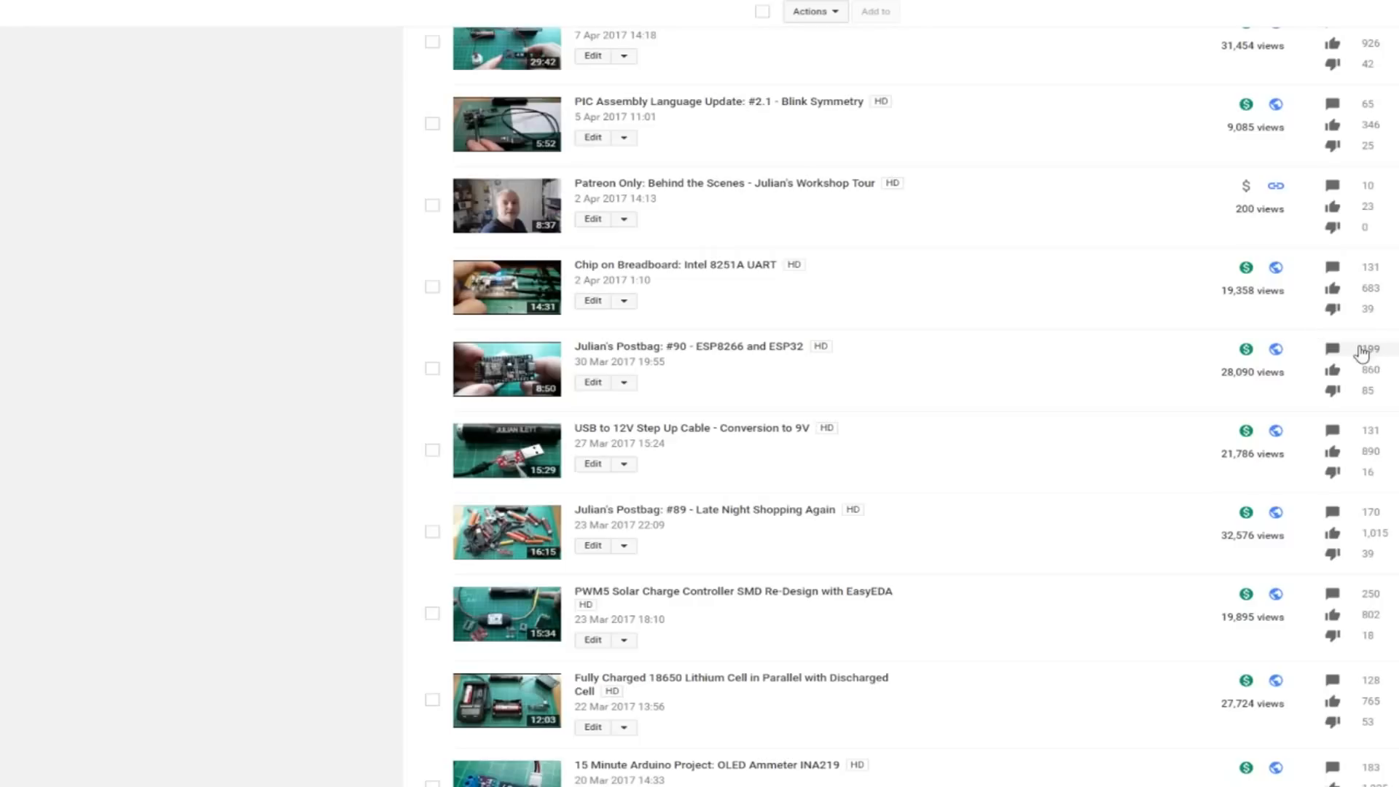
mouse_move(1173, 449)
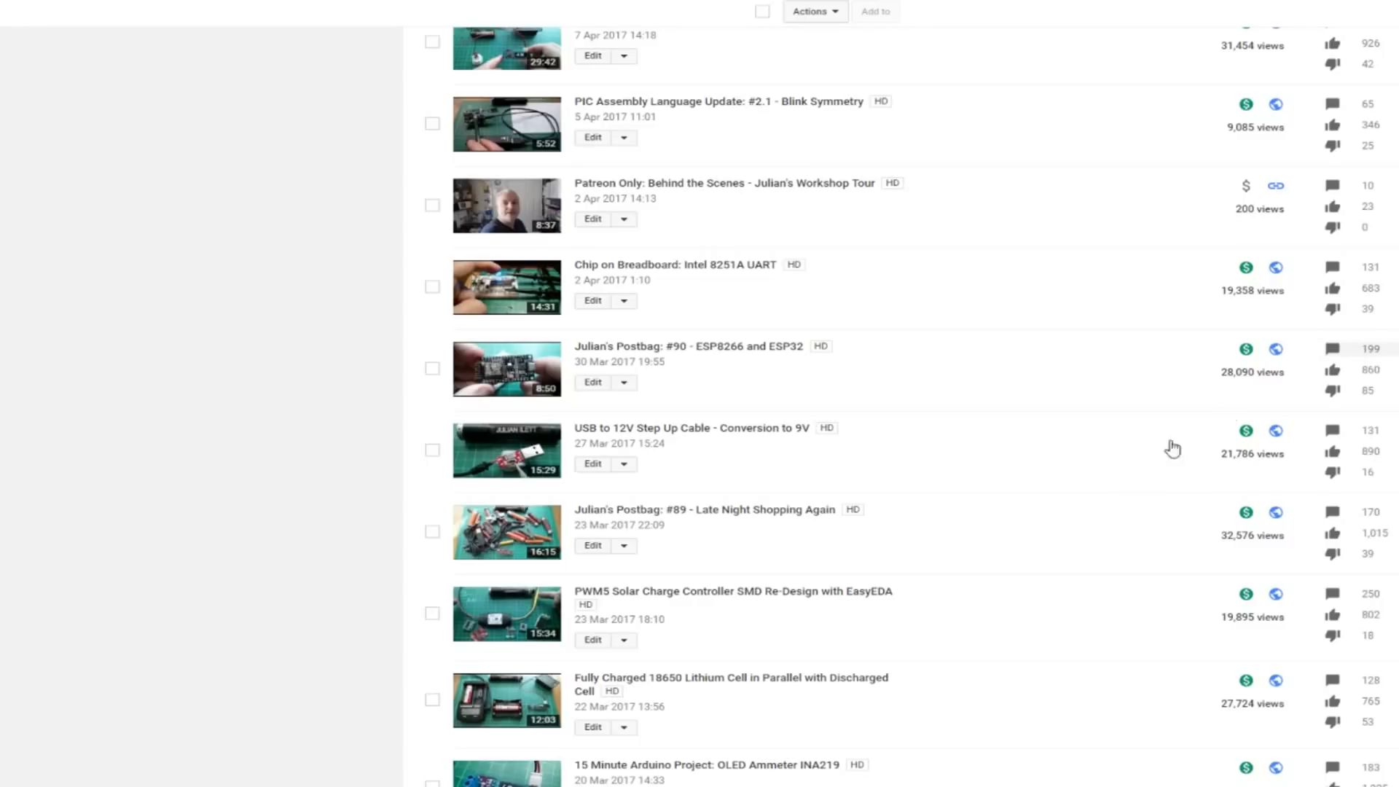
mouse_move(1062, 385)
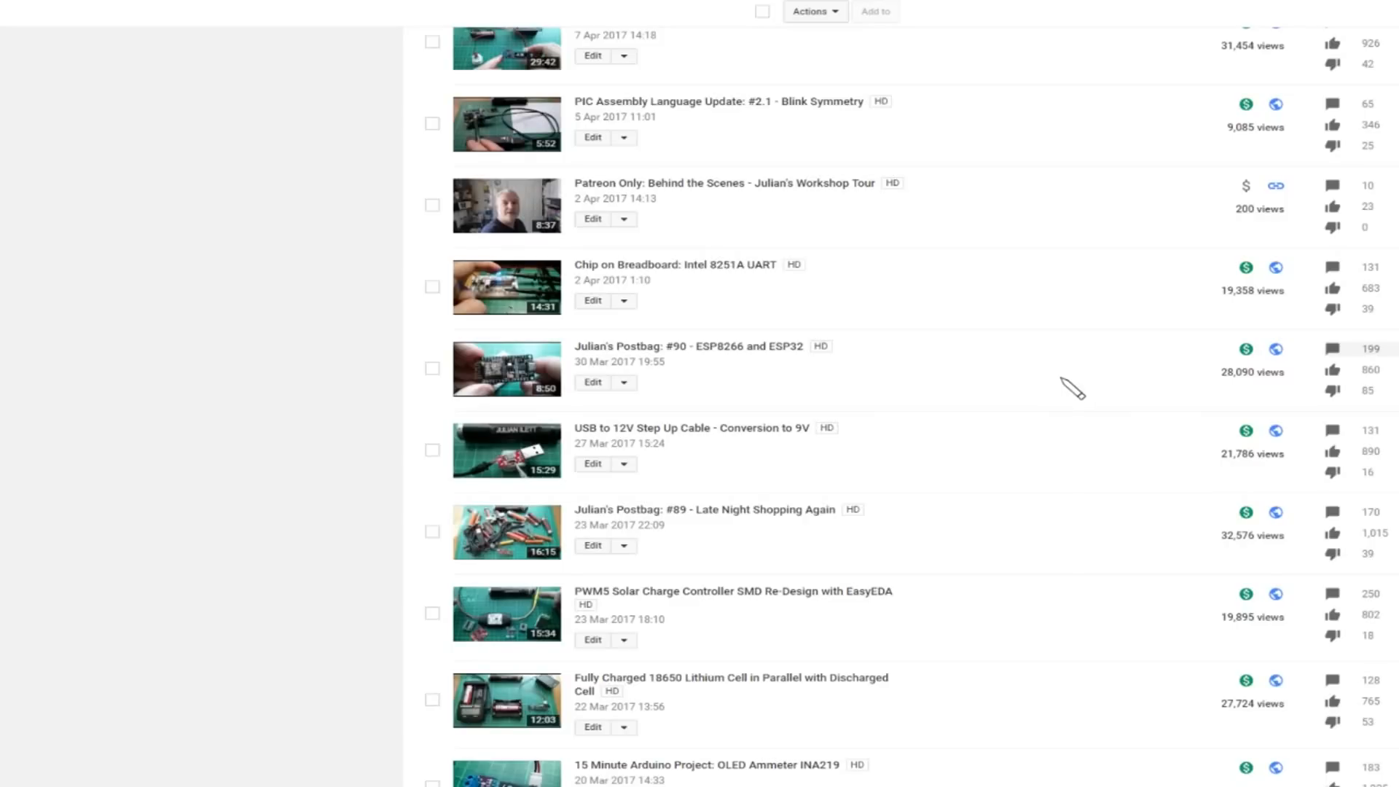
mouse_move(1014, 376)
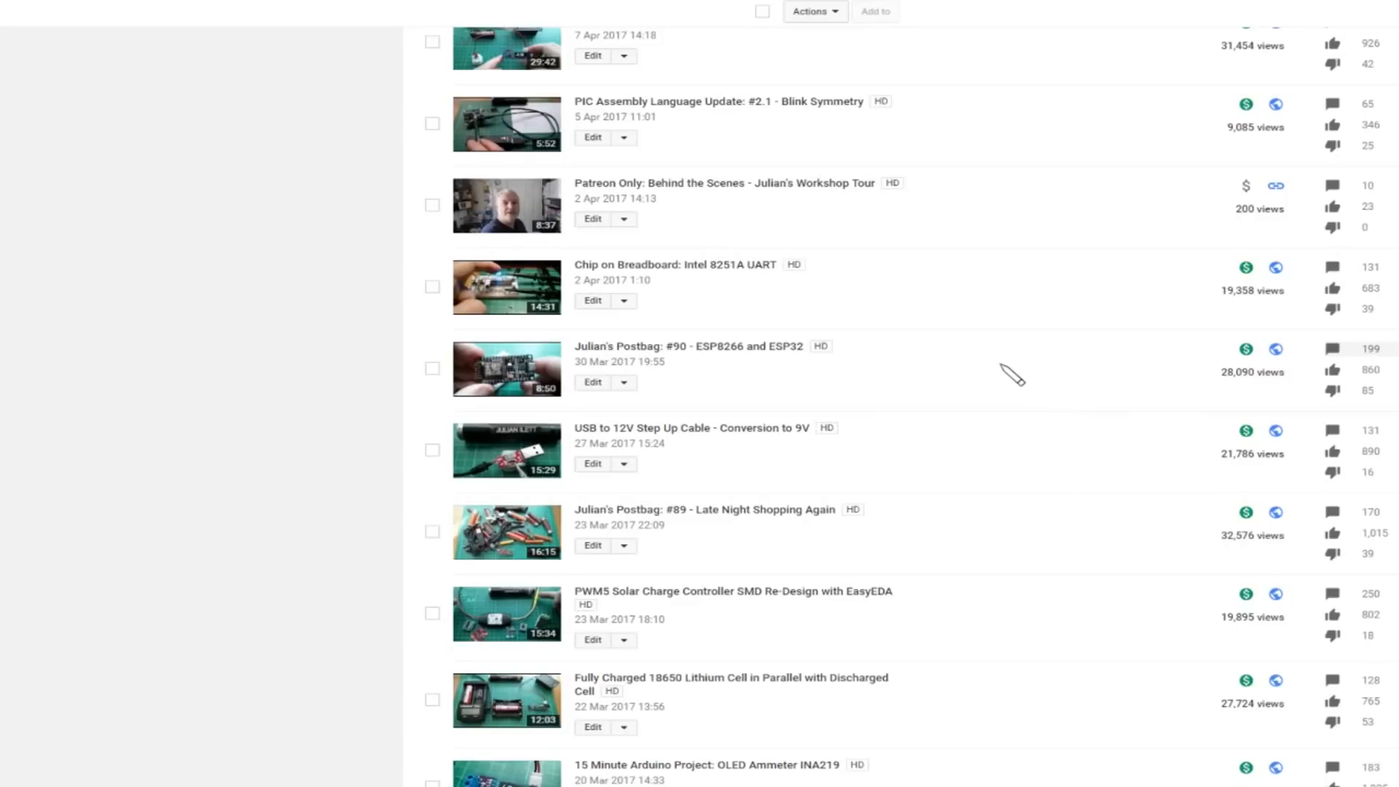
click(265, 94)
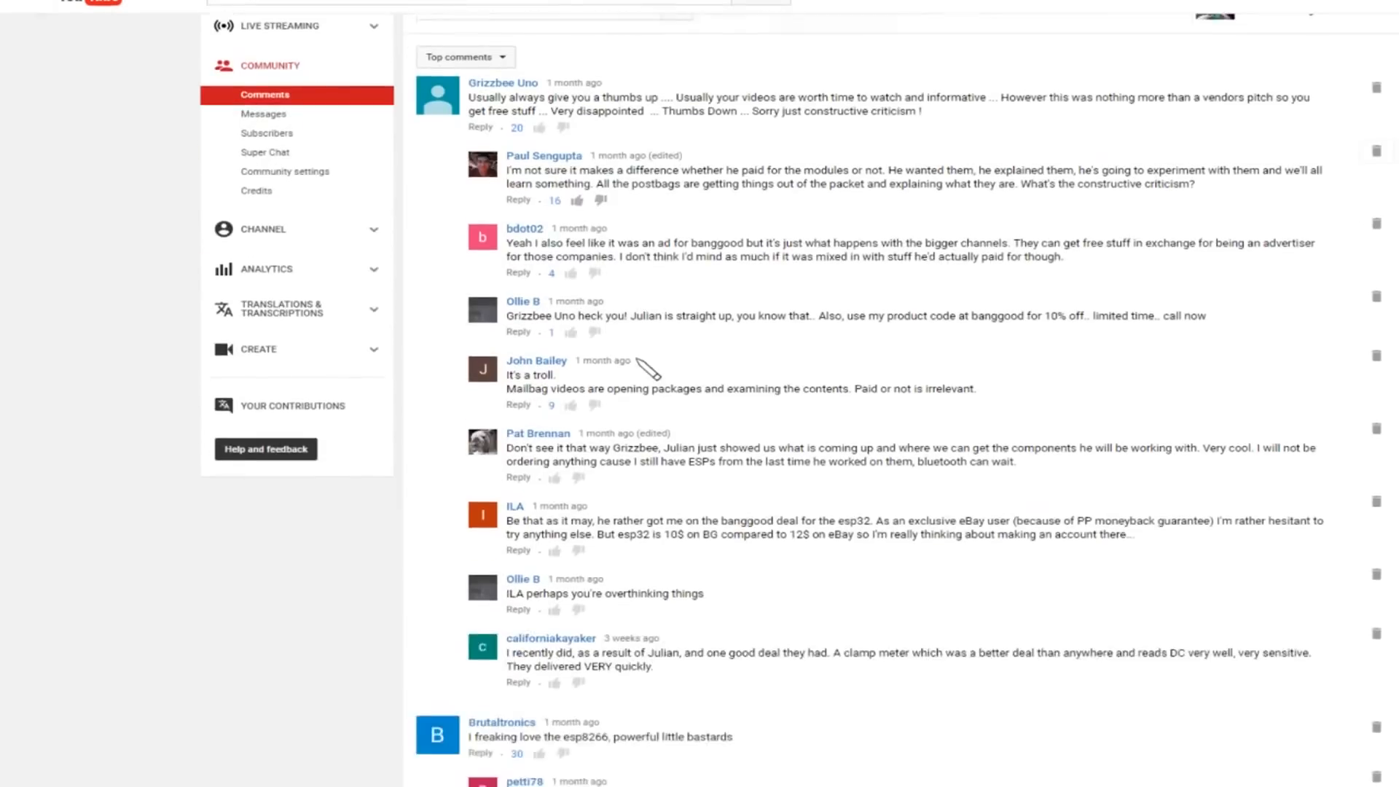
scroll(down, 3)
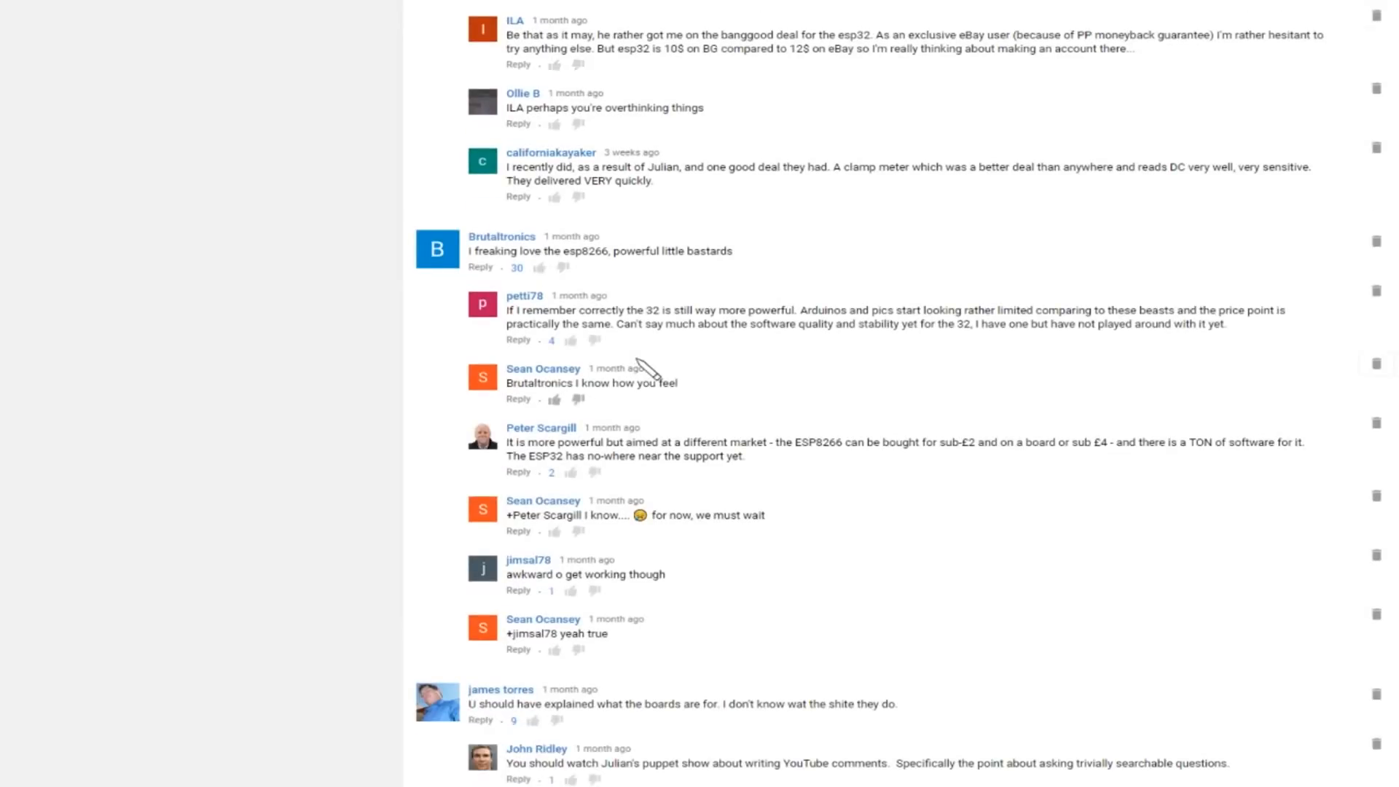
scroll(down, 3)
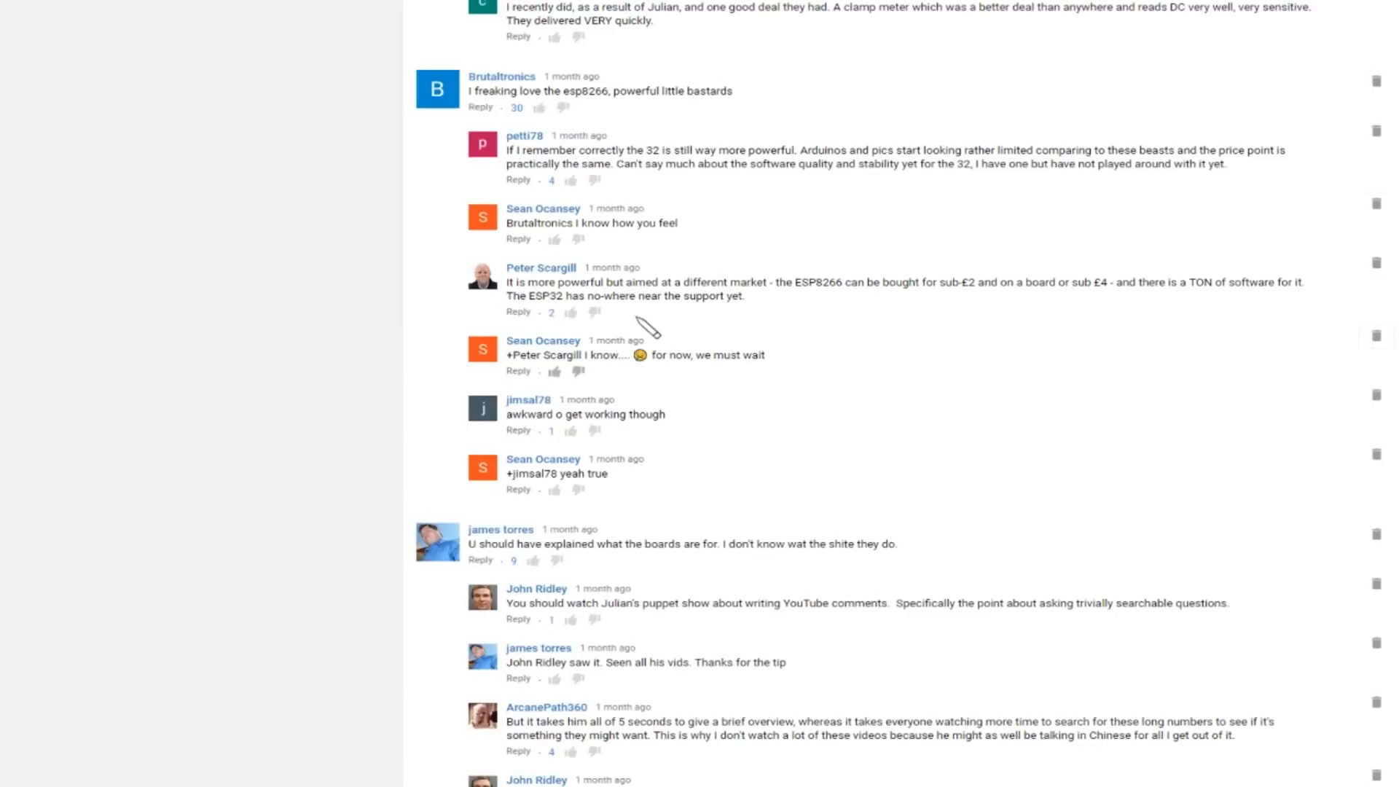
mouse_move(532, 281)
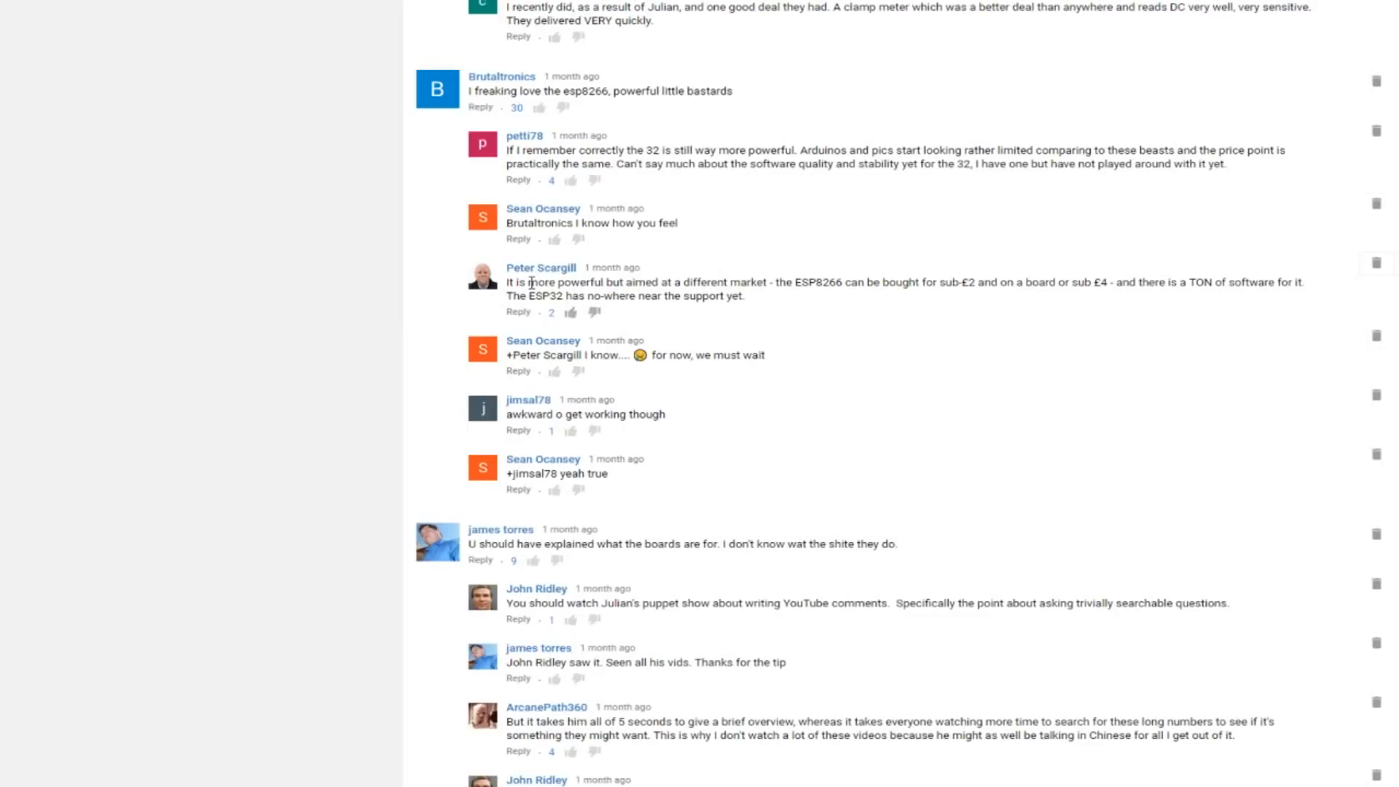
mouse_move(629, 295)
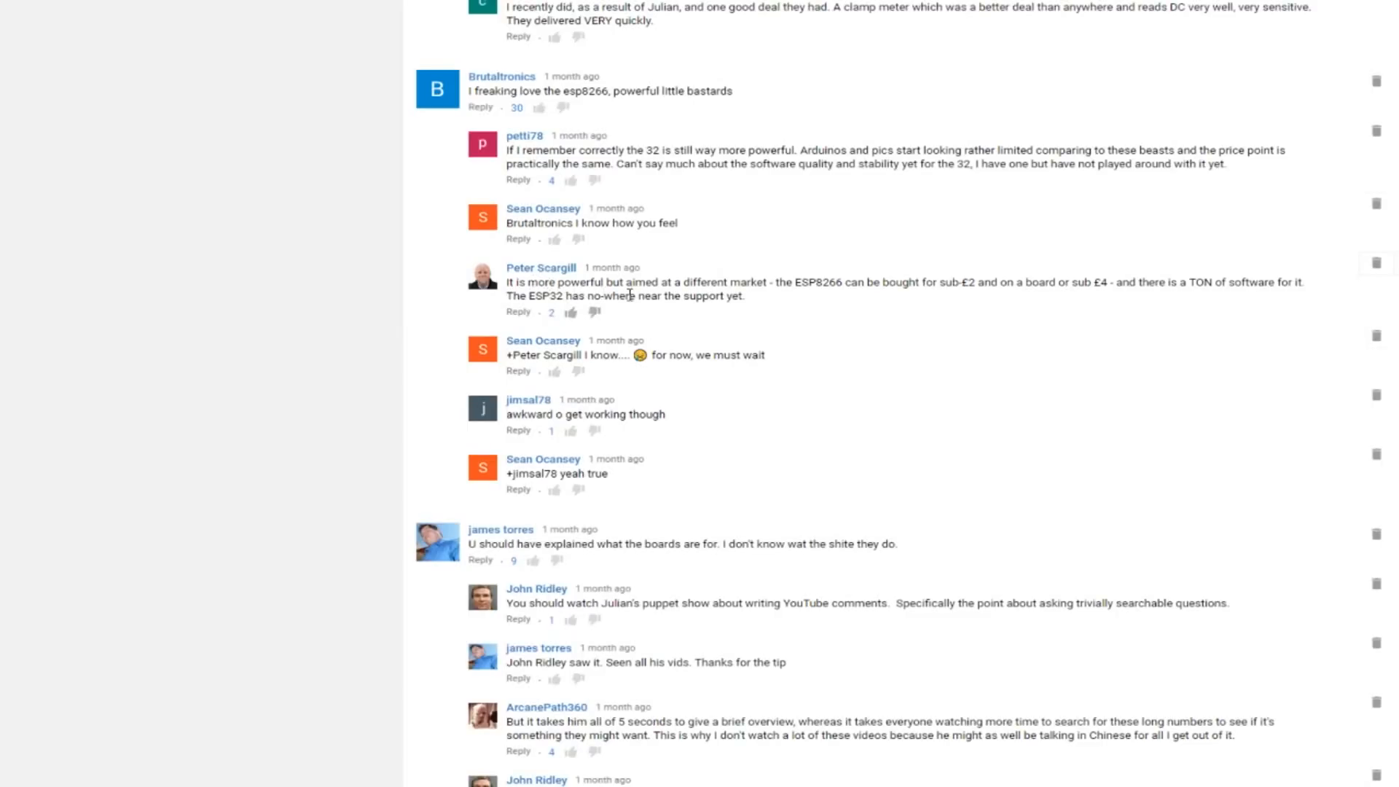
mouse_move(791, 327)
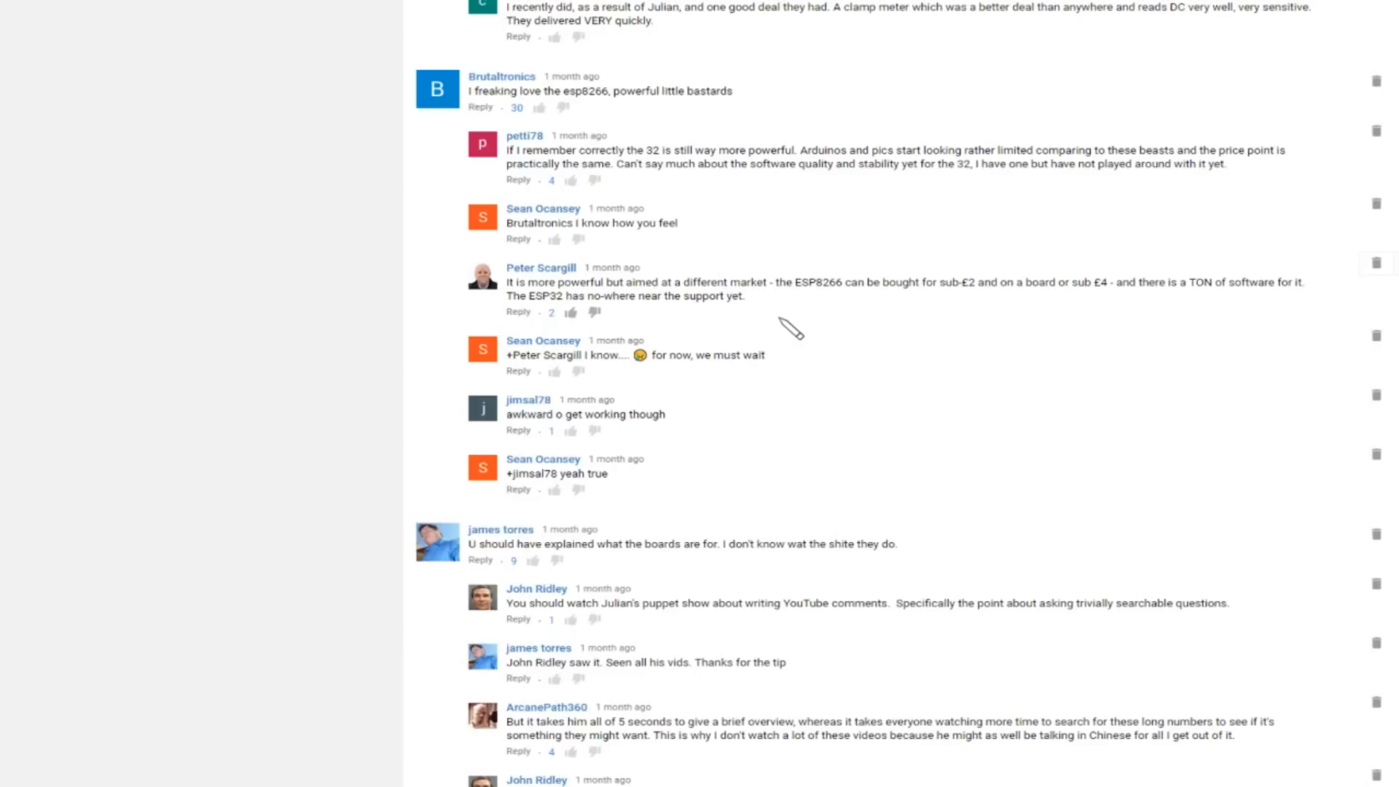
mouse_move(625, 324)
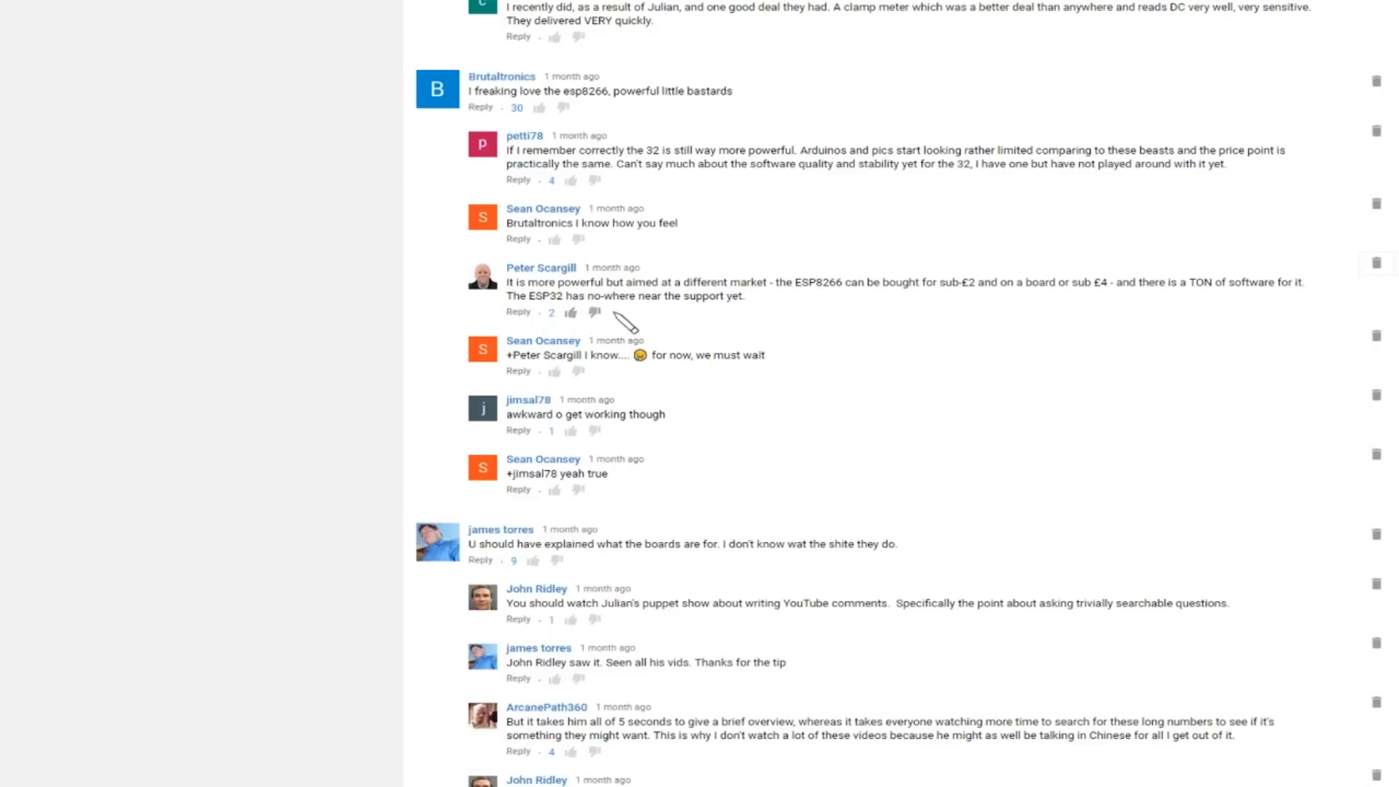
mouse_move(731, 324)
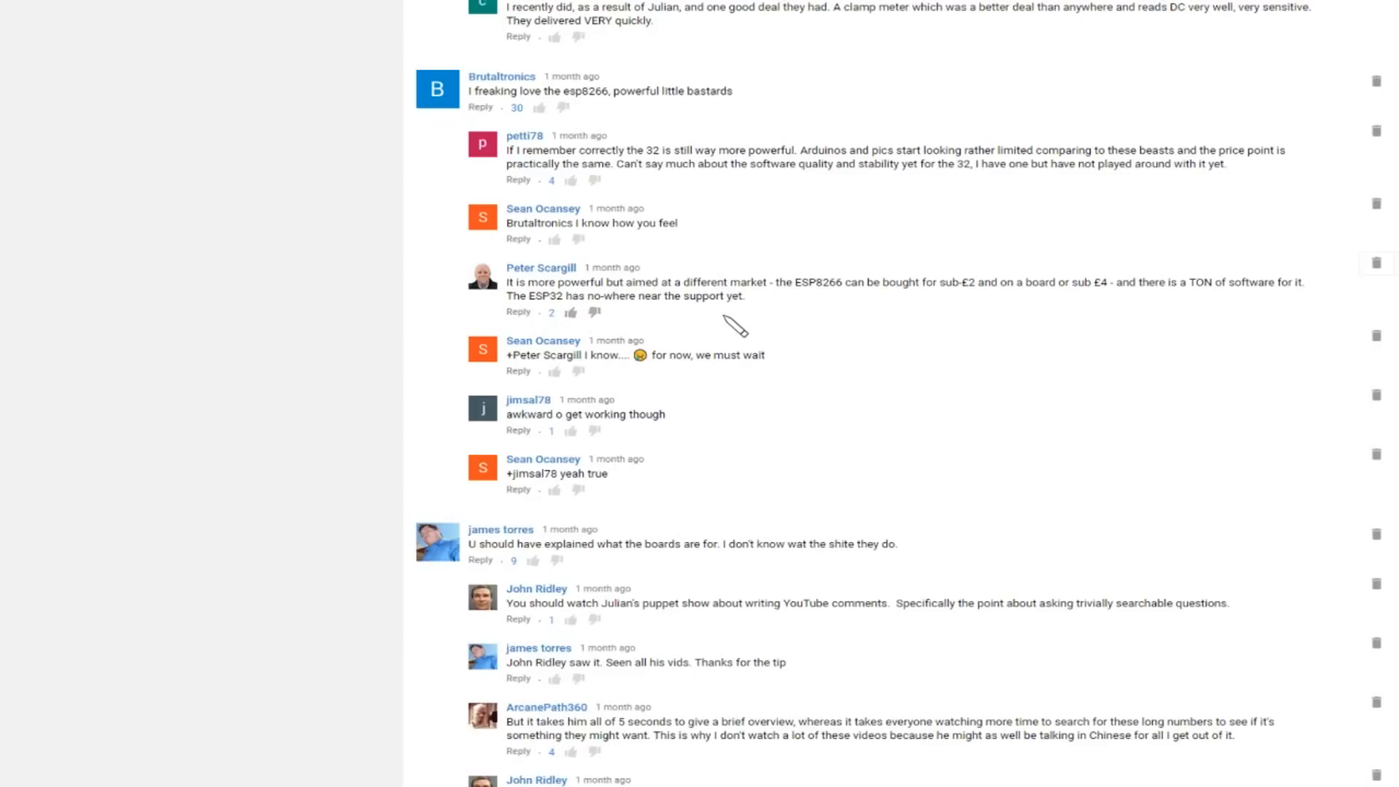
mouse_move(781, 332)
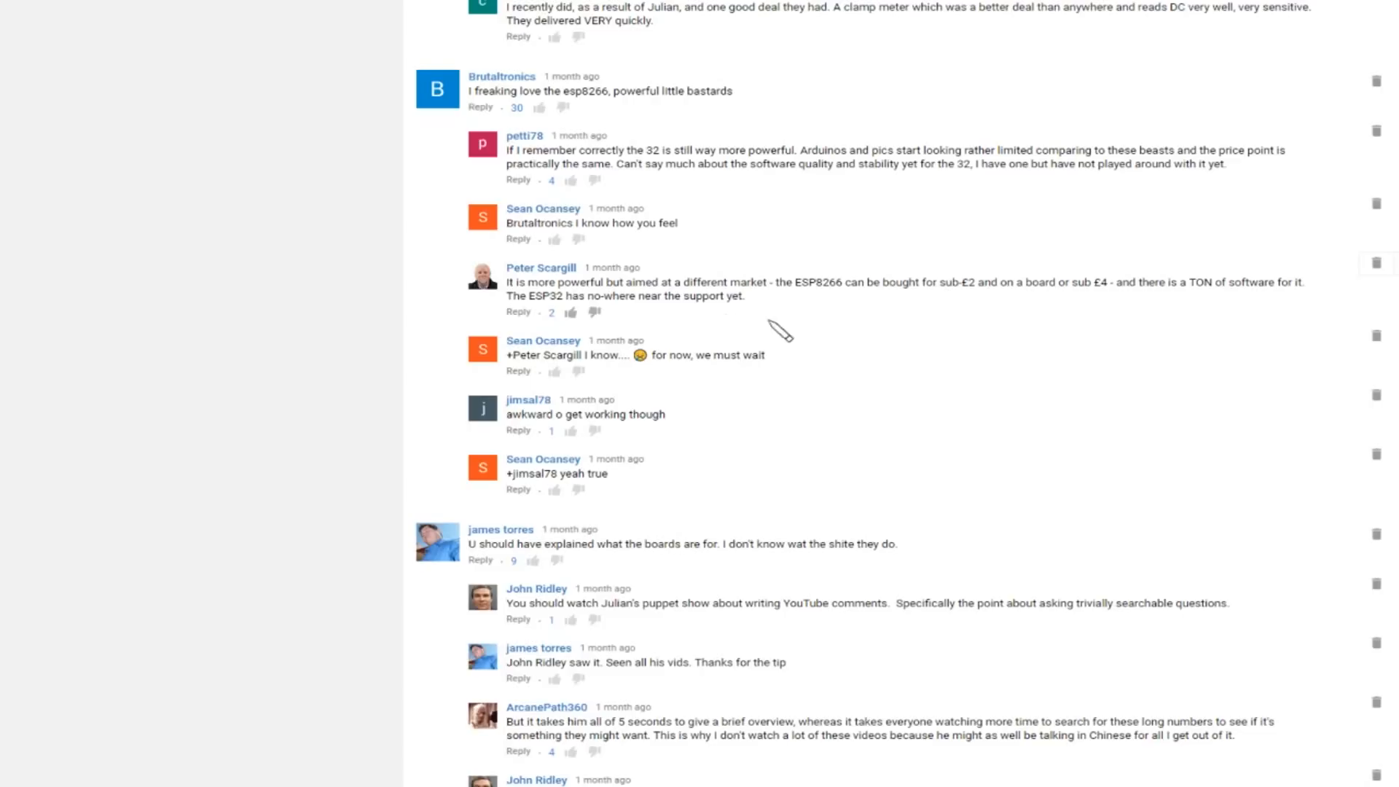
mouse_move(832, 312)
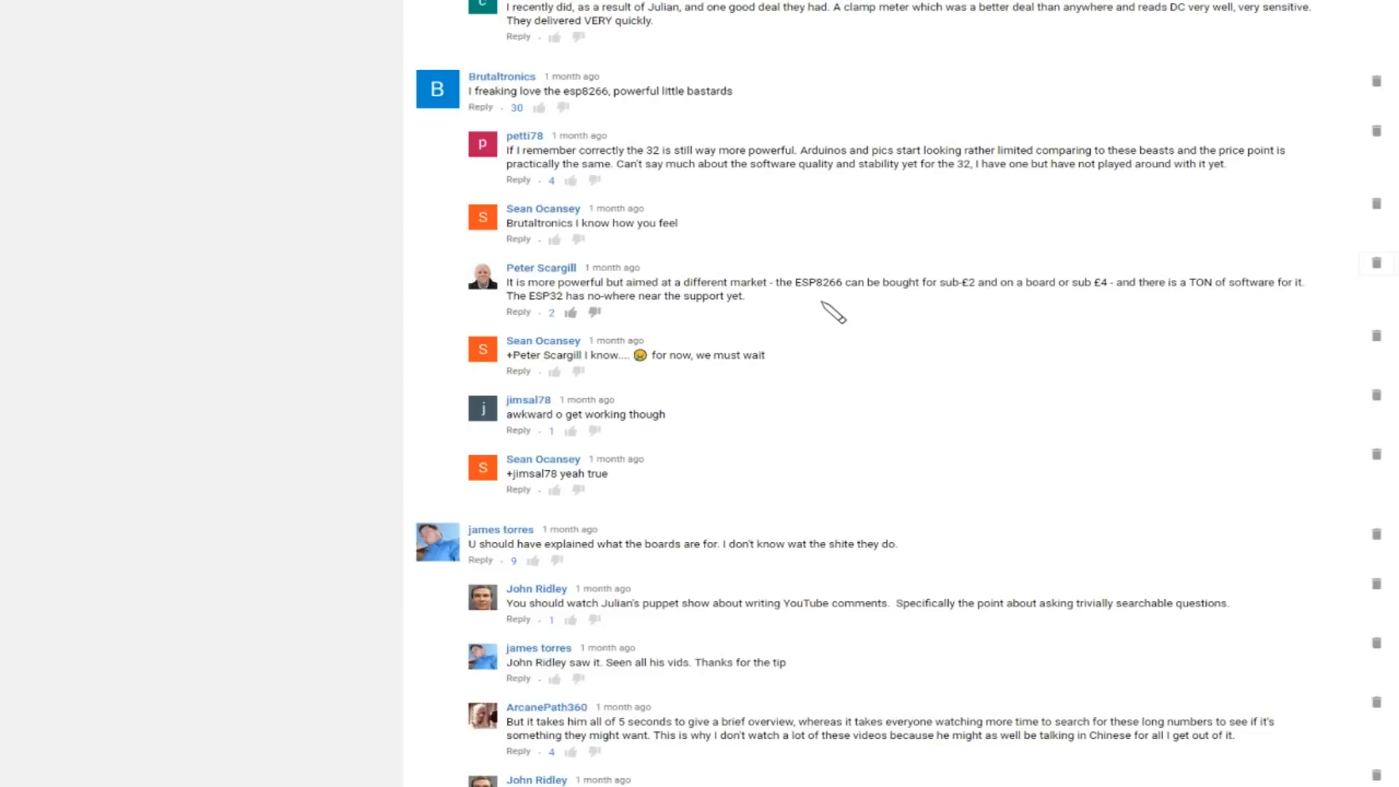
scroll(down, 3)
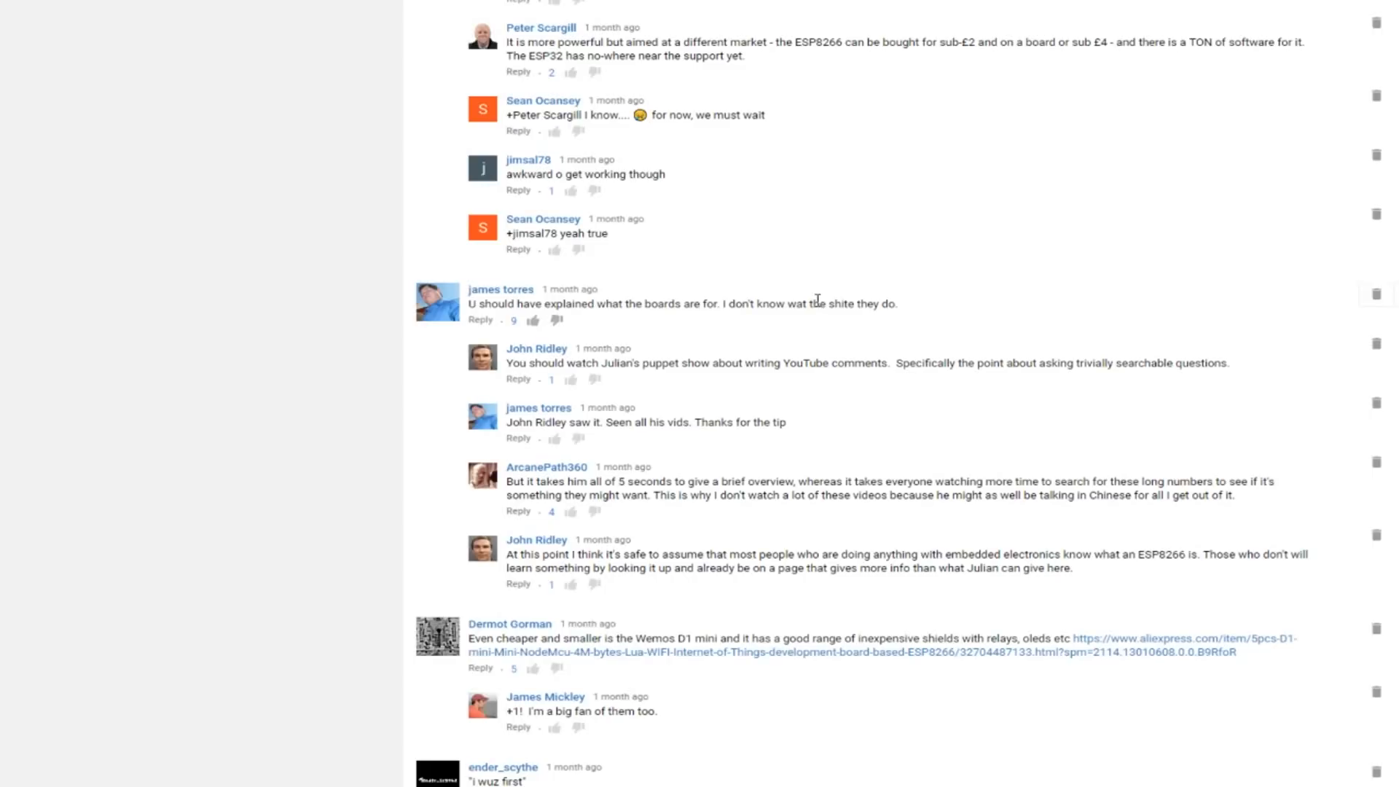
scroll(down, 3)
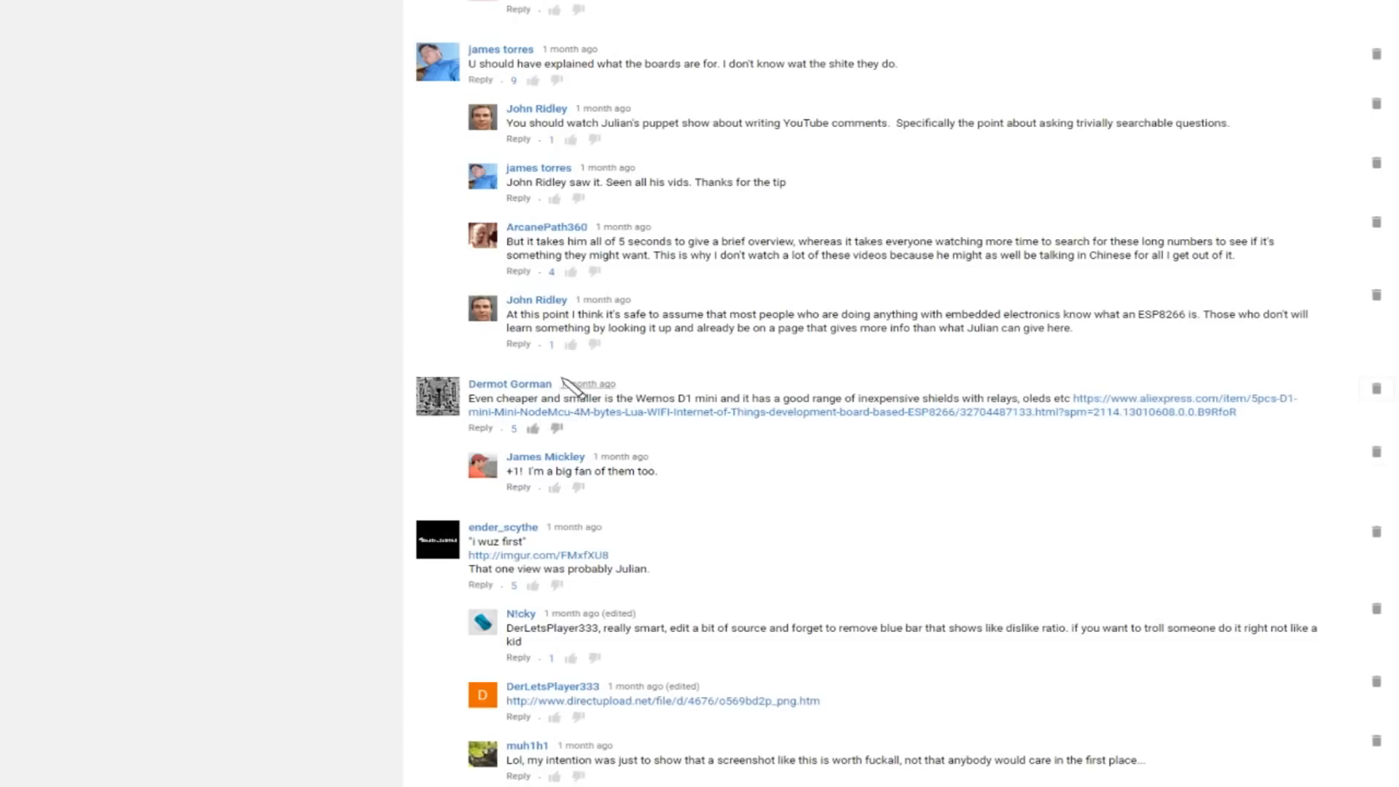
mouse_move(642, 378)
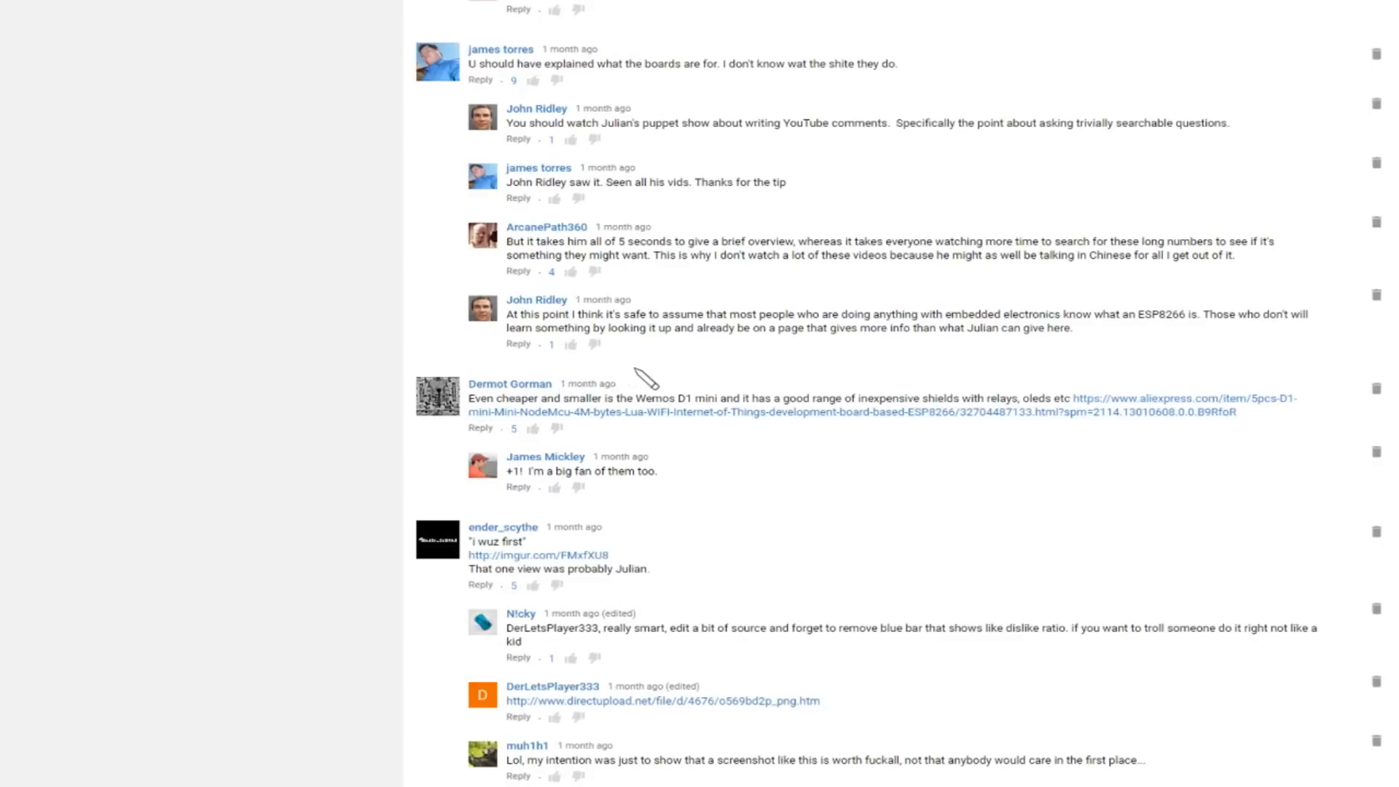
mouse_move(676, 379)
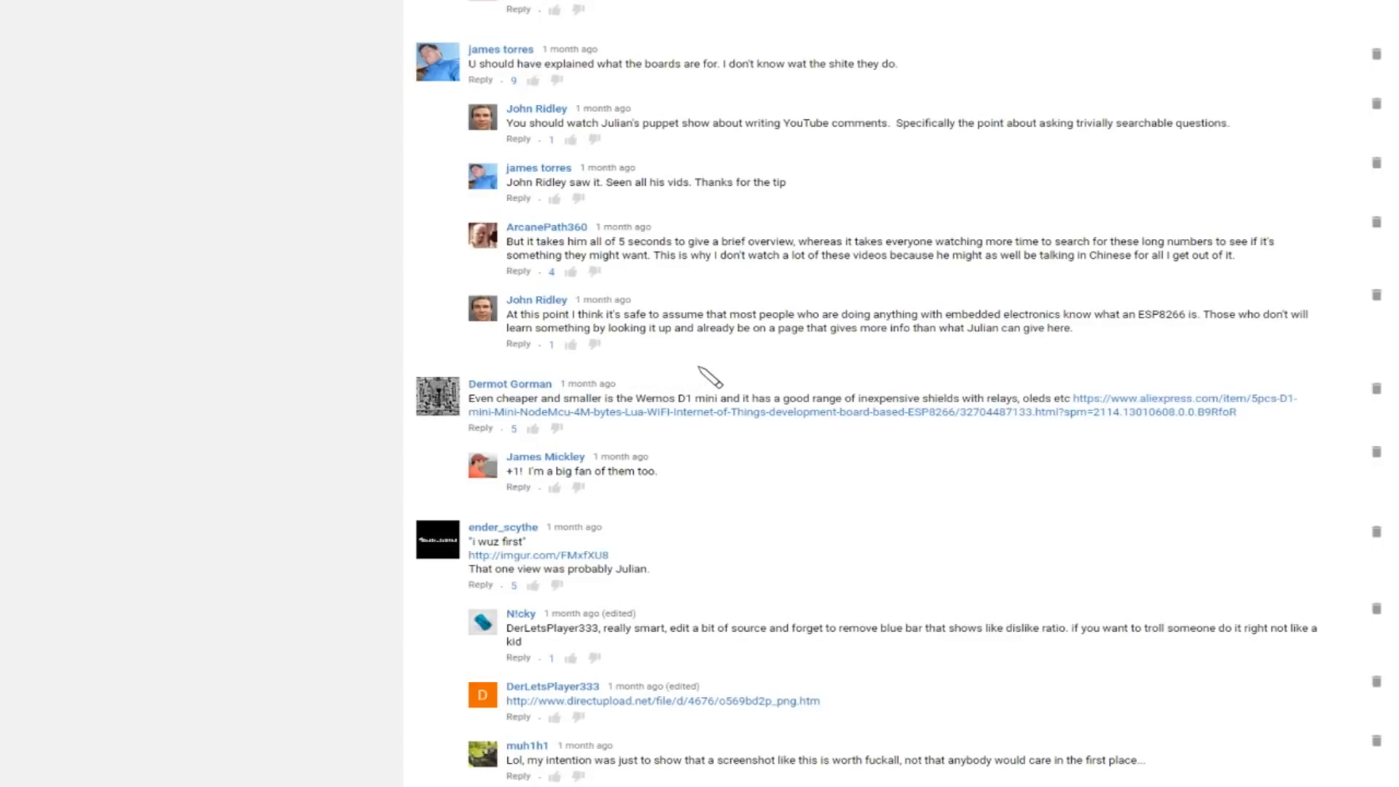
mouse_move(705, 376)
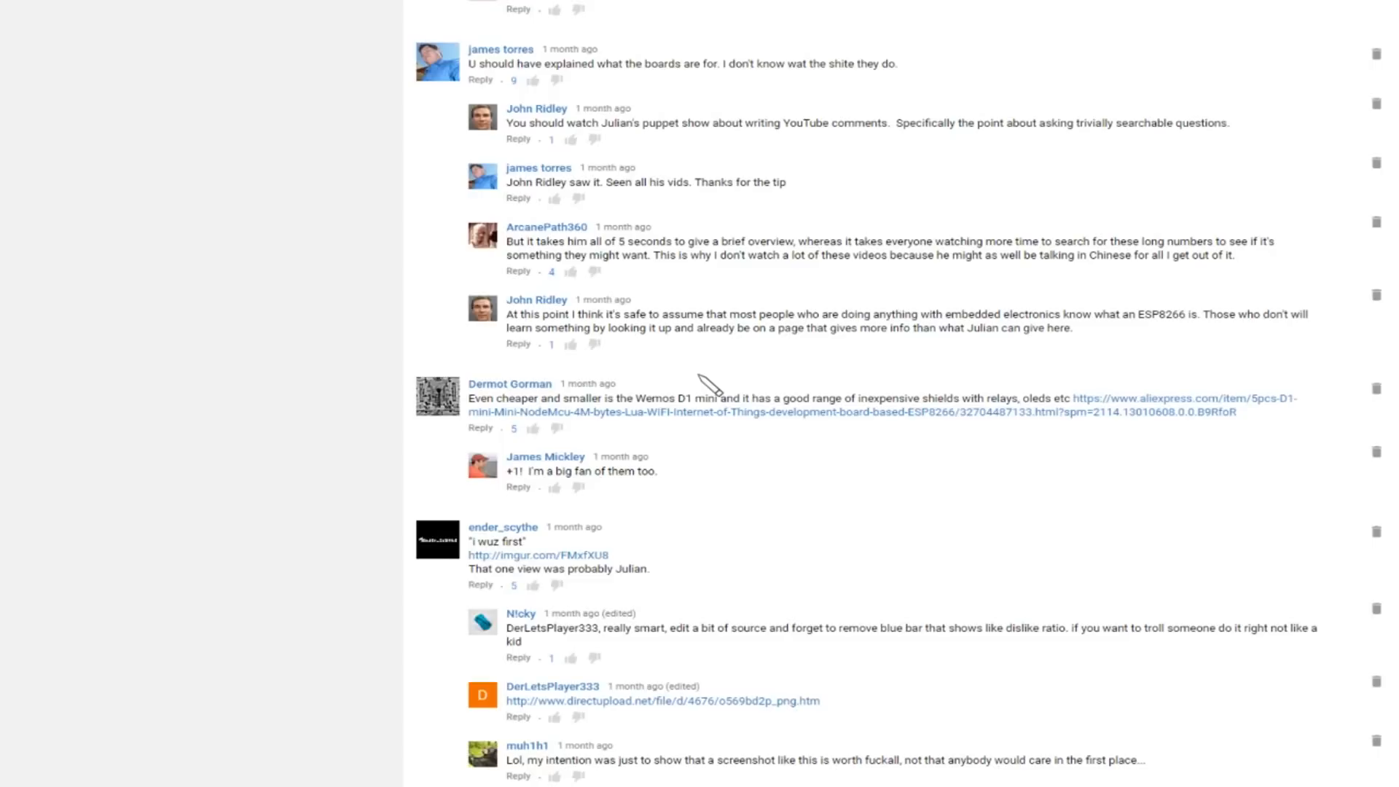
scroll(down, 3)
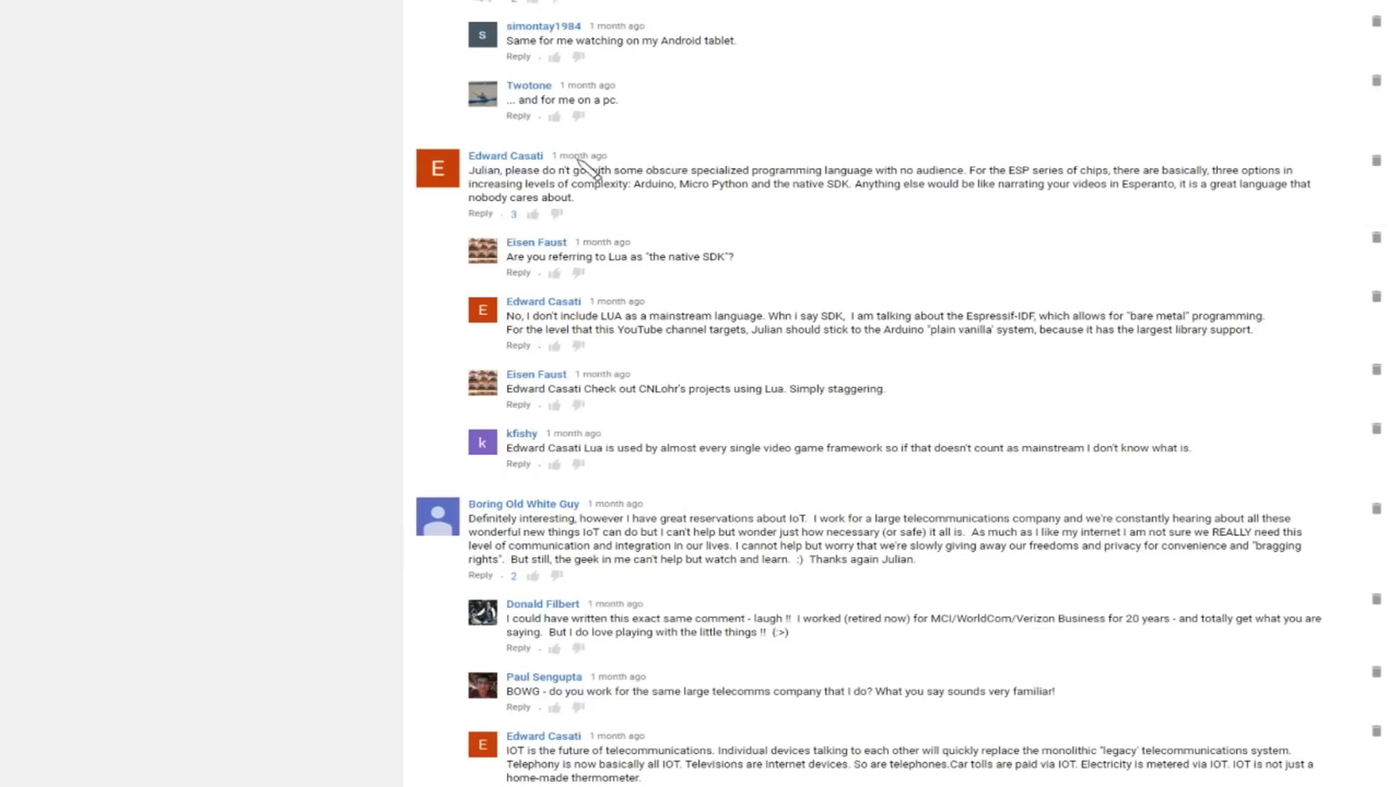
mouse_move(727, 215)
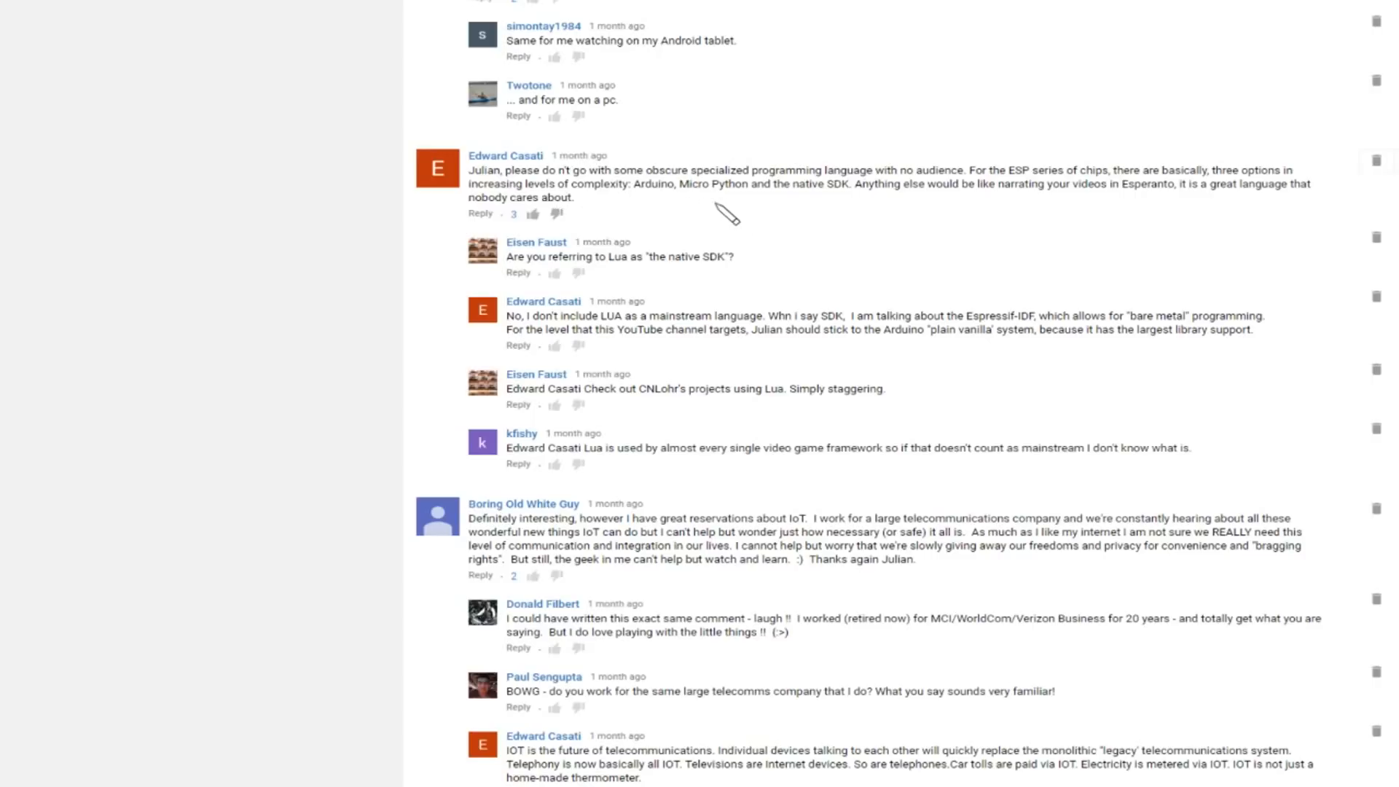
mouse_move(869, 206)
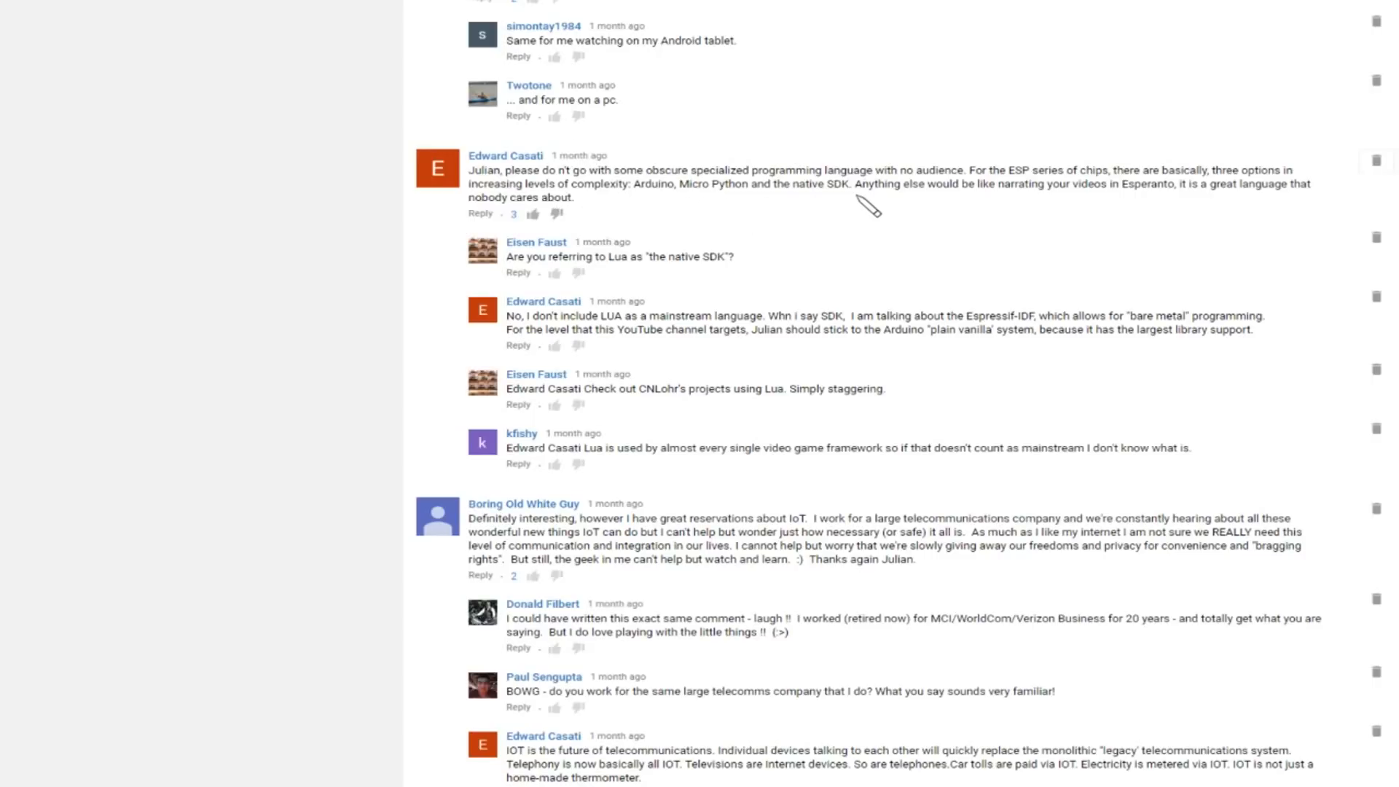
mouse_move(954, 213)
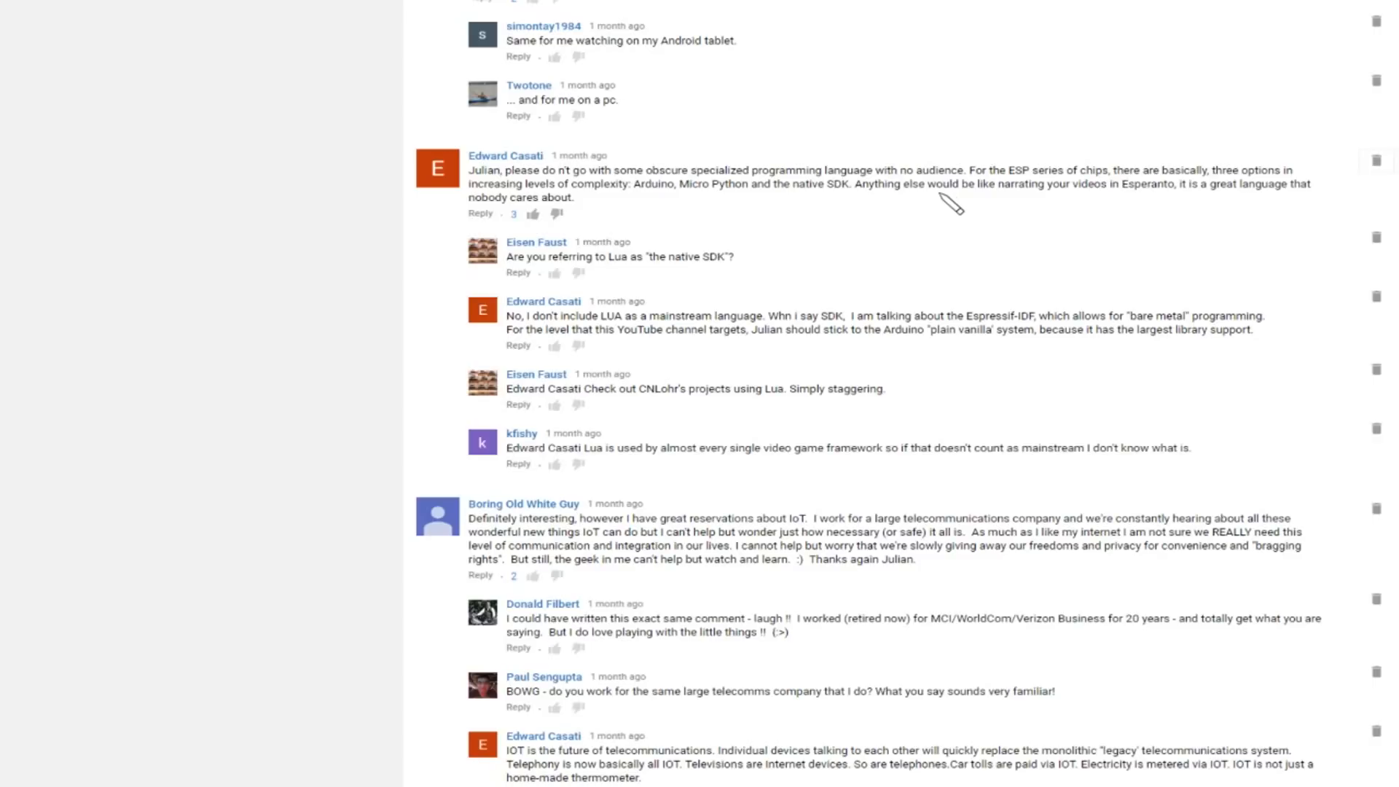
mouse_move(1311, 162)
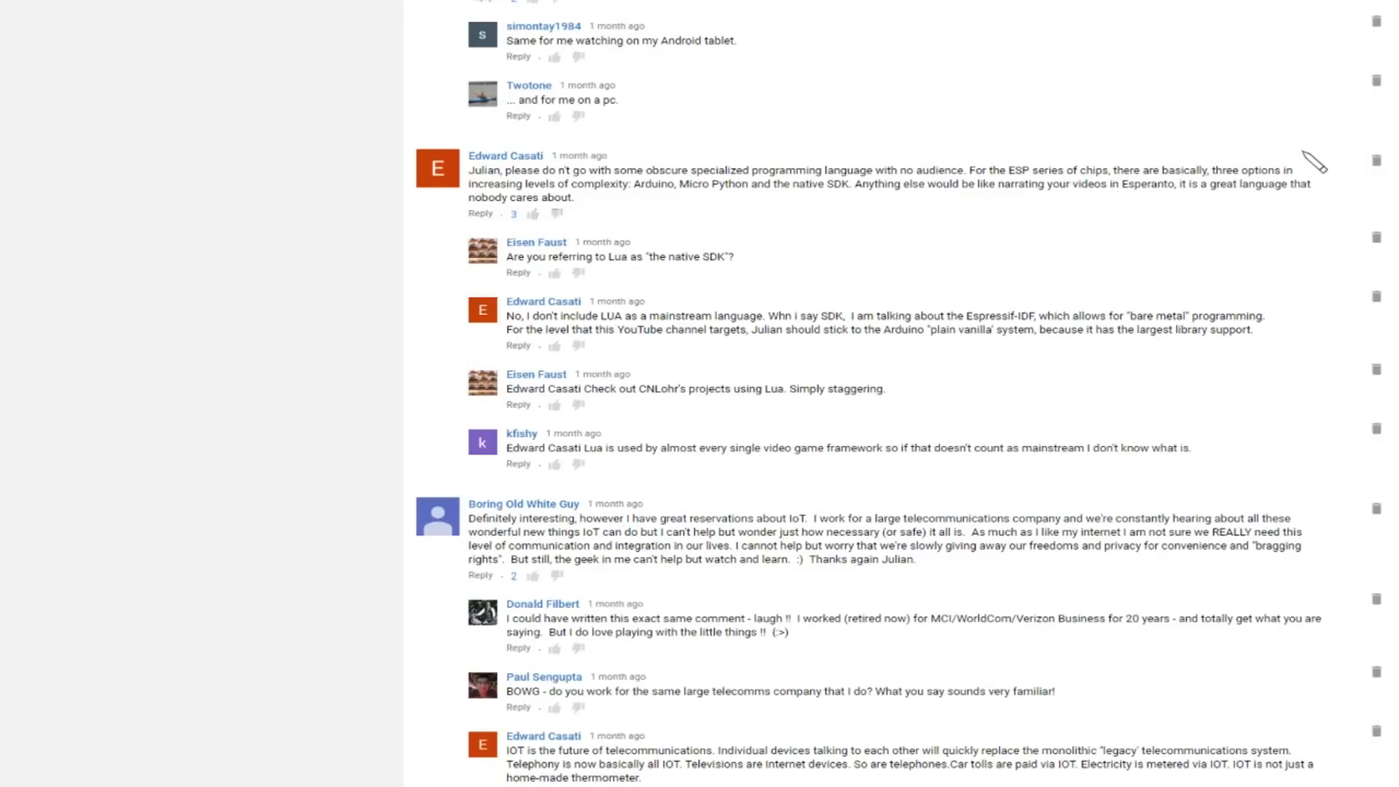
mouse_move(690, 214)
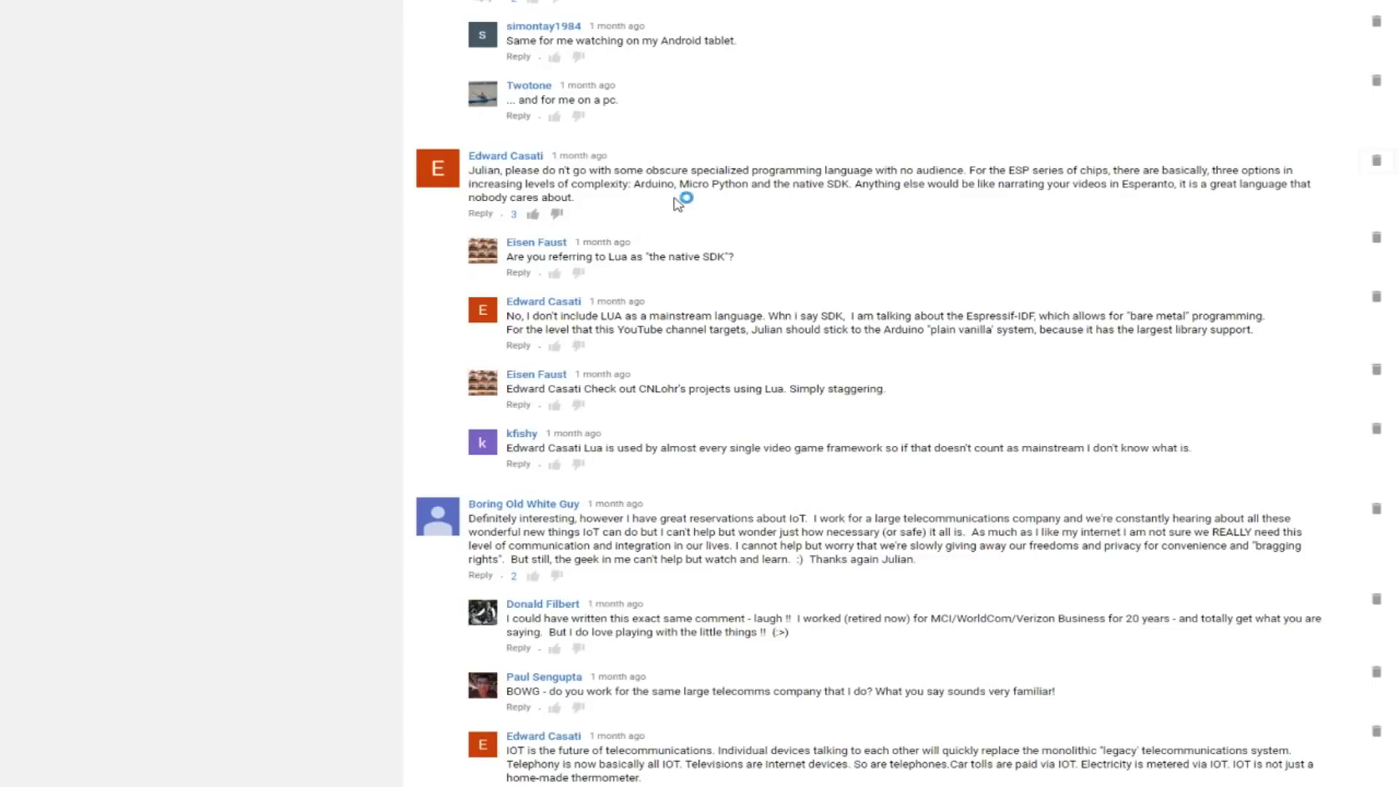
mouse_move(865, 226)
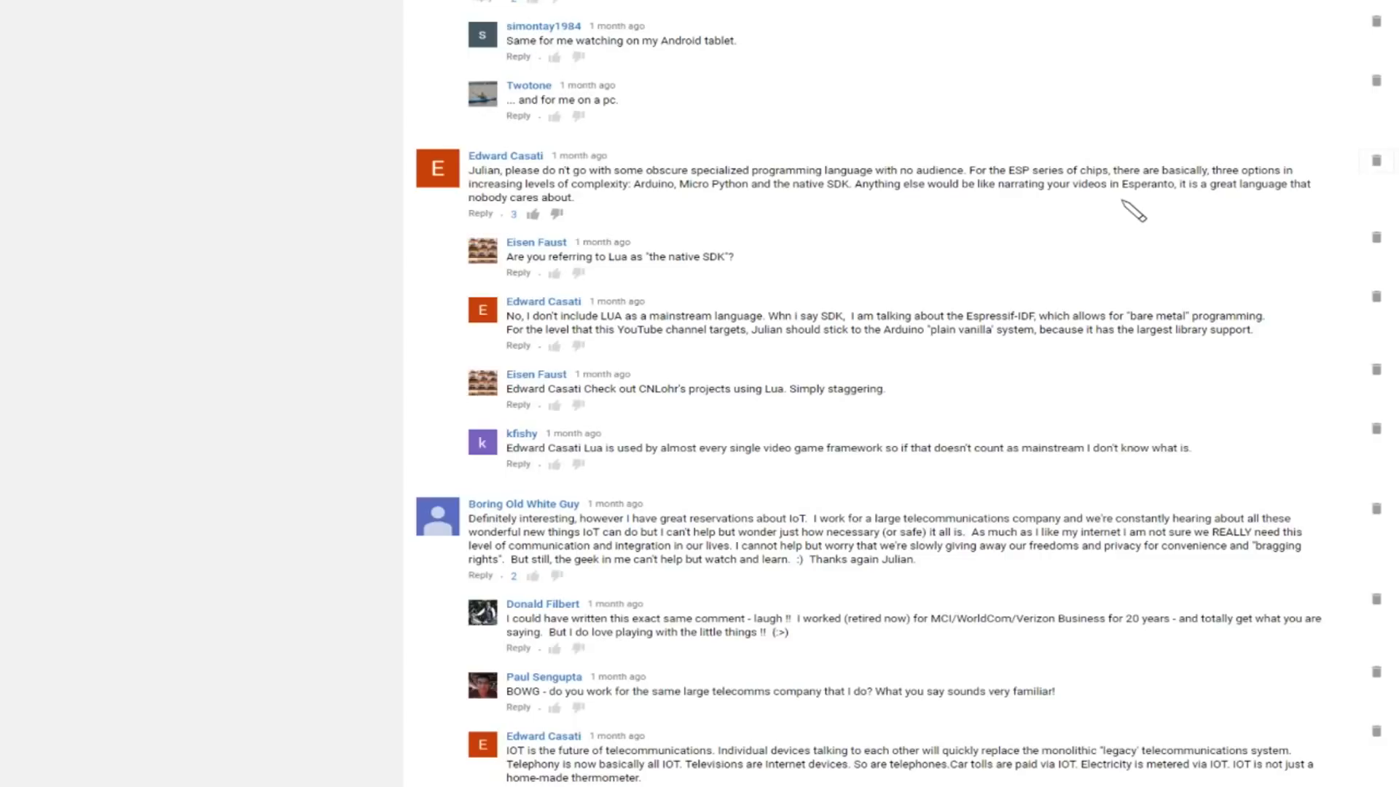
mouse_move(1097, 183)
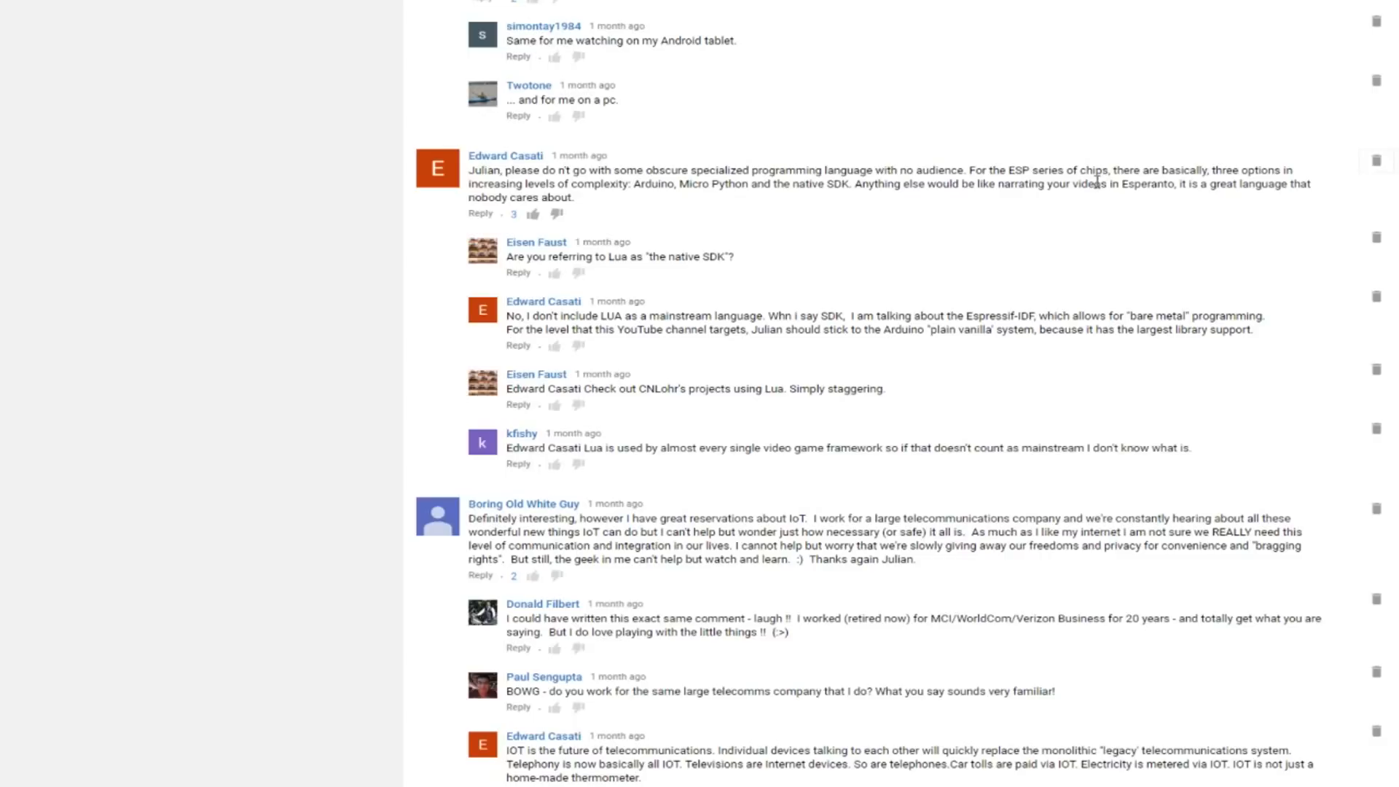
mouse_move(668, 287)
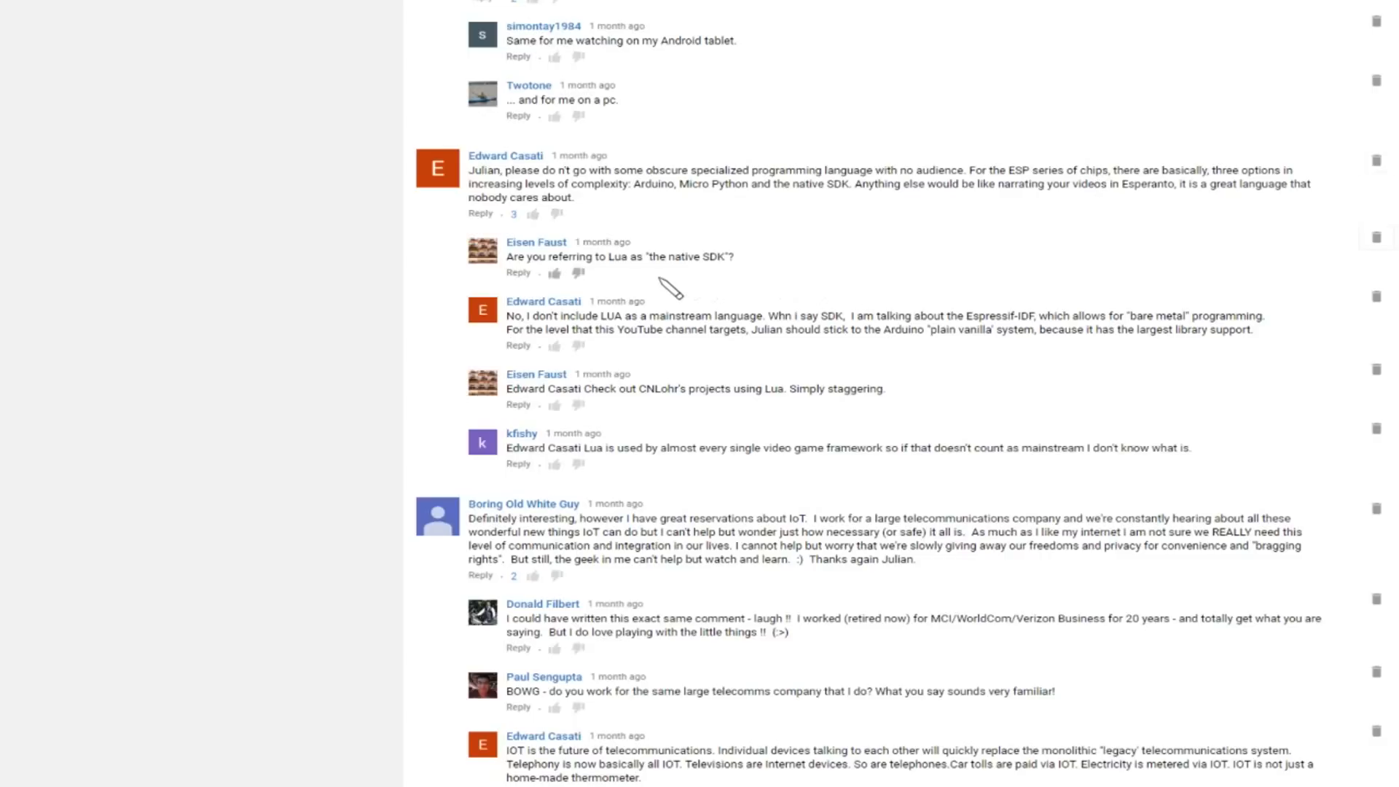
mouse_move(682, 287)
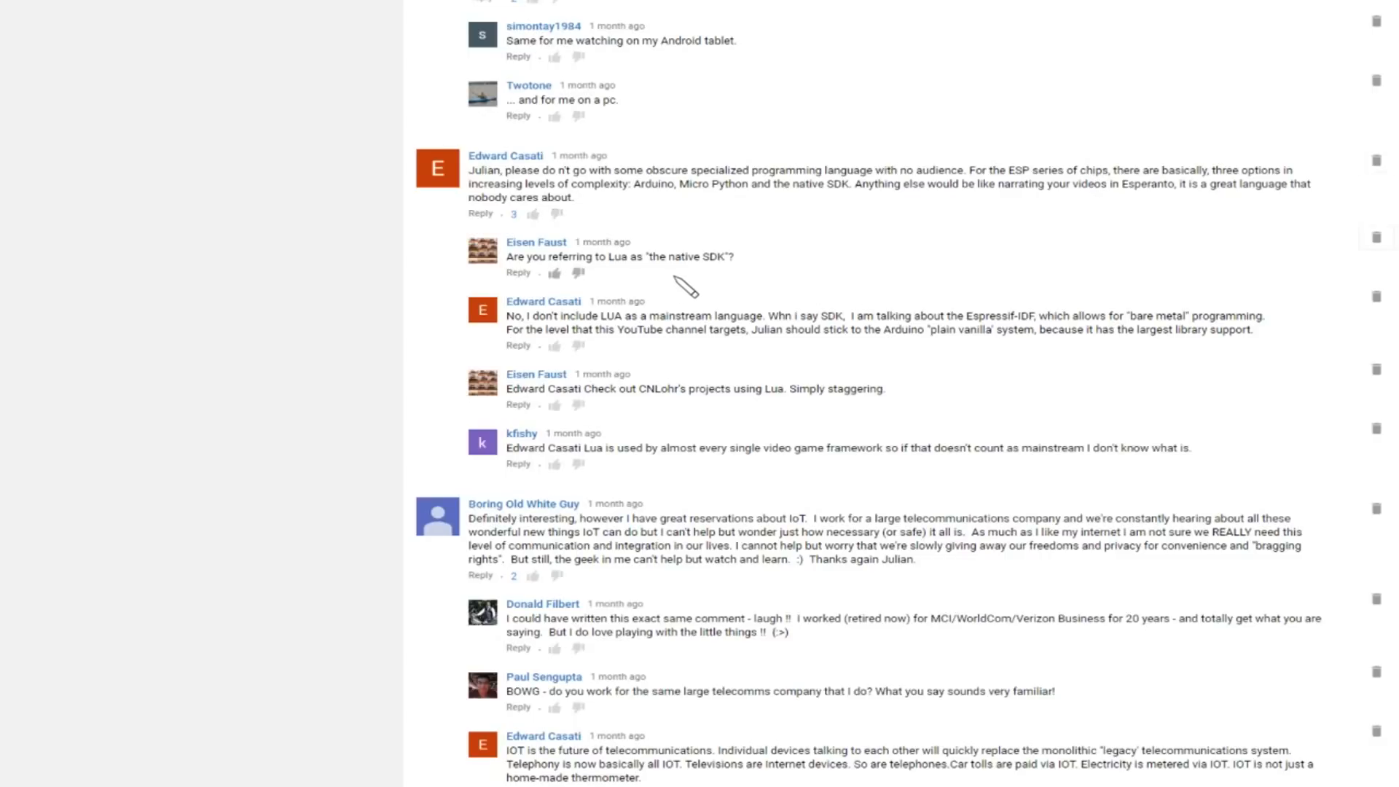
mouse_move(768, 361)
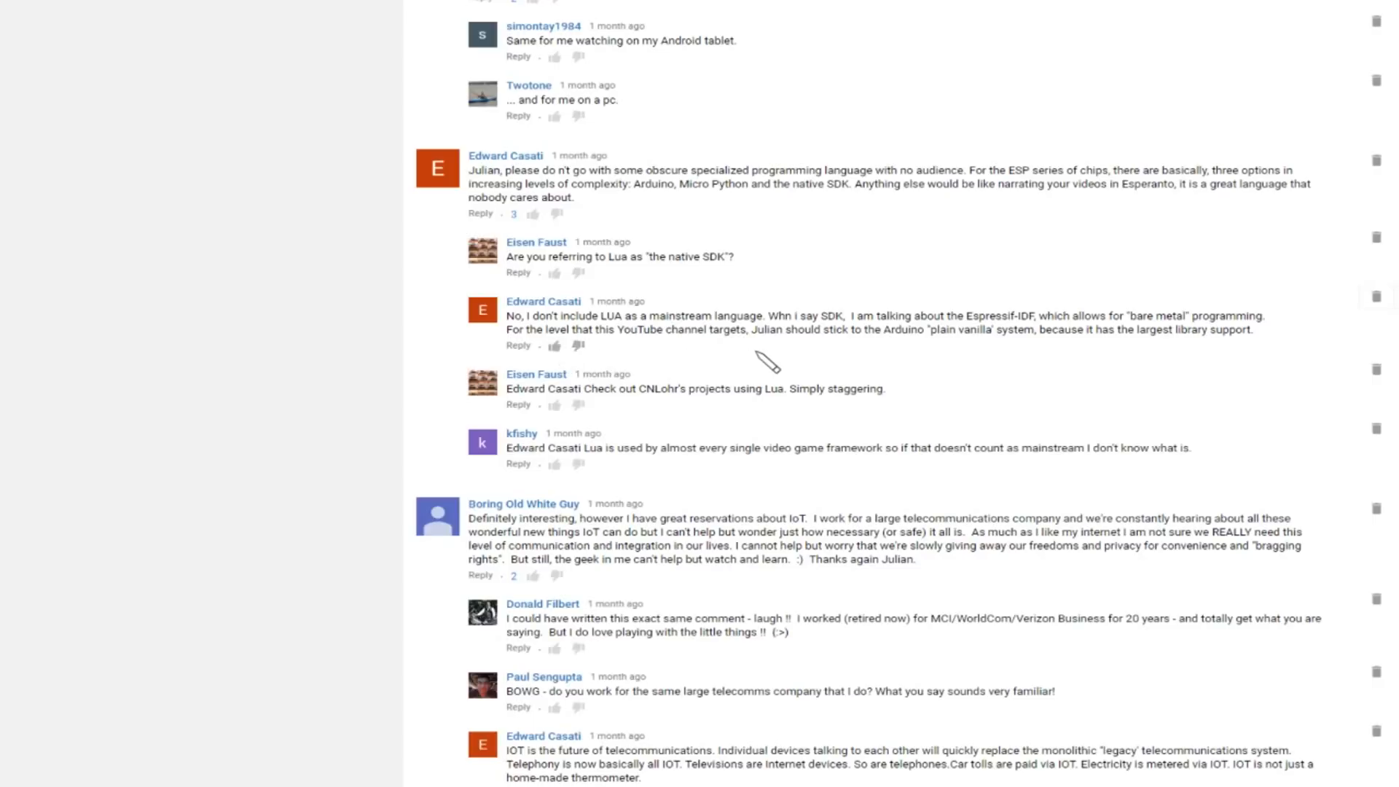
mouse_move(836, 360)
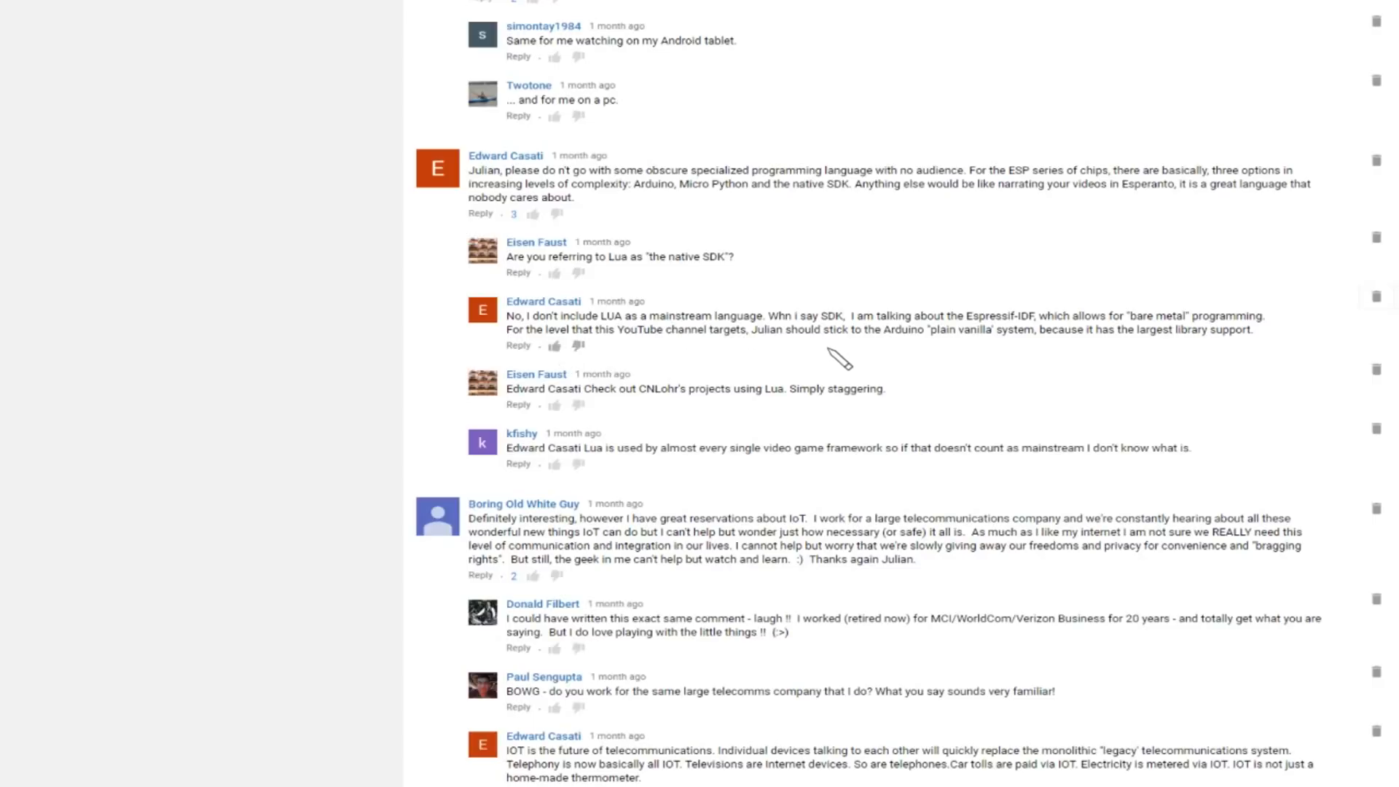
mouse_move(786, 415)
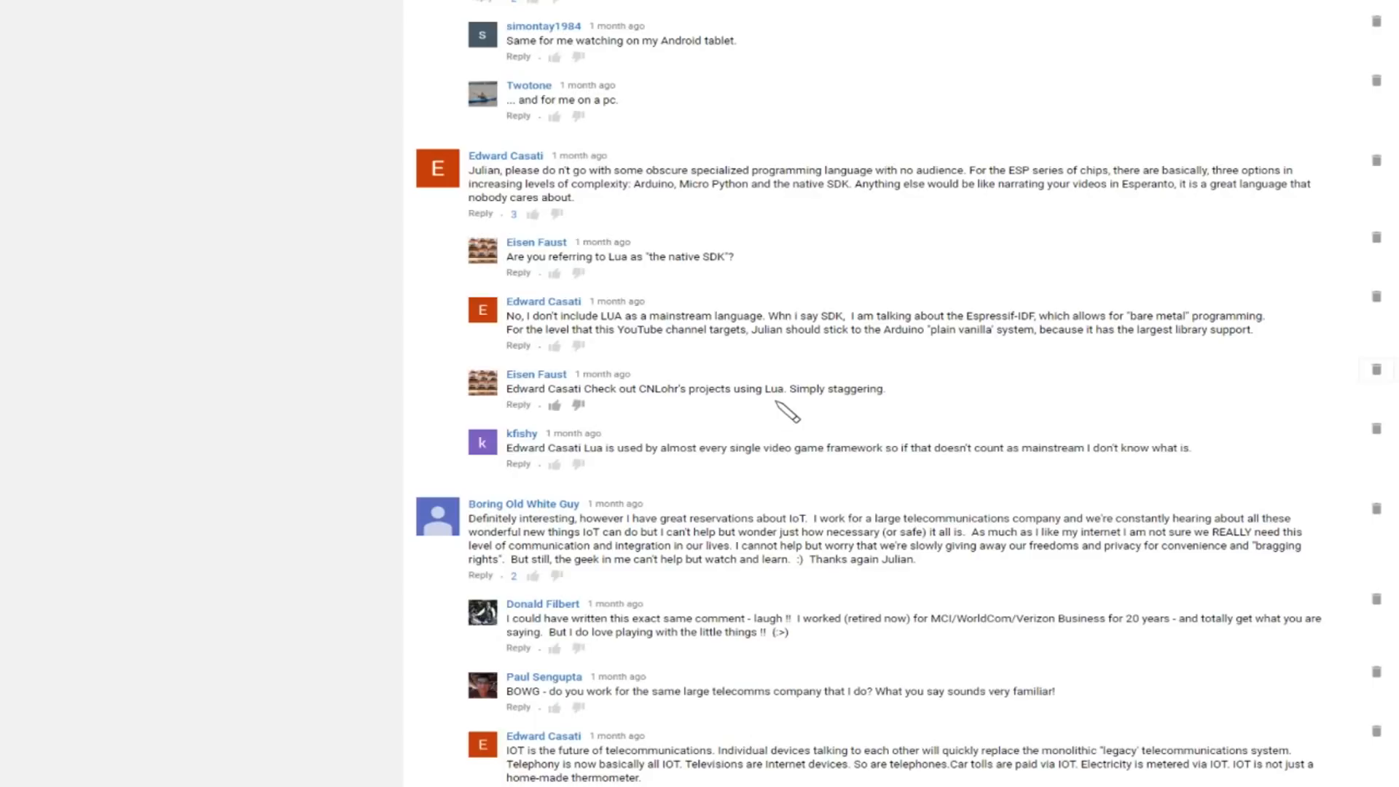
mouse_move(884, 260)
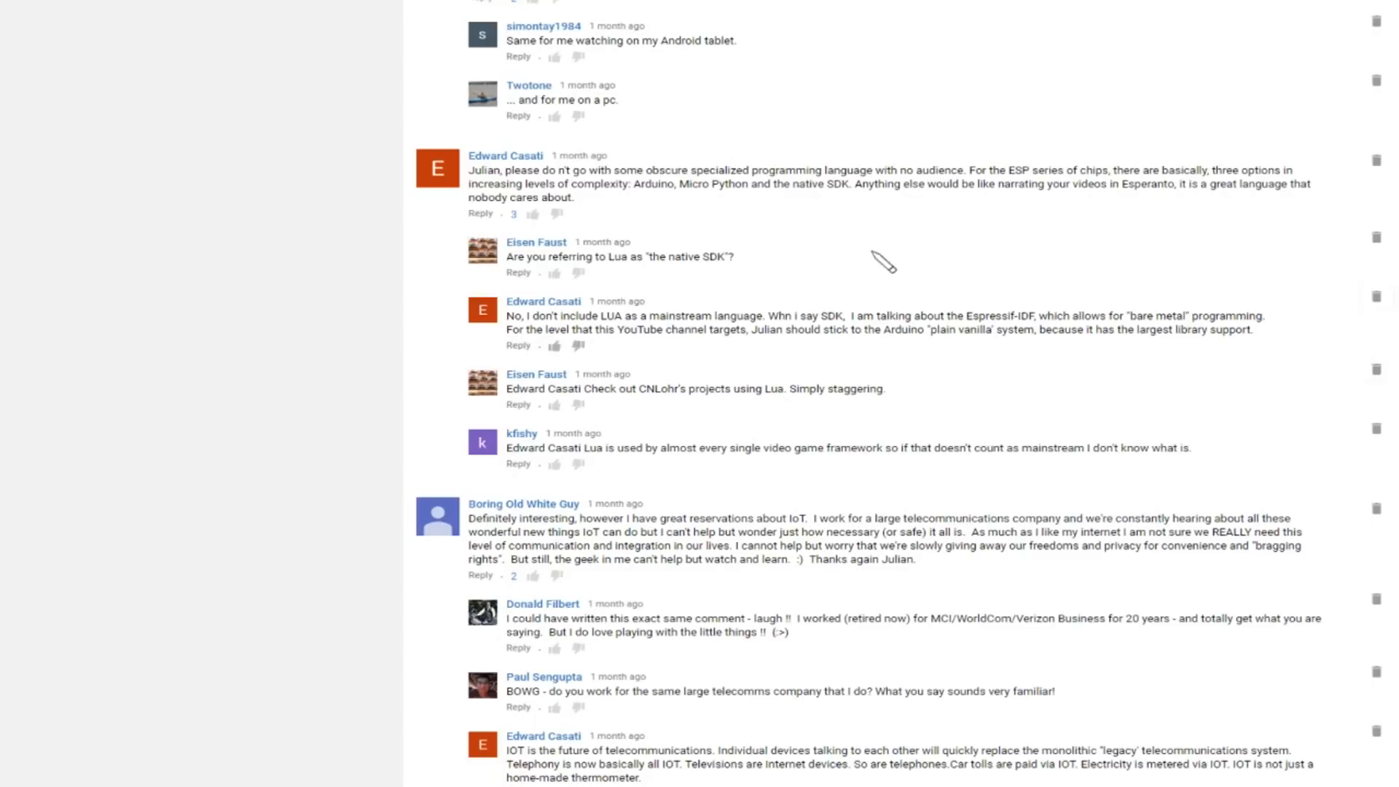
mouse_move(839, 221)
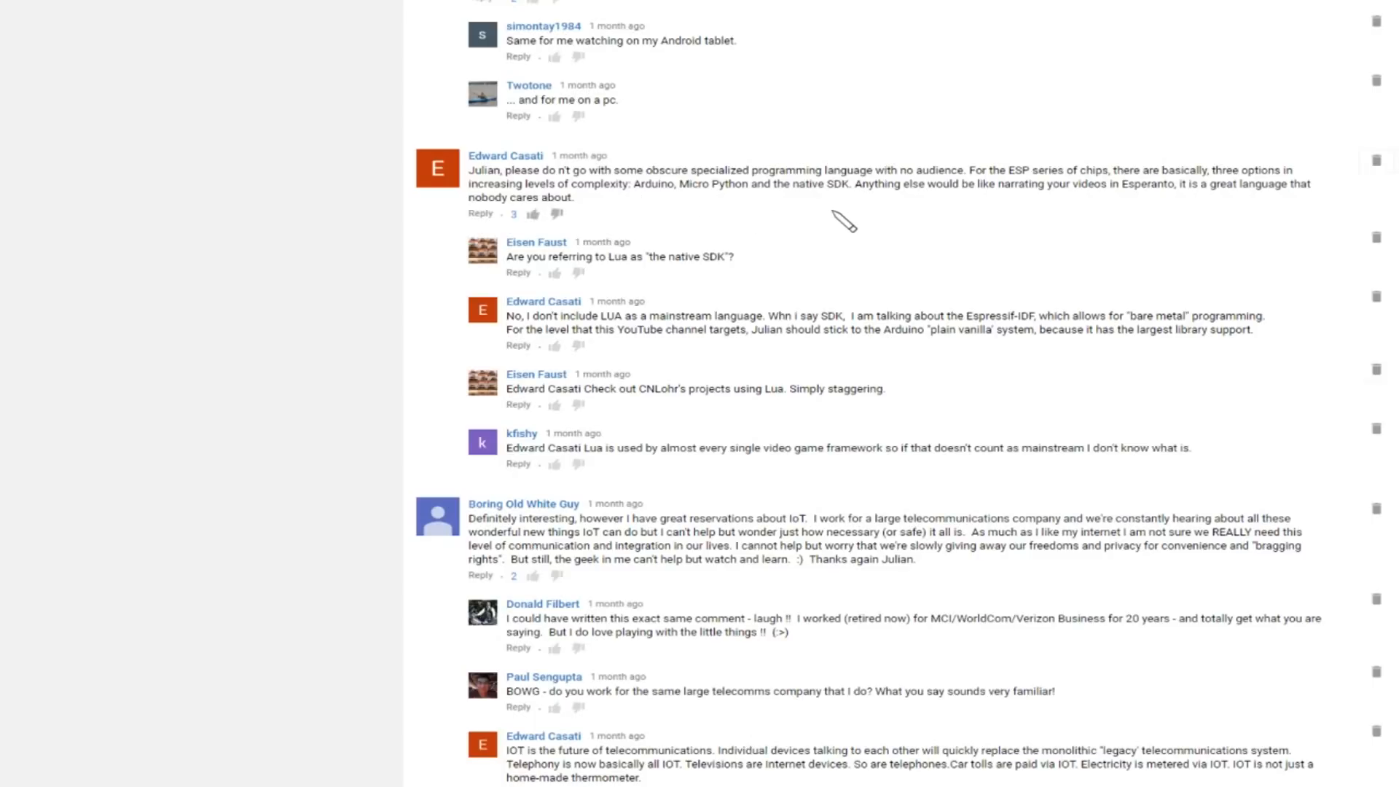
mouse_move(849, 220)
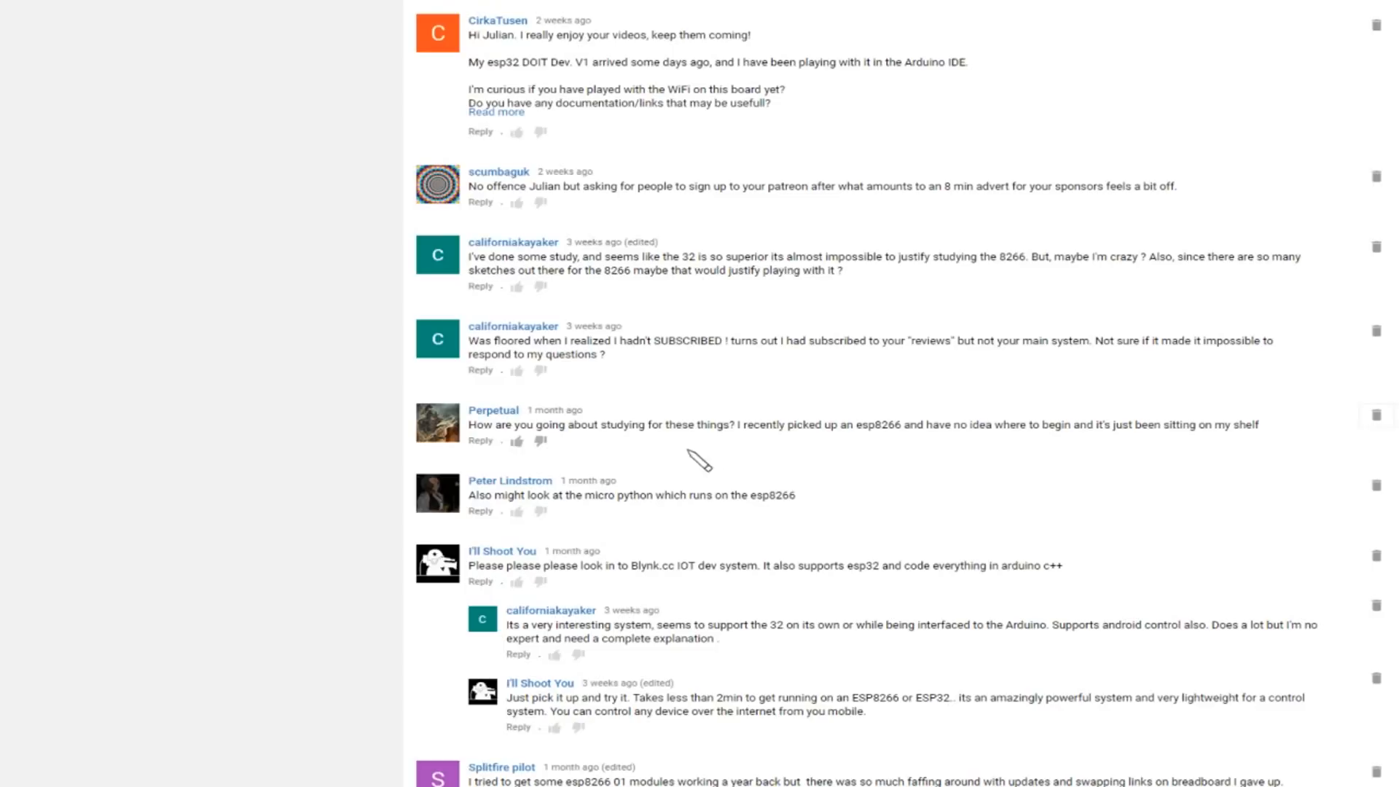
mouse_move(855, 459)
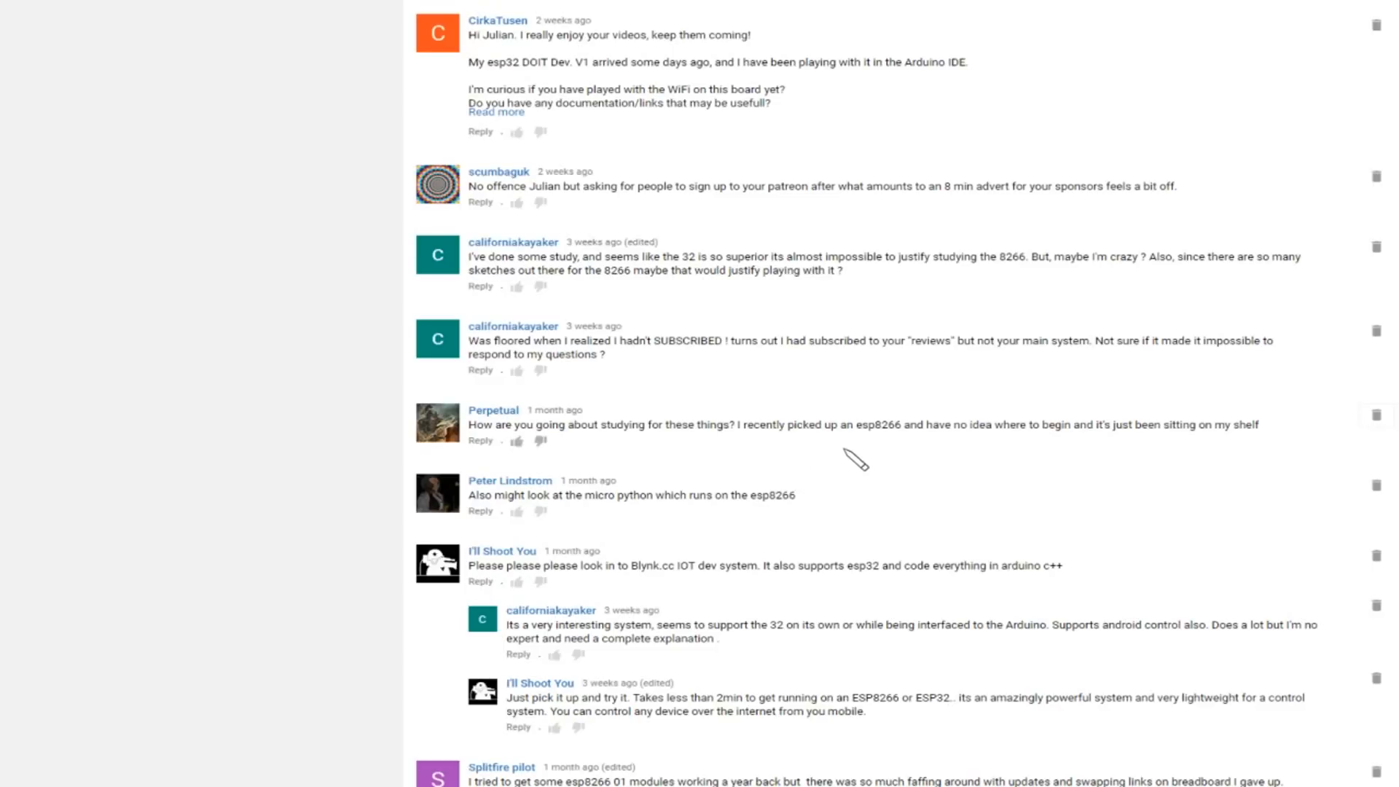
mouse_move(954, 470)
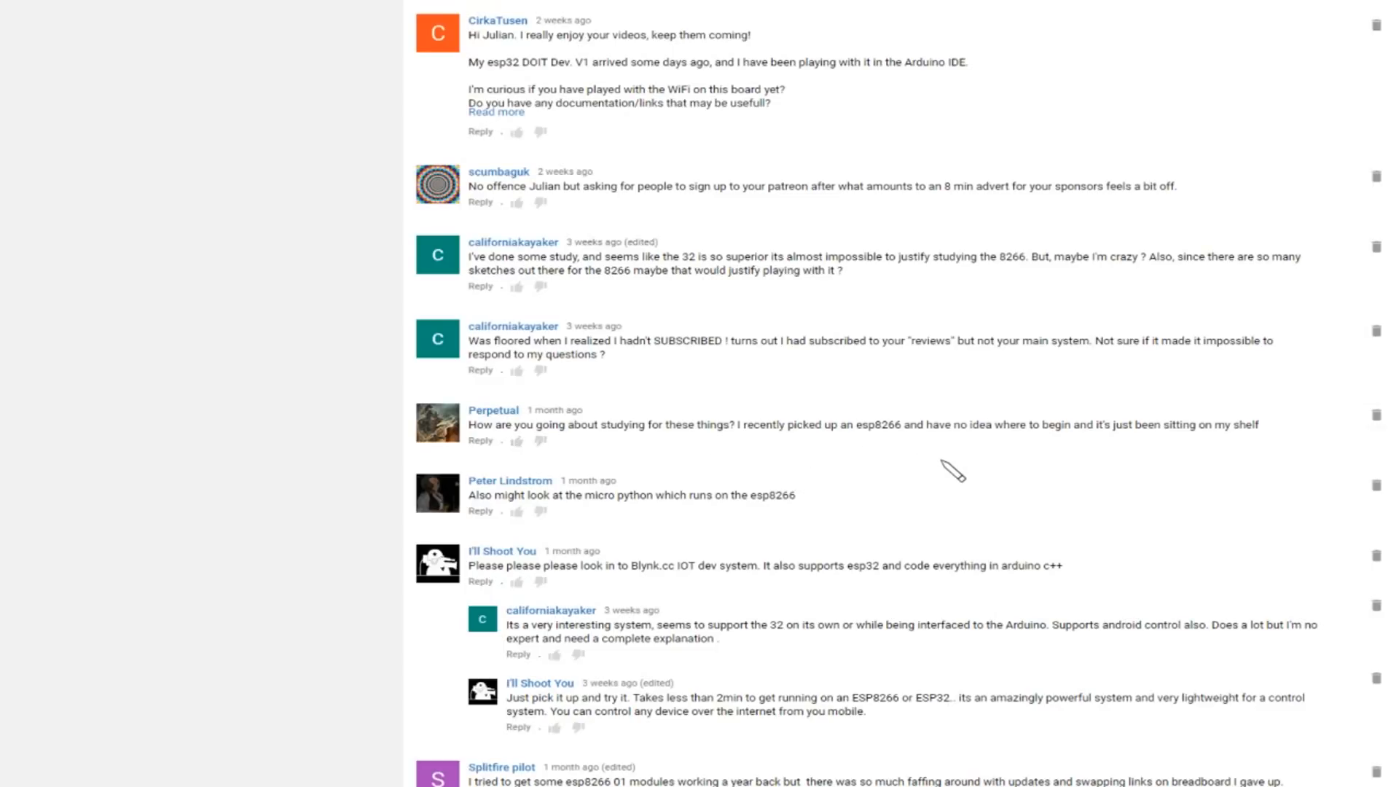
mouse_move(1078, 472)
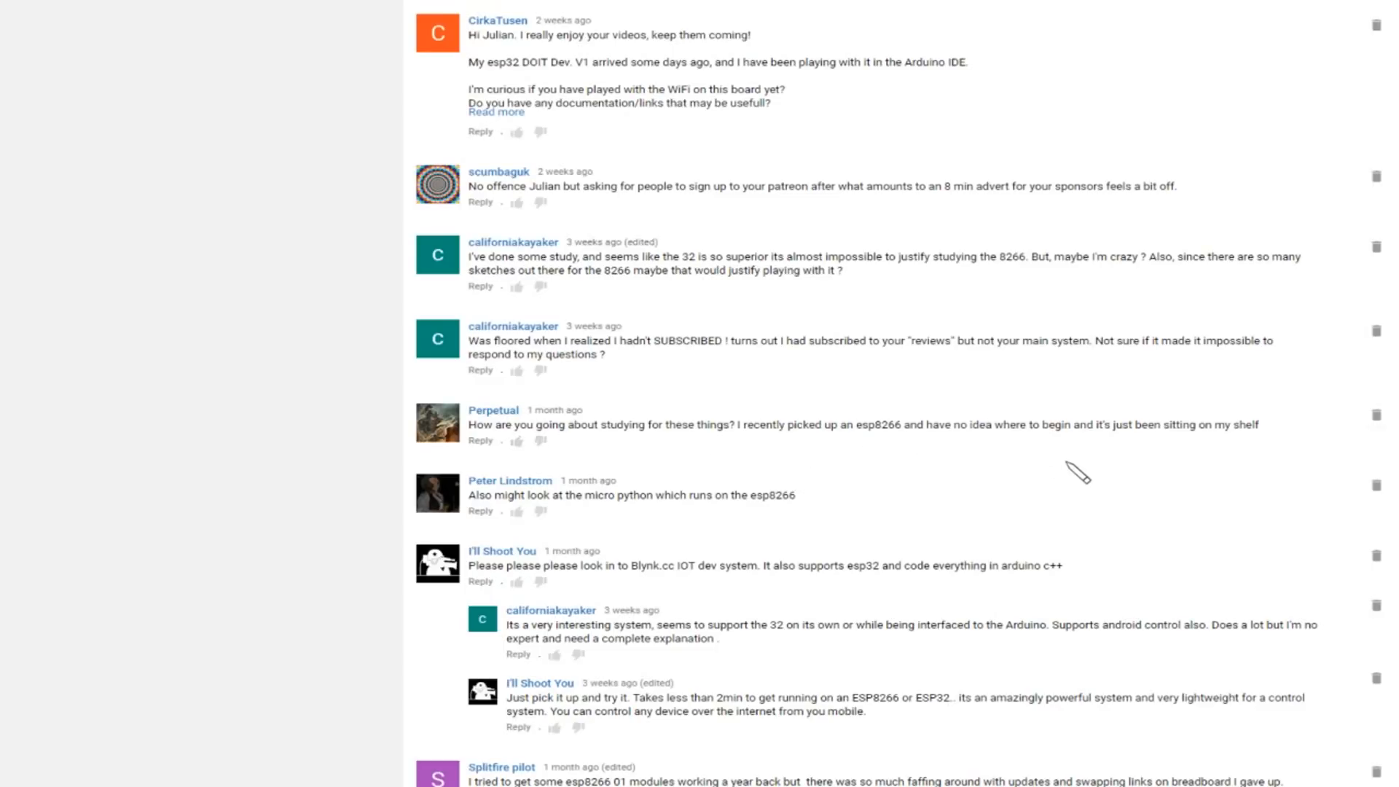
mouse_move(1260, 462)
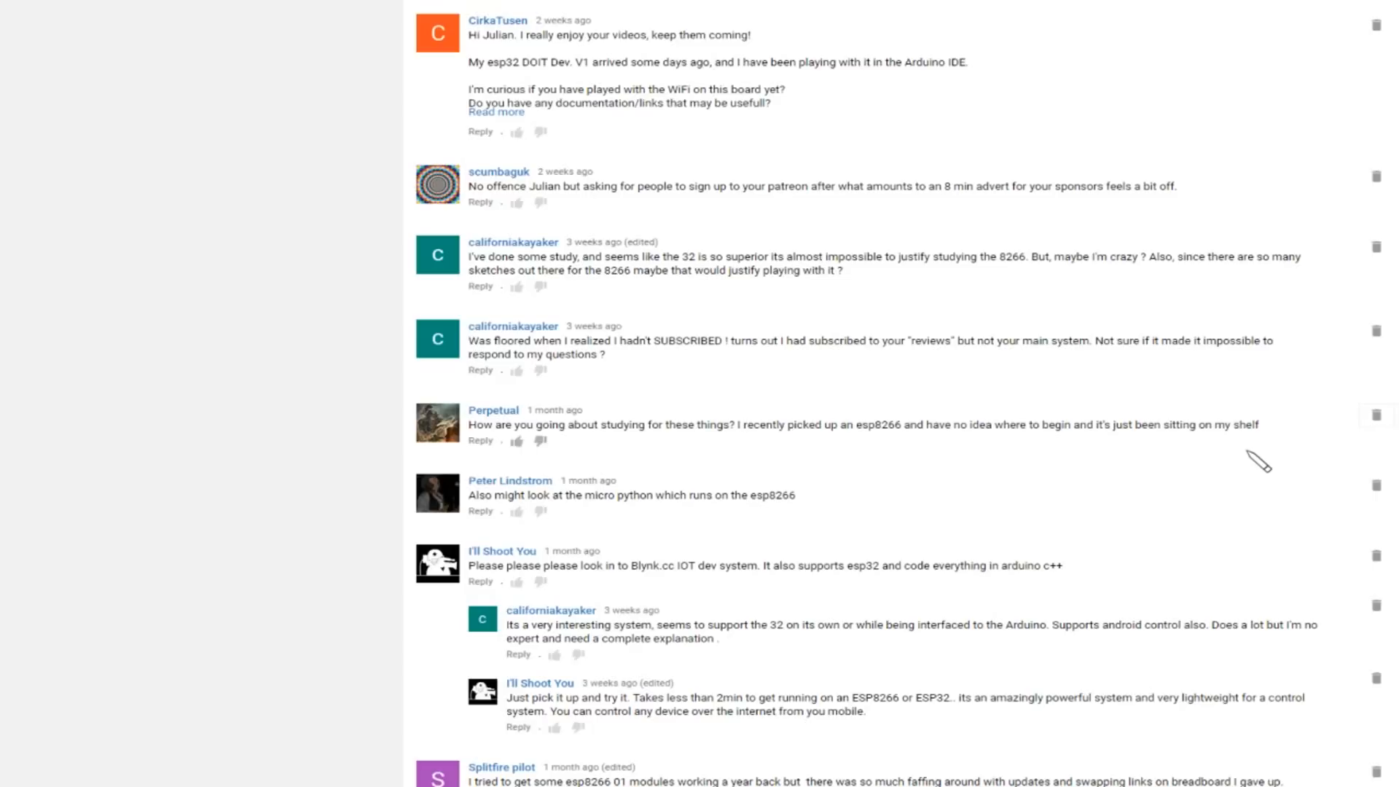
mouse_move(1064, 390)
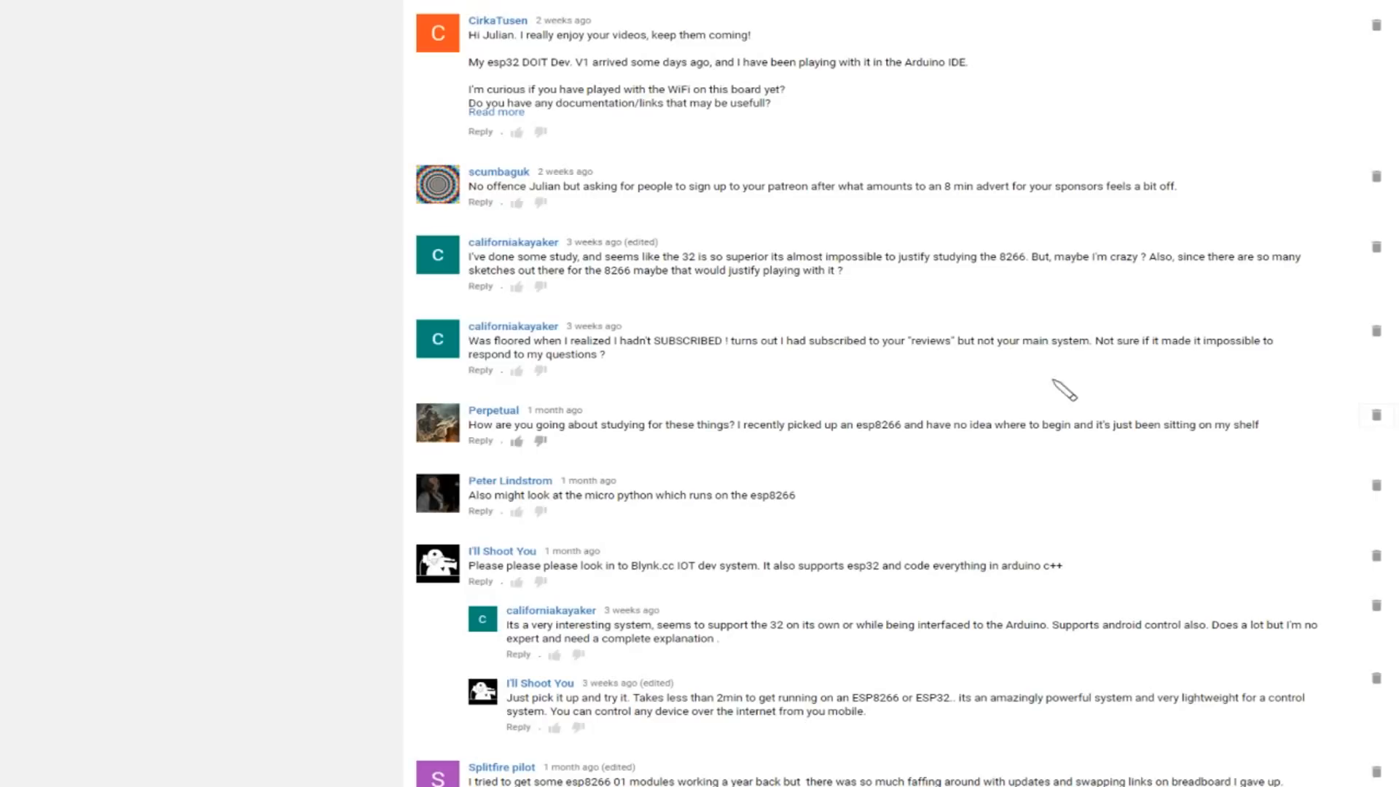
mouse_move(865, 345)
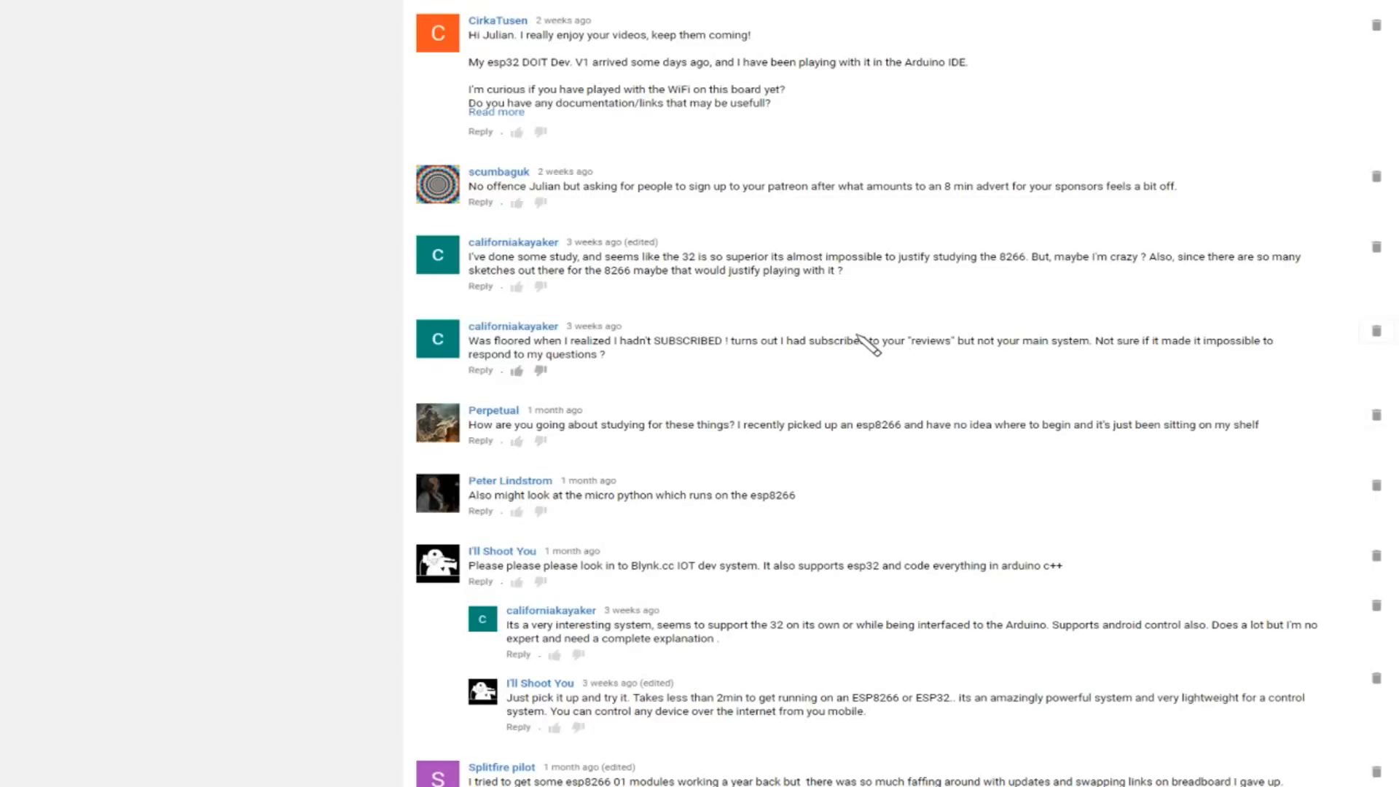
Step: Scroll the comments to the Splitfire pilot and heyou threads suggesting Blynk.cc
scroll(down, 3)
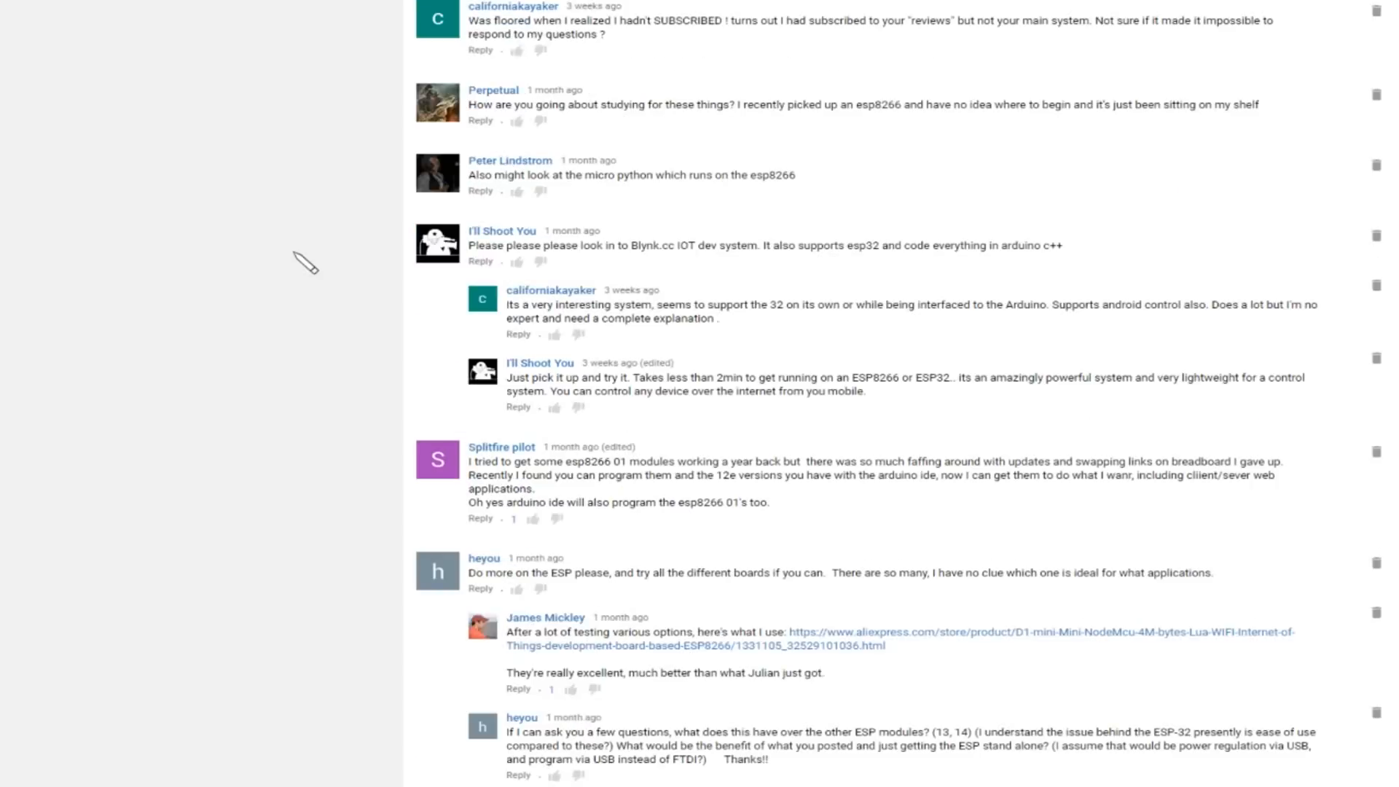
mouse_move(655, 295)
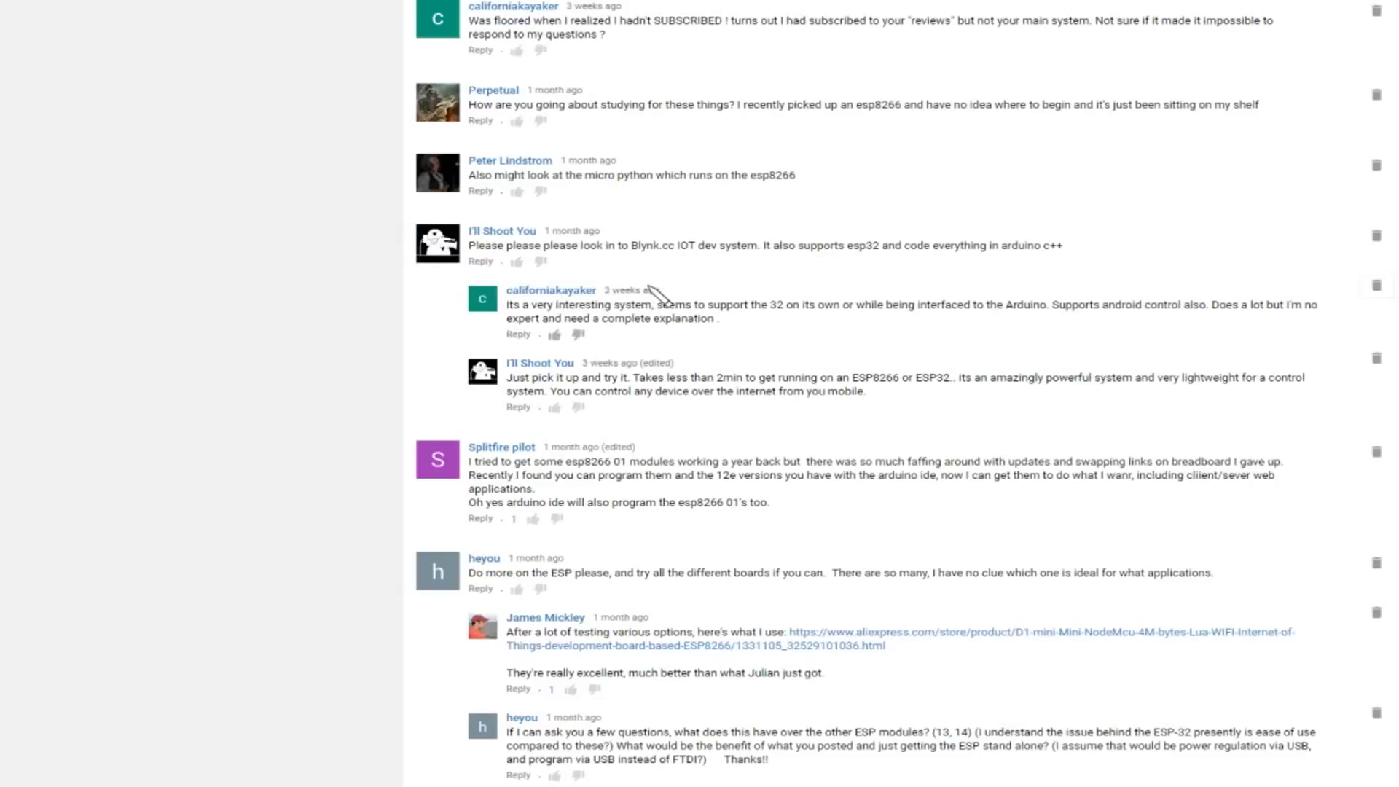
mouse_move(701, 286)
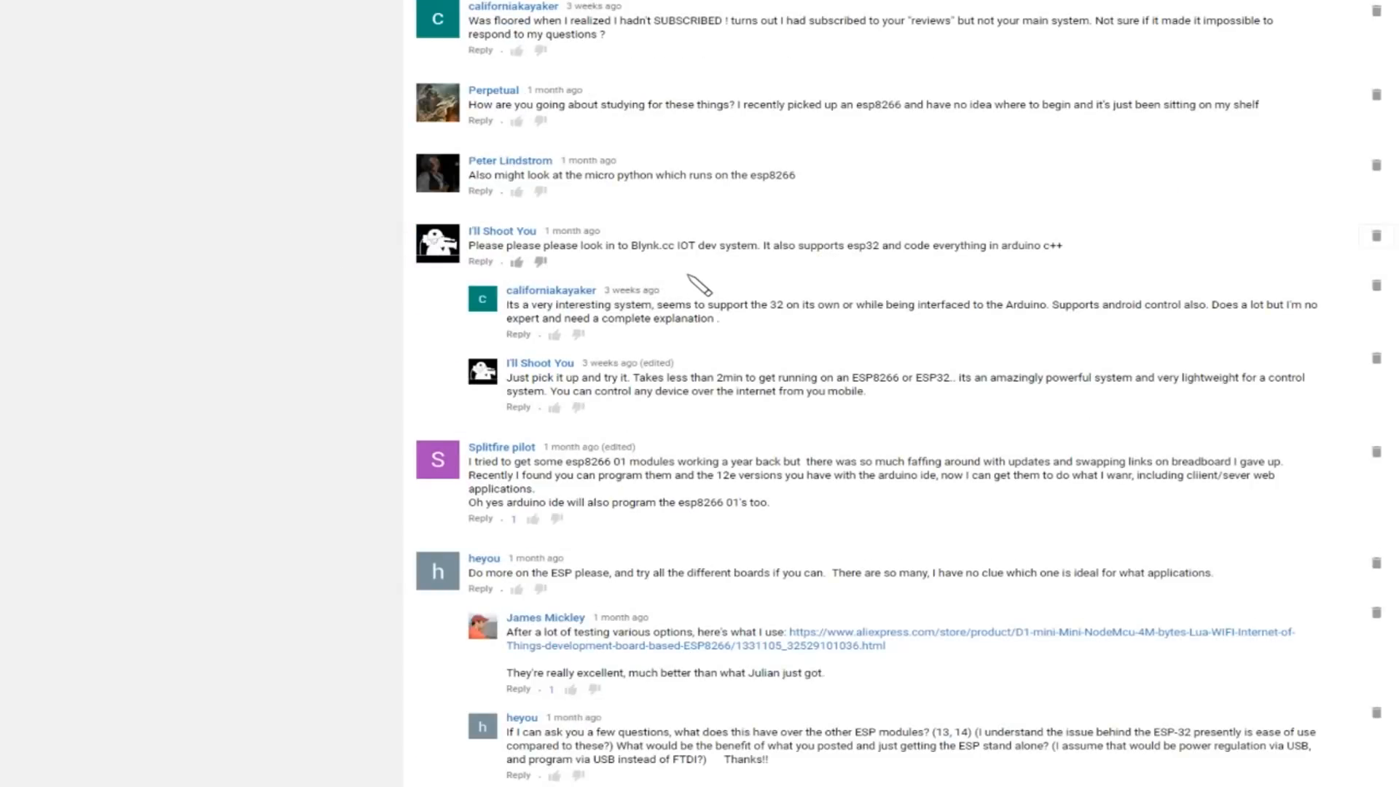
mouse_move(740, 284)
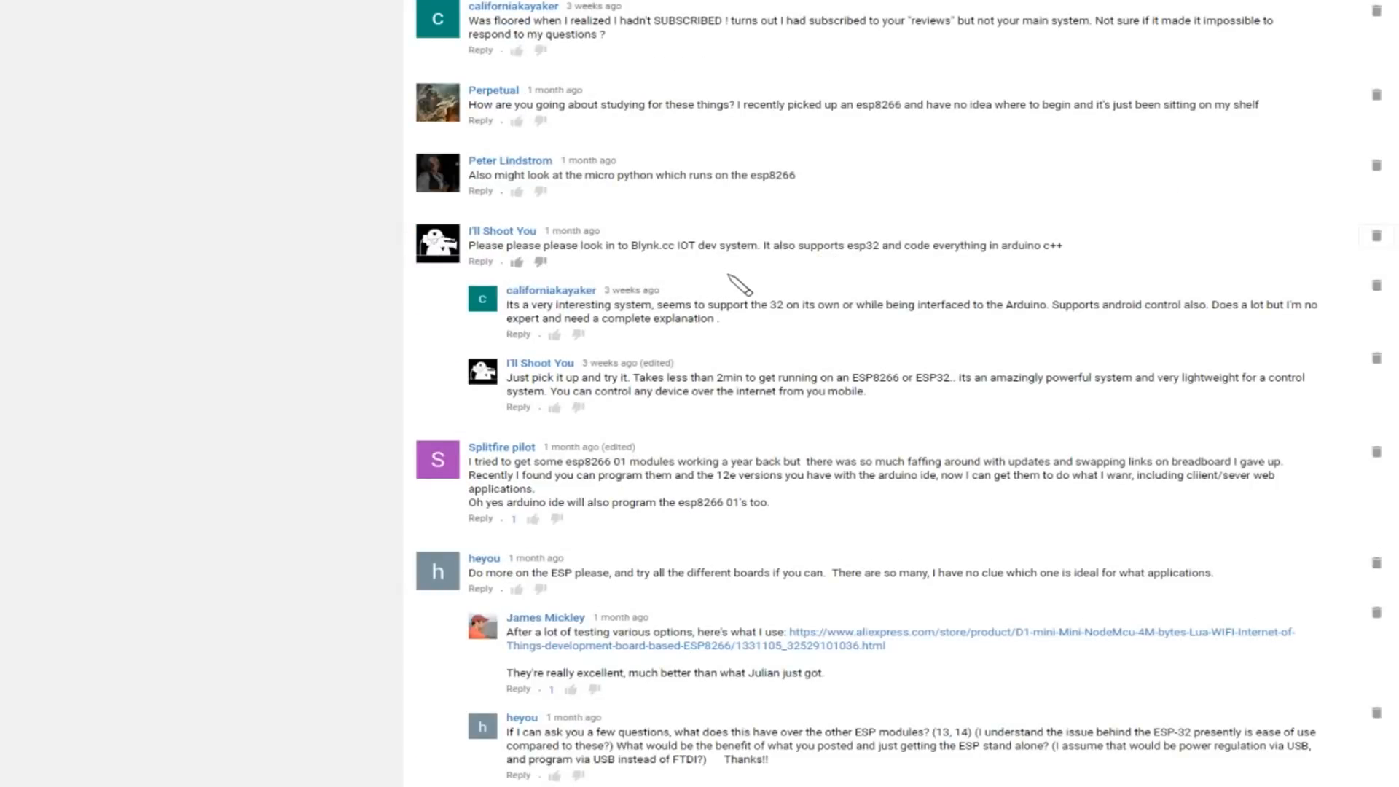
mouse_move(759, 287)
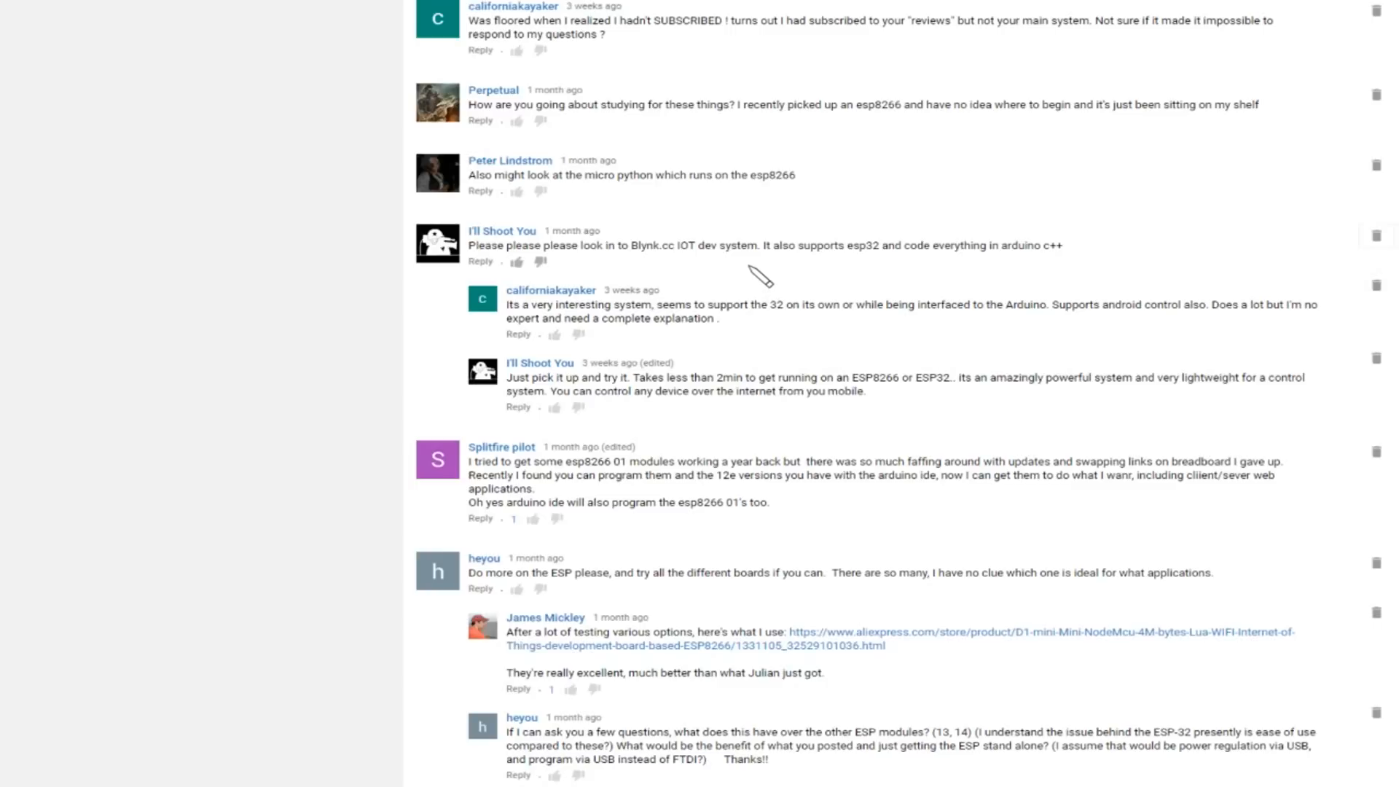
mouse_move(887, 275)
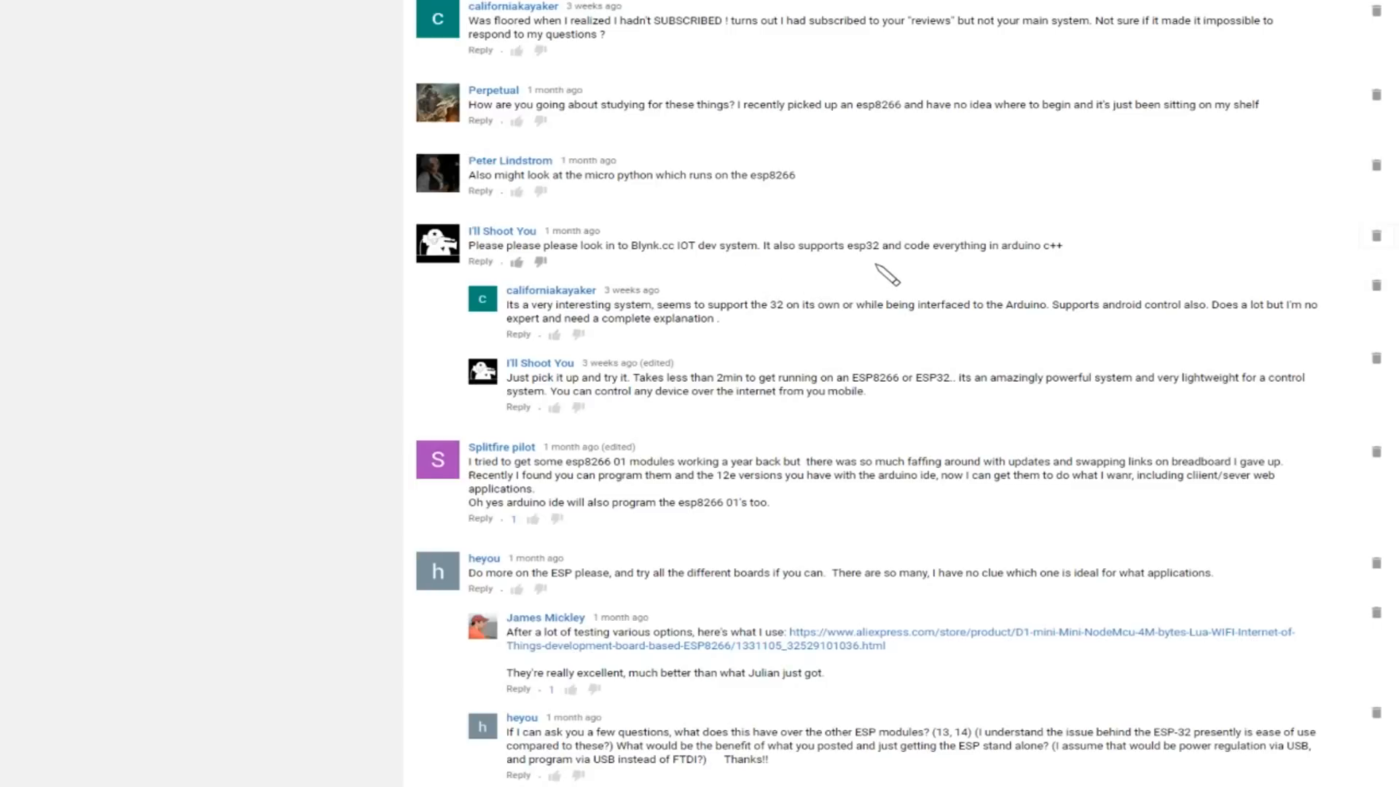
mouse_move(1042, 286)
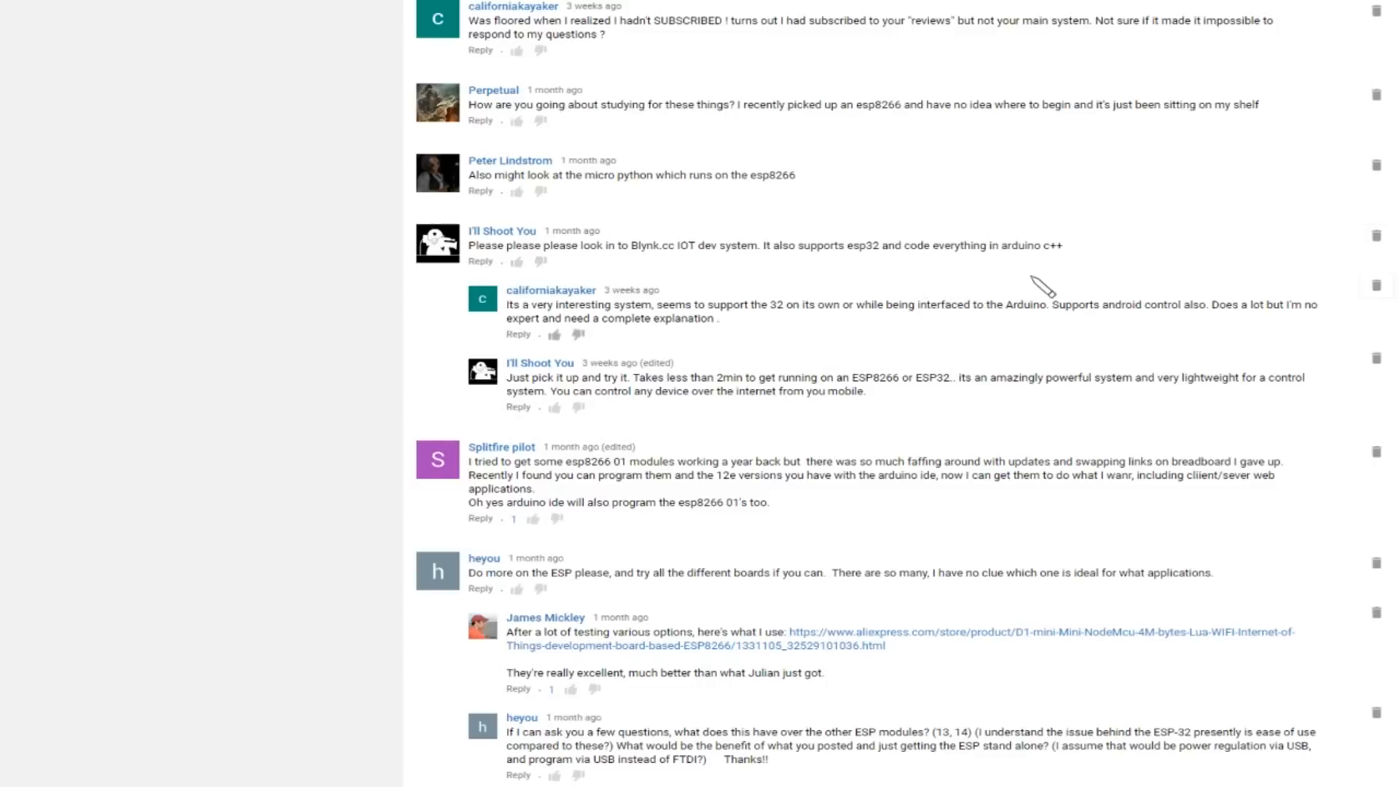
mouse_move(1058, 284)
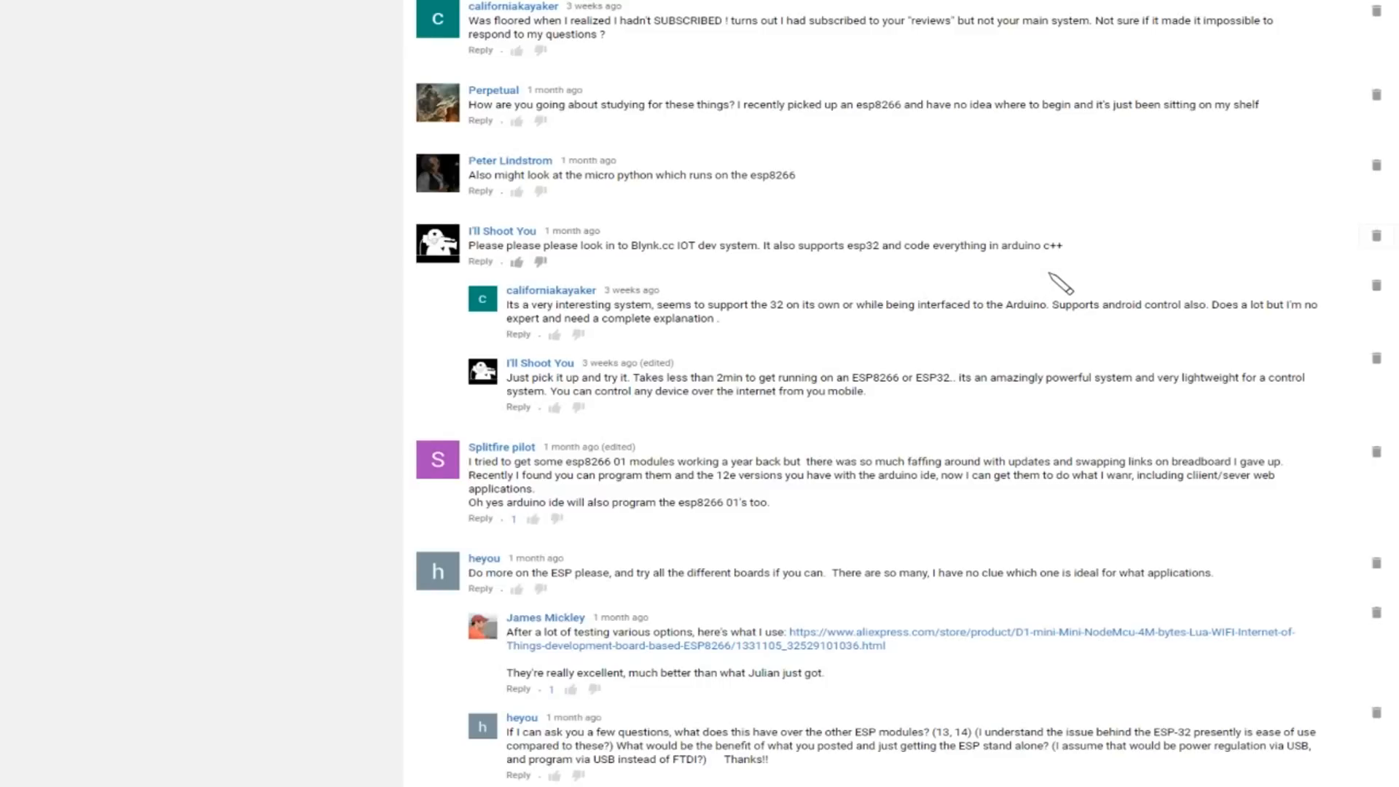
mouse_move(821, 303)
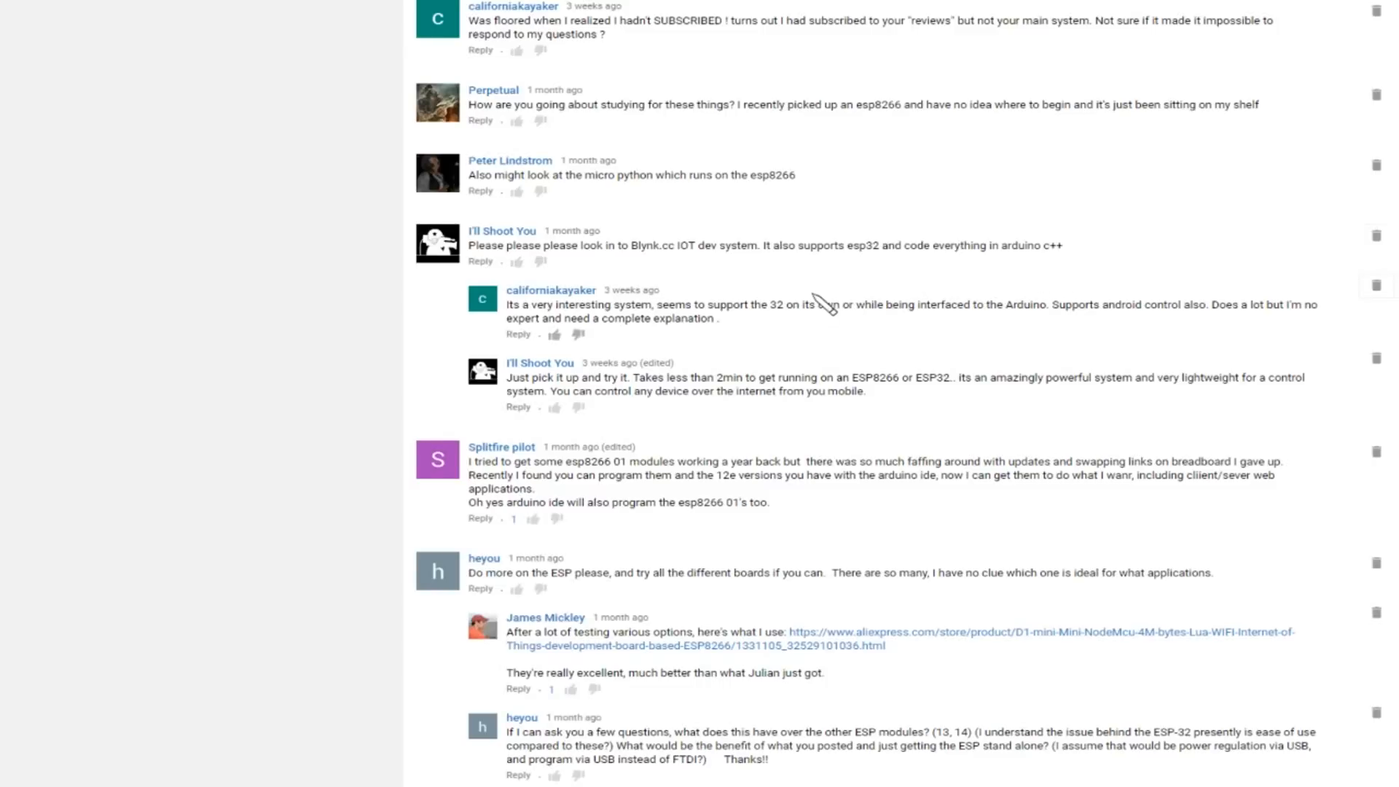
mouse_move(821, 304)
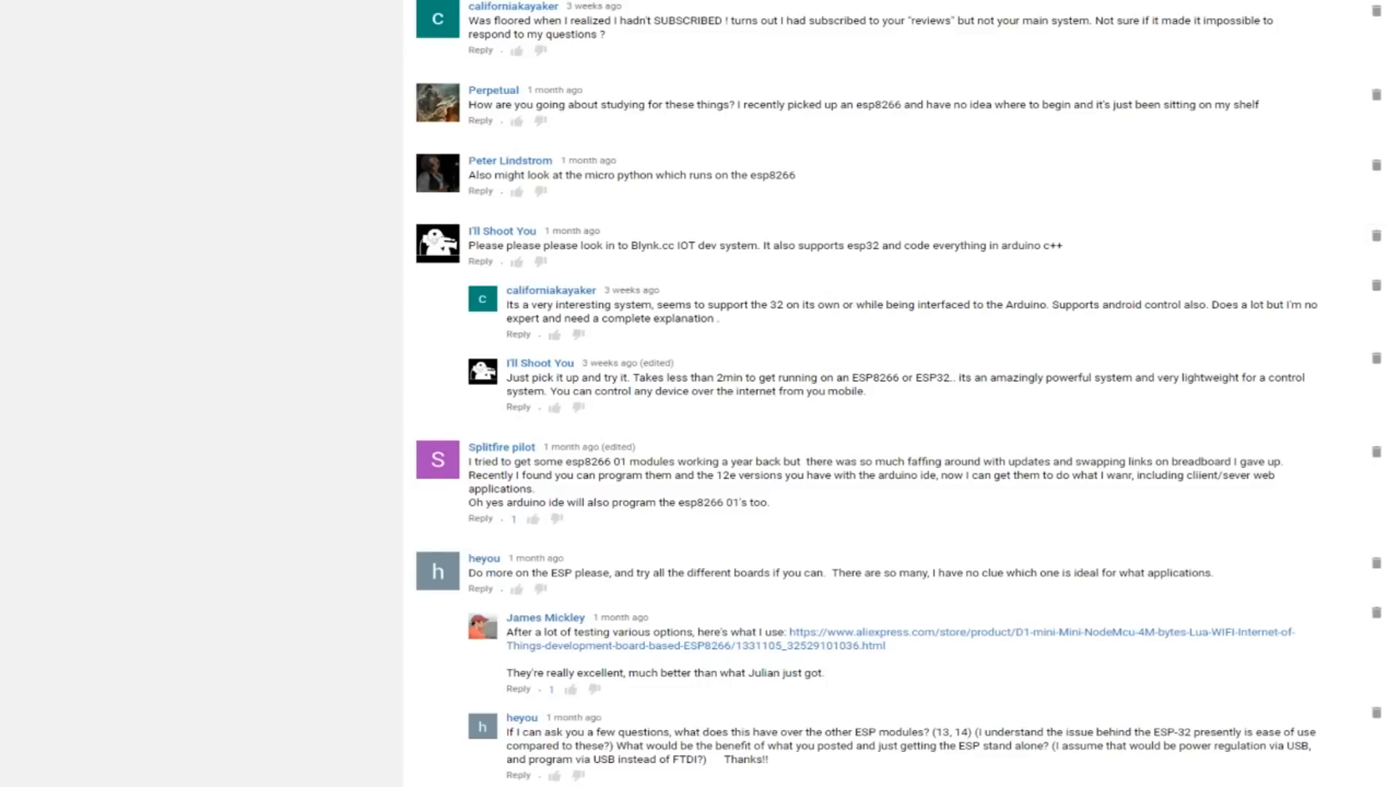
scroll(up, 3)
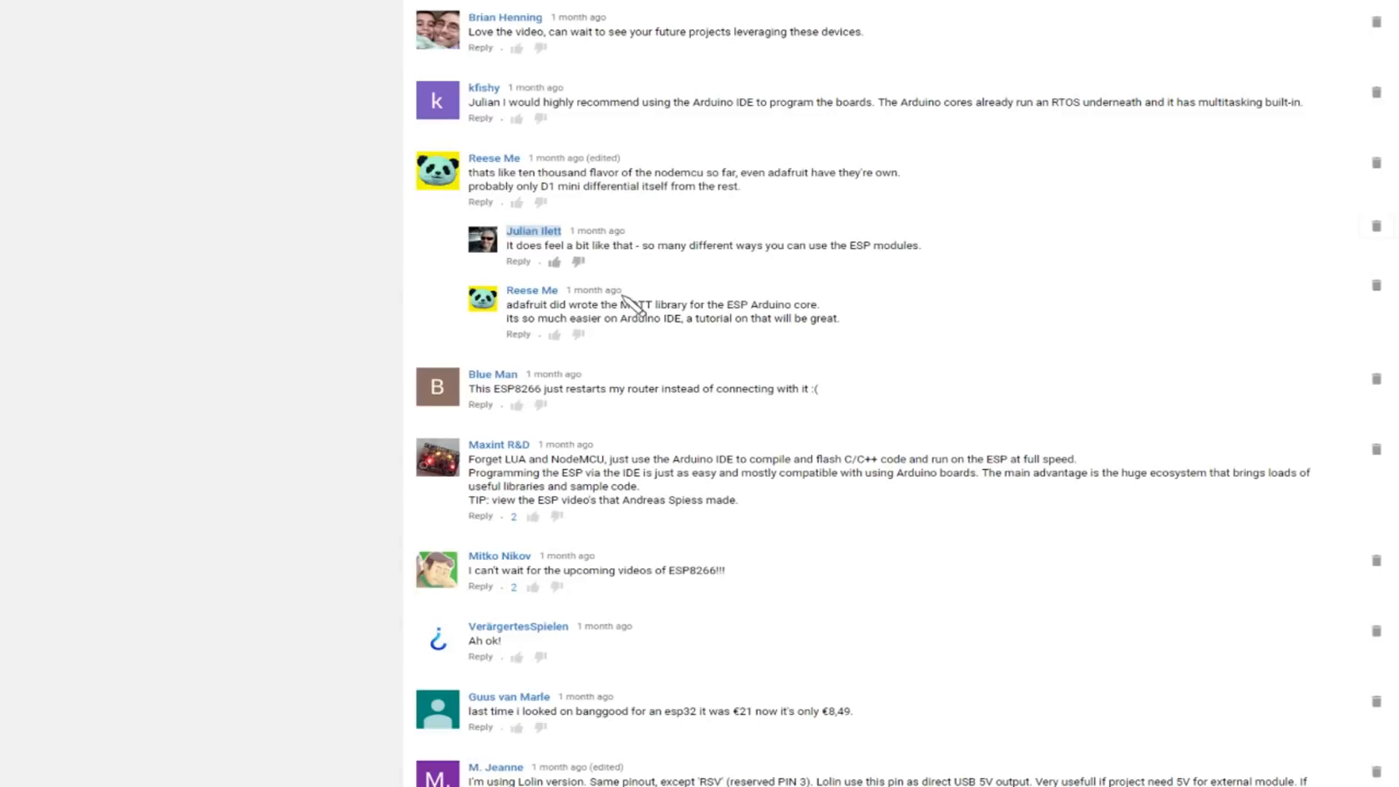
mouse_move(636, 317)
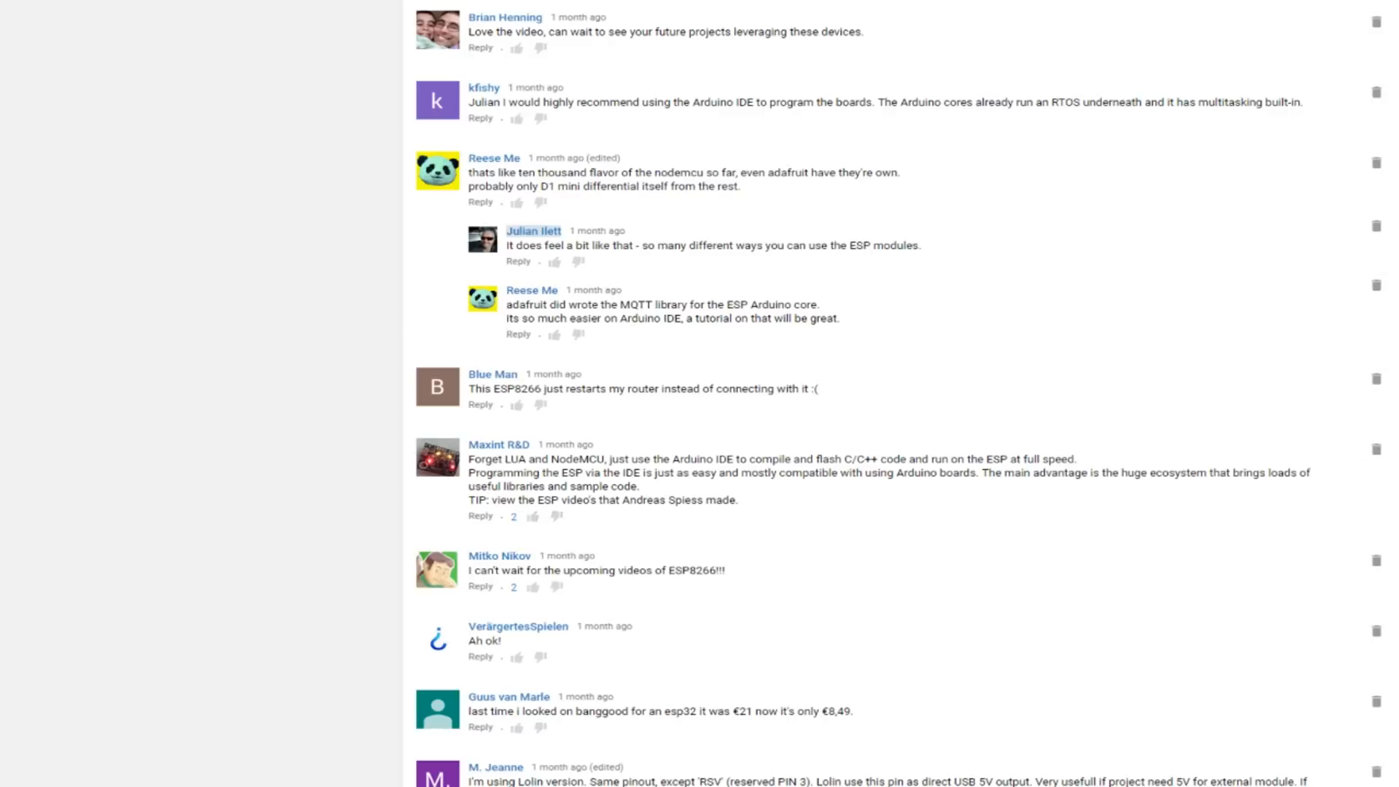
scroll(down, 3)
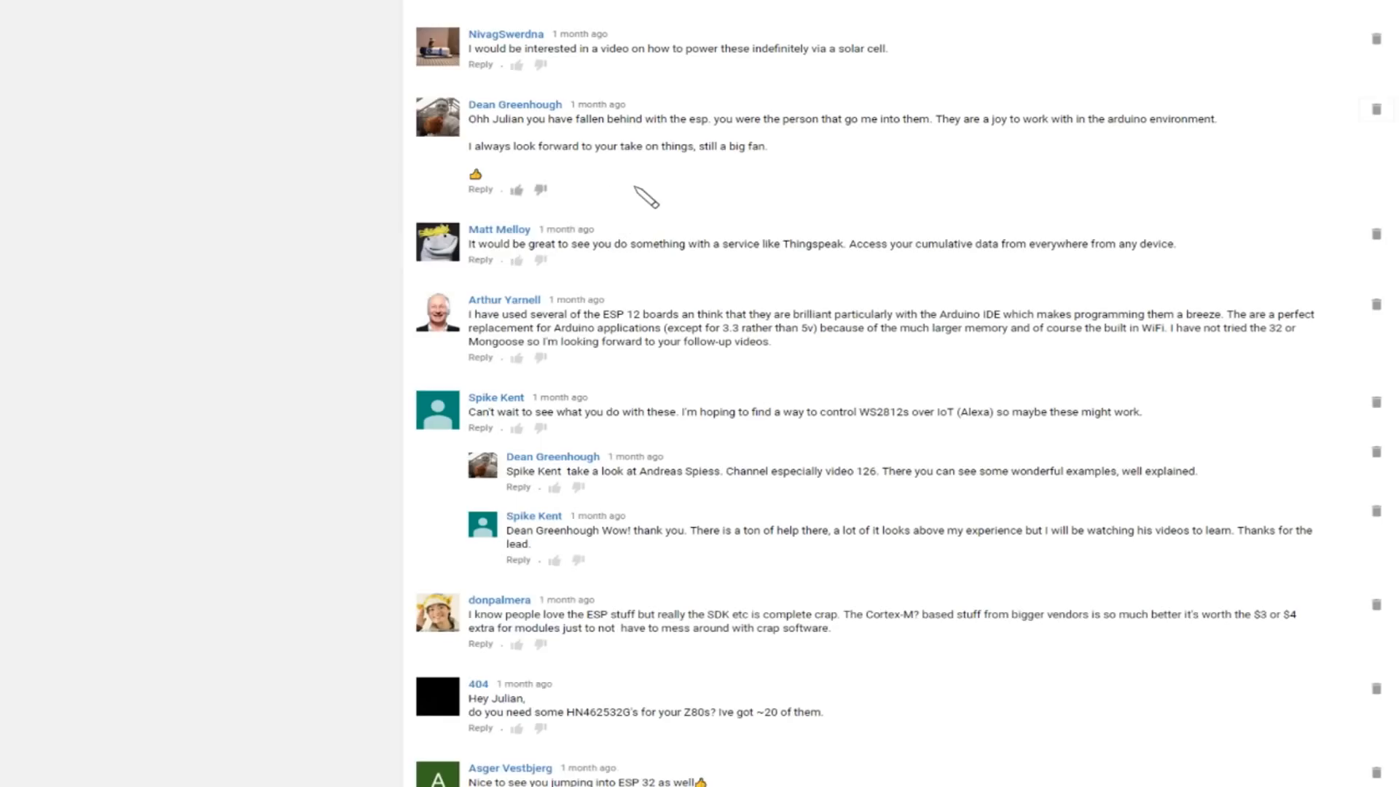
mouse_move(692, 181)
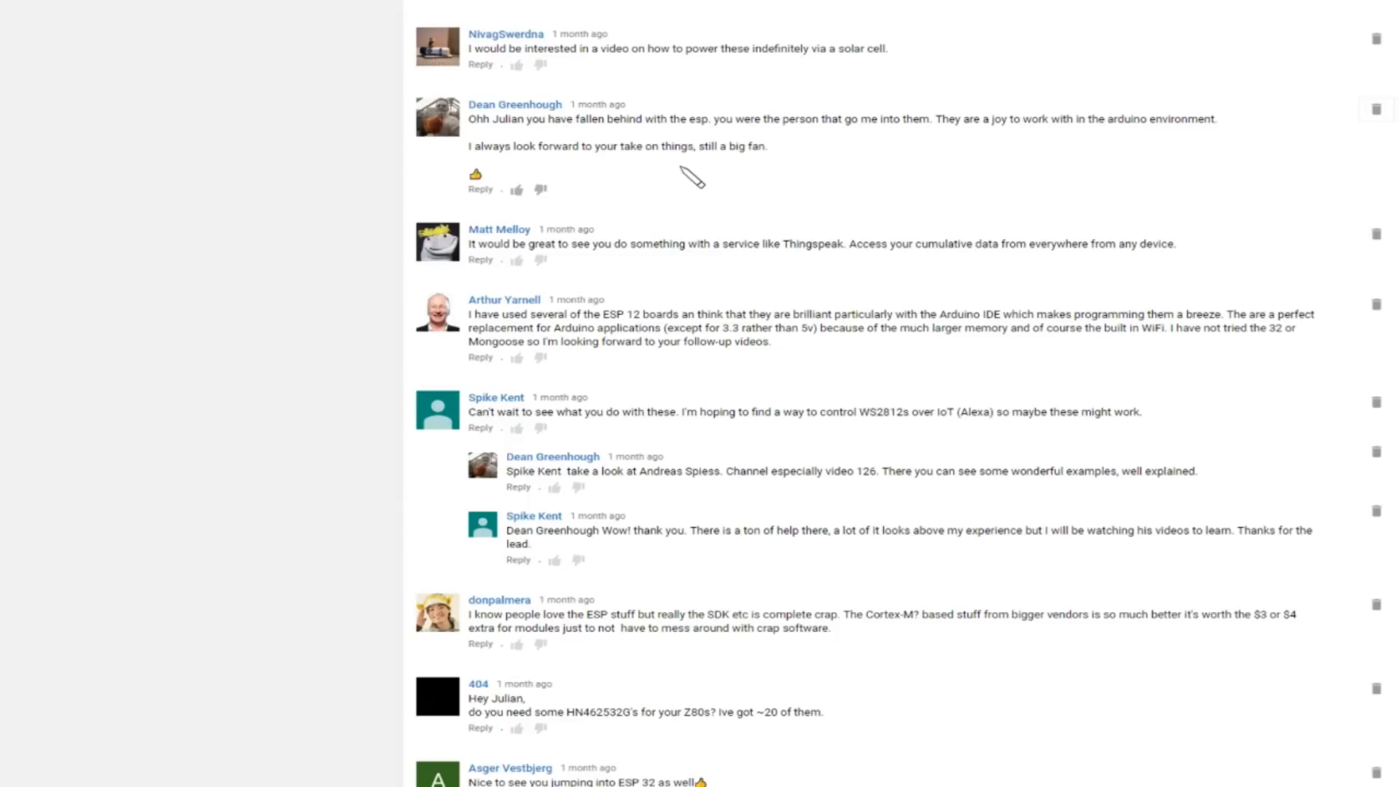
mouse_move(660, 172)
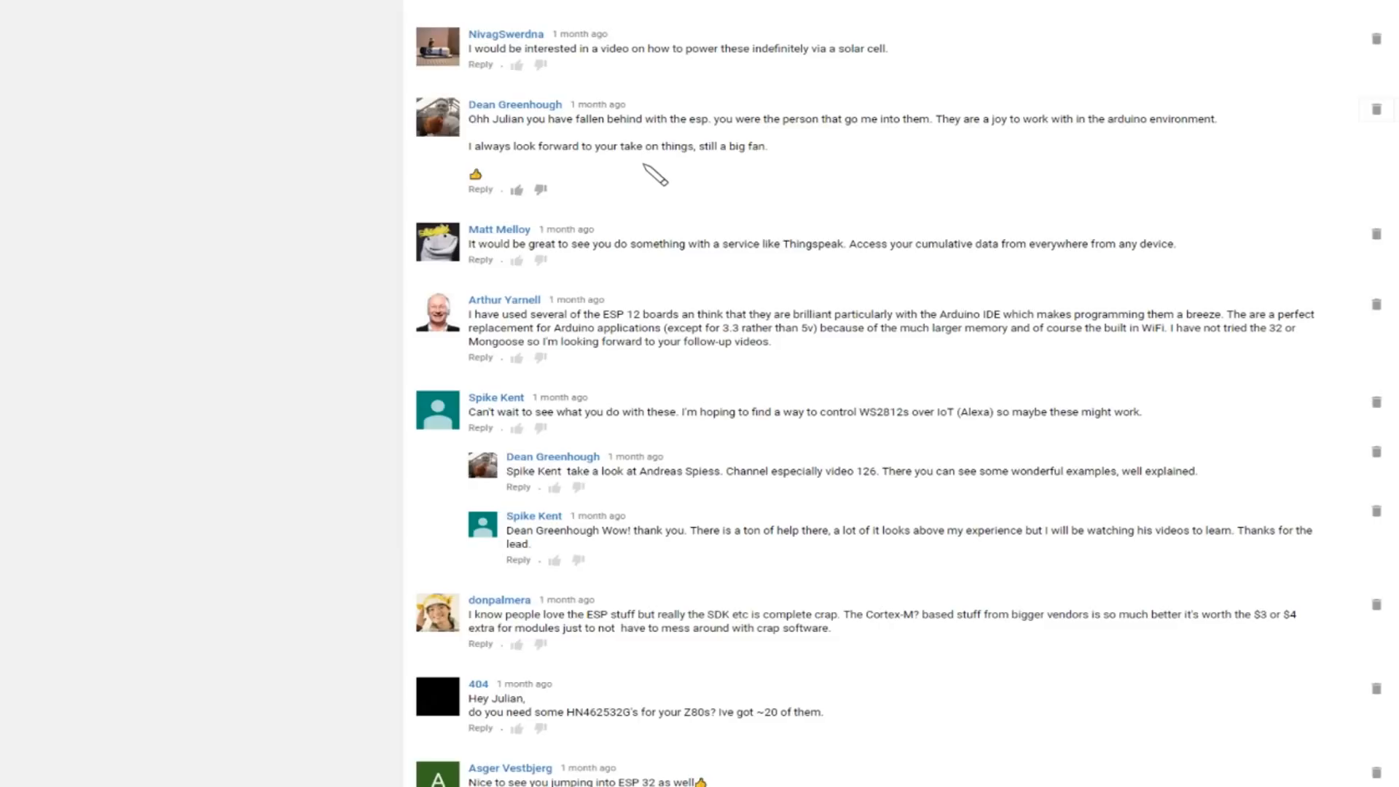
mouse_move(706, 467)
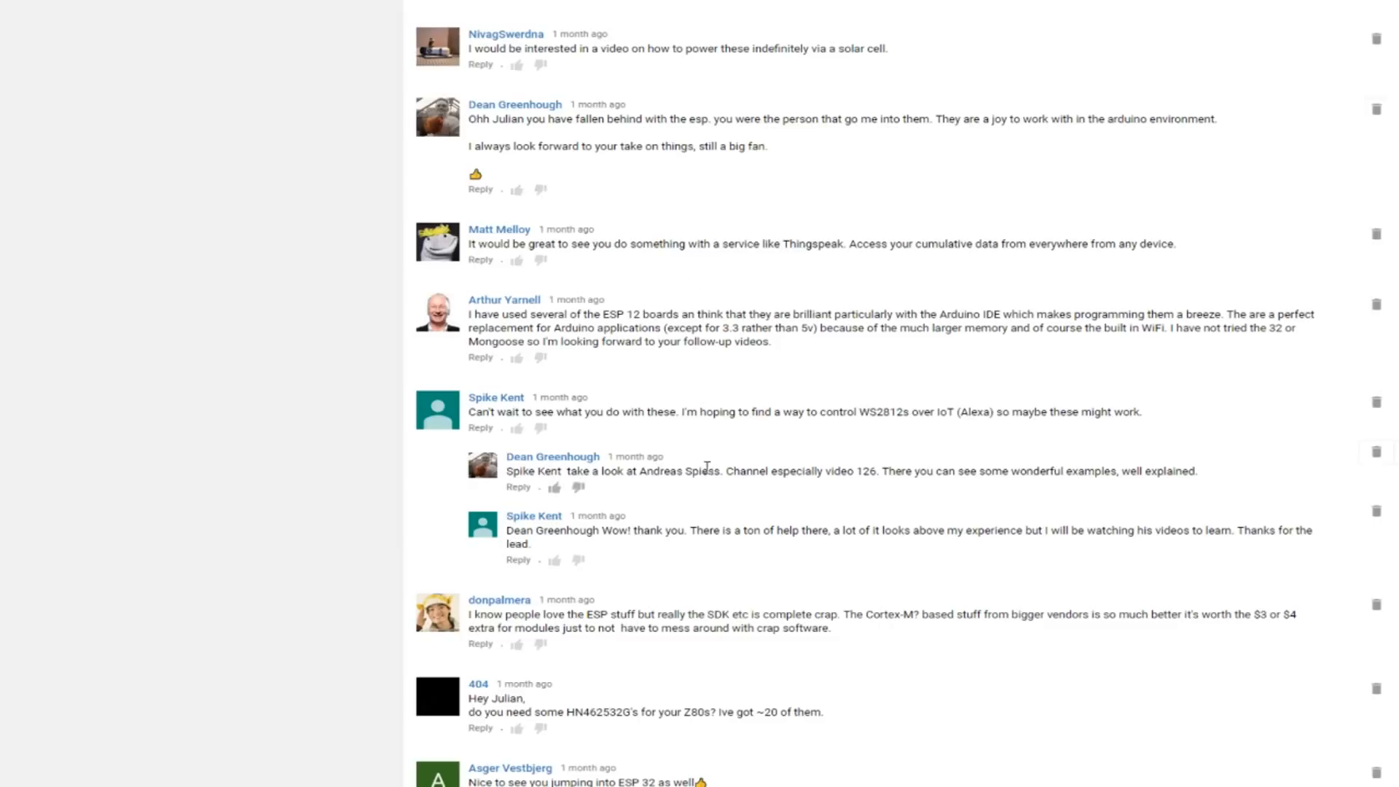
mouse_move(891, 441)
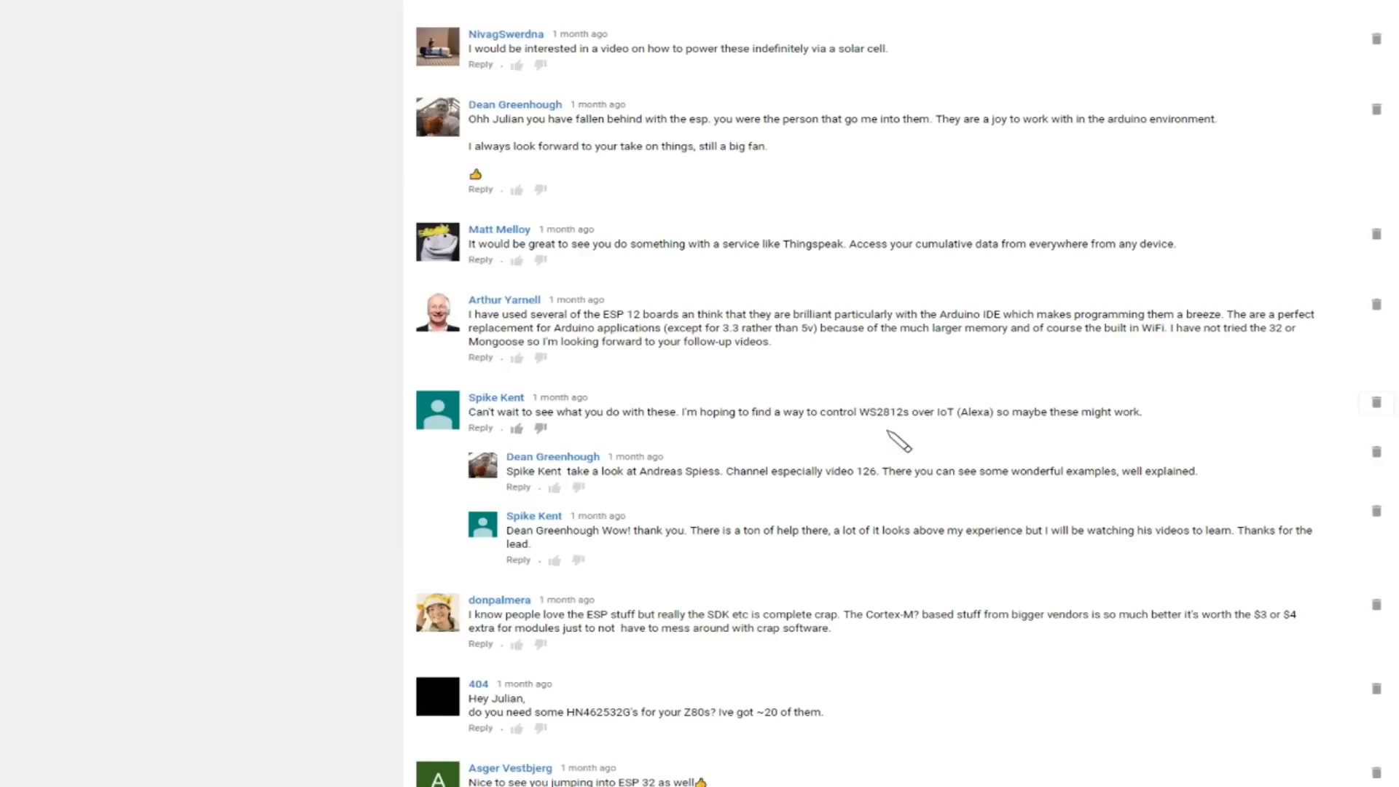
mouse_move(941, 437)
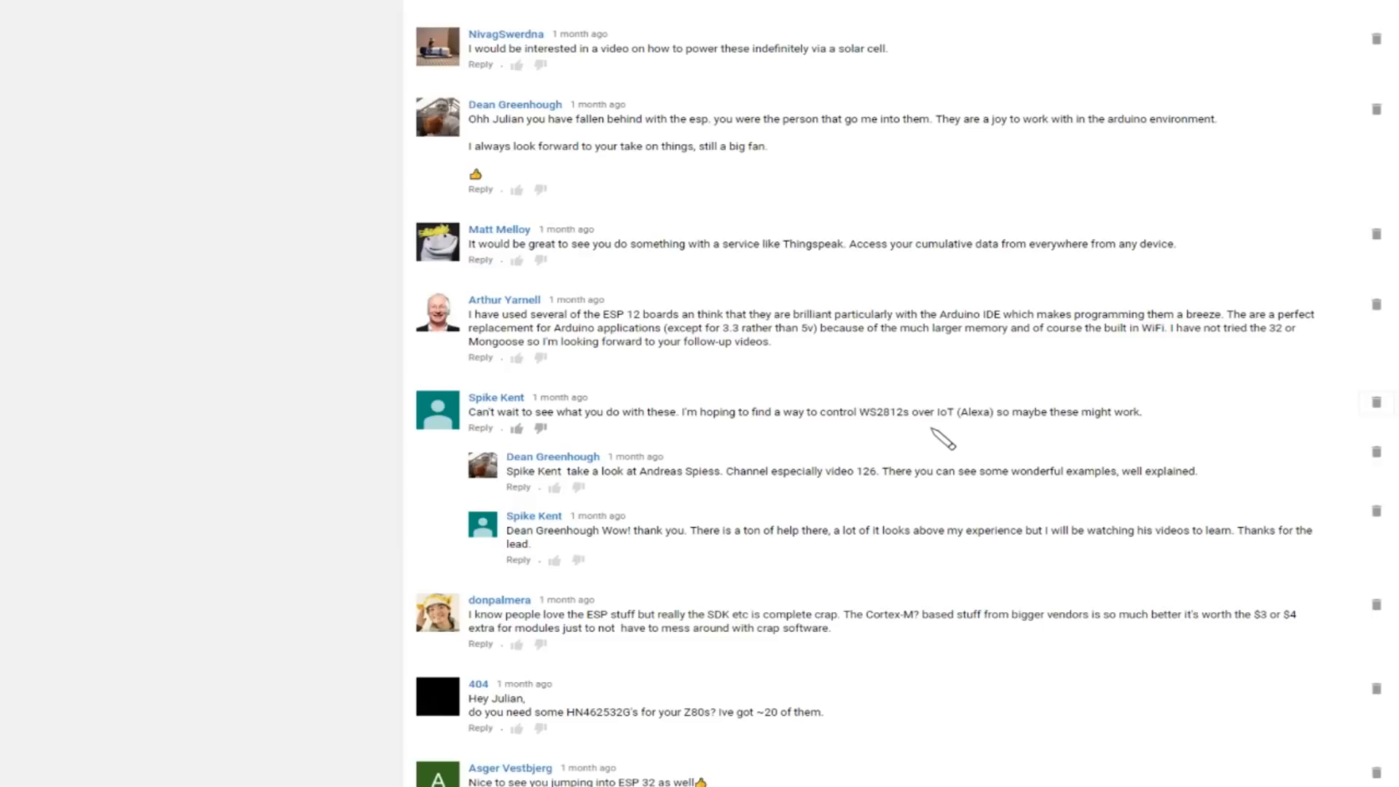
mouse_move(978, 443)
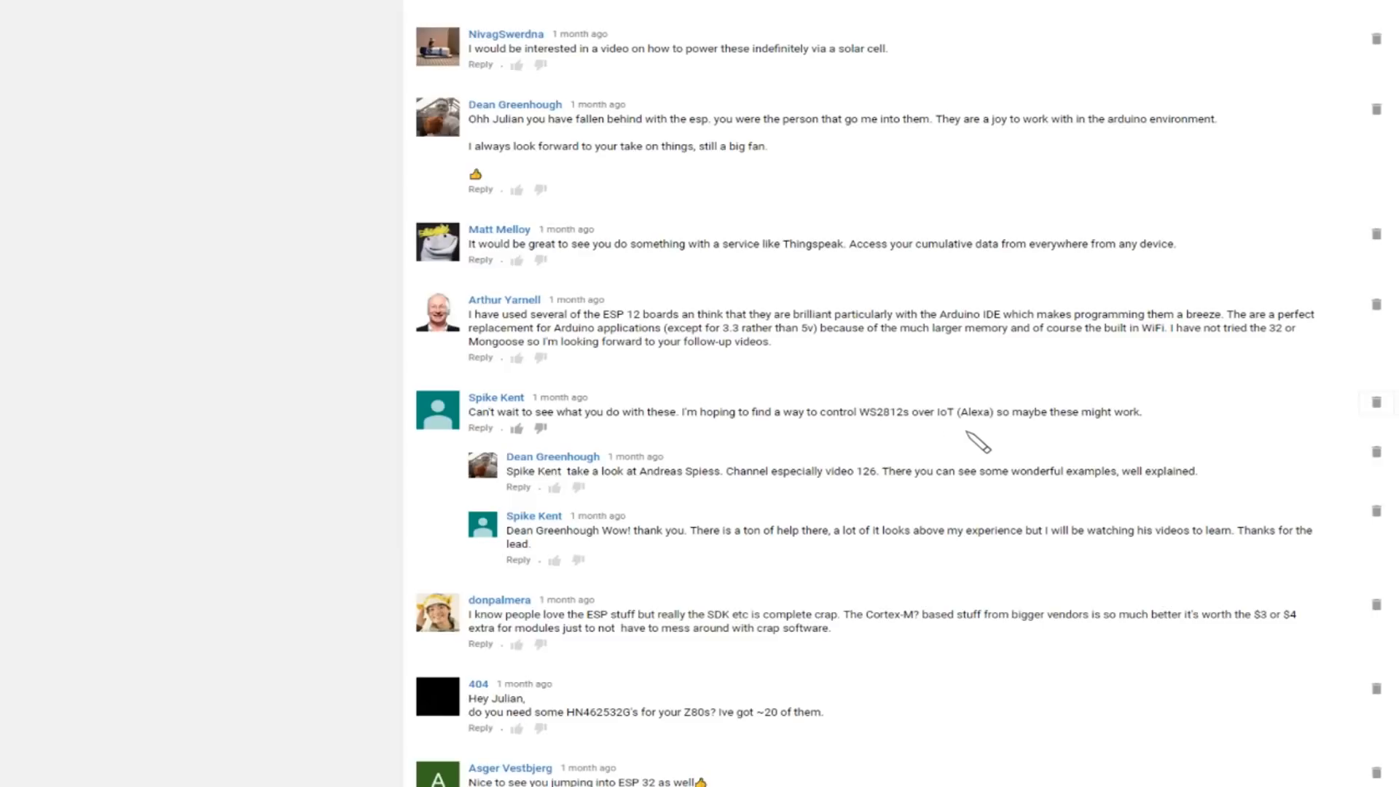
mouse_move(995, 443)
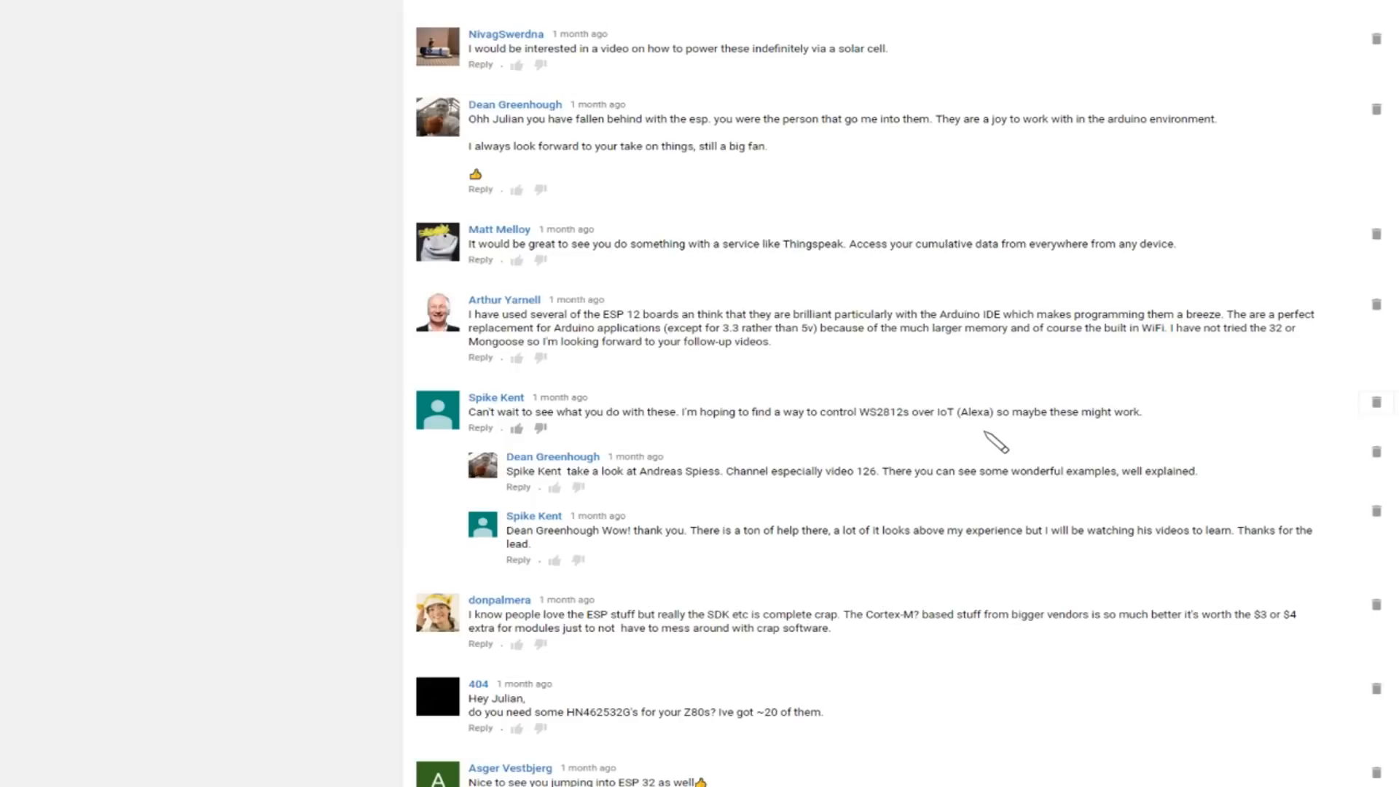
mouse_move(953, 439)
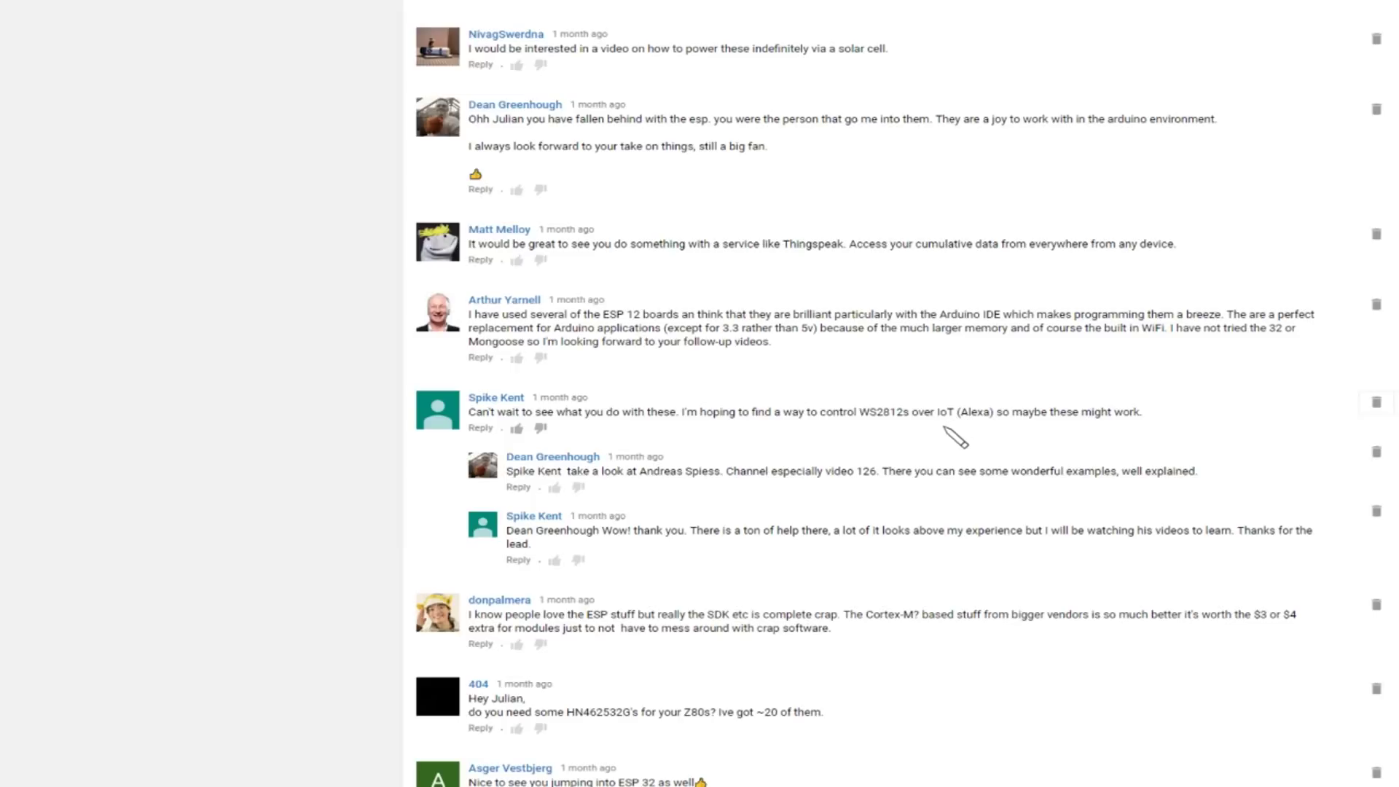
mouse_move(821, 472)
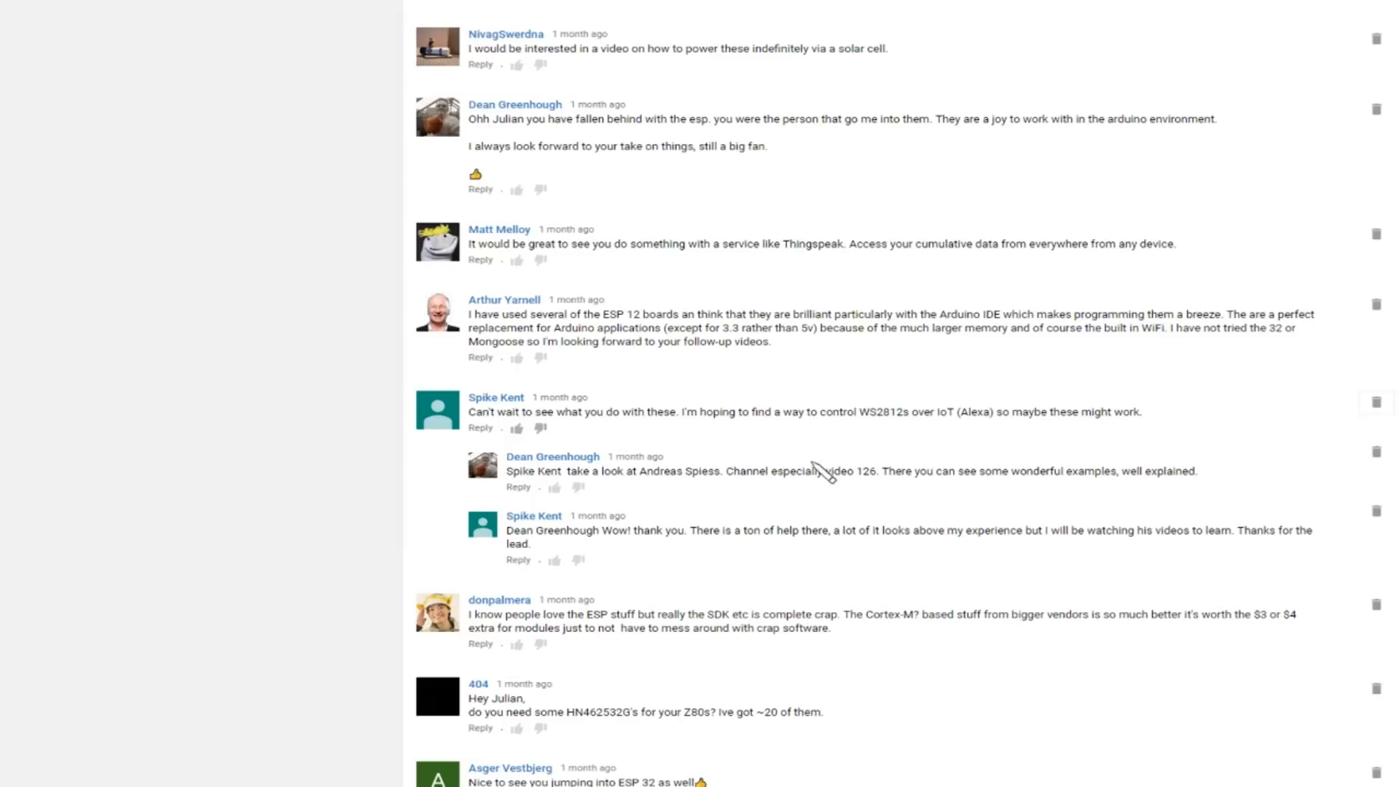
mouse_move(687, 507)
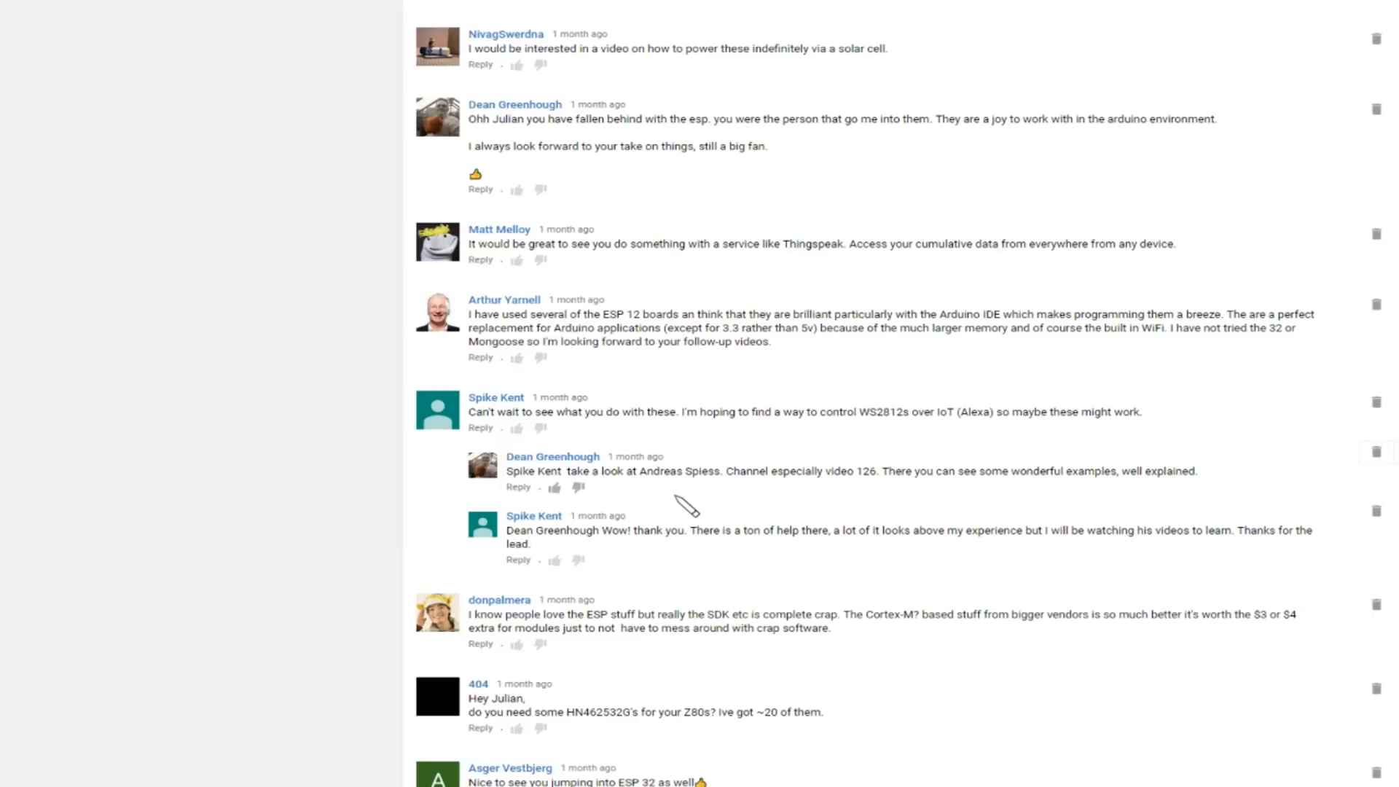
mouse_move(714, 506)
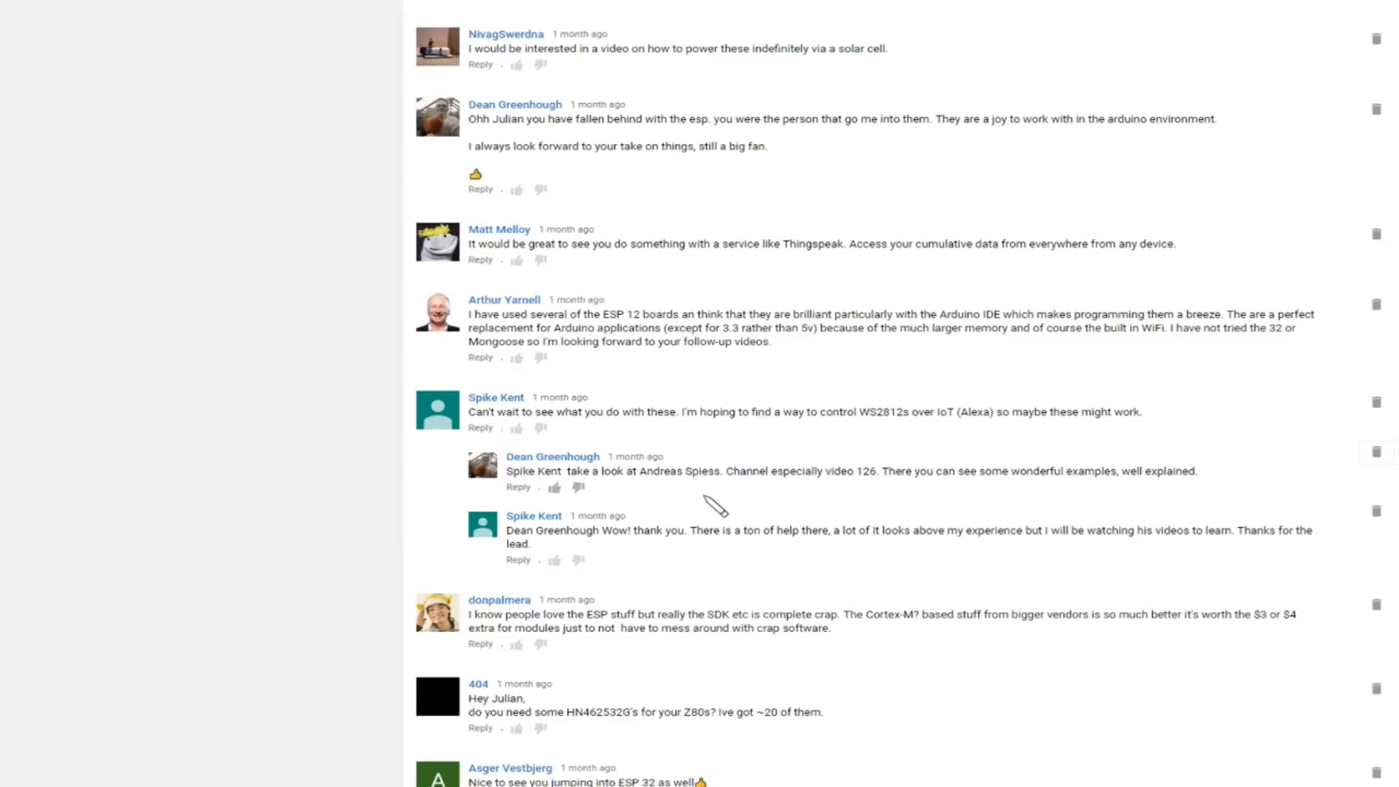
scroll(down, 3)
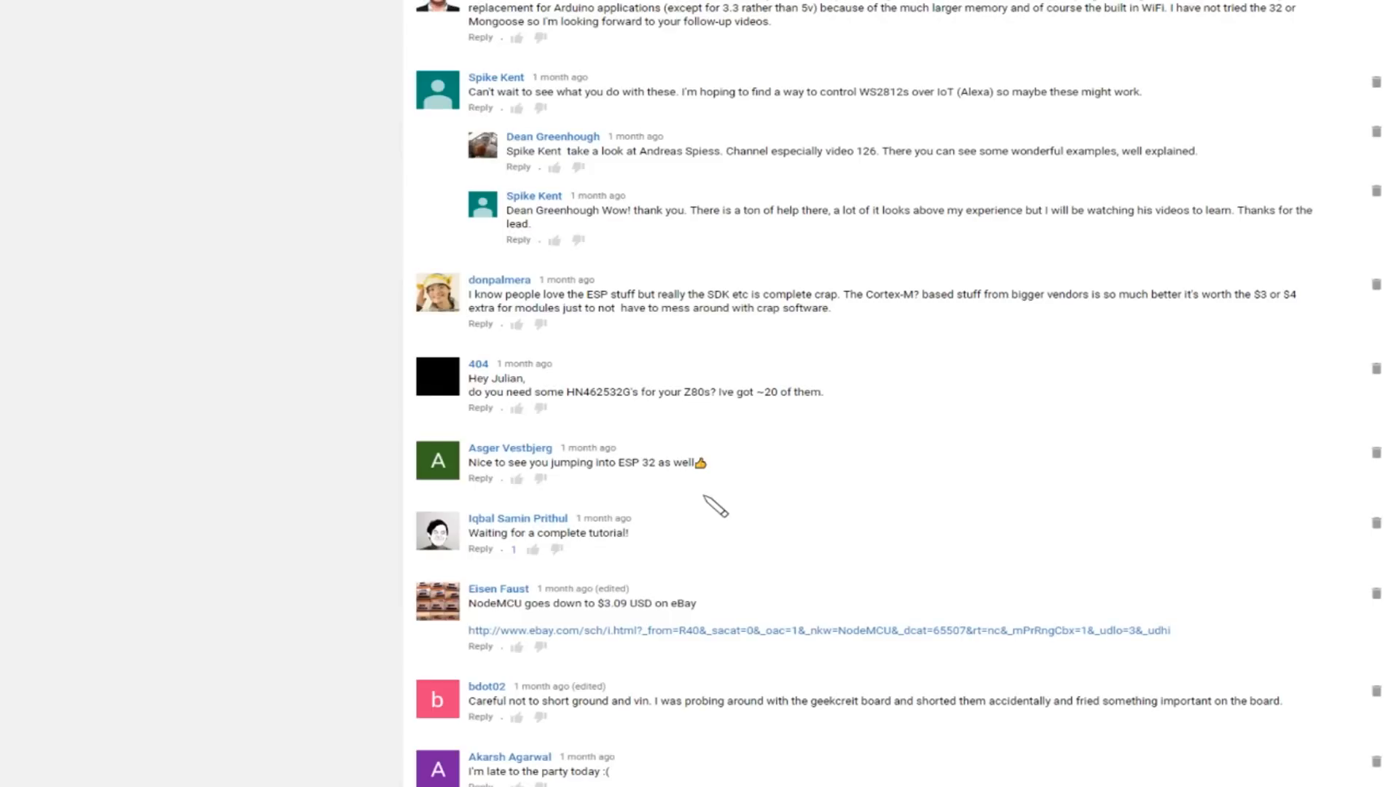
mouse_move(731, 494)
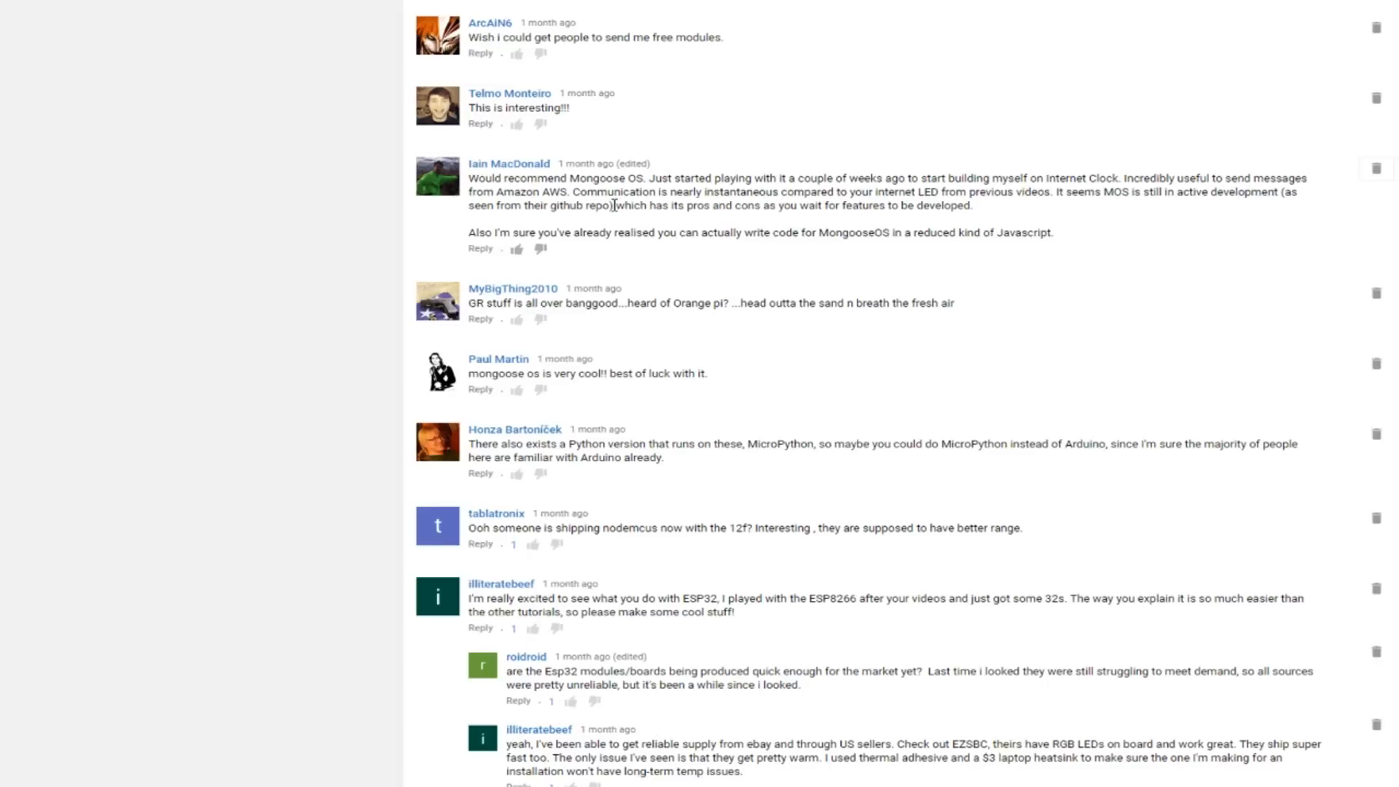
mouse_move(1250, 230)
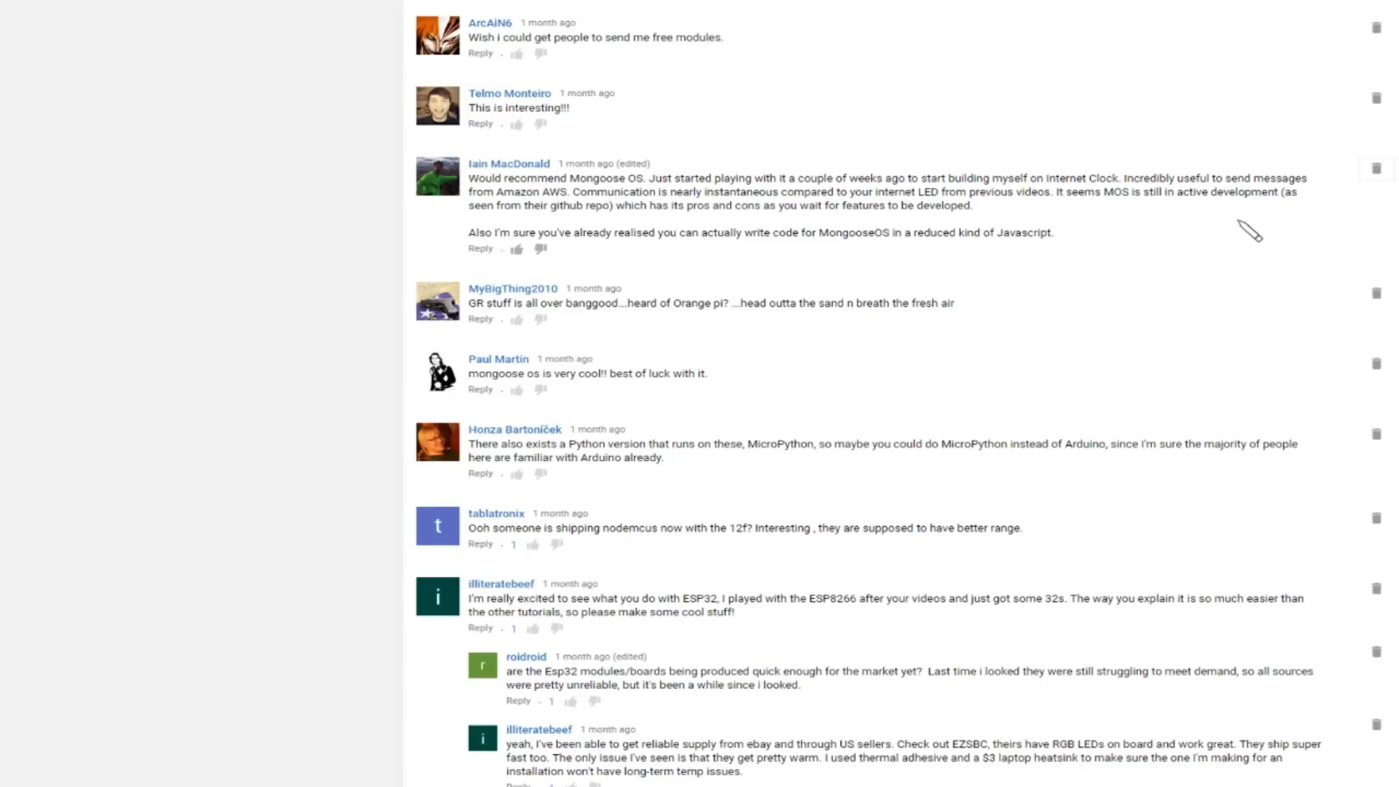
mouse_move(564, 233)
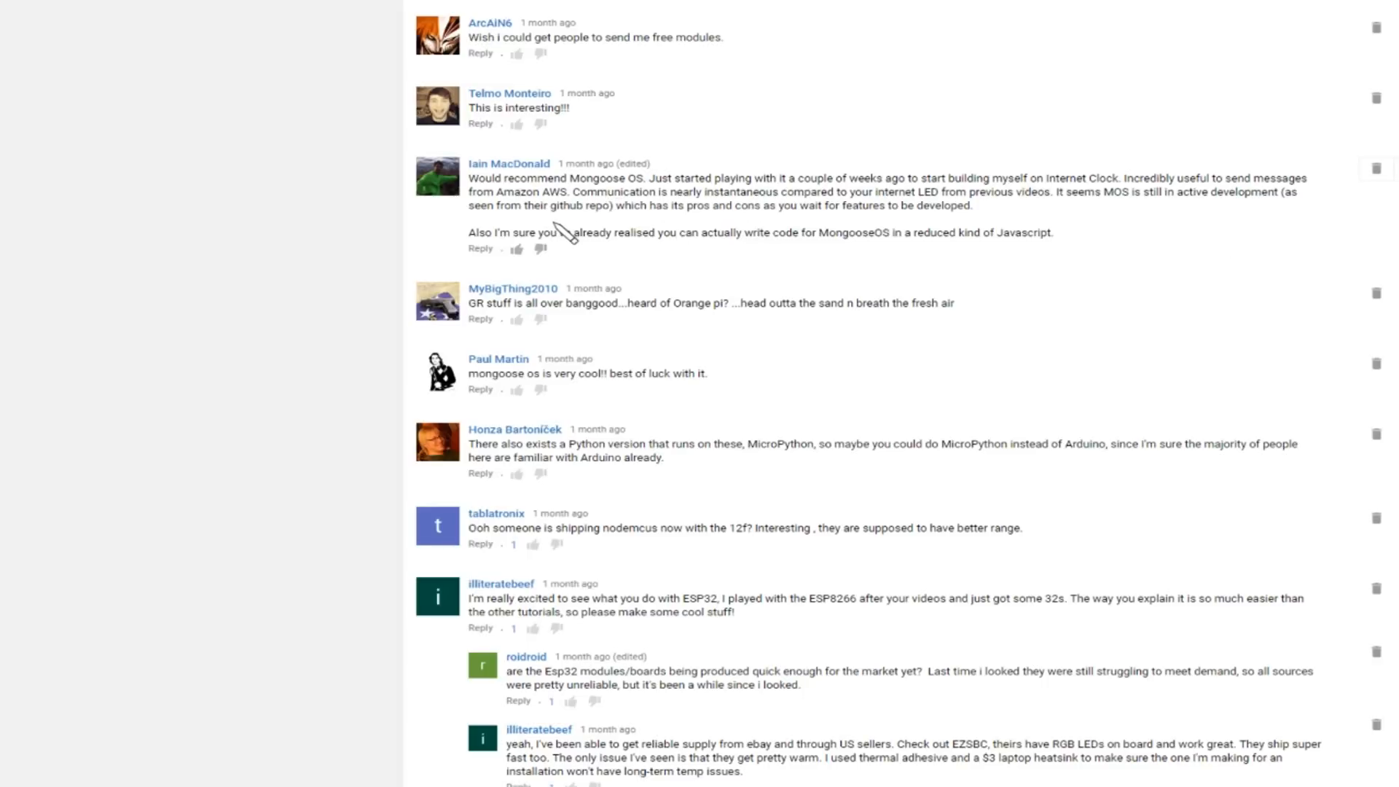
mouse_move(563, 230)
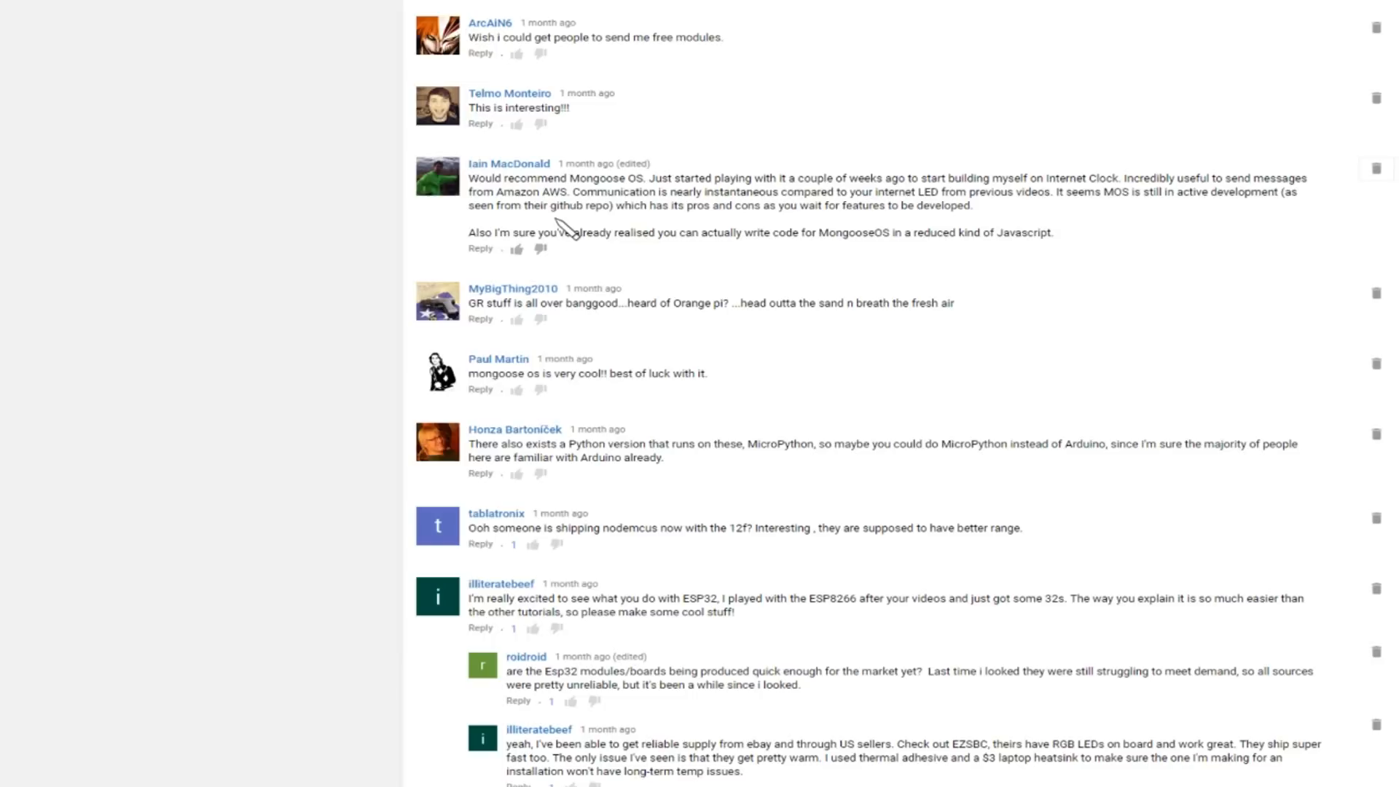
mouse_move(777, 315)
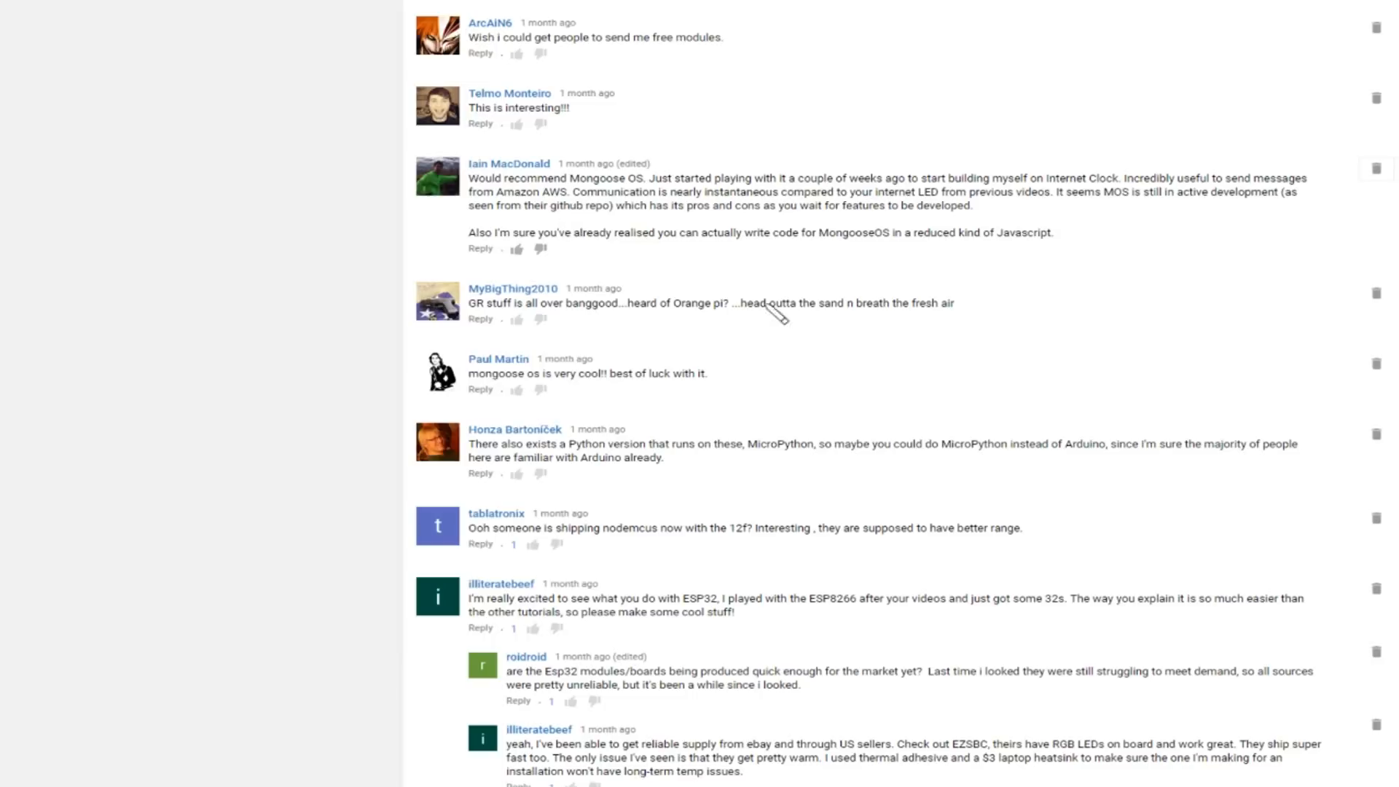
mouse_move(501, 416)
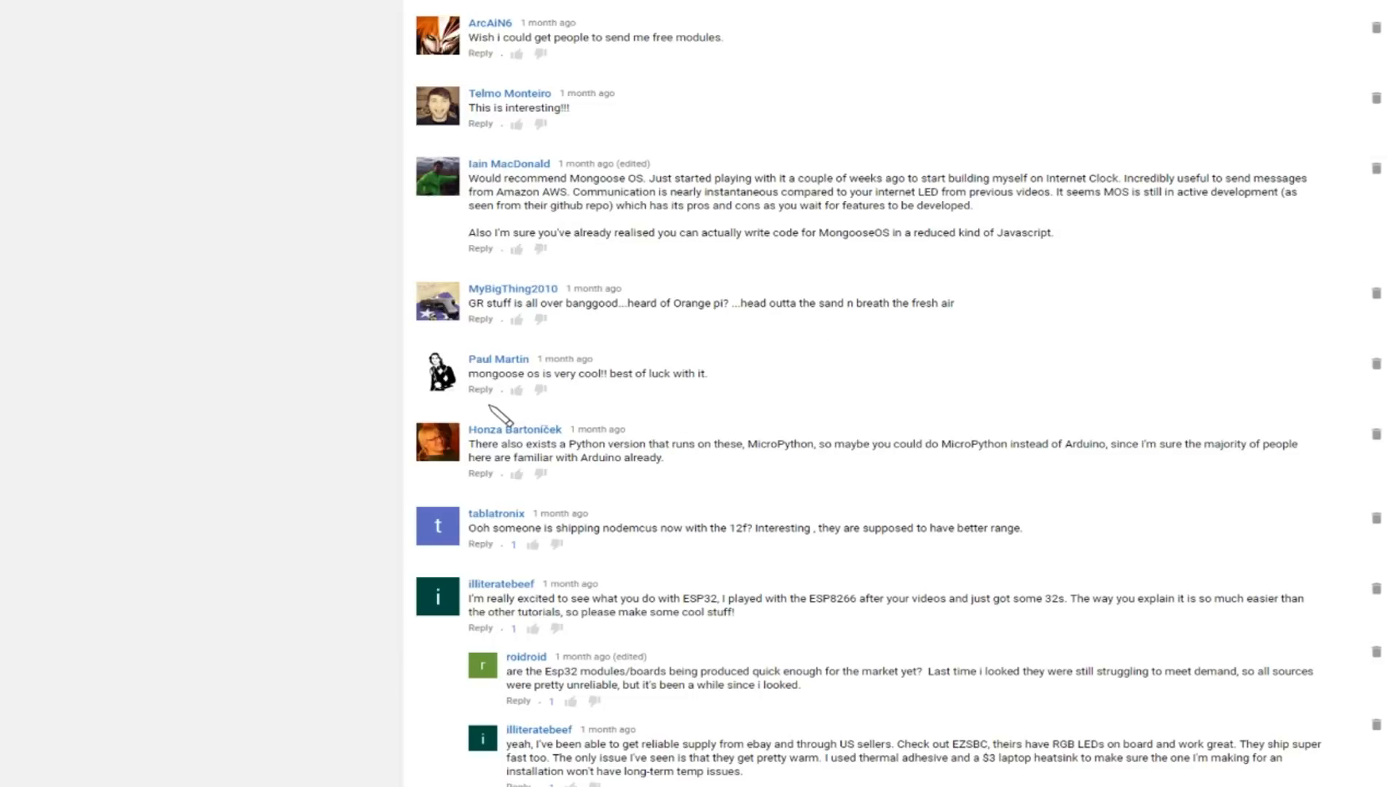
mouse_move(961, 408)
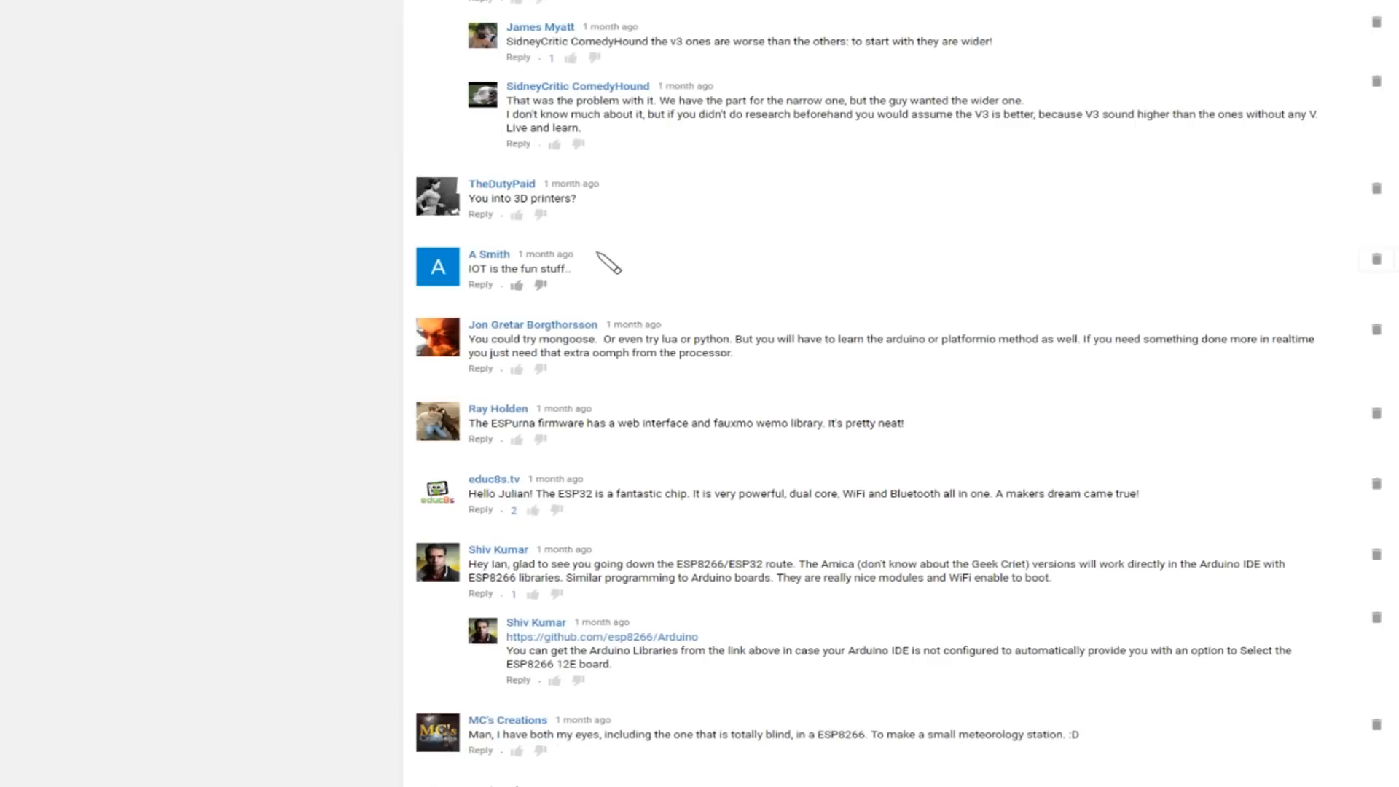
mouse_move(533, 455)
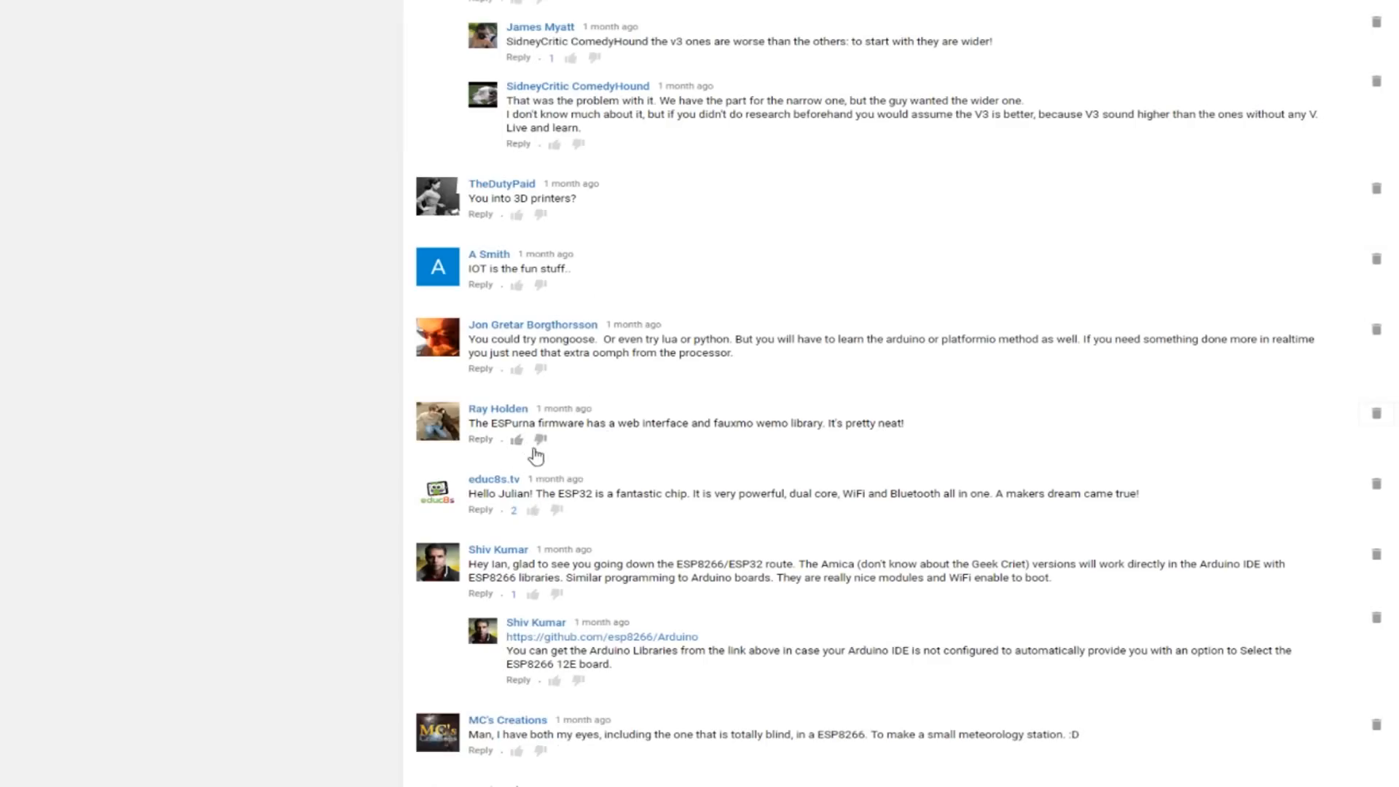
mouse_move(752, 458)
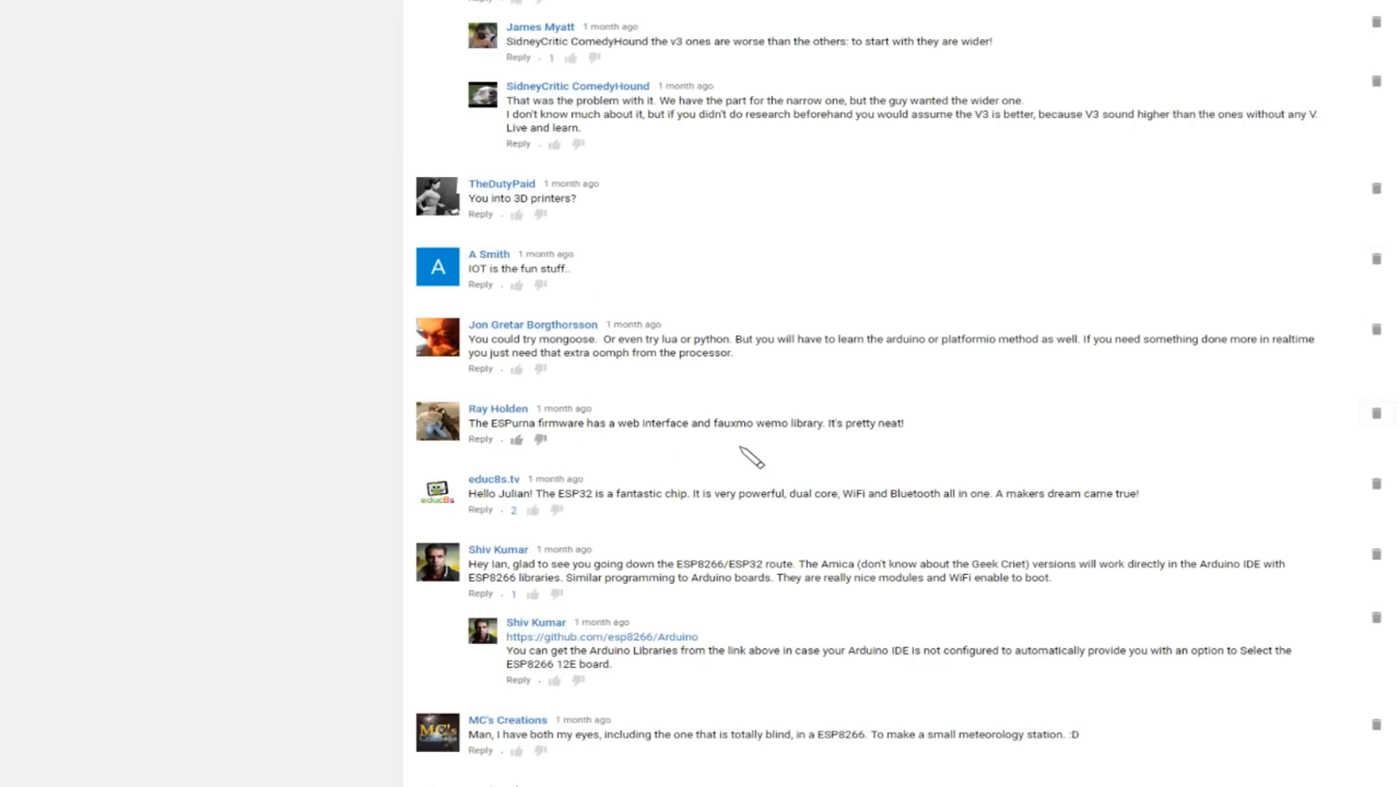
mouse_move(806, 458)
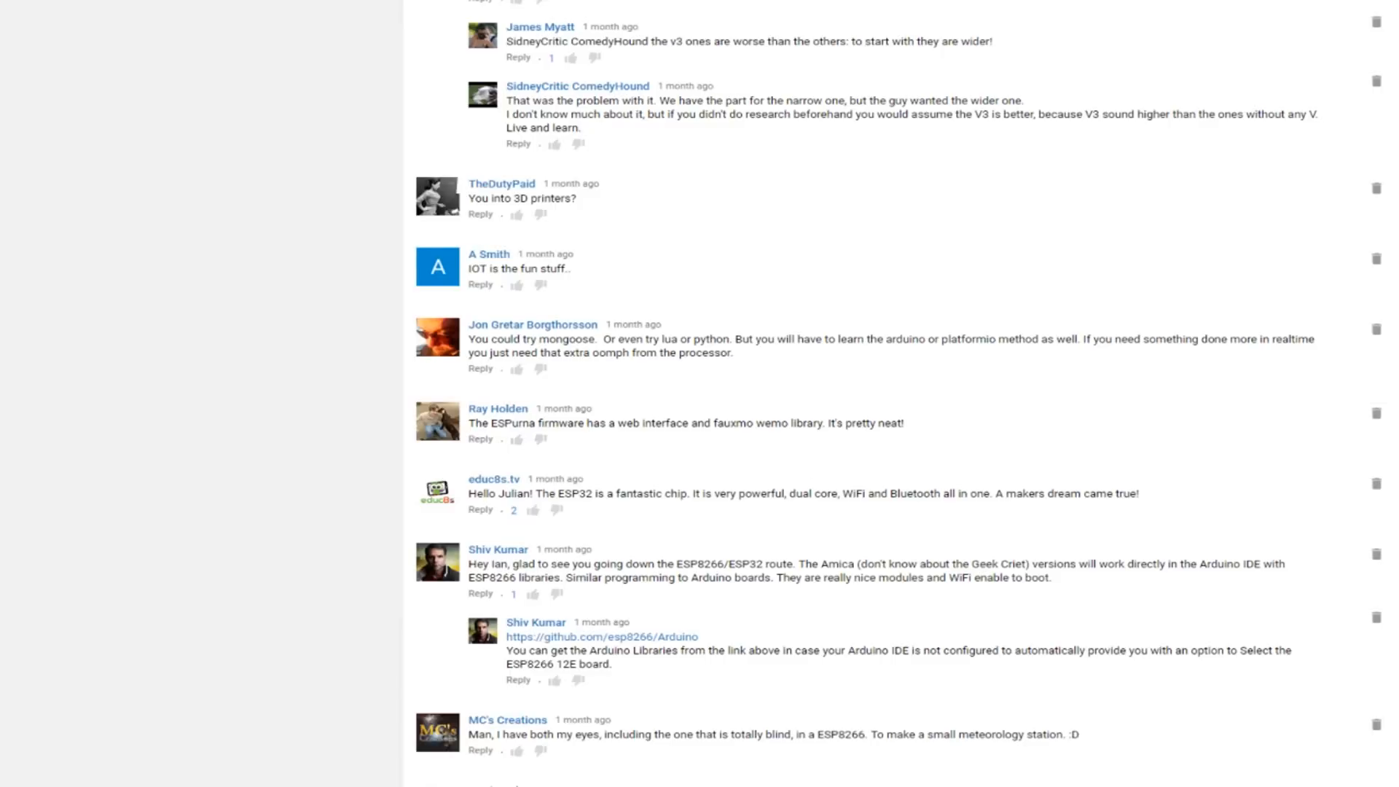
Step: Scroll past the Mongoose OS comment to the ESPurna firmware suggestions by James Bowen and Simon Thomas
scroll(down, 3)
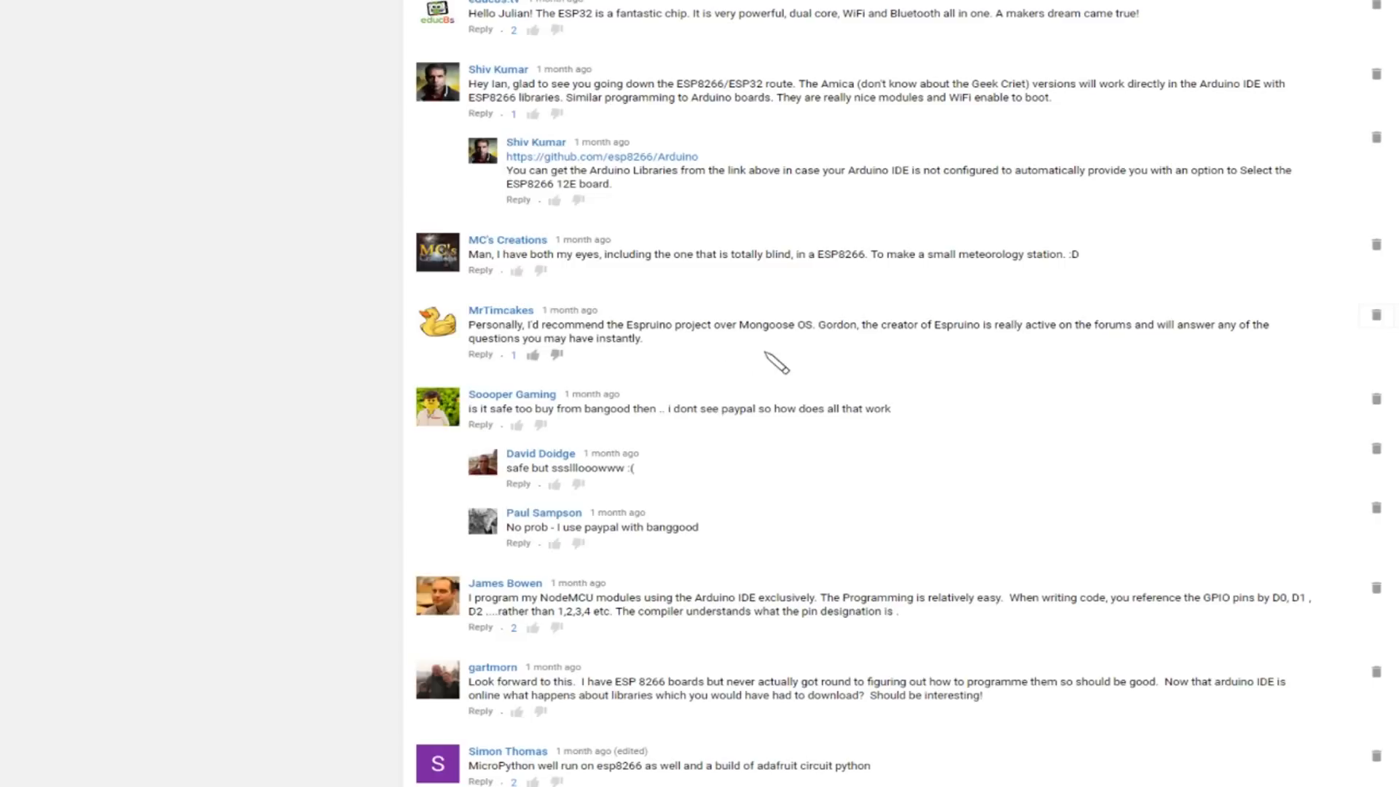
mouse_move(852, 357)
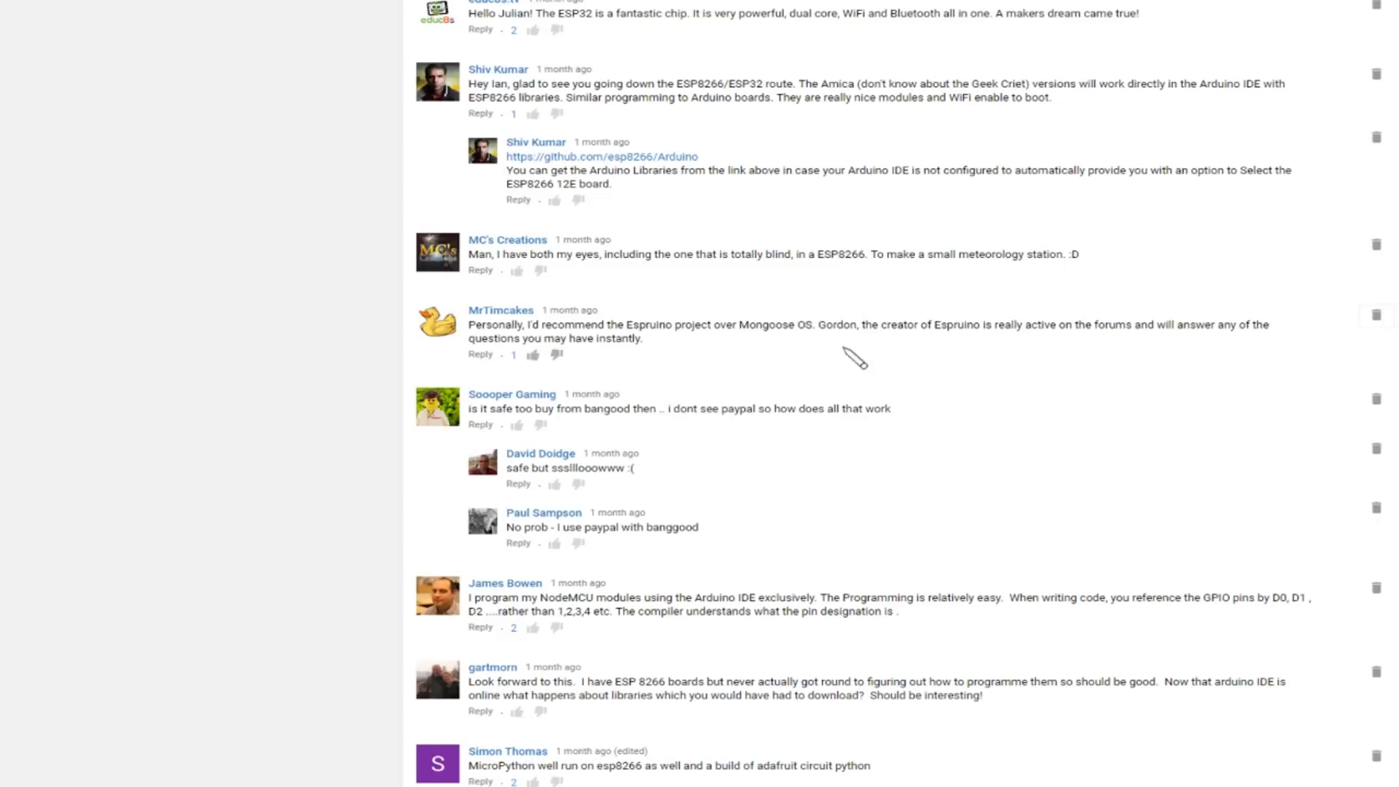
mouse_move(1145, 355)
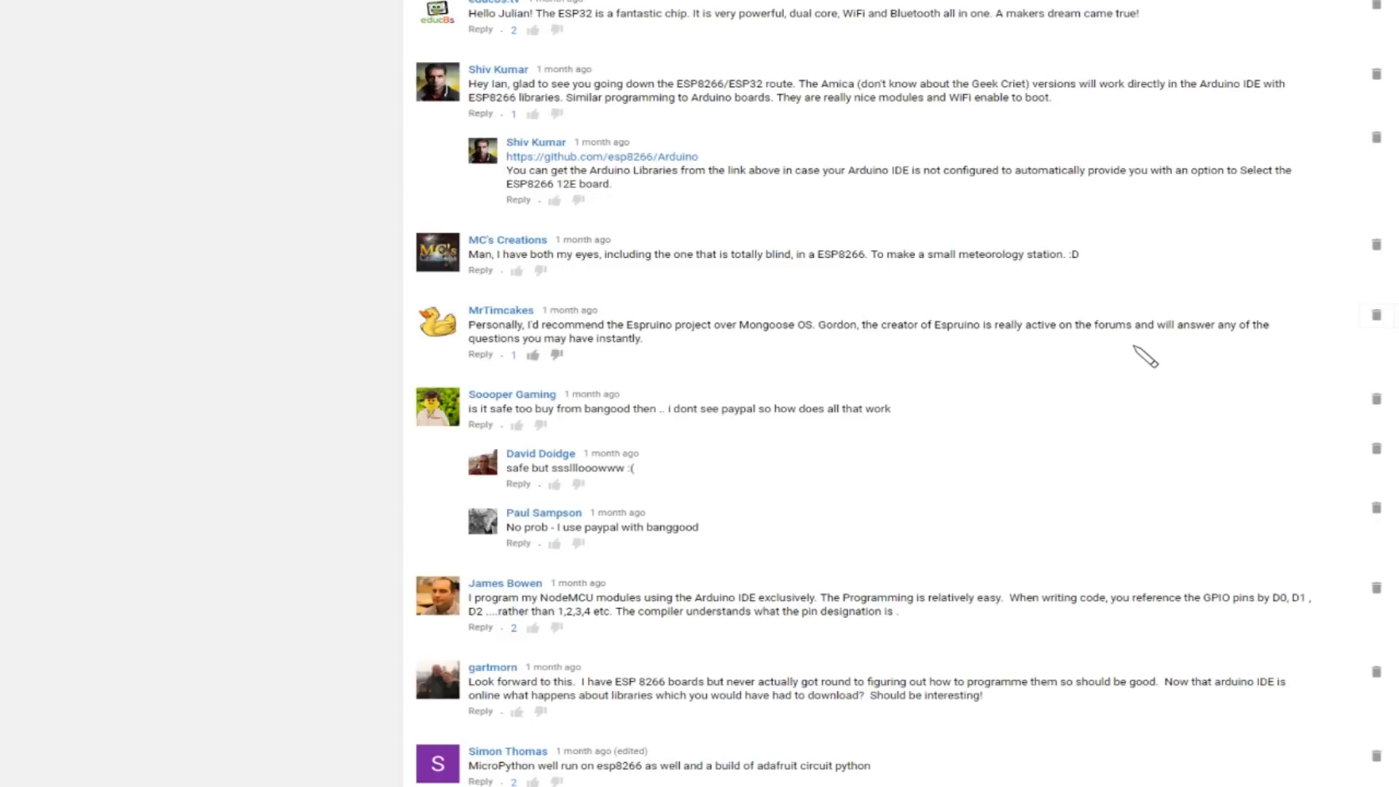
mouse_move(743, 364)
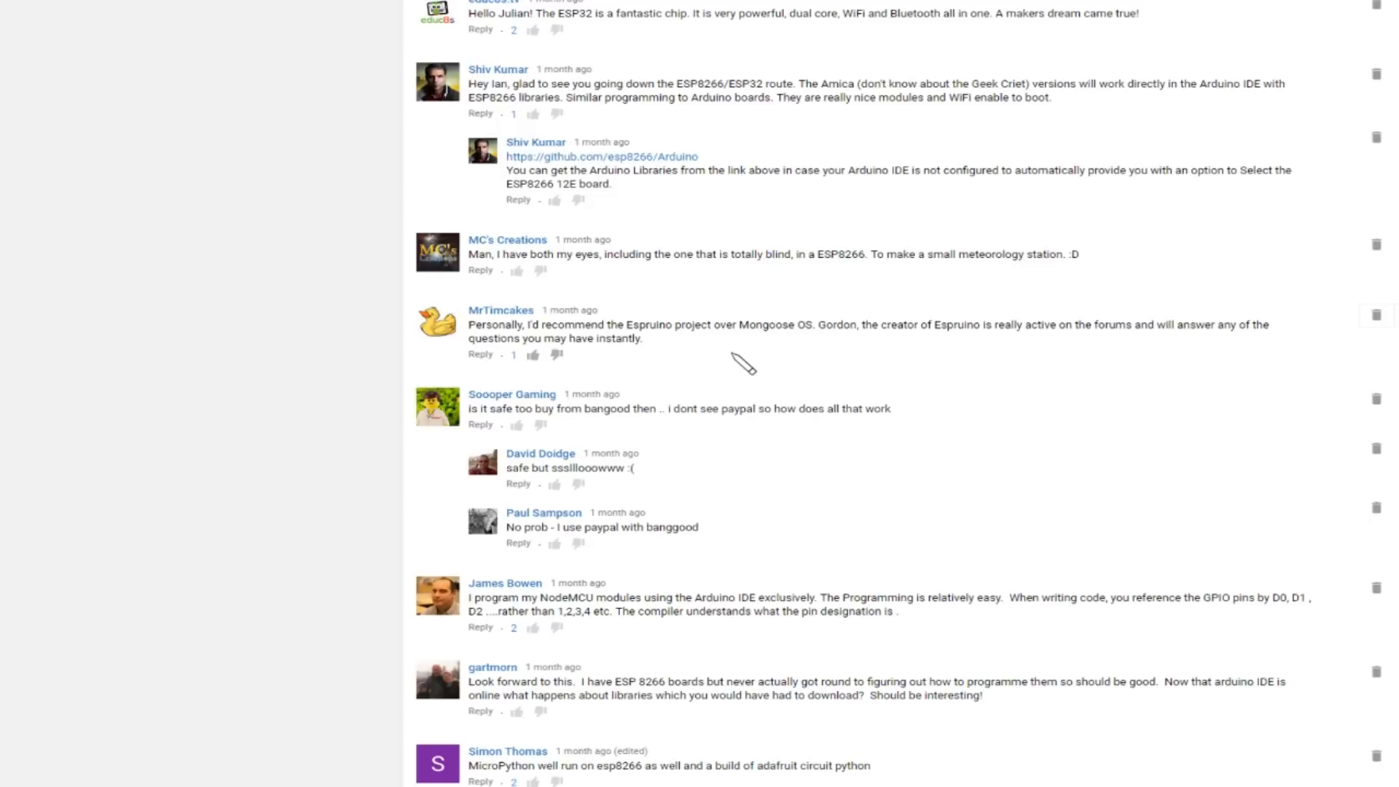
mouse_move(761, 362)
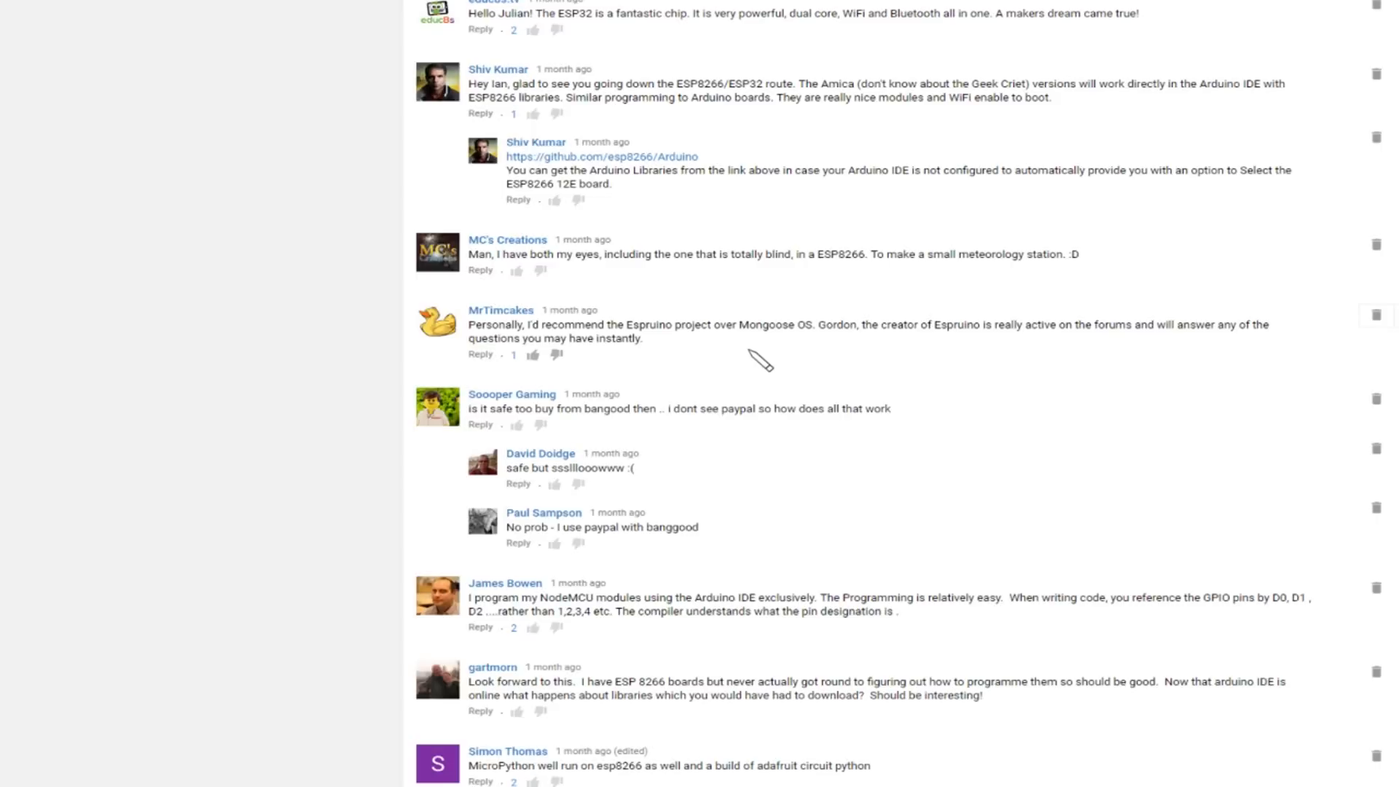
mouse_move(642, 223)
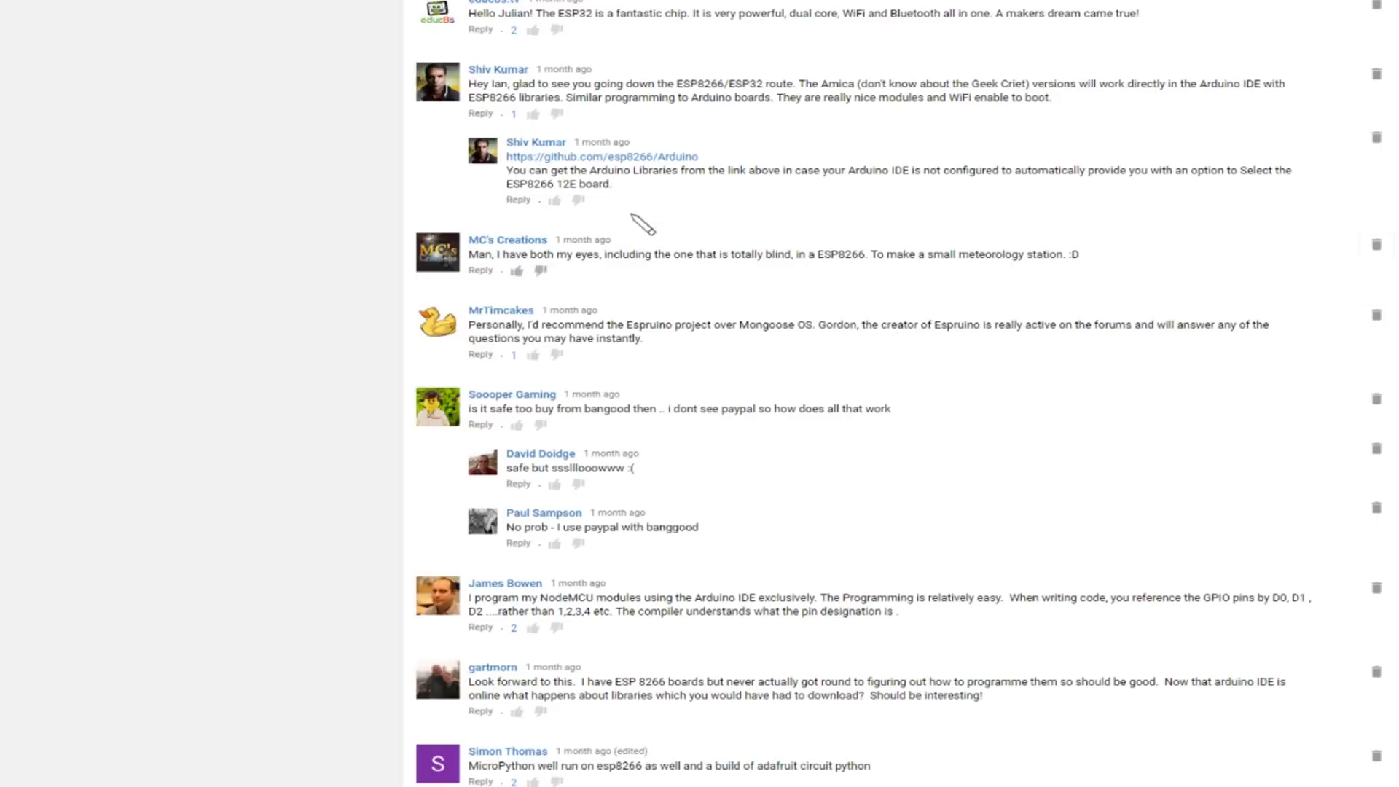
mouse_move(789, 373)
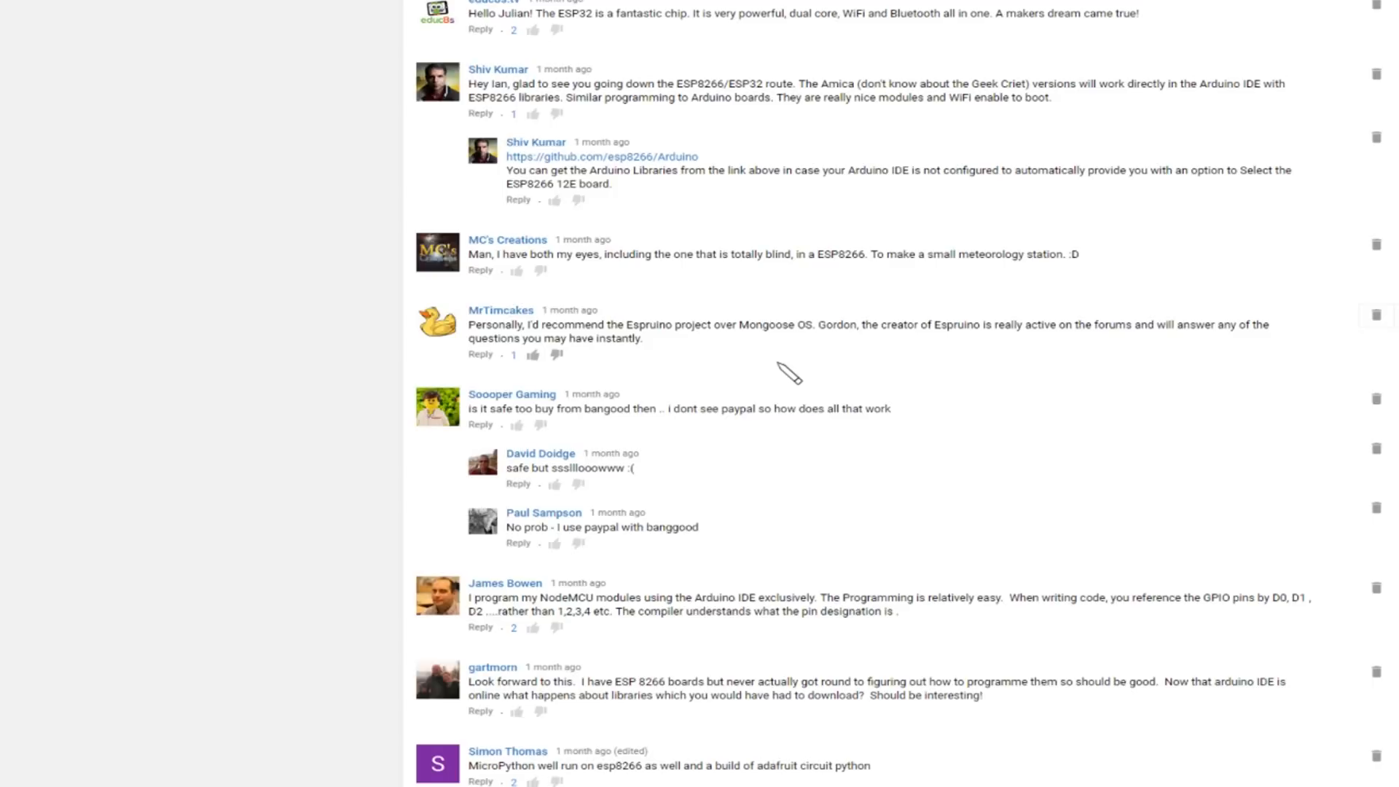
scroll(down, 3)
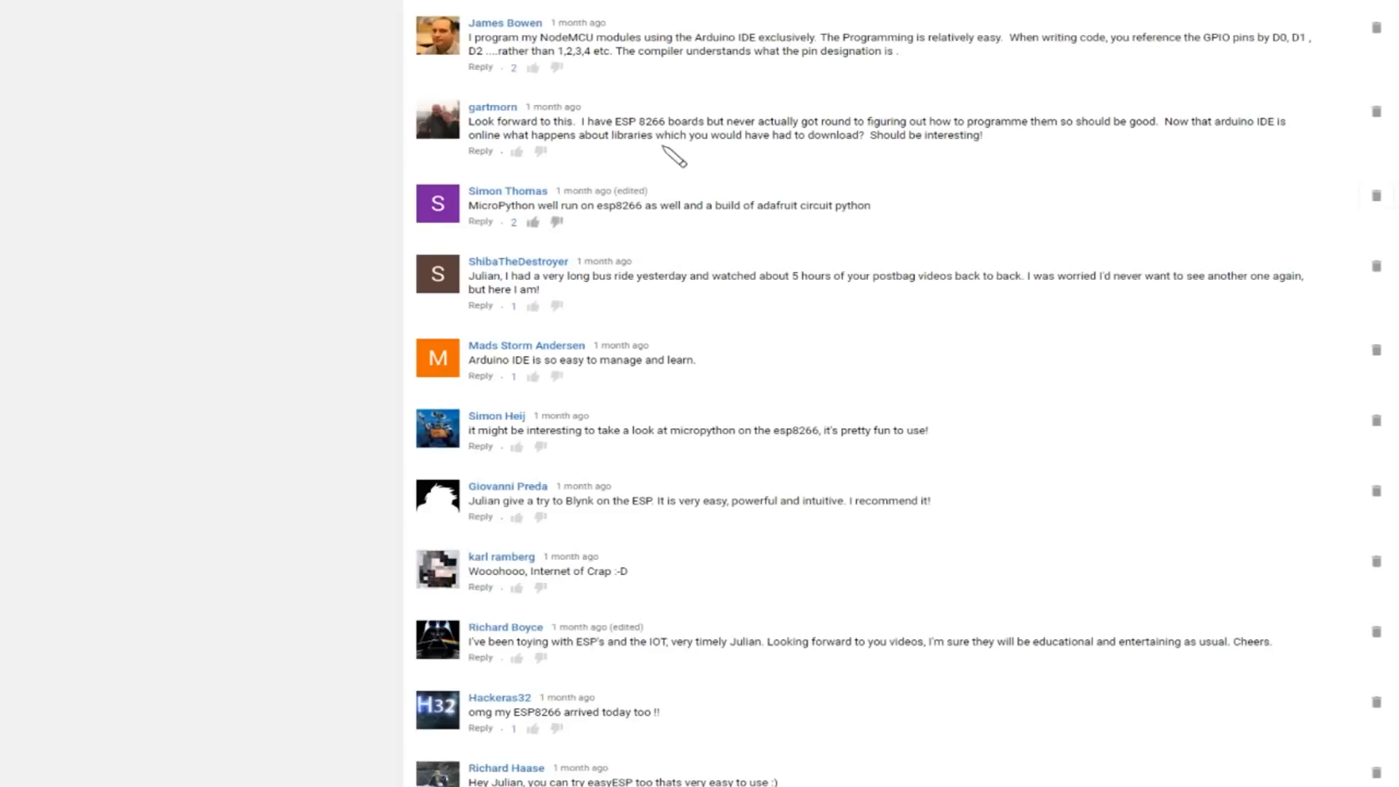
mouse_move(757, 85)
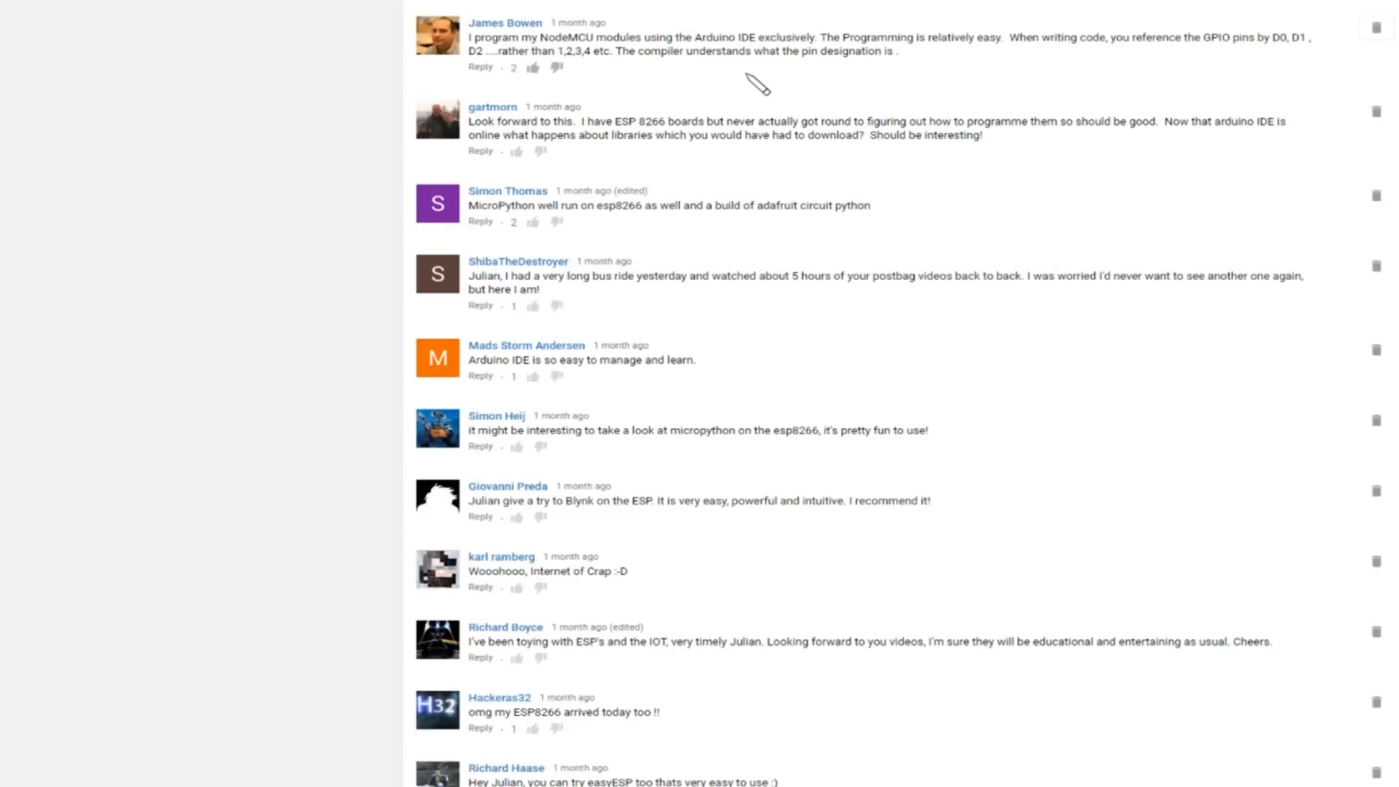
mouse_move(566, 222)
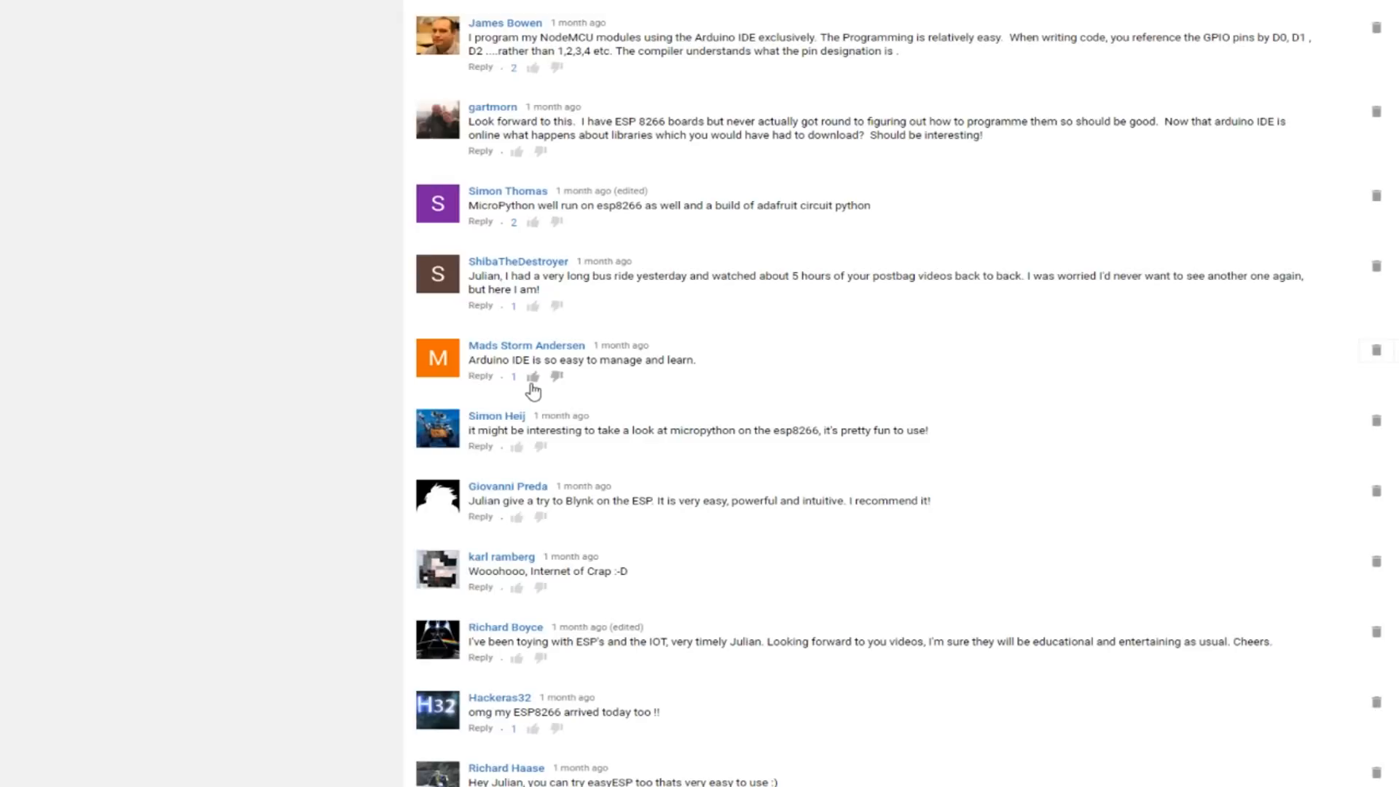
mouse_move(721, 450)
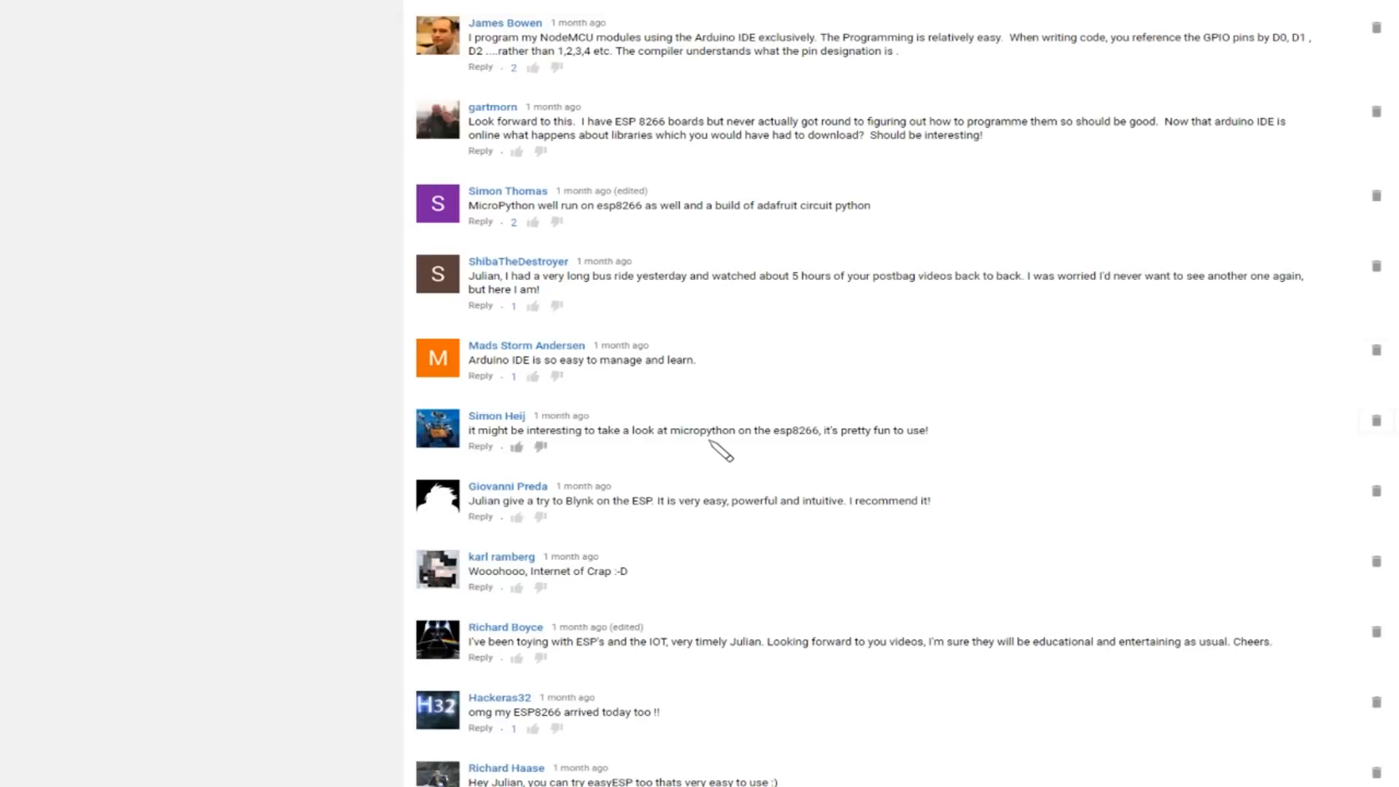
mouse_move(1231, 530)
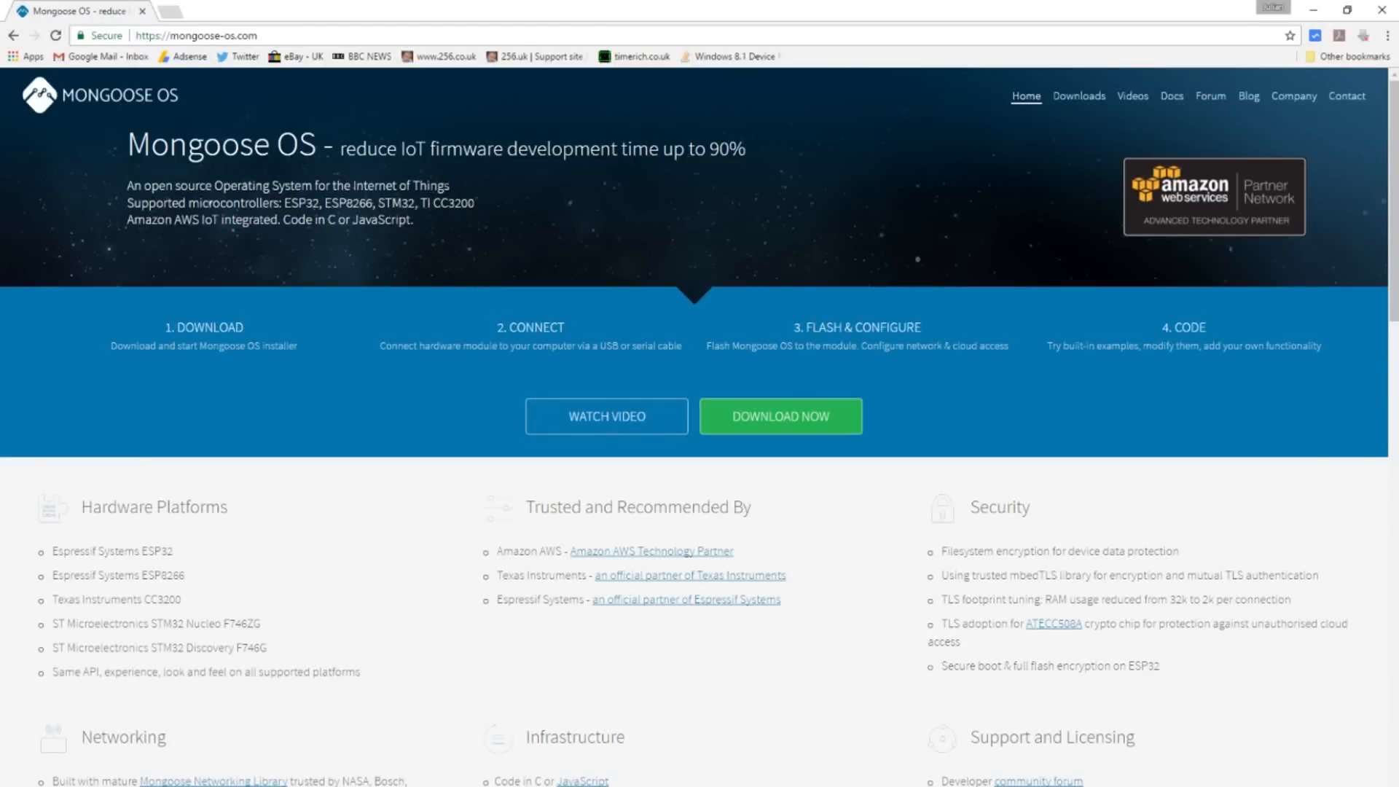
mouse_move(733, 198)
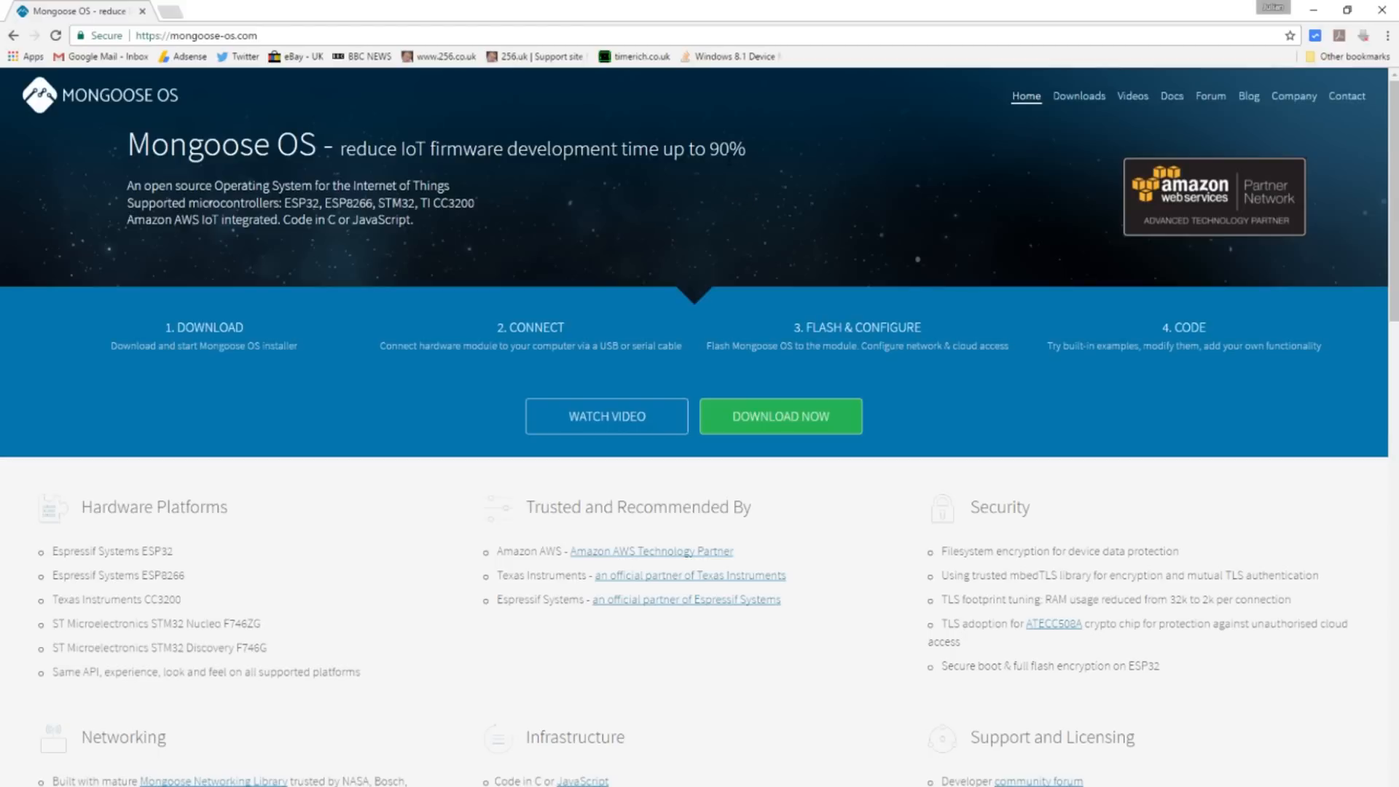
scroll(down, 3)
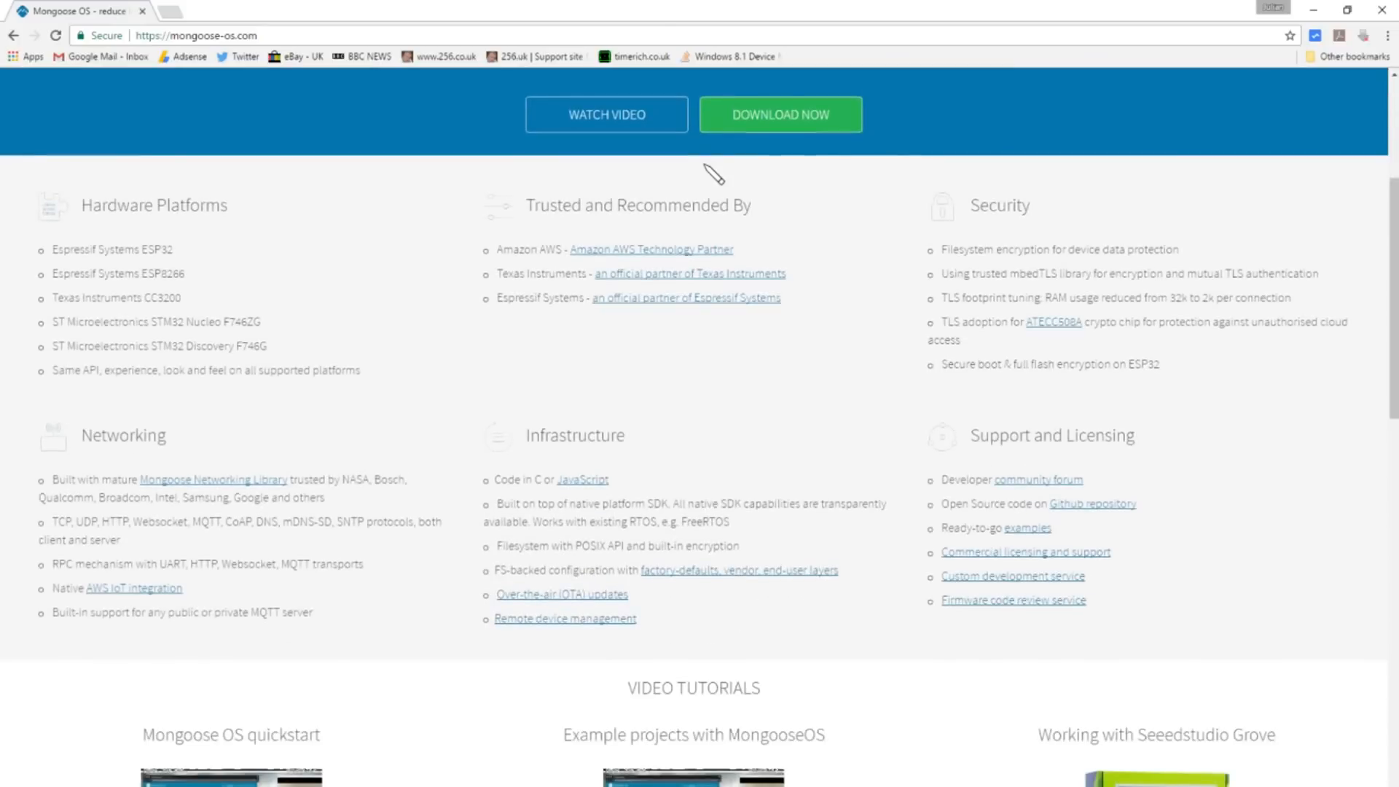
scroll(up, 3)
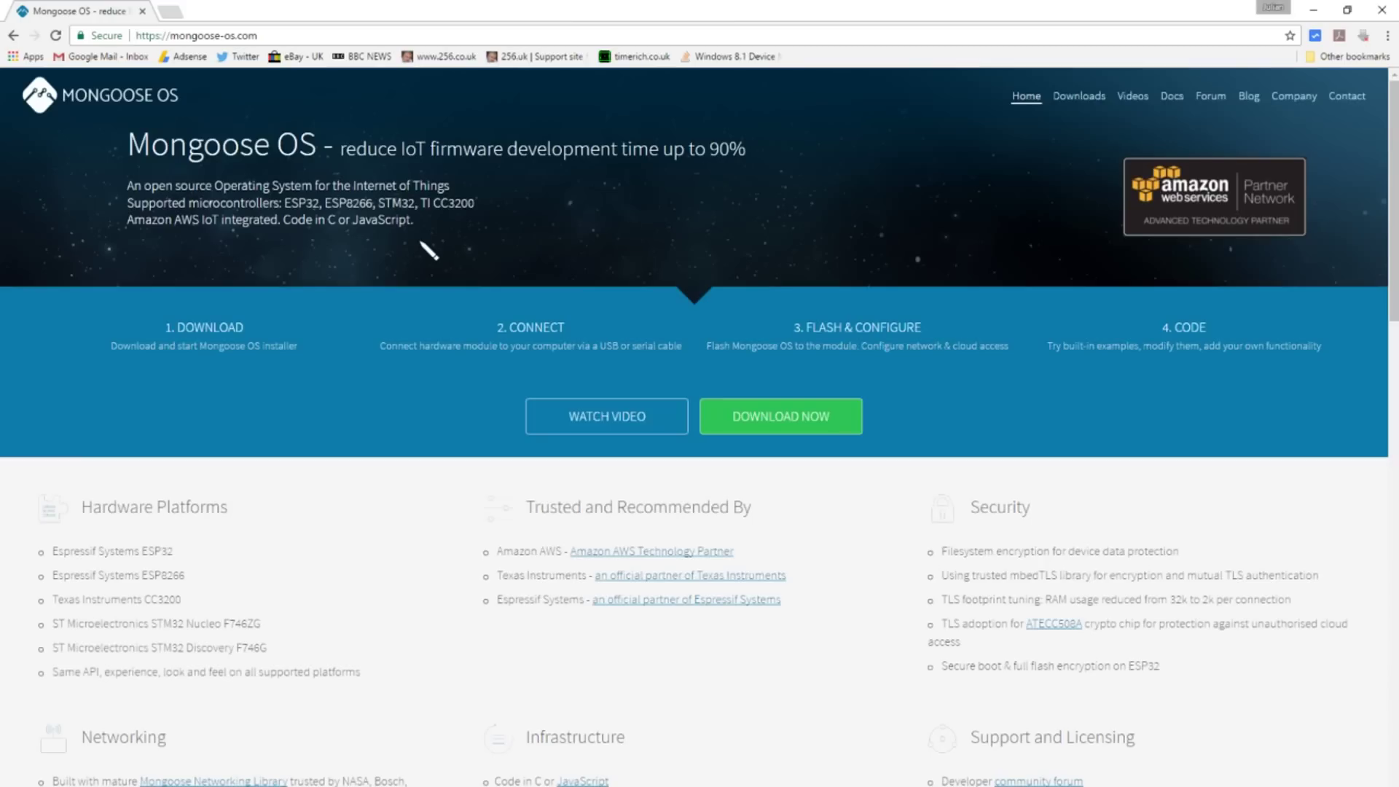
mouse_move(374, 245)
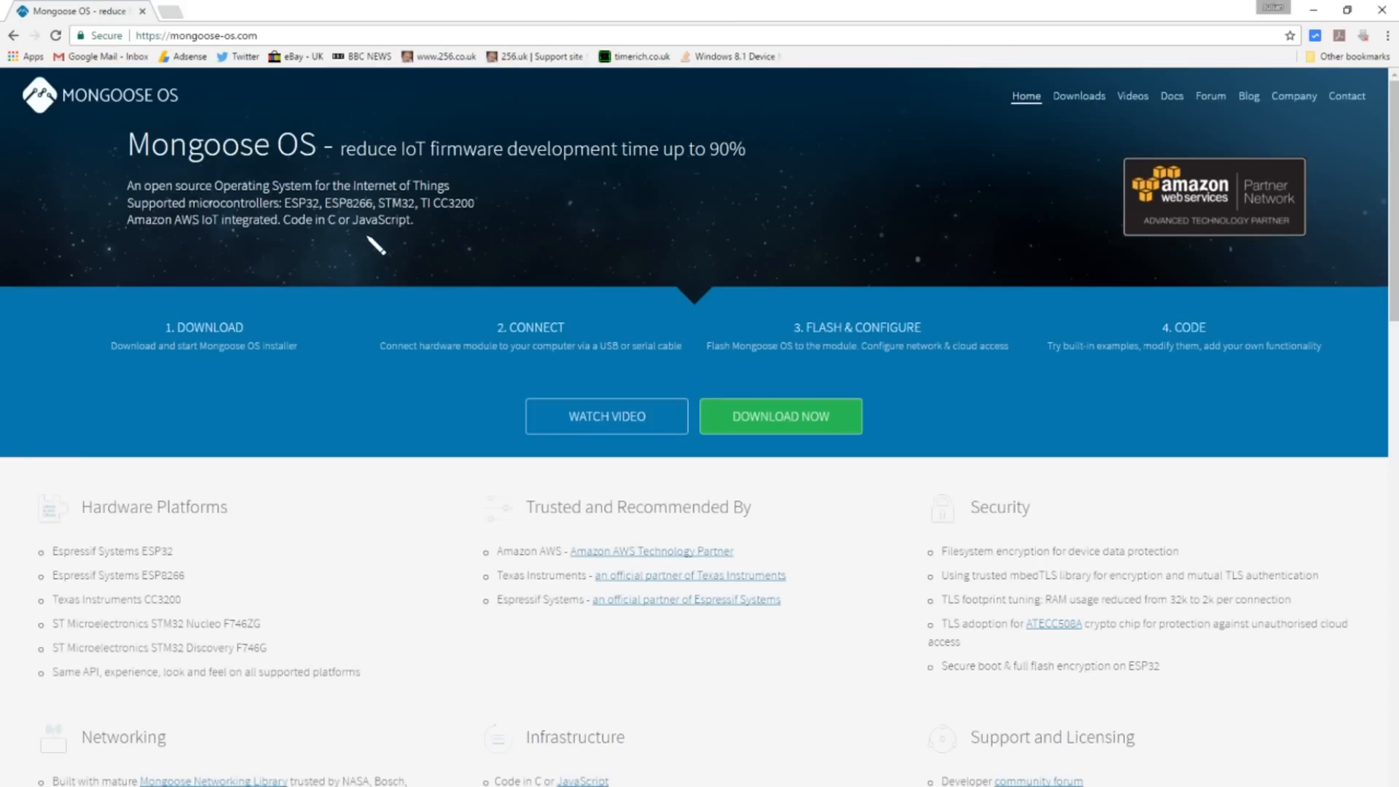
mouse_move(223, 254)
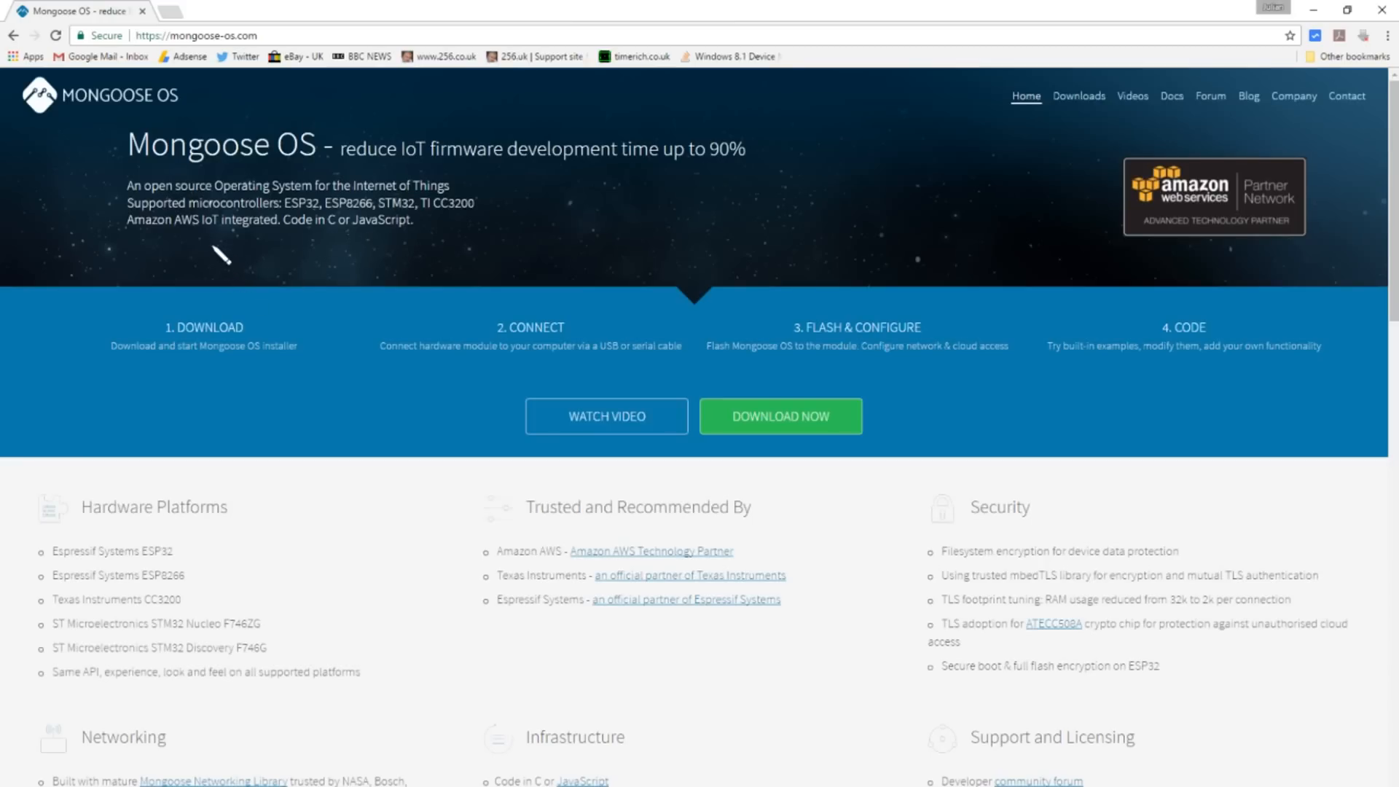
mouse_move(319, 253)
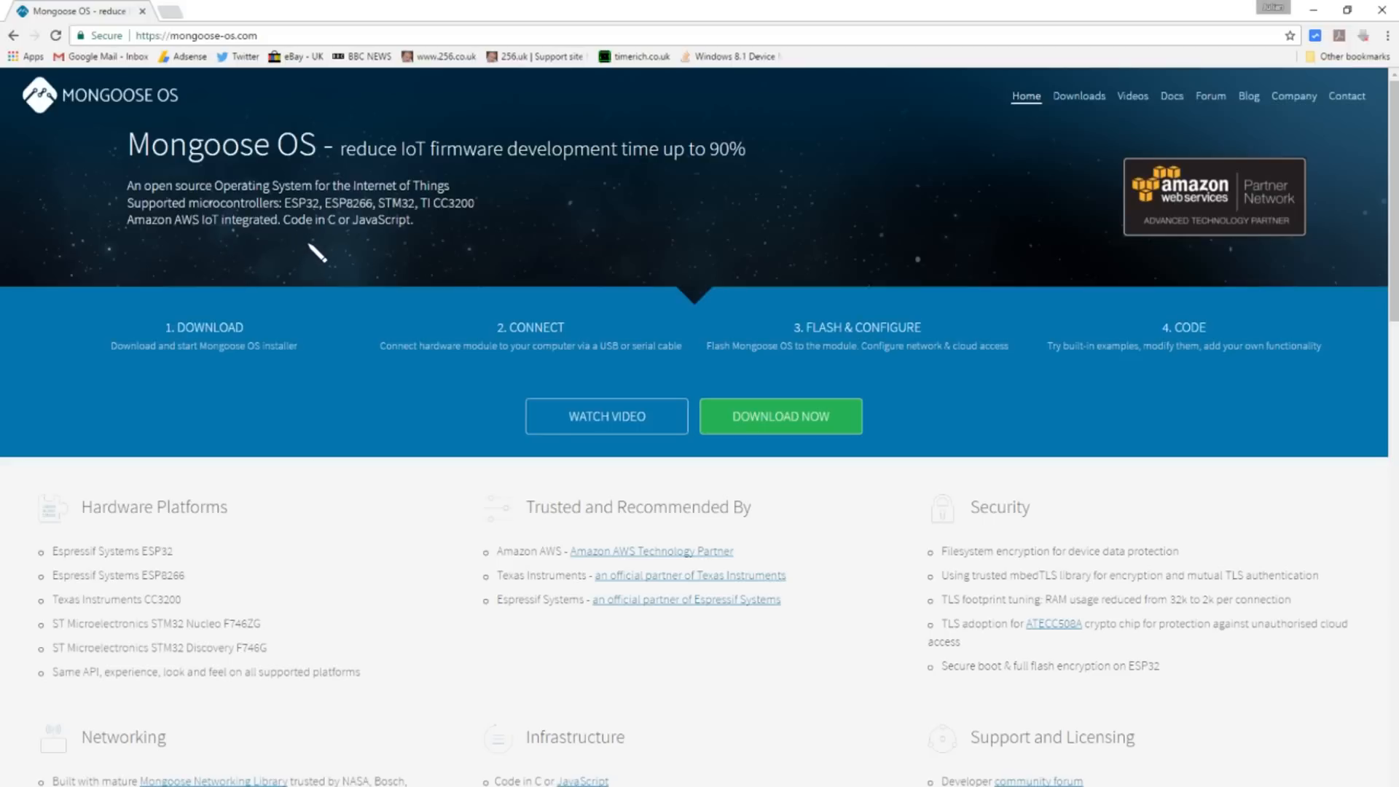
mouse_move(463, 239)
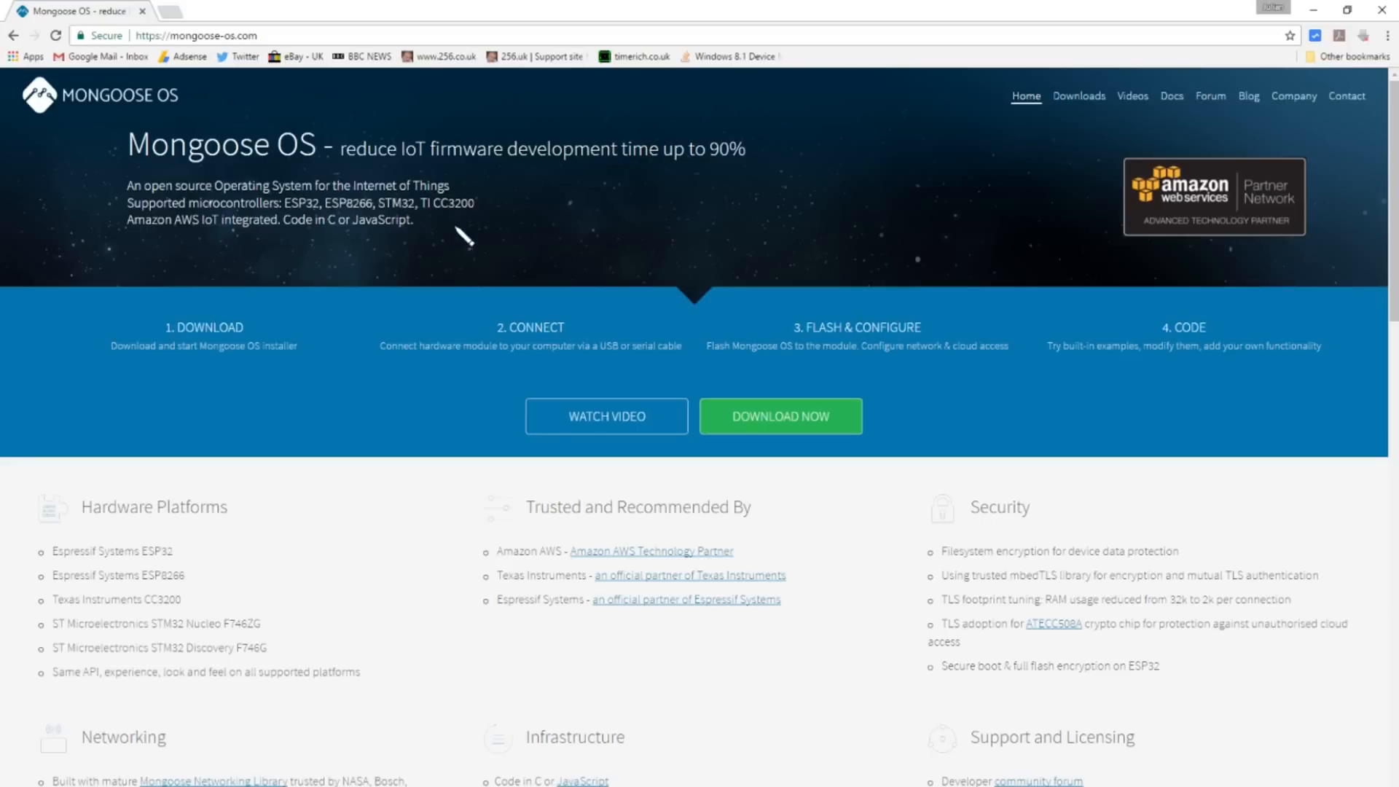
mouse_move(188, 261)
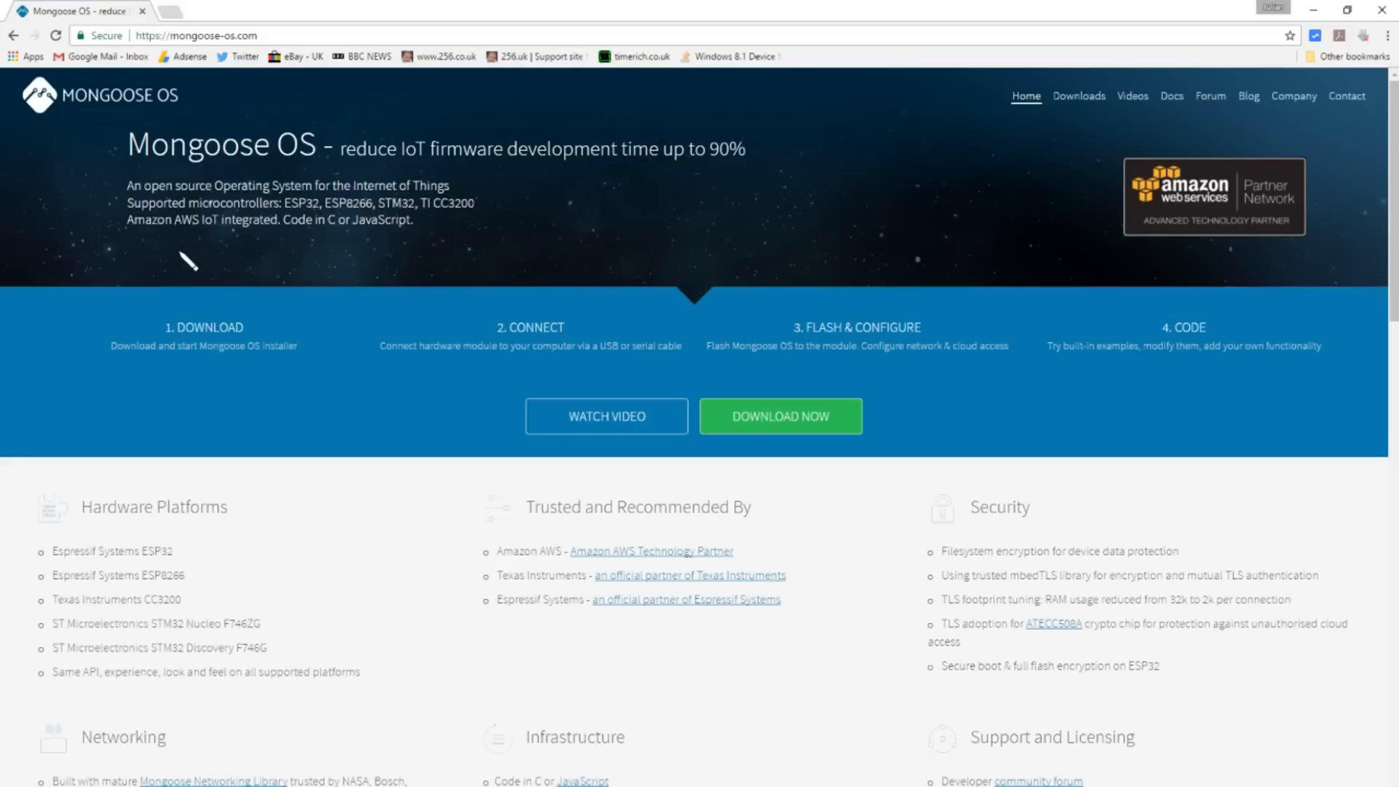
mouse_move(218, 261)
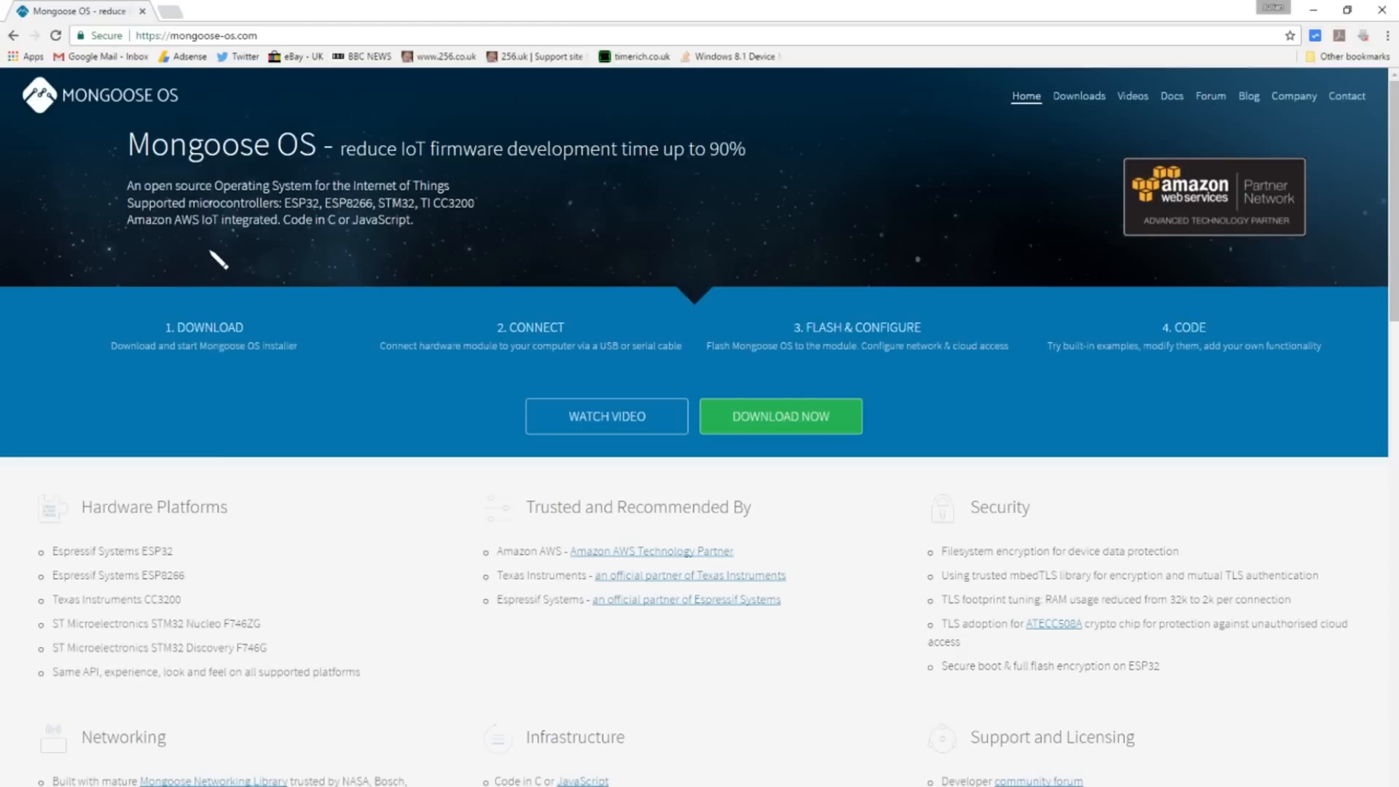
mouse_move(217, 247)
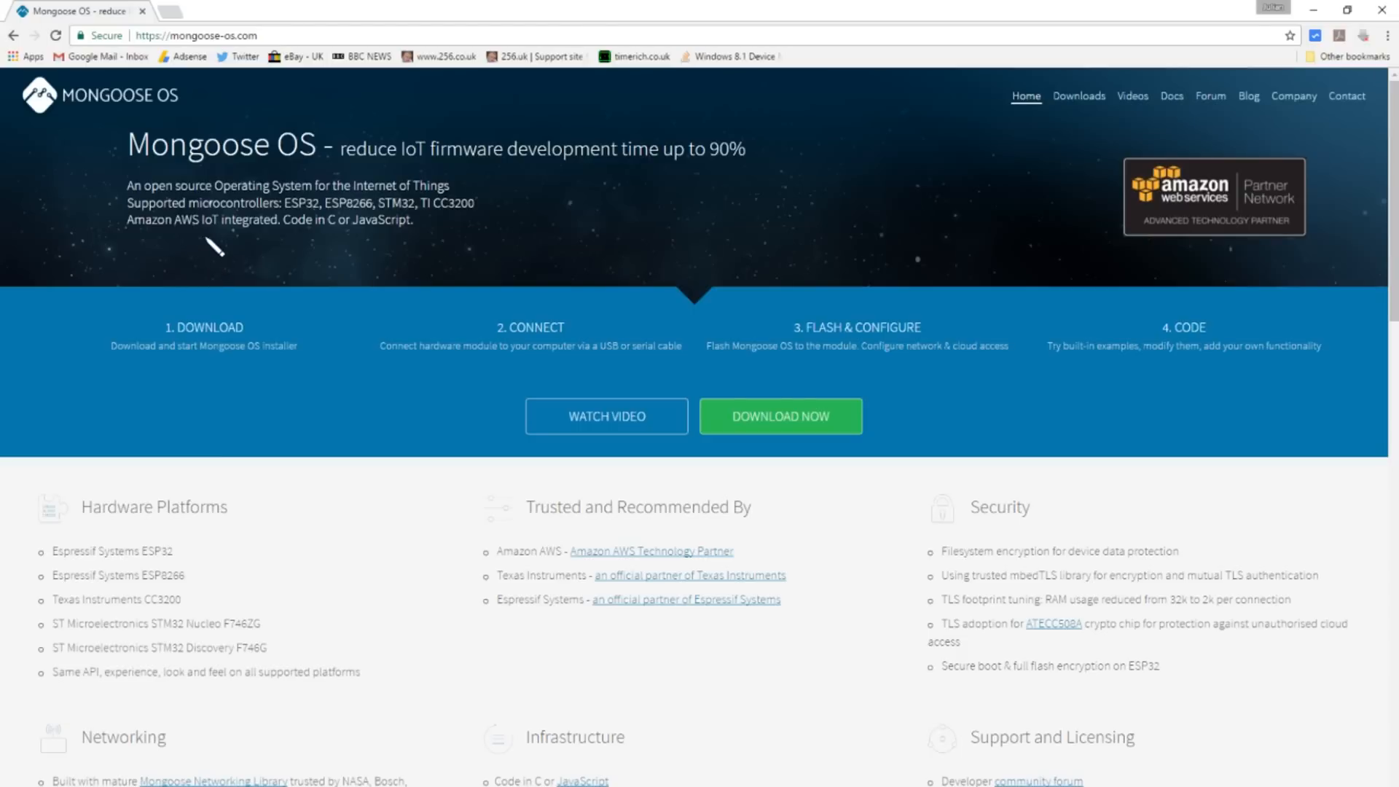
mouse_move(153, 245)
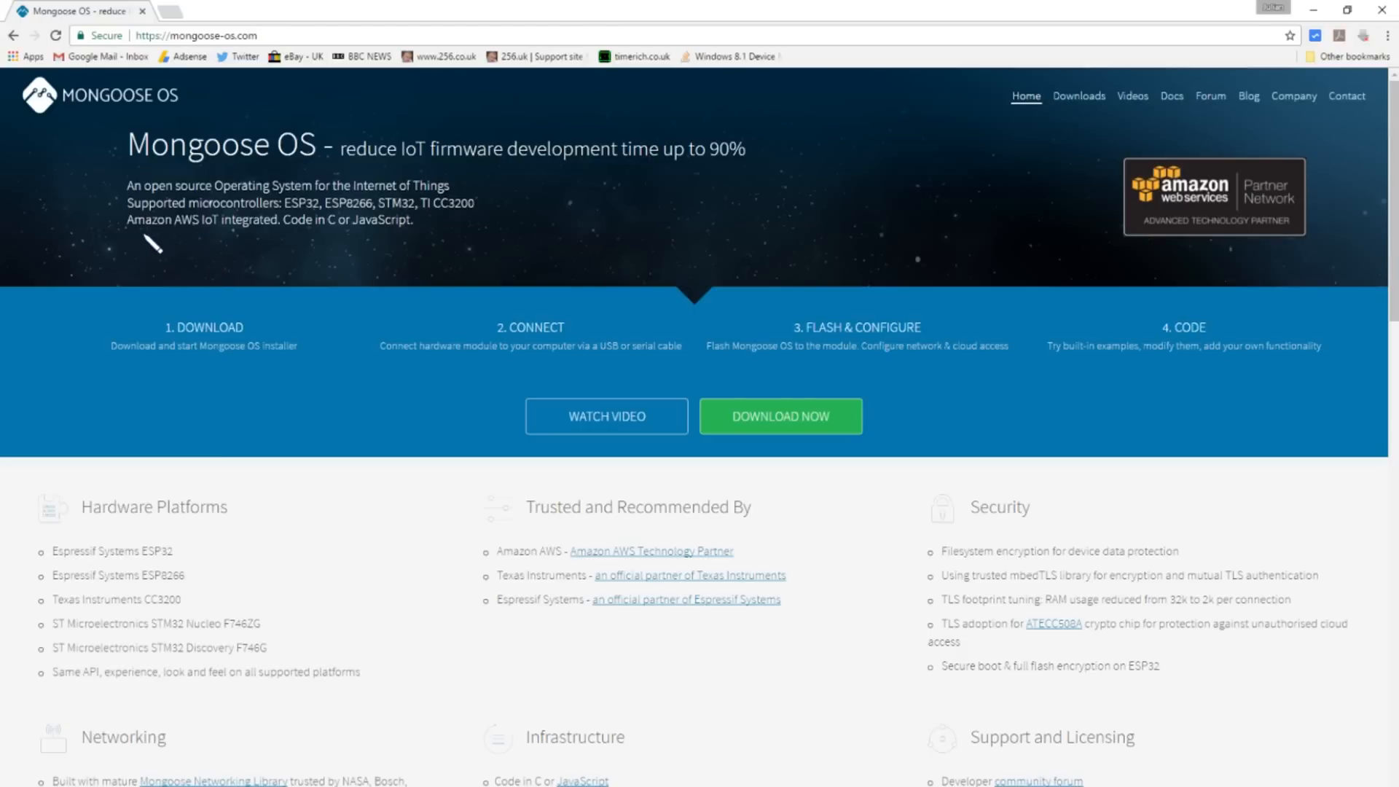
mouse_move(249, 256)
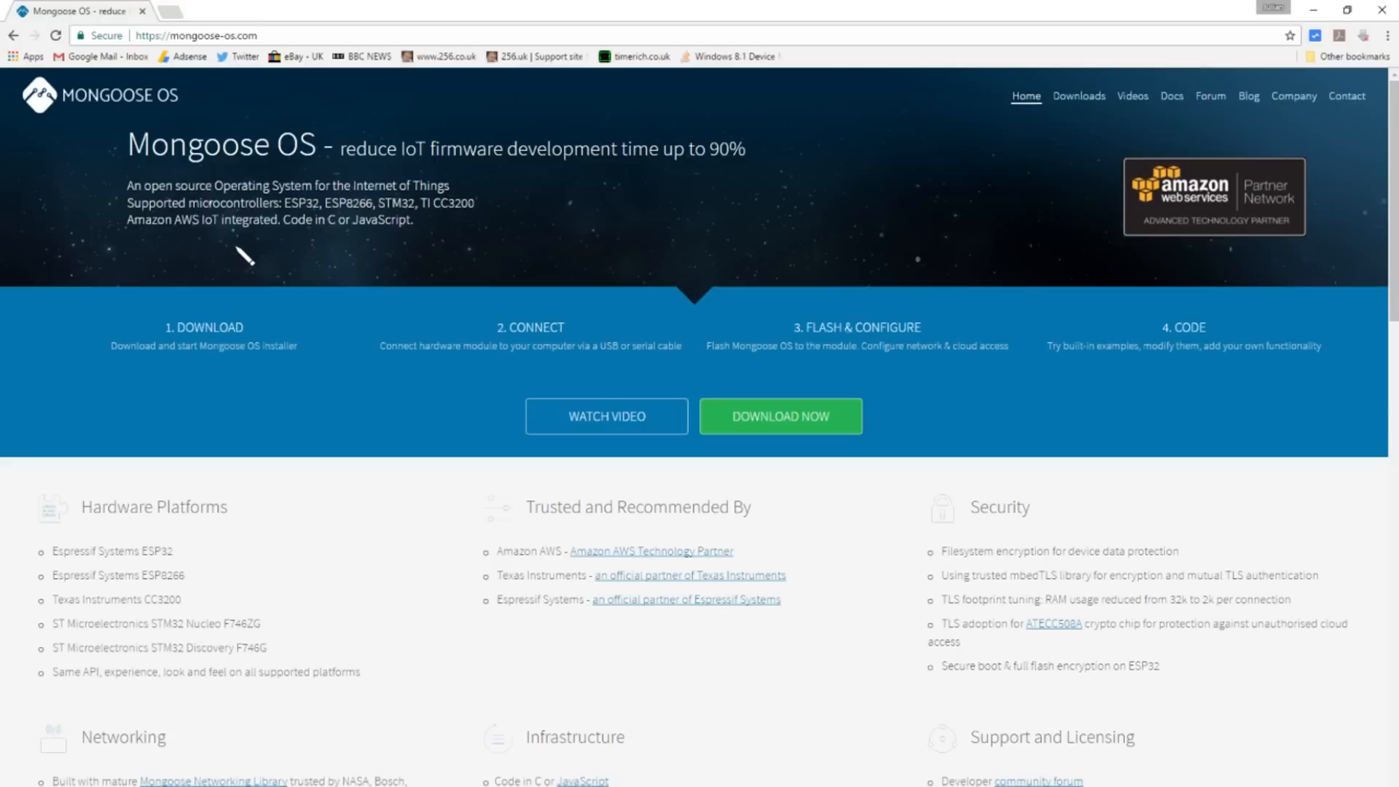
mouse_move(344, 259)
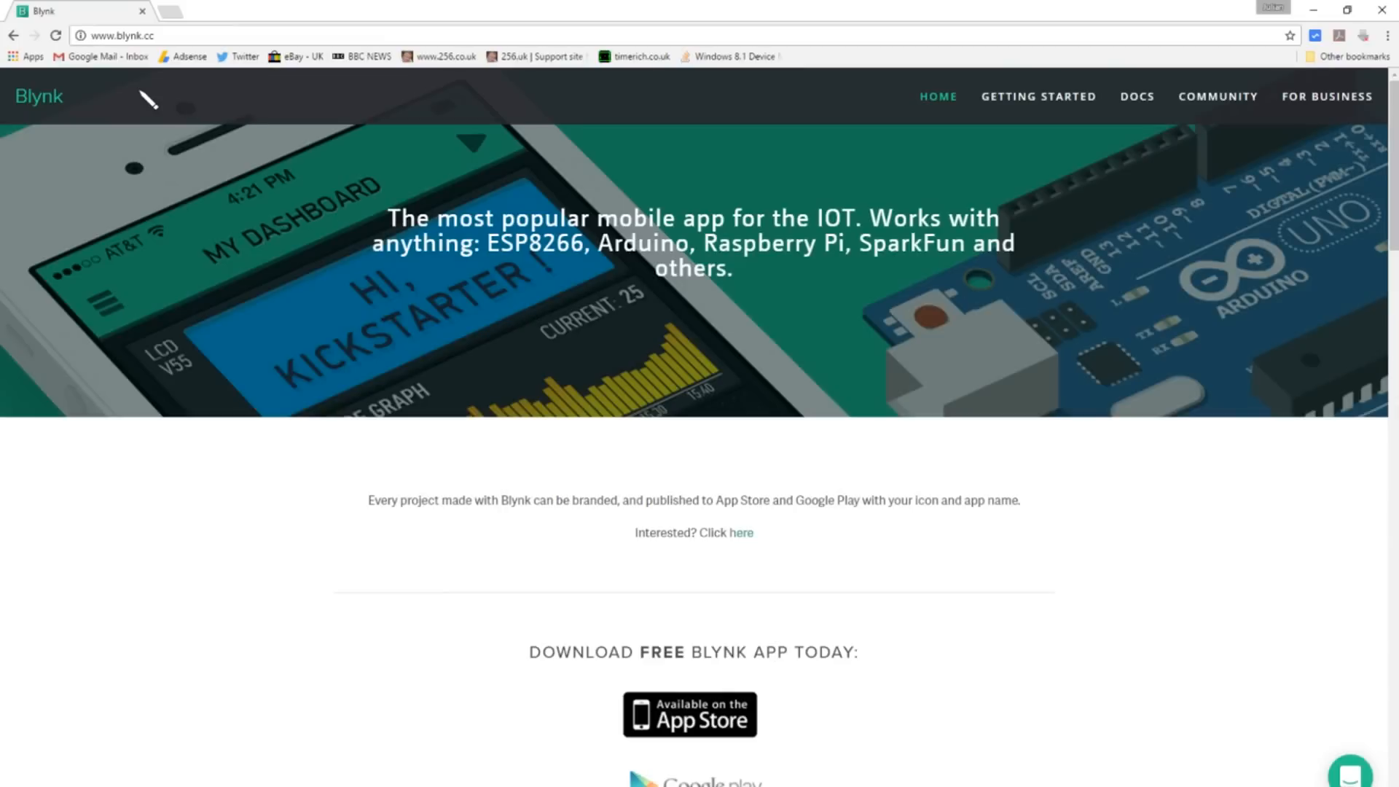
mouse_move(578, 207)
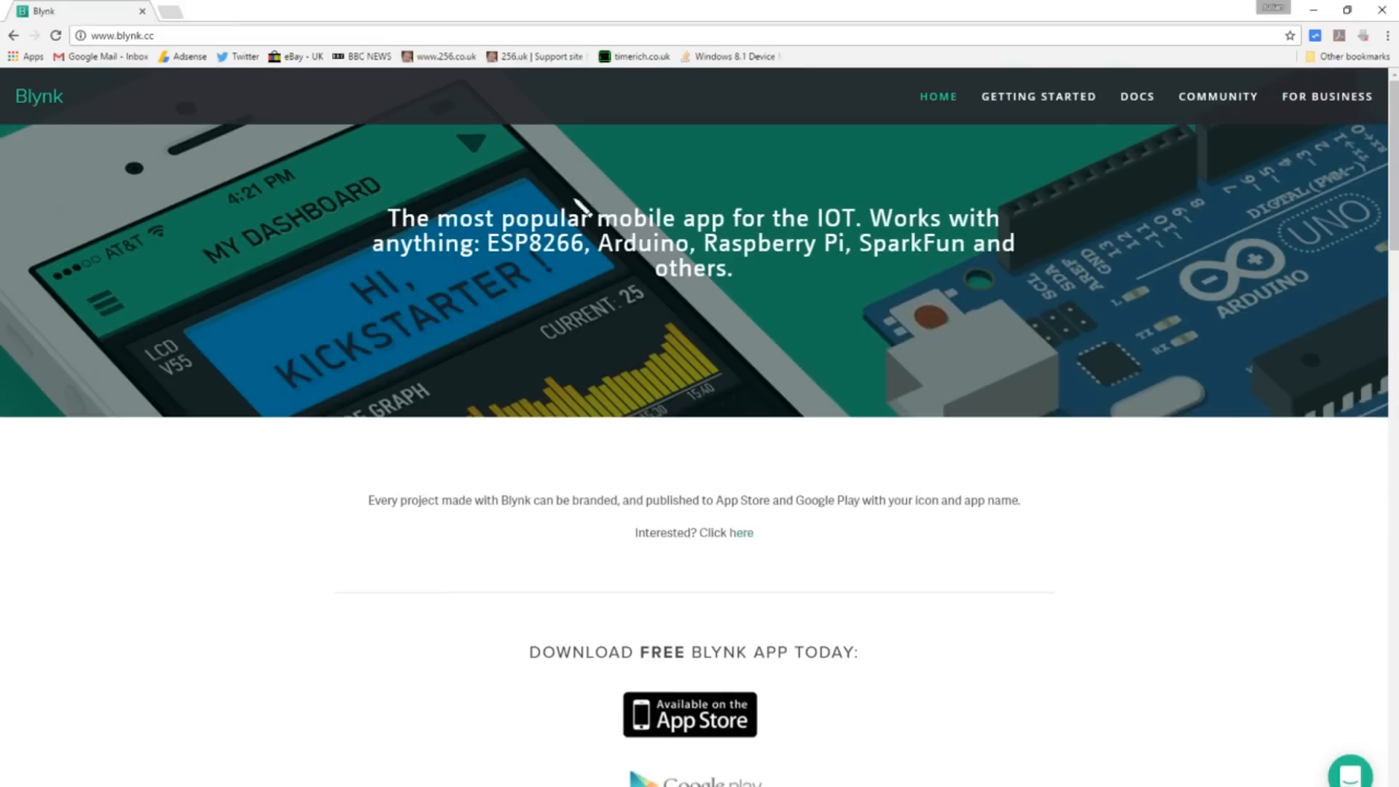
mouse_move(790, 183)
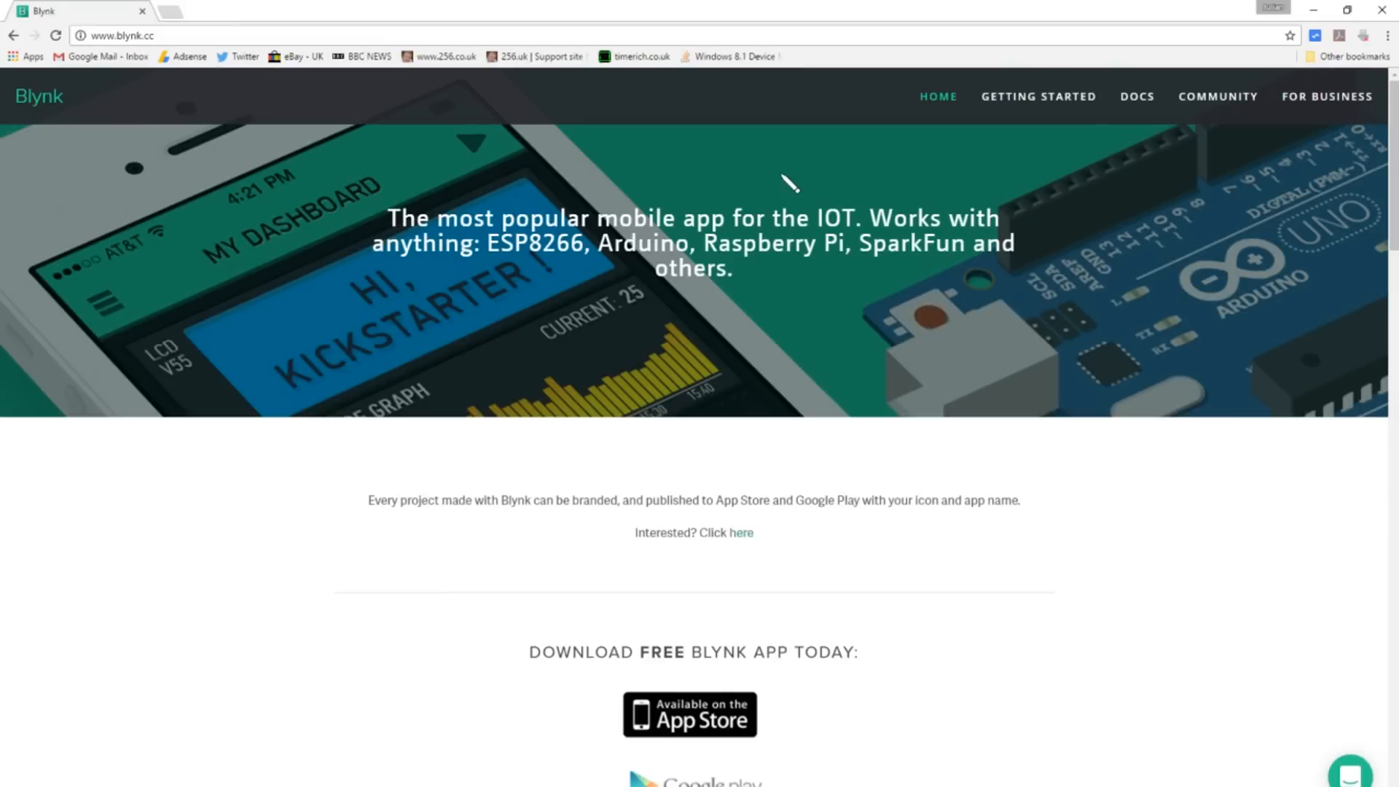
mouse_move(472, 290)
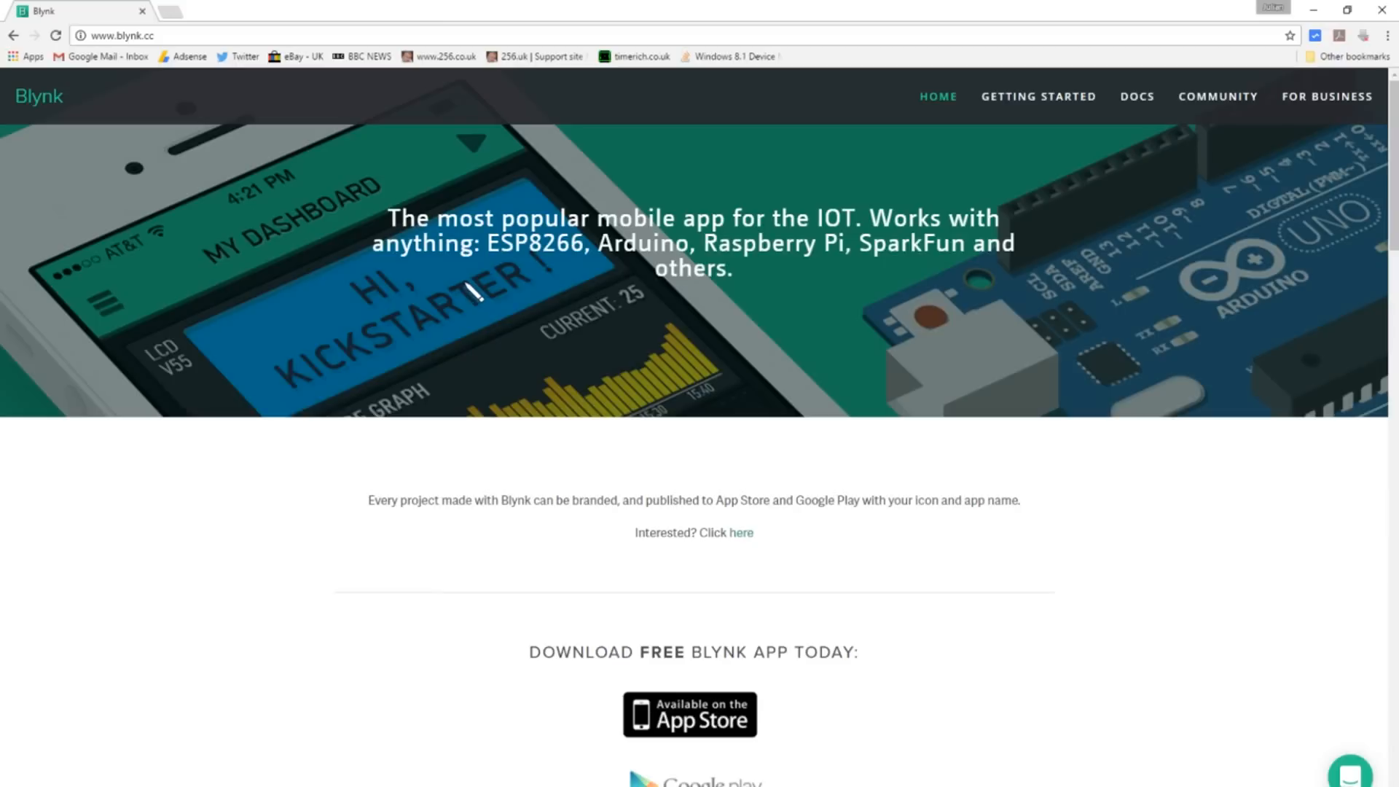
mouse_move(762, 307)
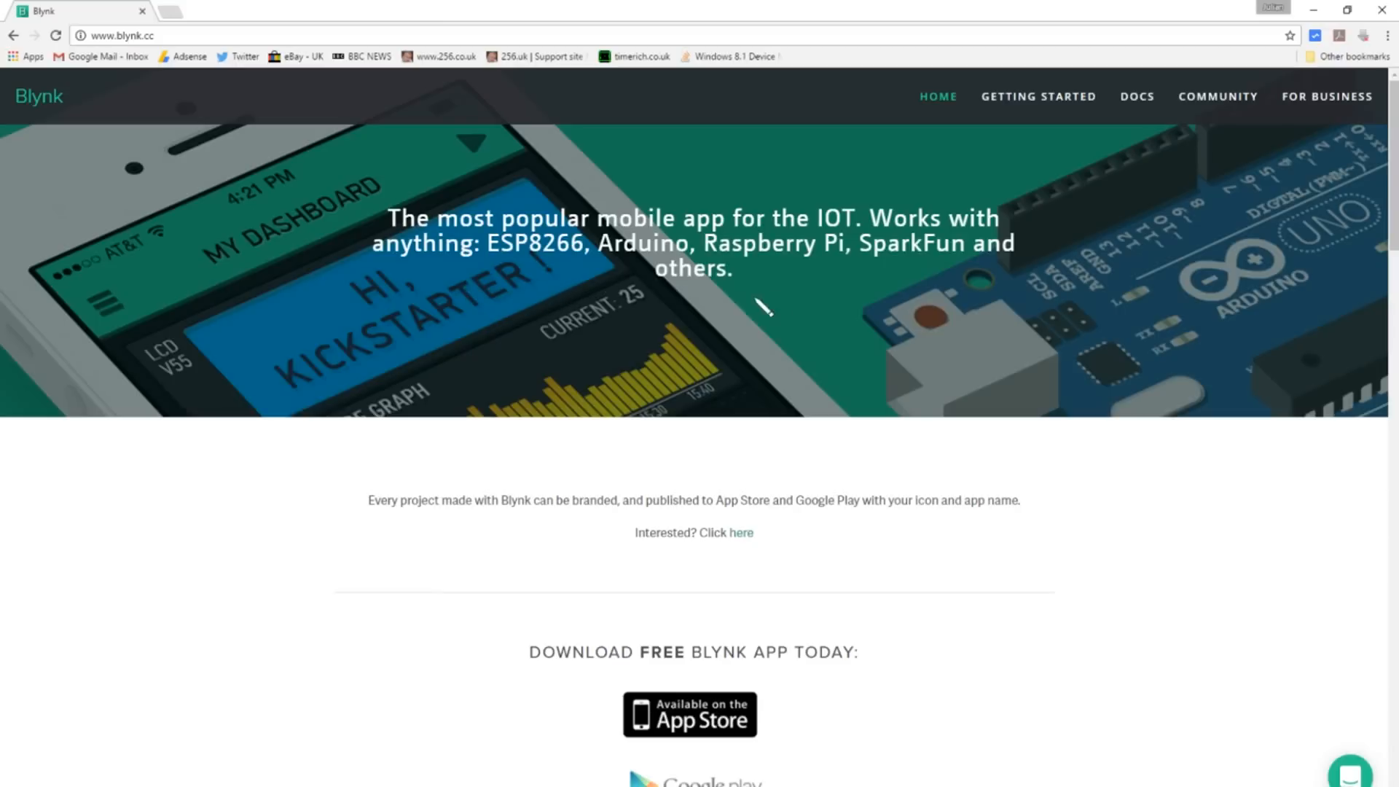
mouse_move(758, 332)
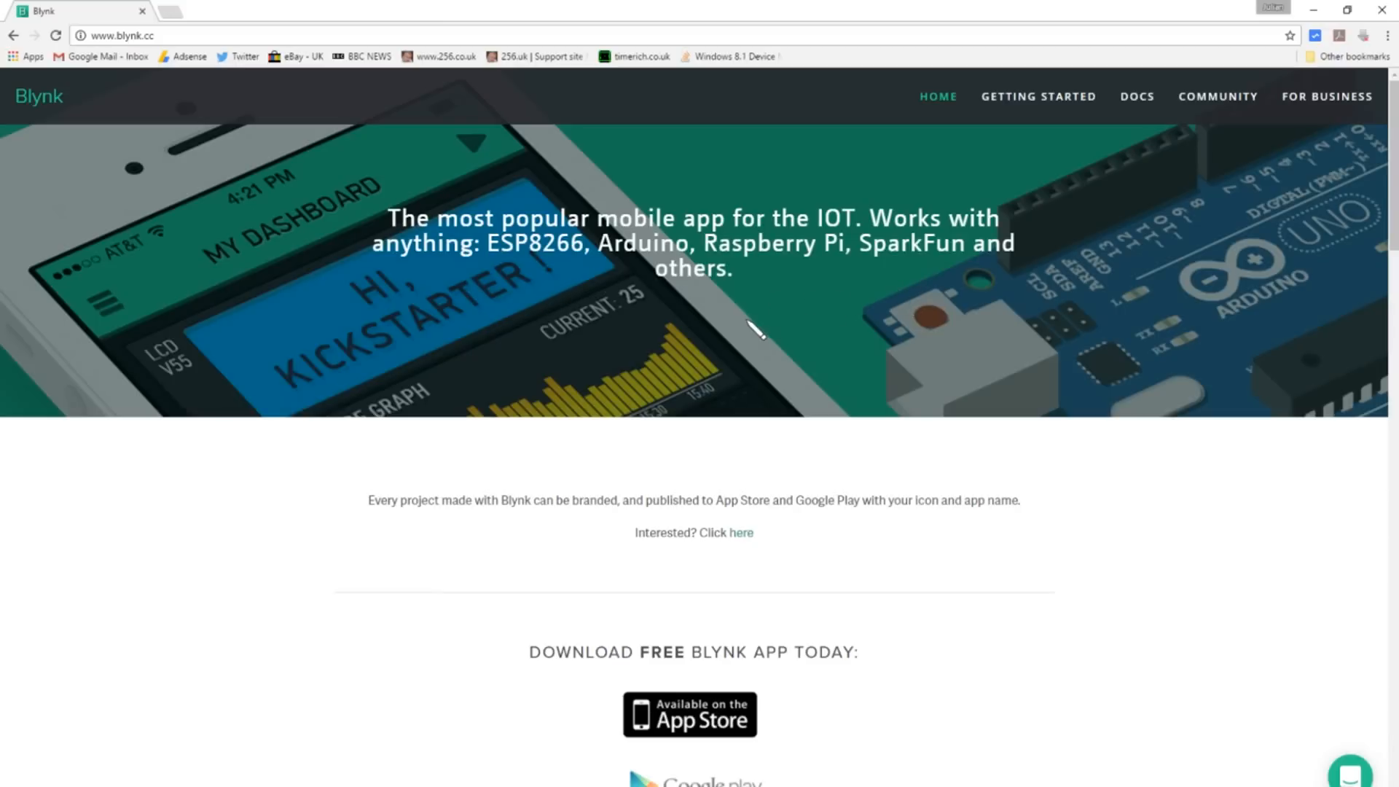
mouse_move(1349, 558)
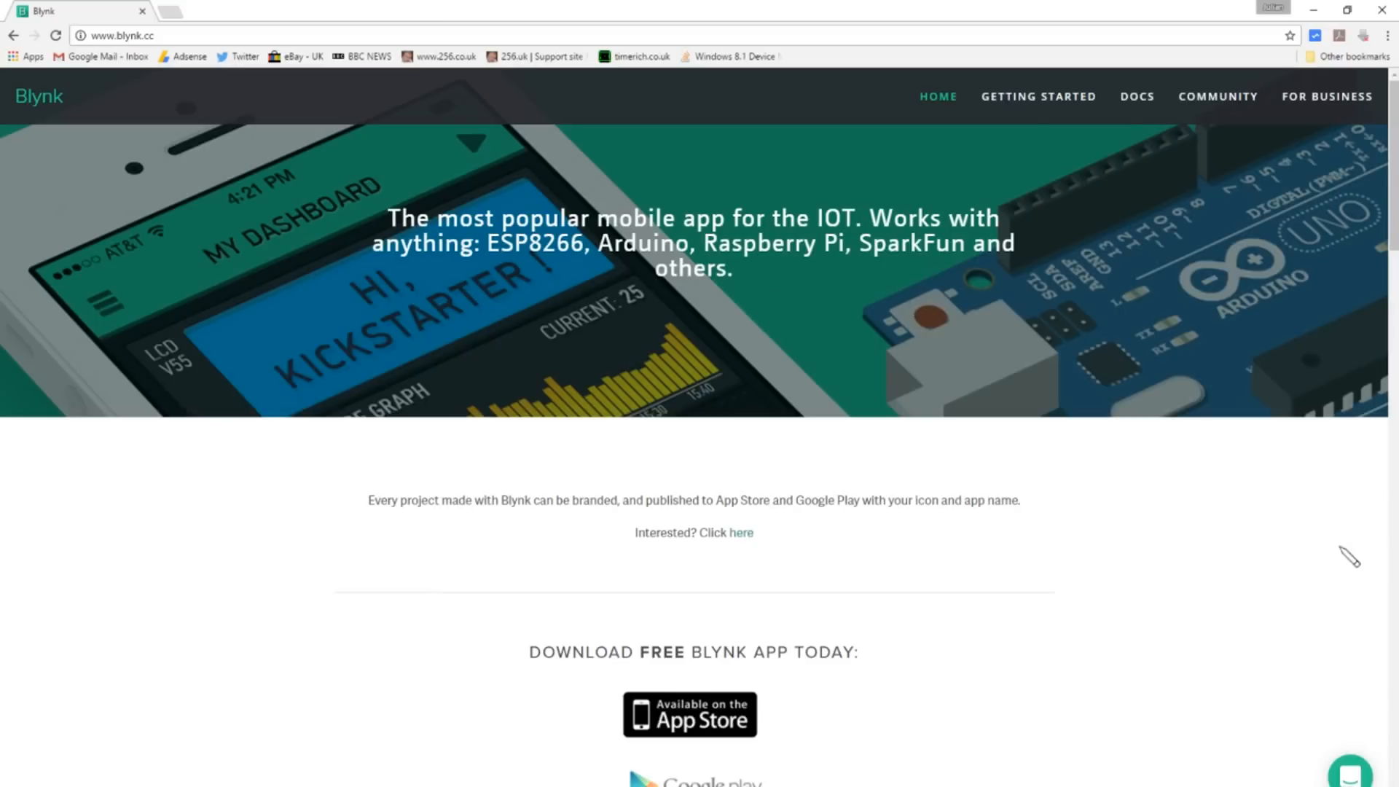
click(177, 35)
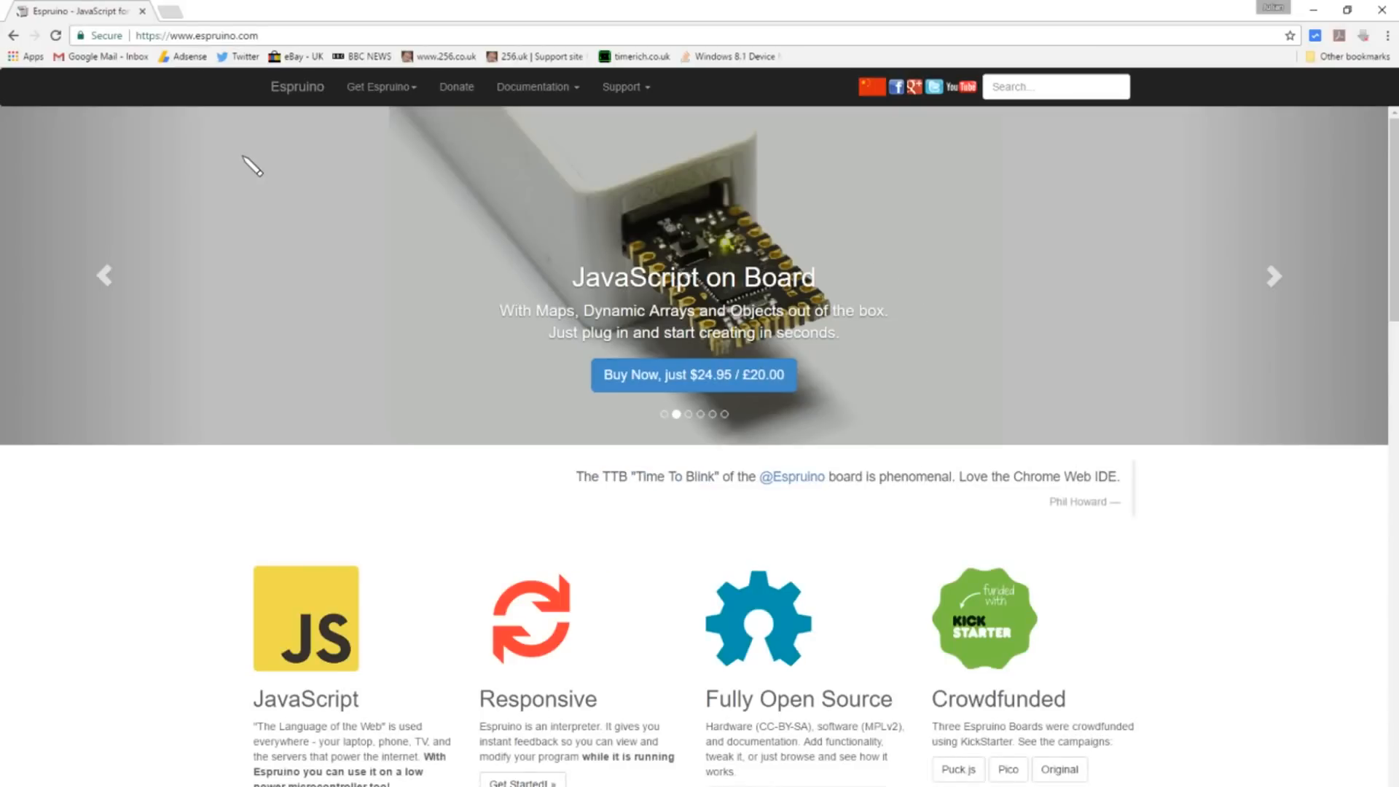
mouse_move(960, 273)
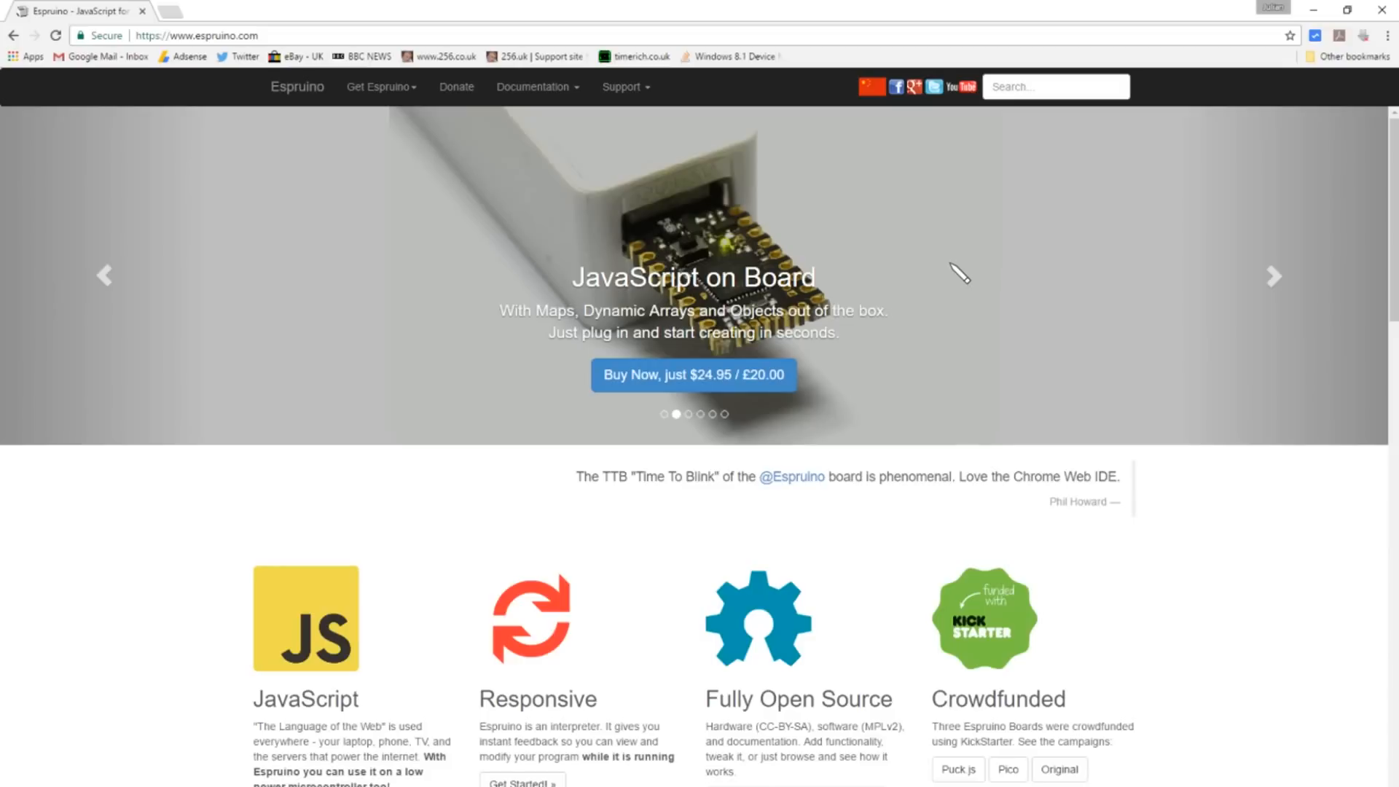
click(1273, 276)
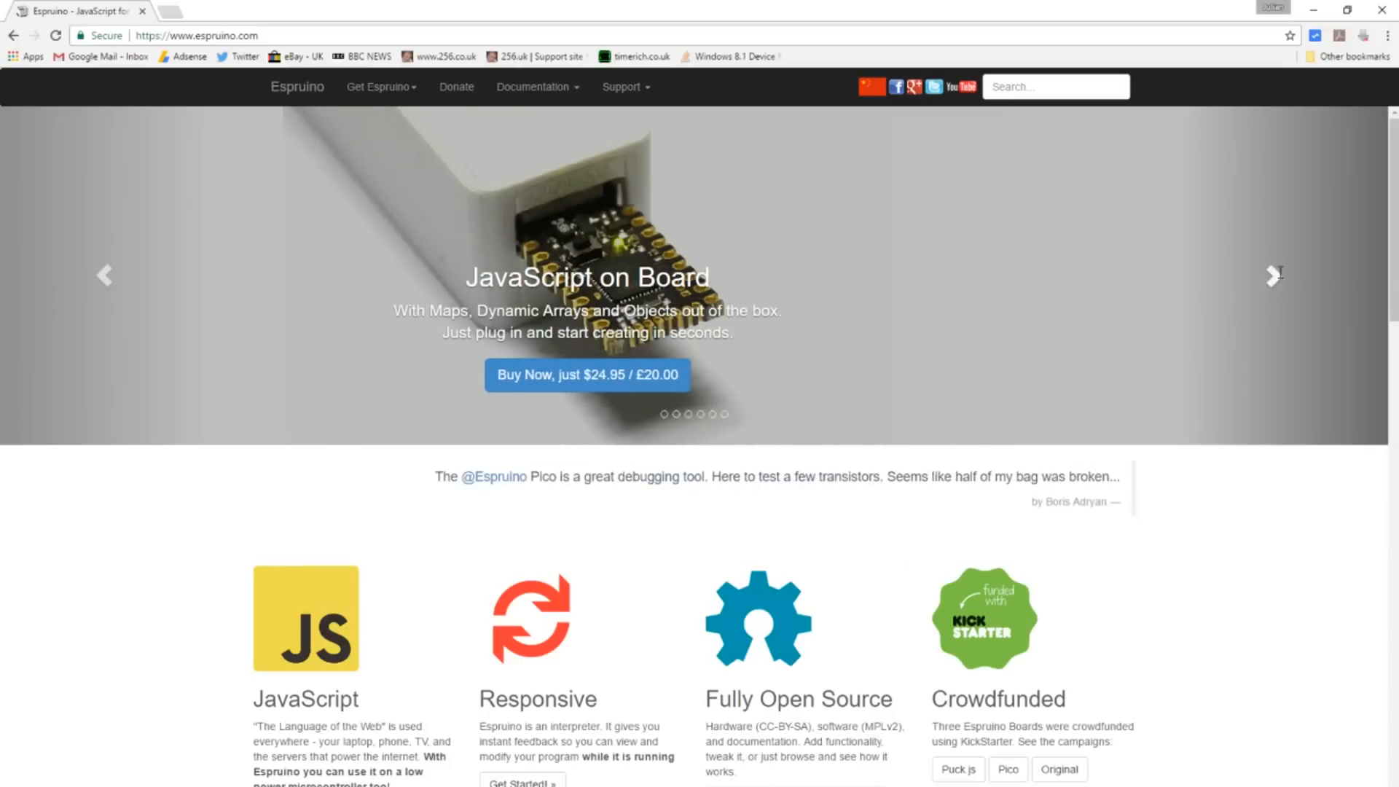
click(1273, 276)
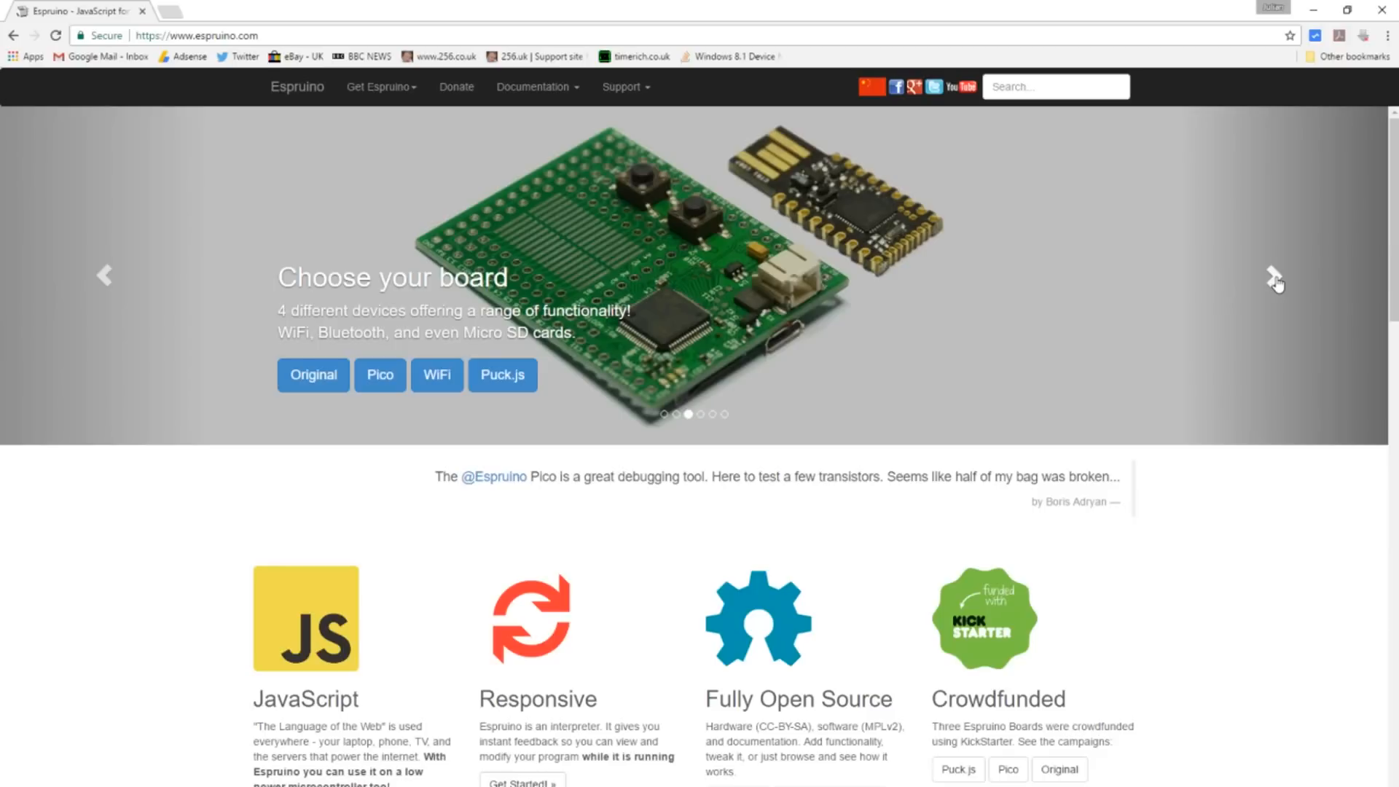
click(1273, 275)
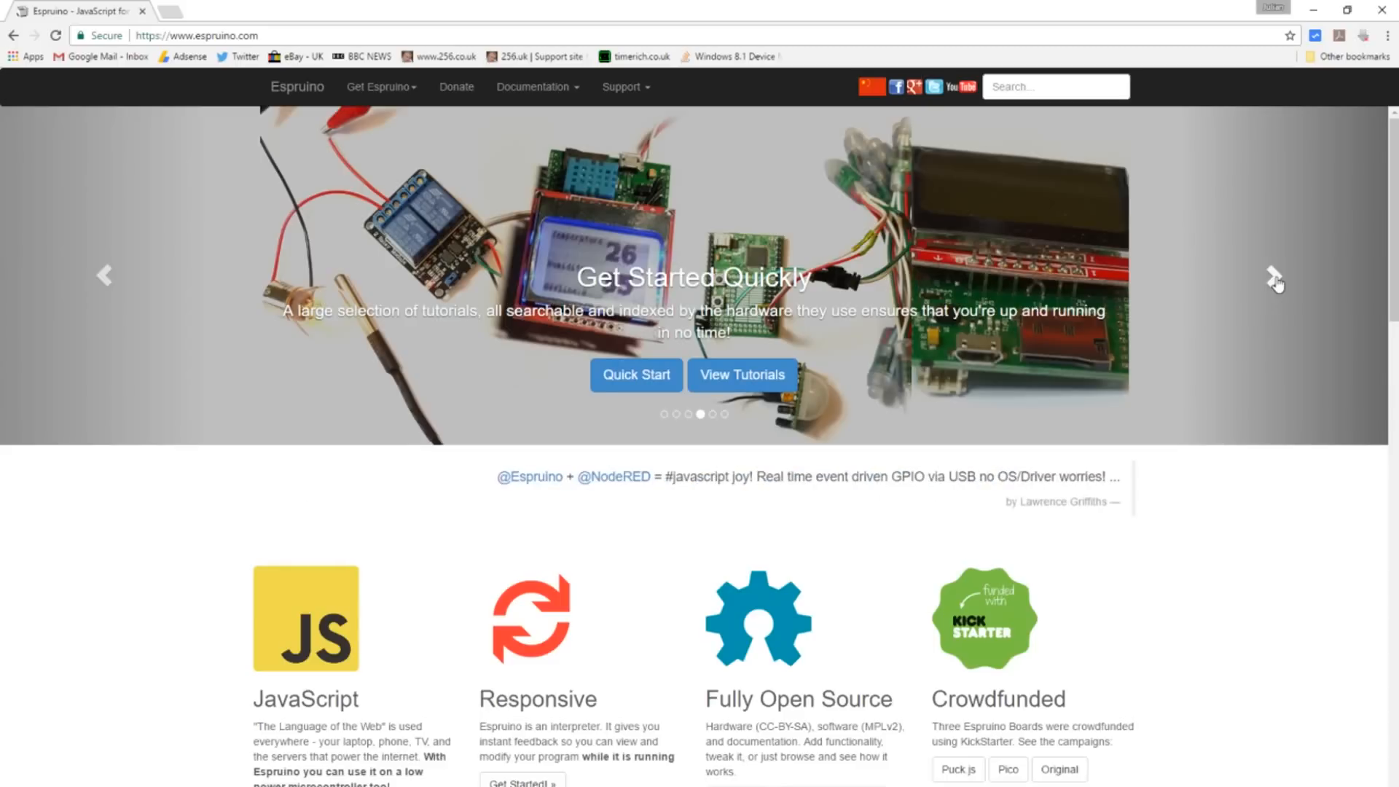
click(1275, 275)
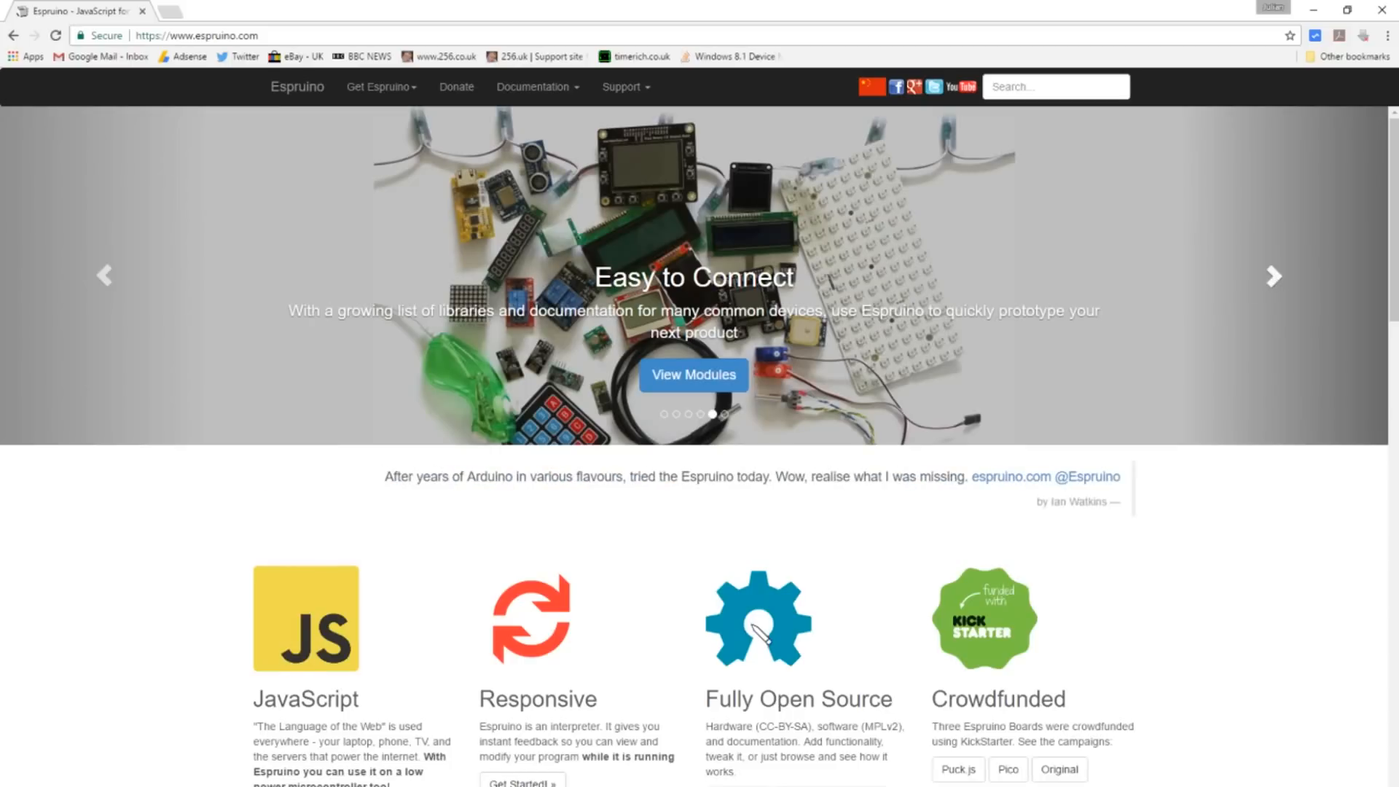
mouse_move(1271, 283)
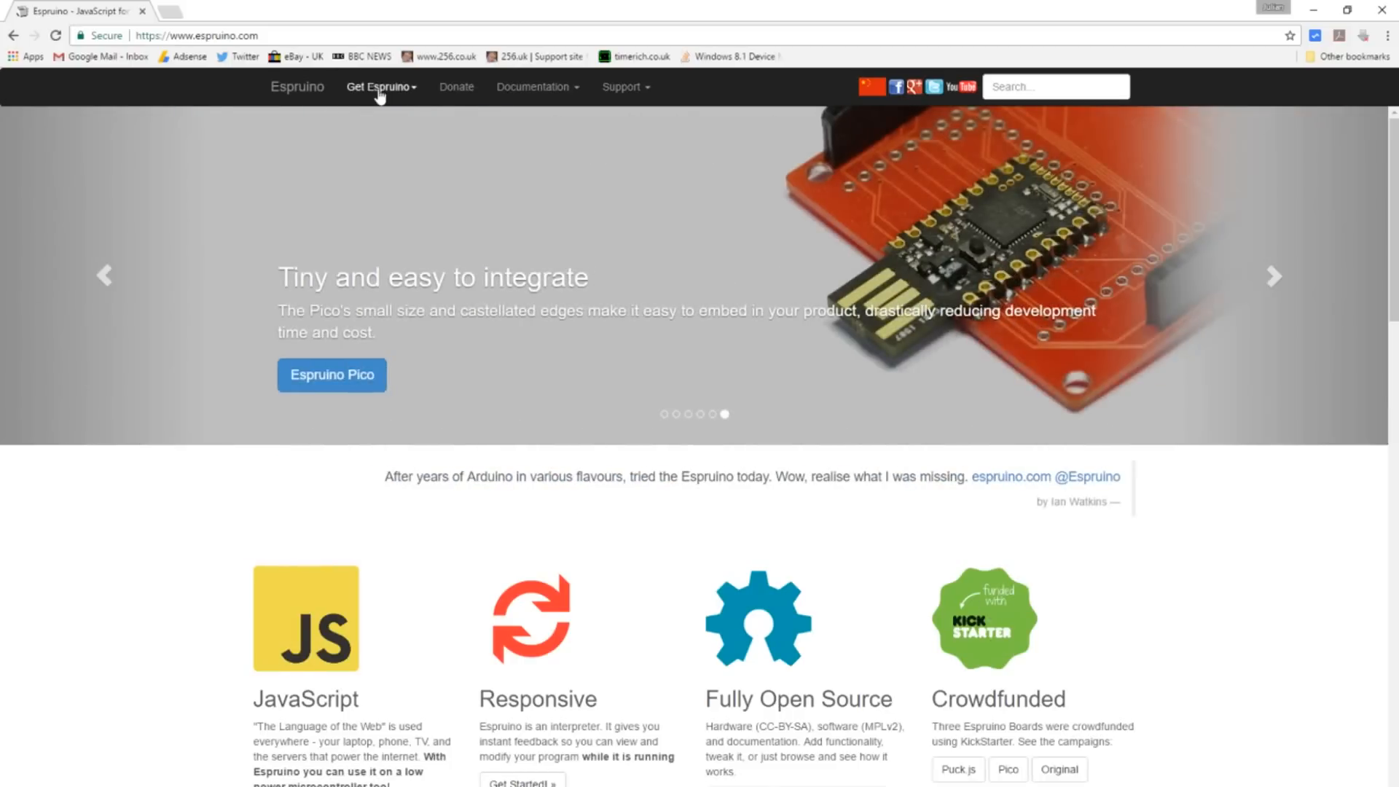
click(379, 86)
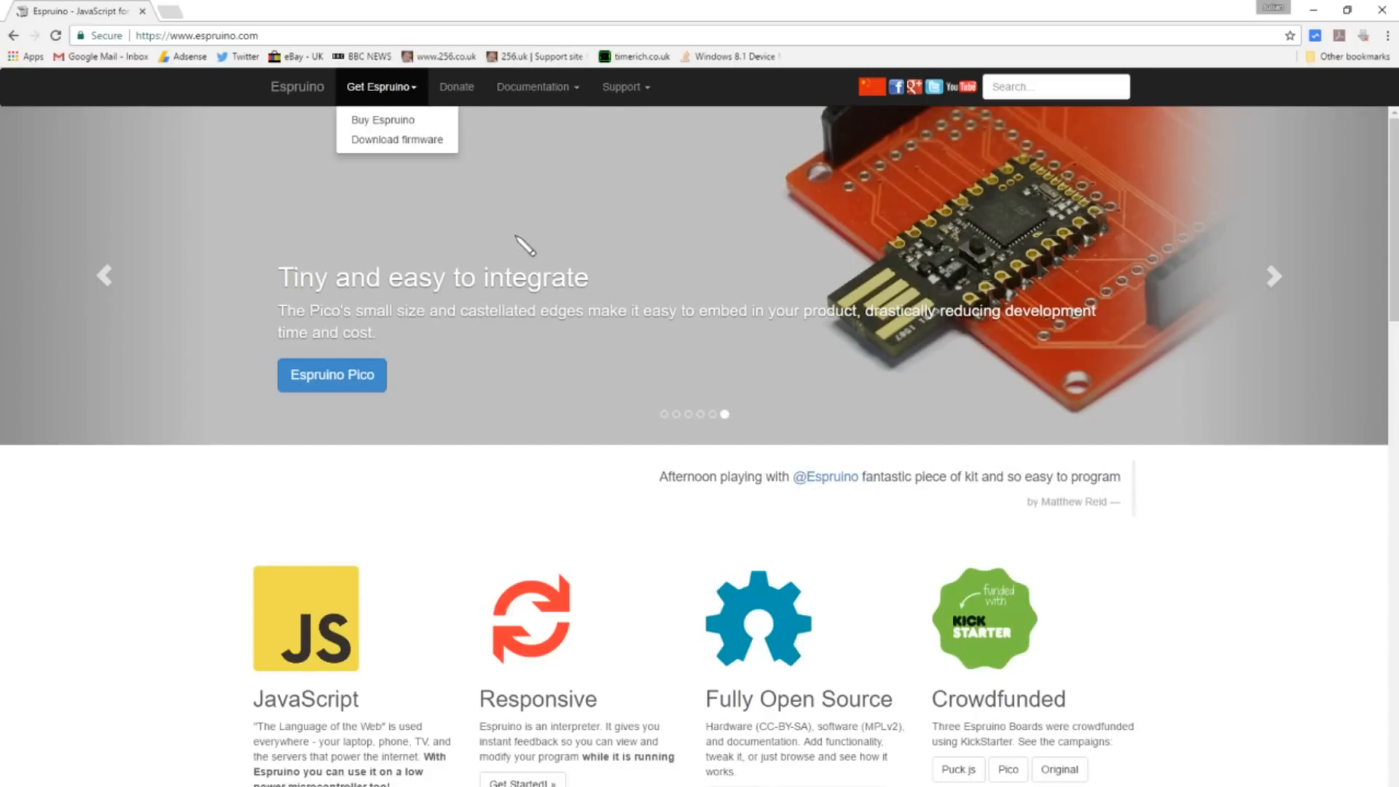
mouse_move(588, 211)
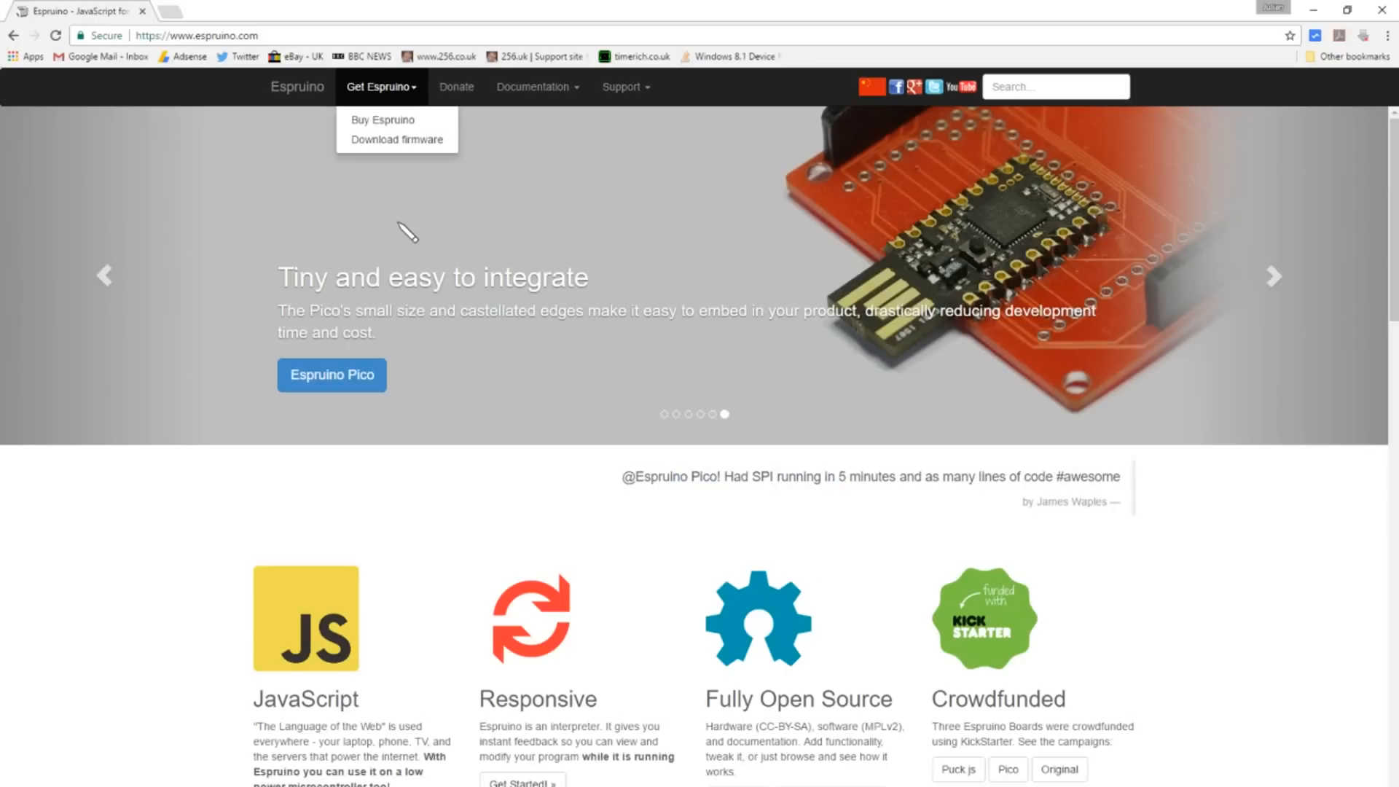
mouse_move(368, 193)
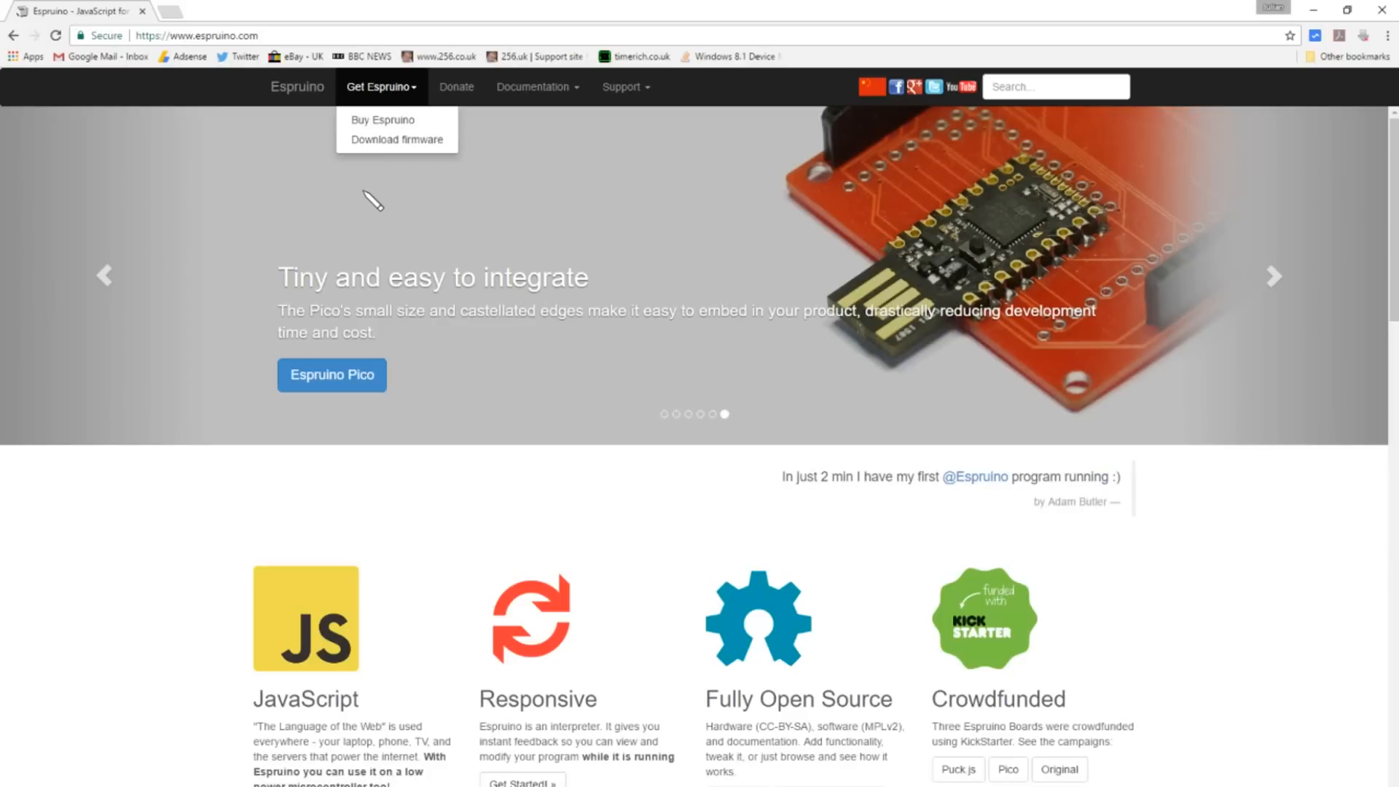
click(298, 86)
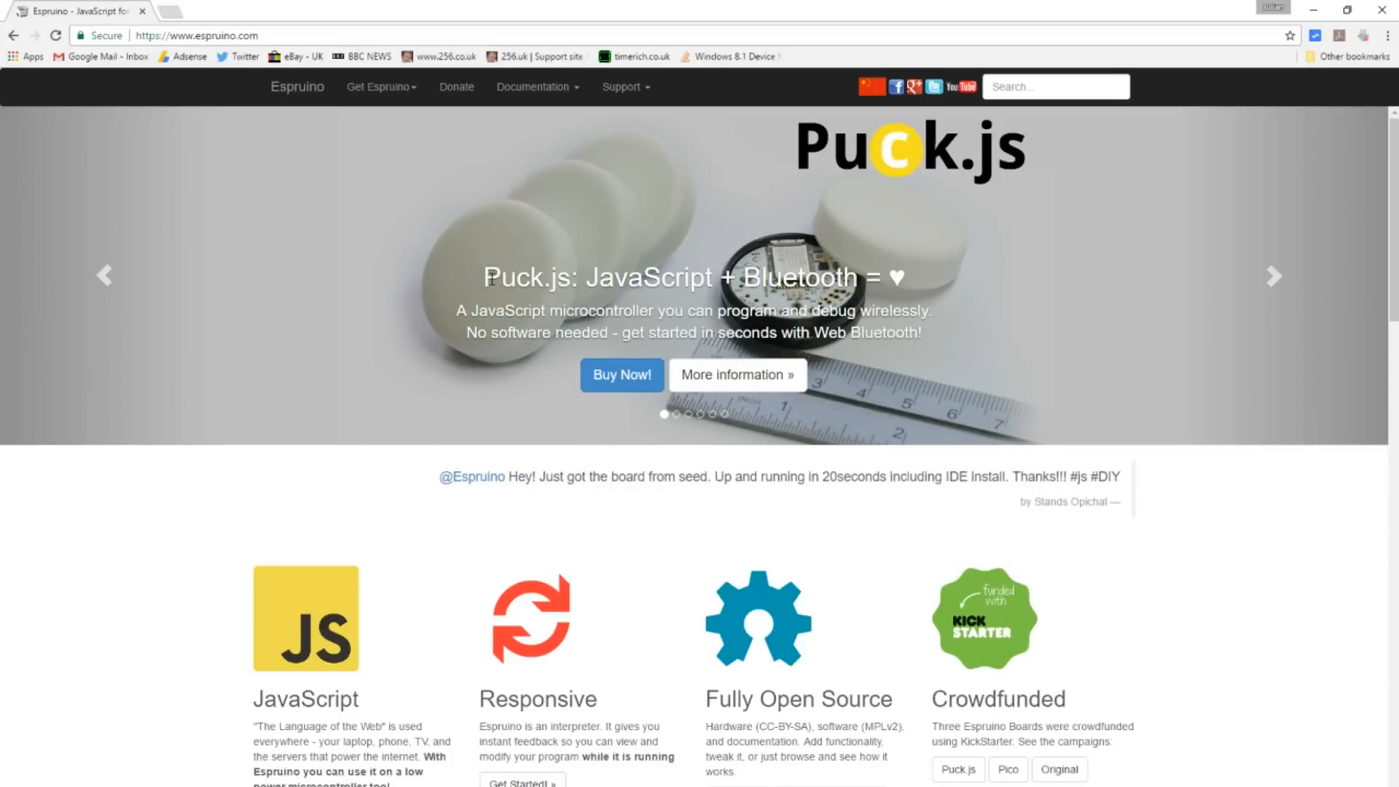
Step: Scroll the Espruino homepage past Web IDE and Graphical Editor to News and Get Started Today
scroll(down, 3)
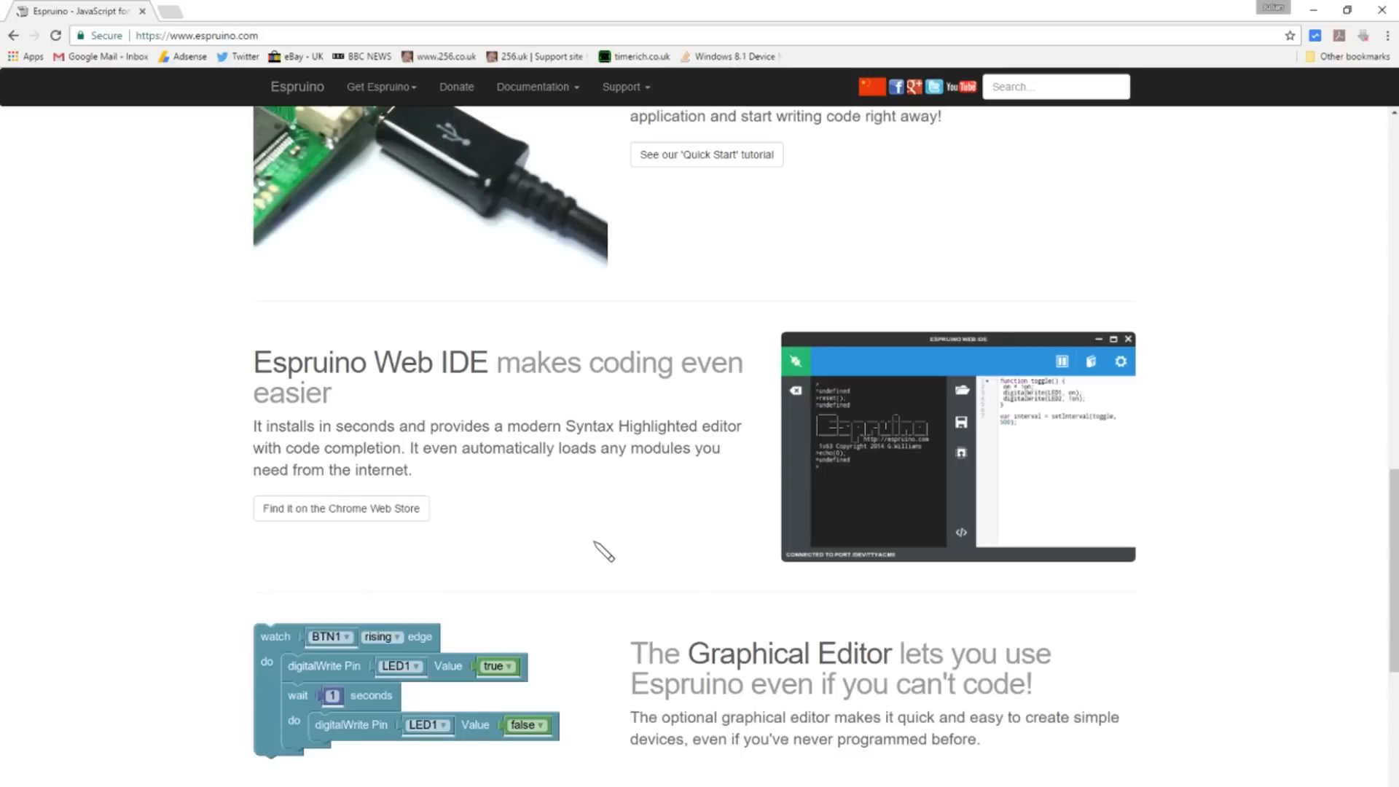
mouse_move(709, 421)
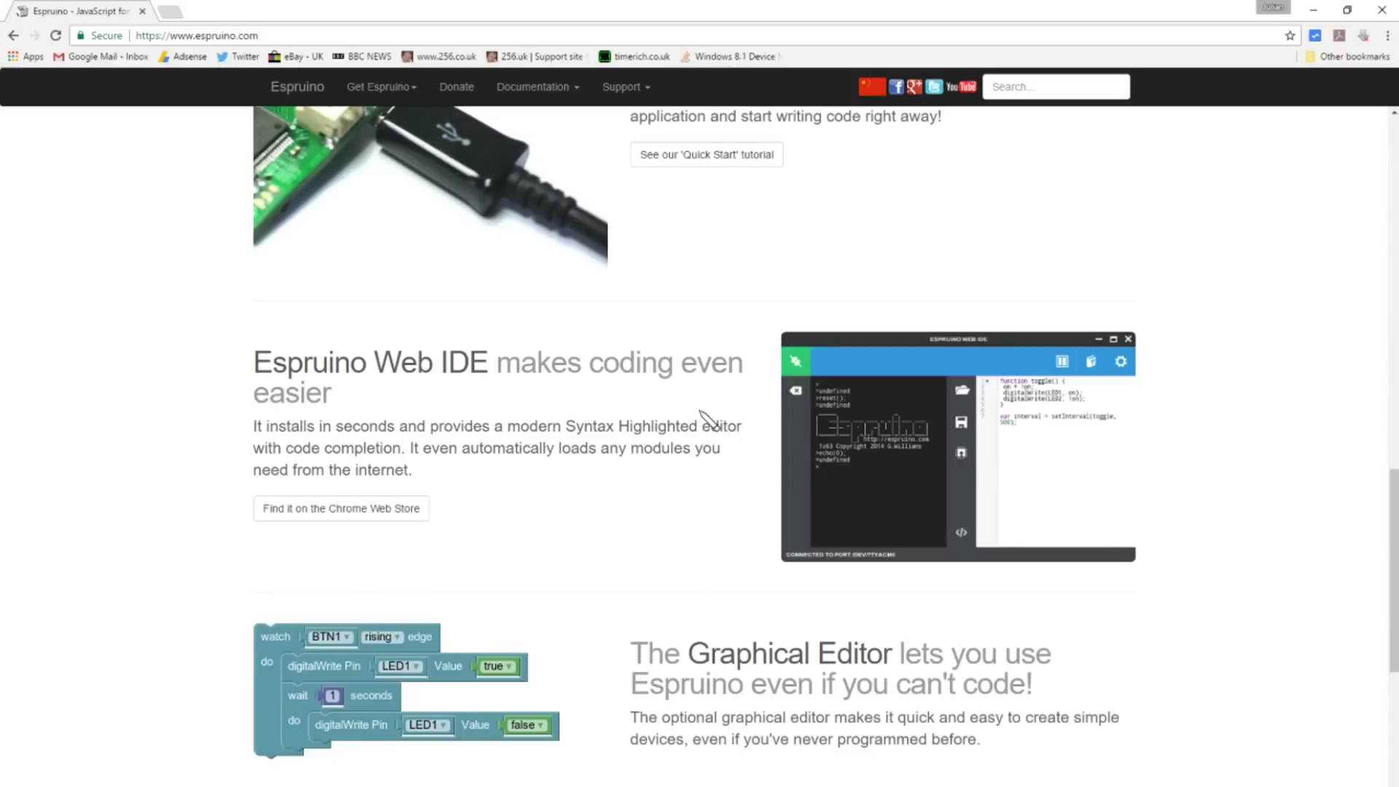
mouse_move(392, 417)
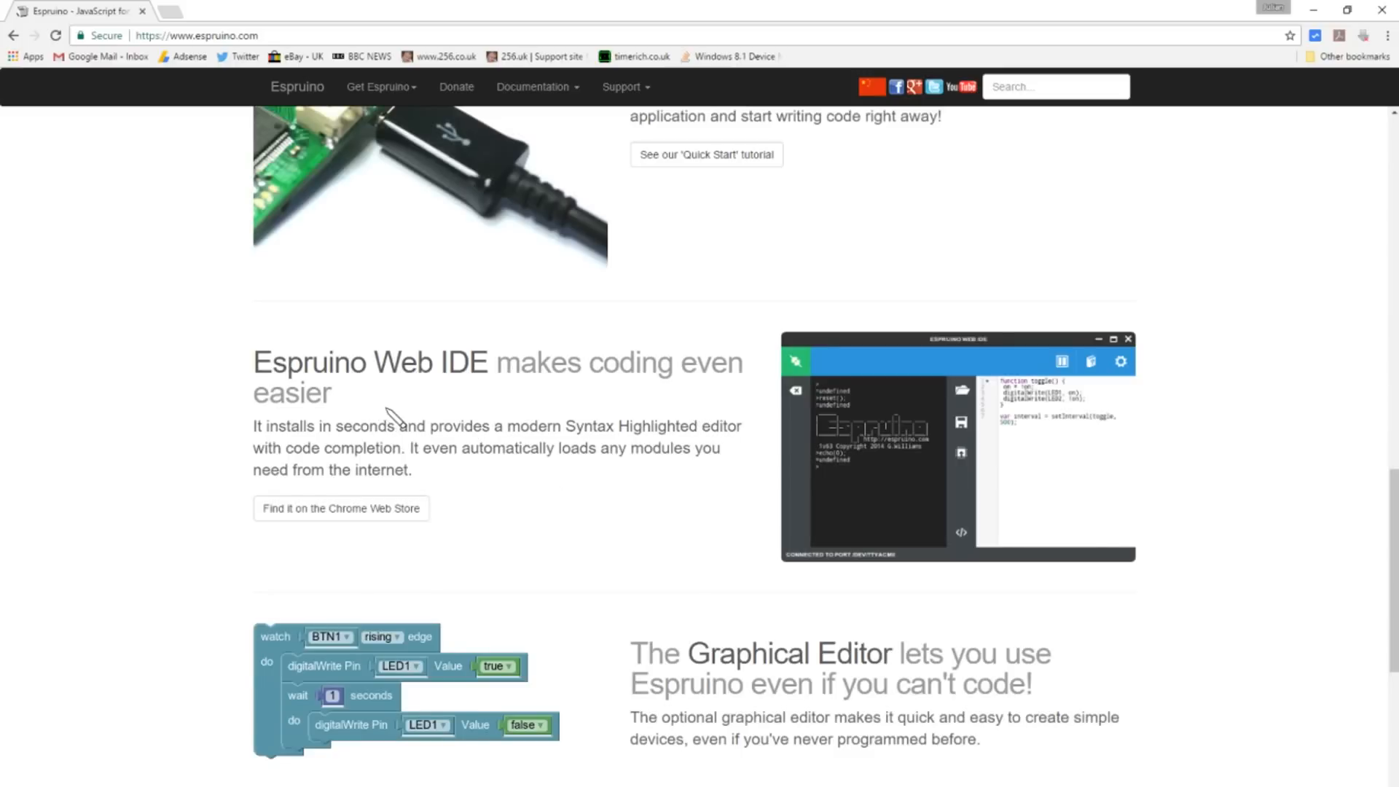
mouse_move(883, 424)
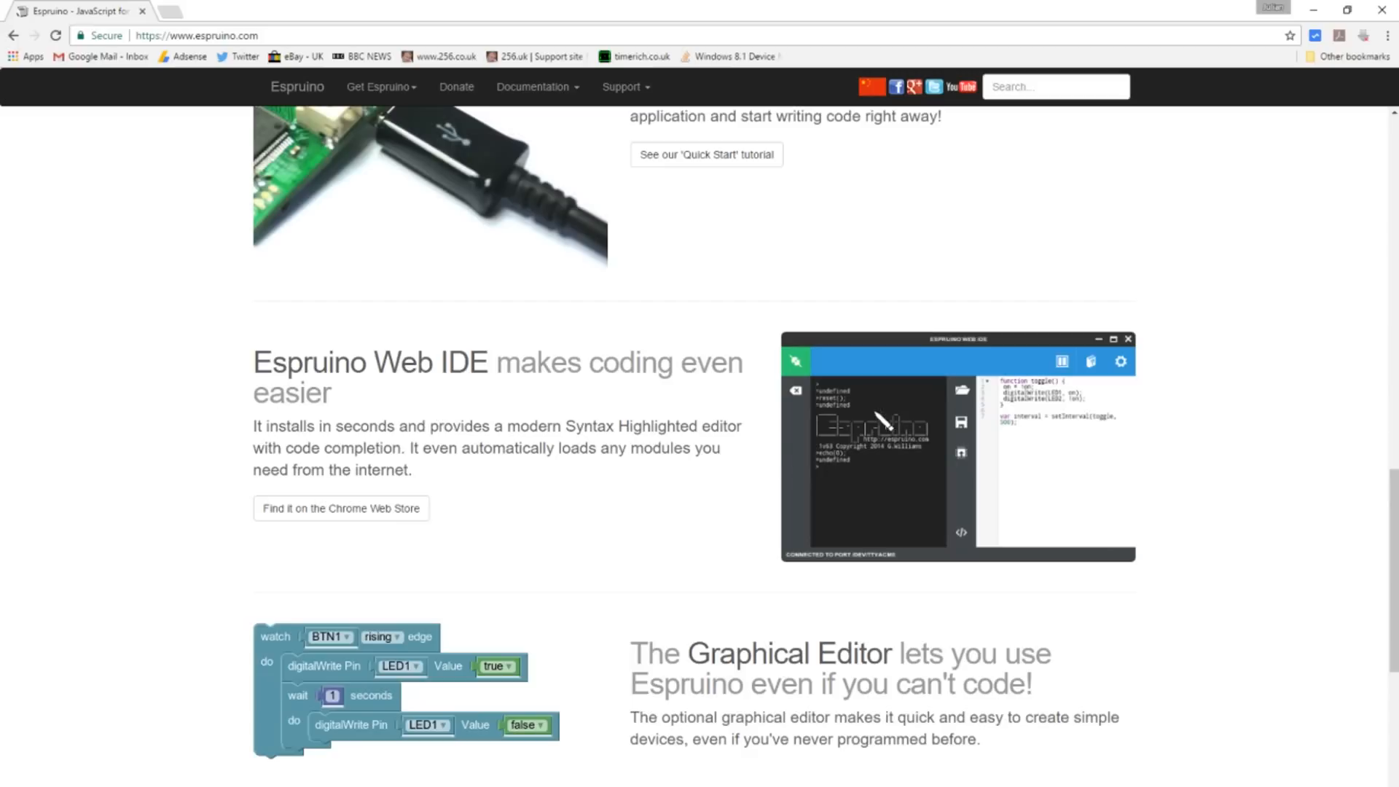
mouse_move(861, 431)
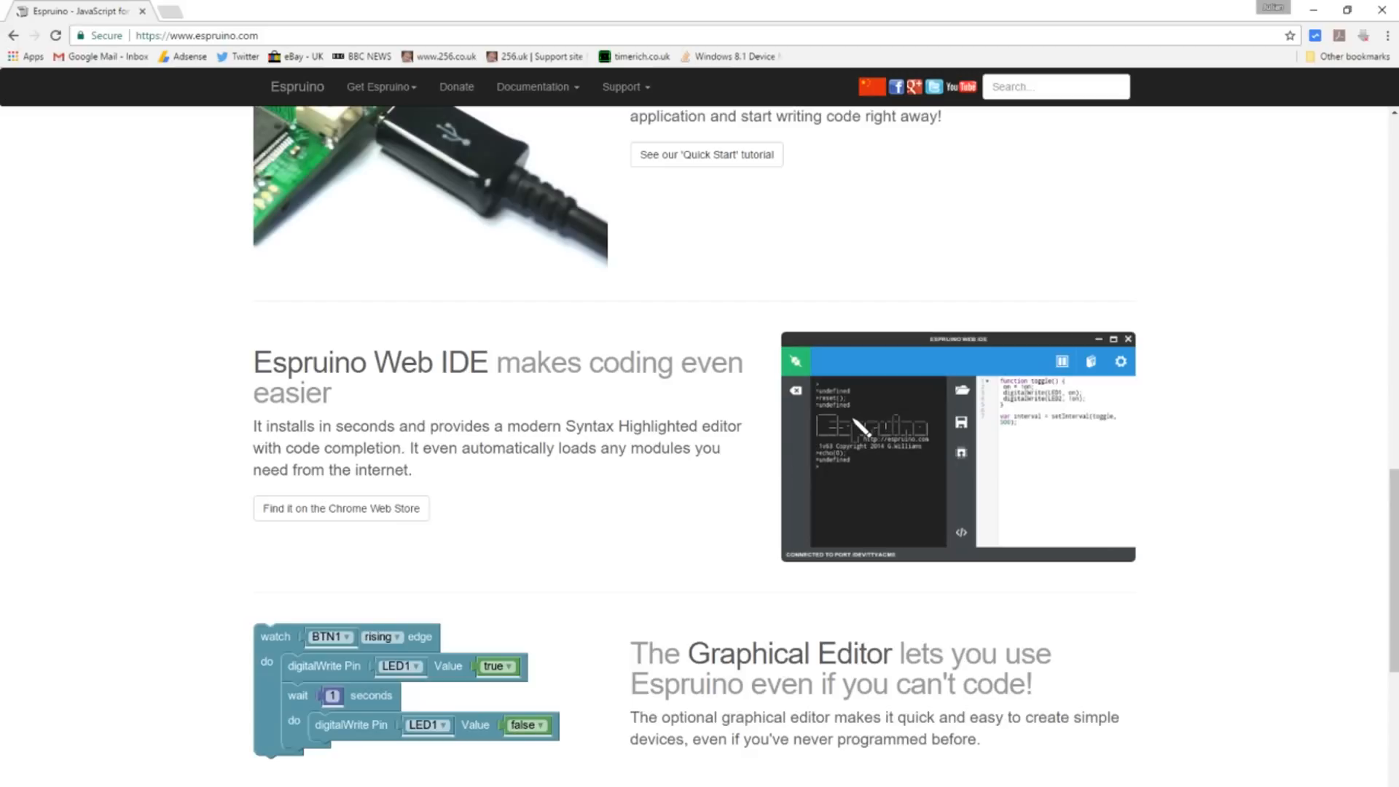
scroll(down, 3)
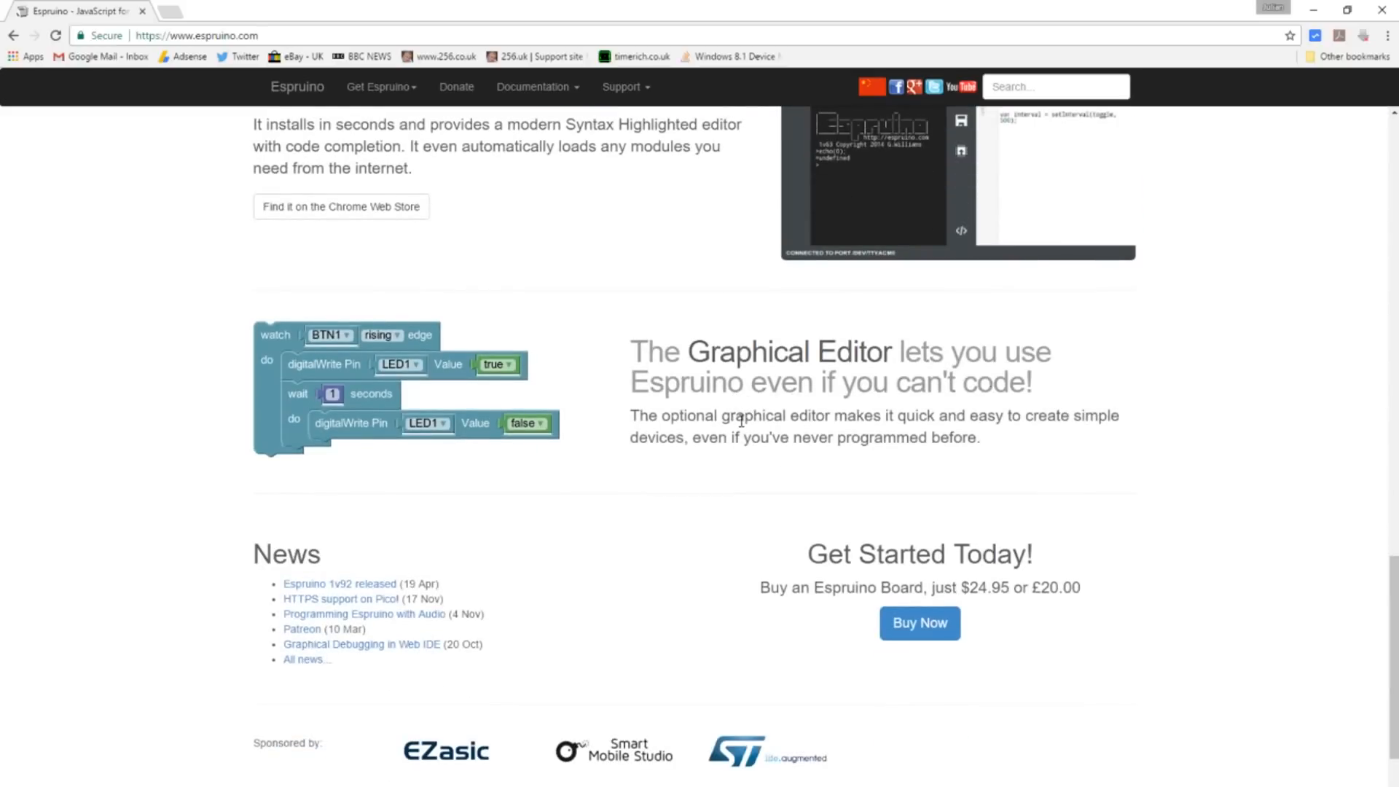
mouse_move(286, 307)
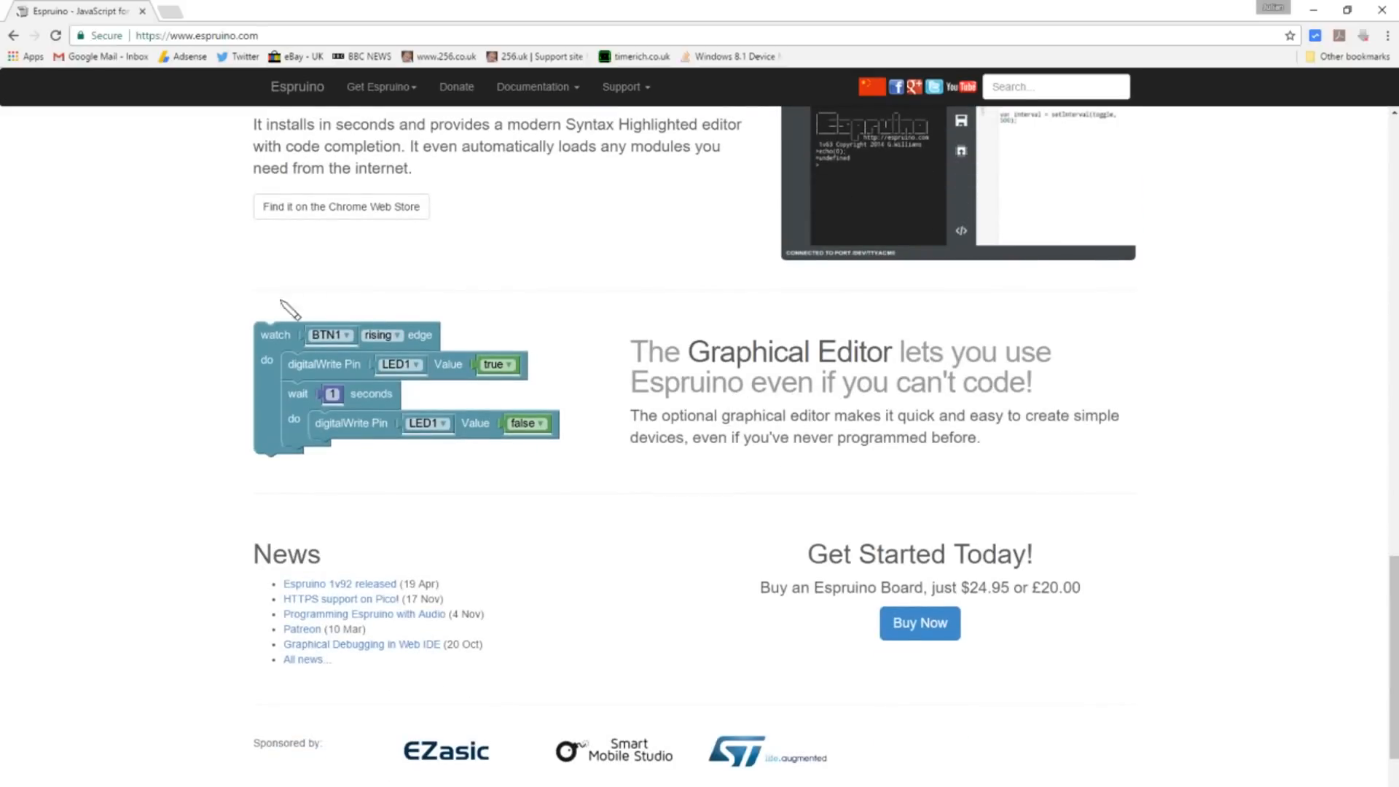
mouse_move(852, 622)
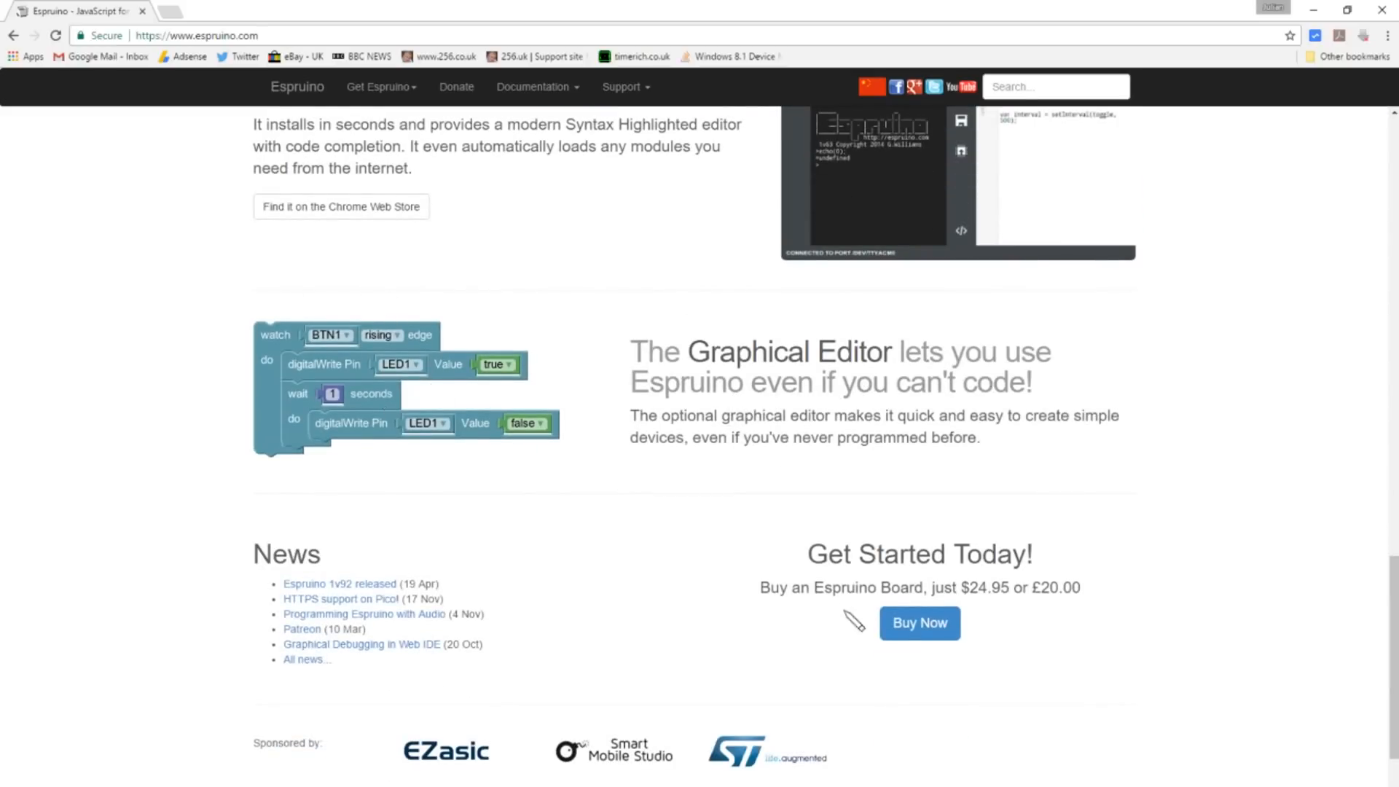
mouse_move(792, 621)
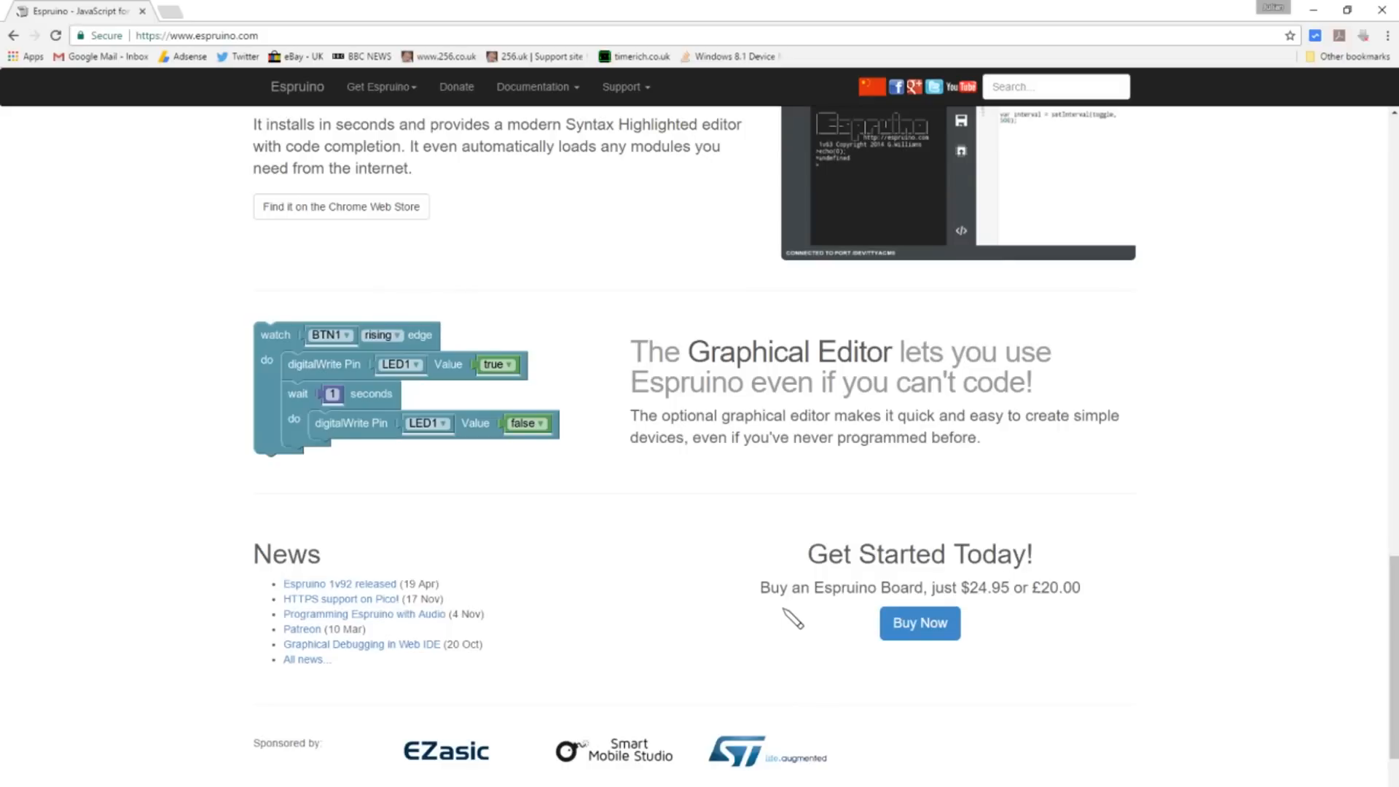
mouse_move(1001, 618)
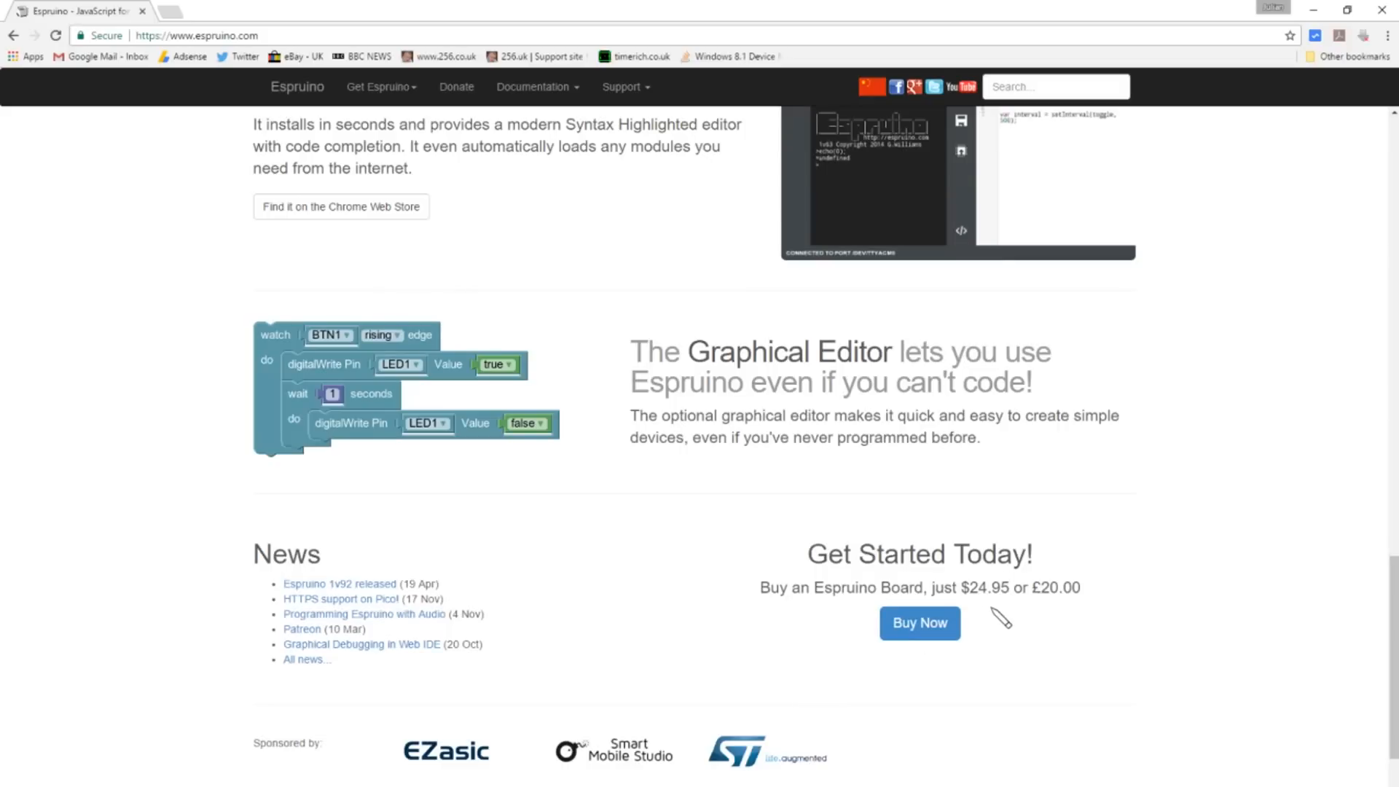
mouse_move(1081, 618)
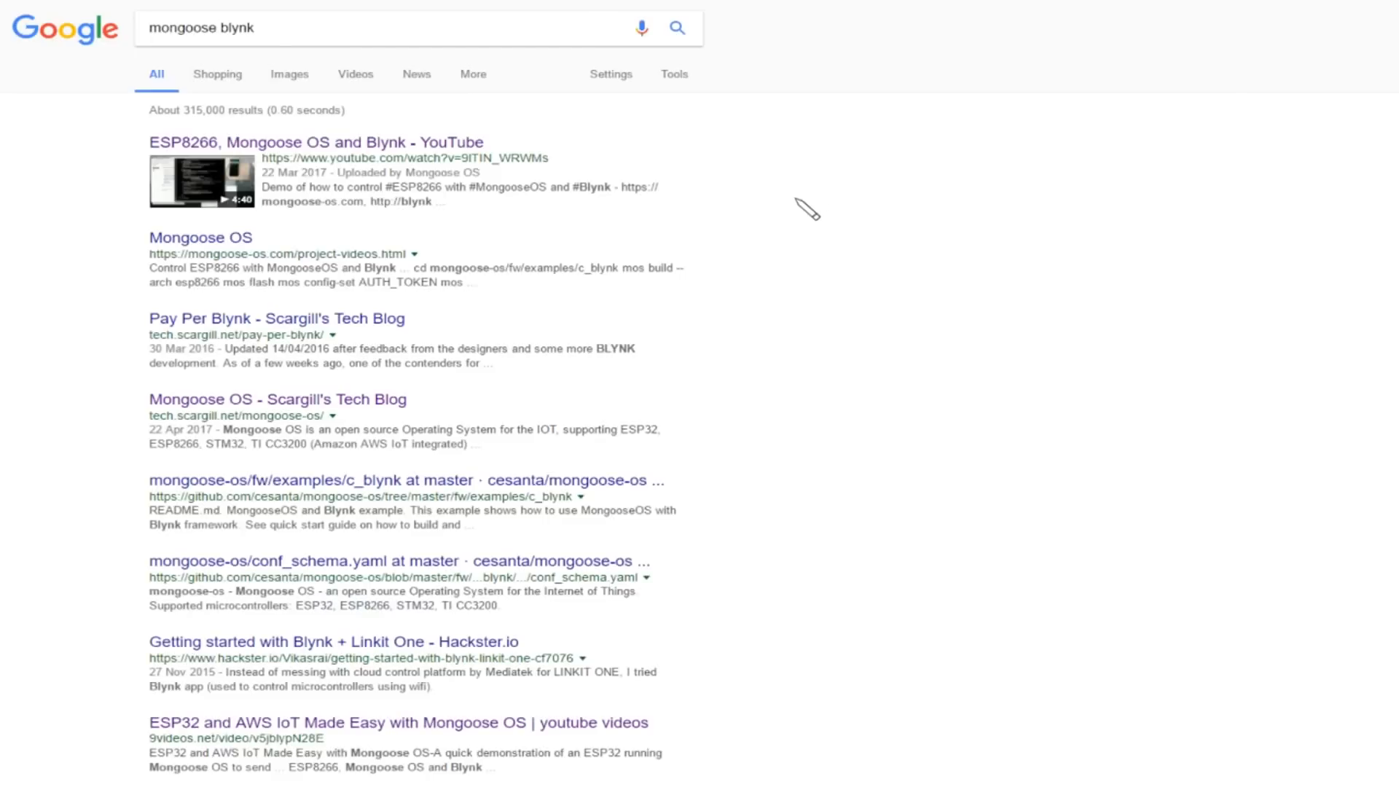
mouse_move(235, 63)
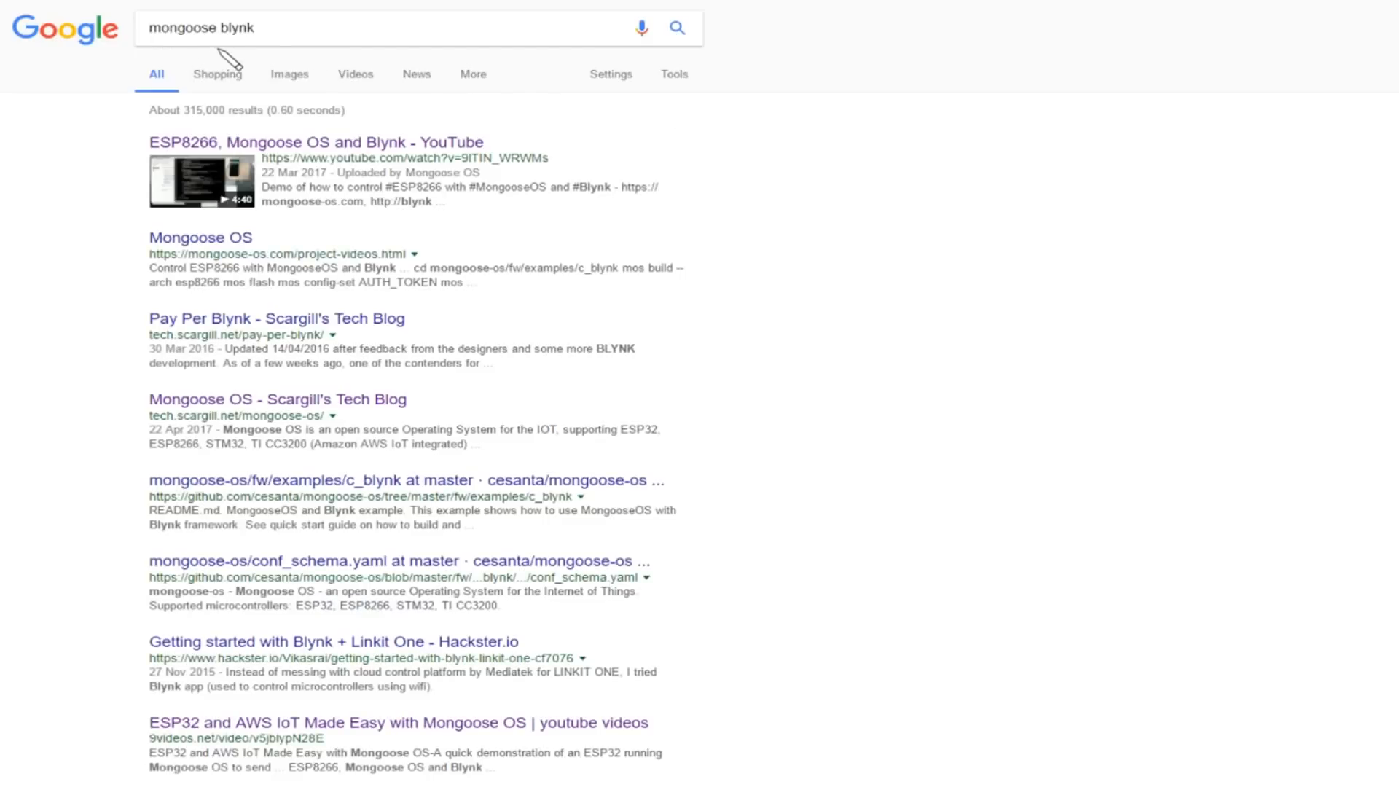
mouse_move(137, 174)
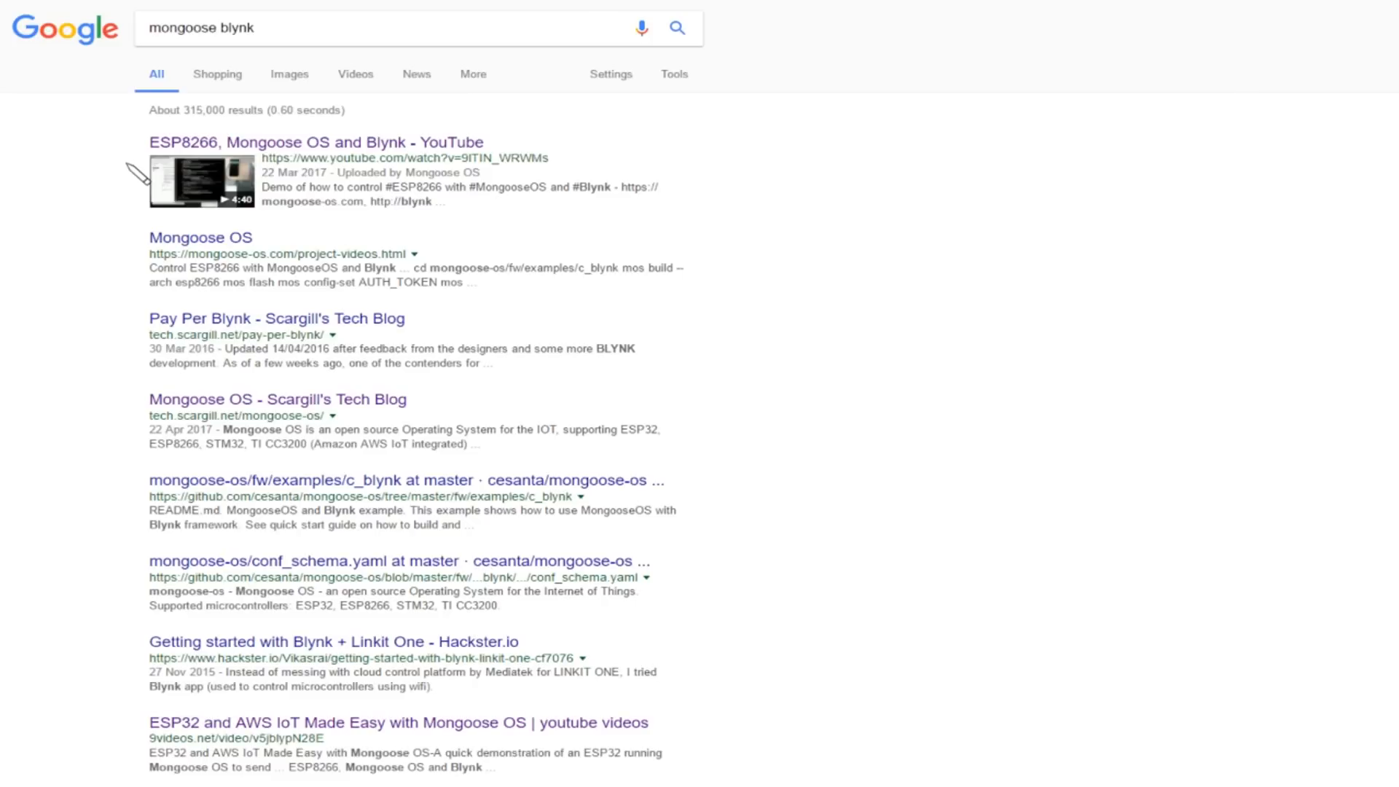
mouse_move(132, 169)
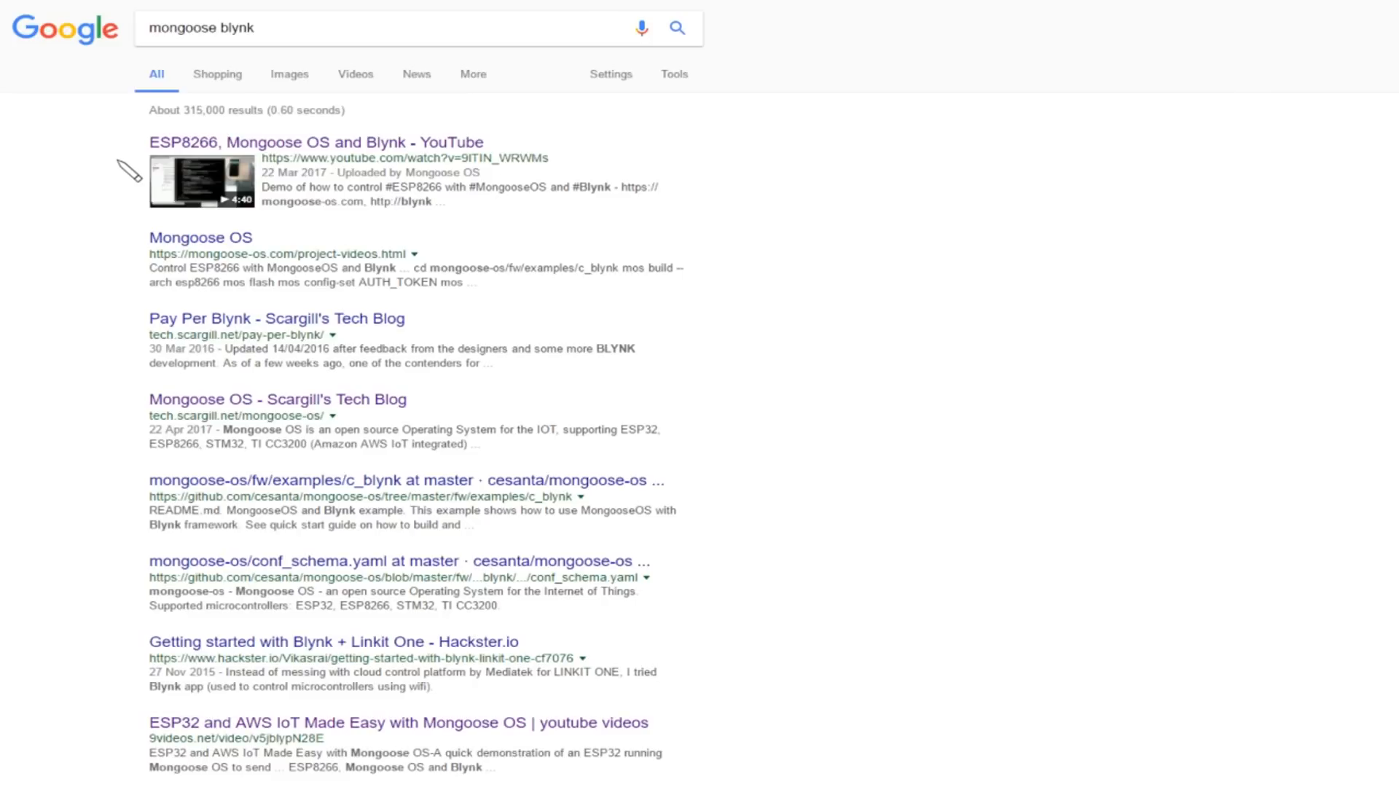
mouse_move(129, 319)
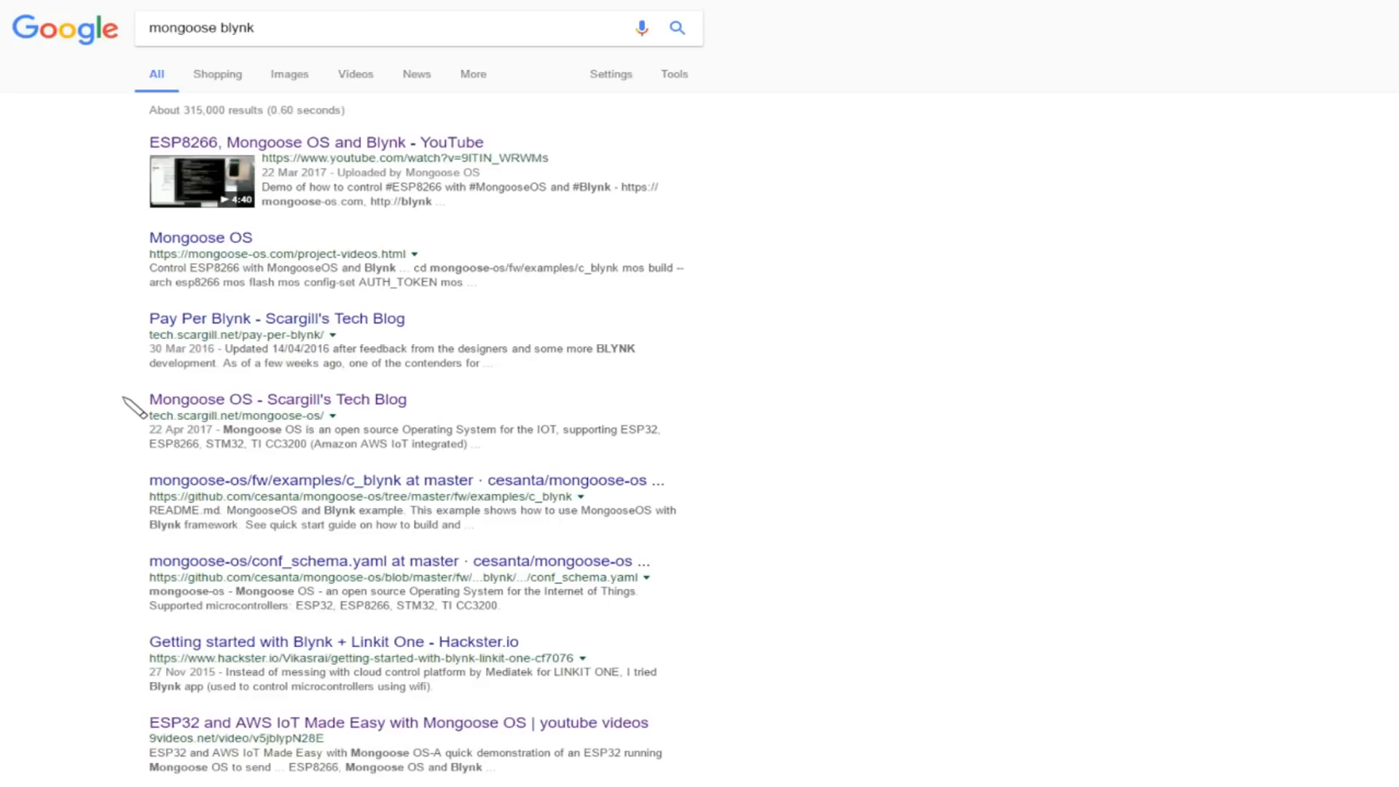
mouse_move(112, 169)
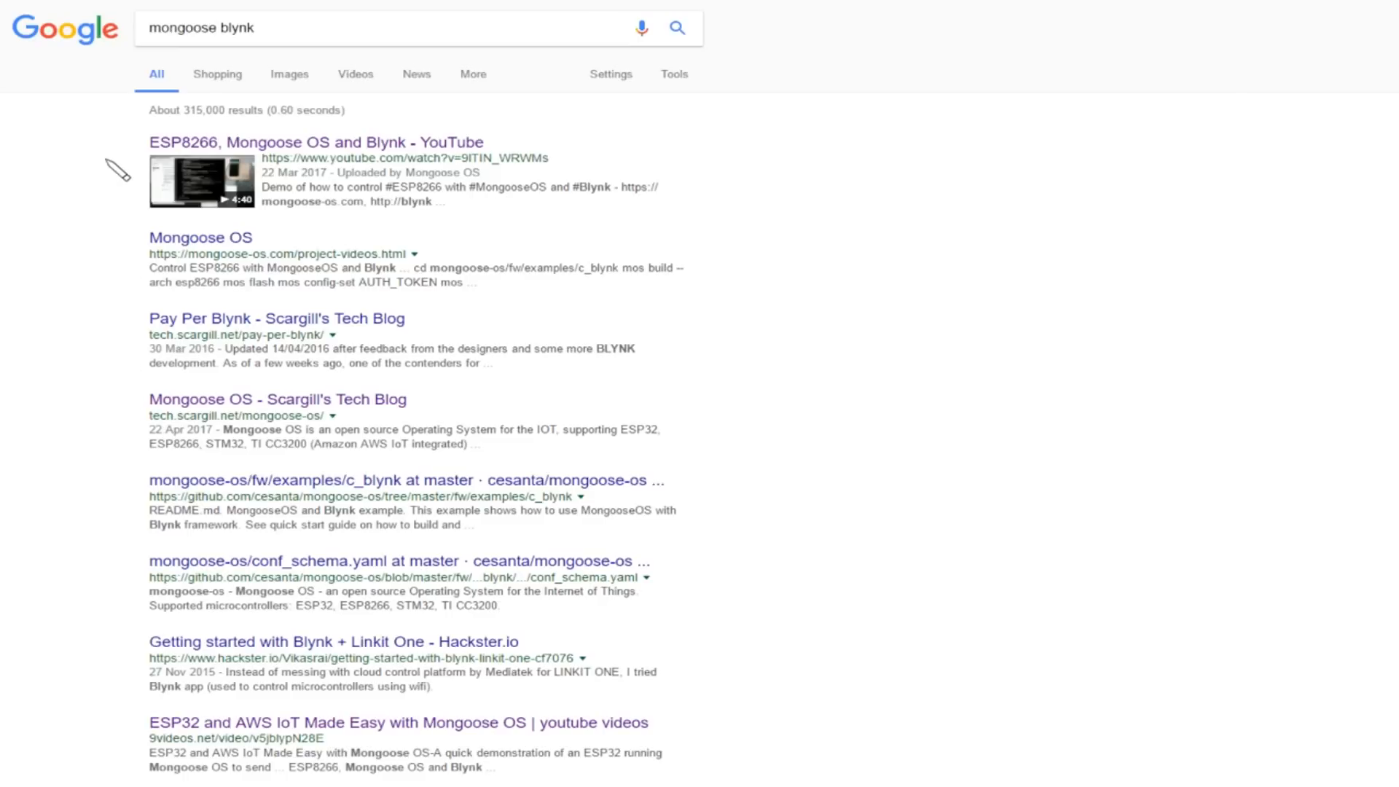
mouse_move(125, 174)
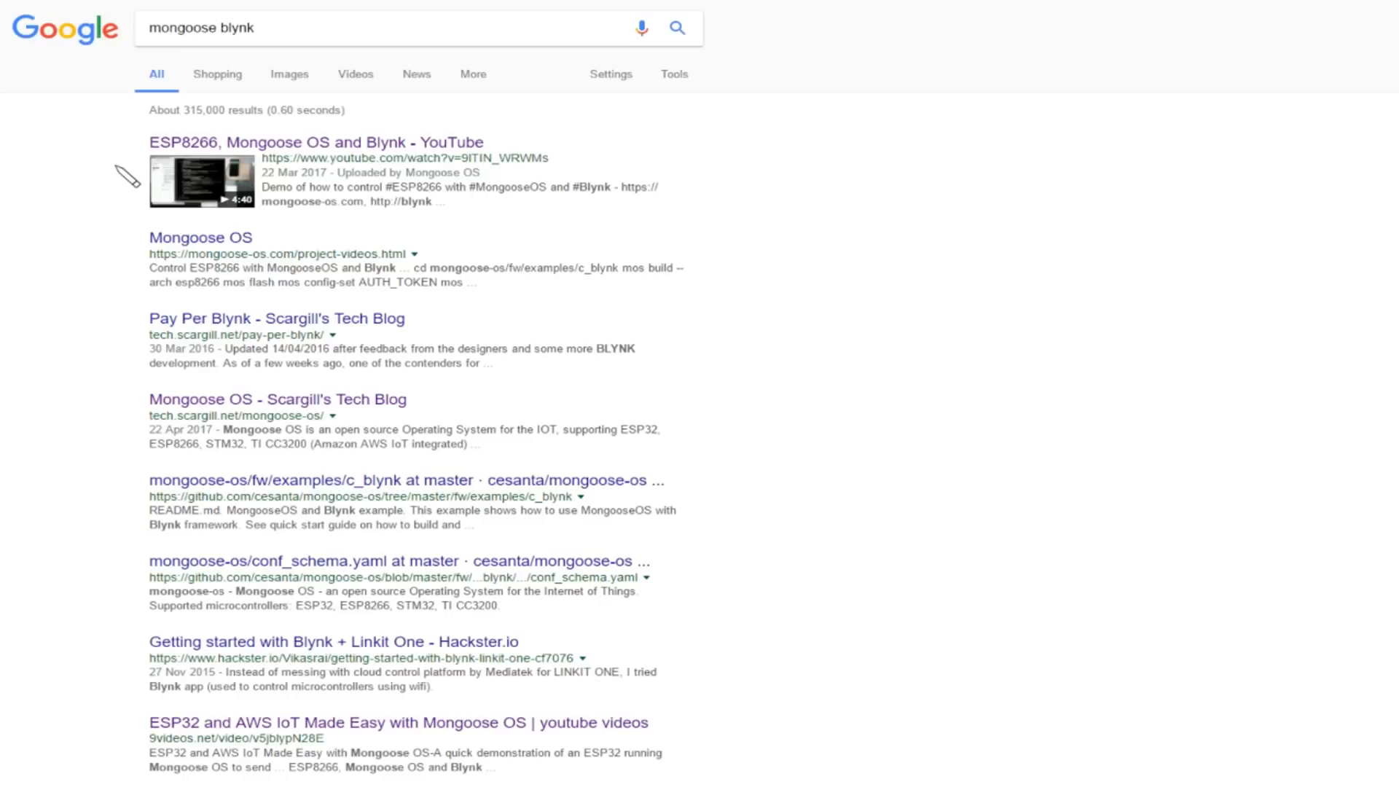